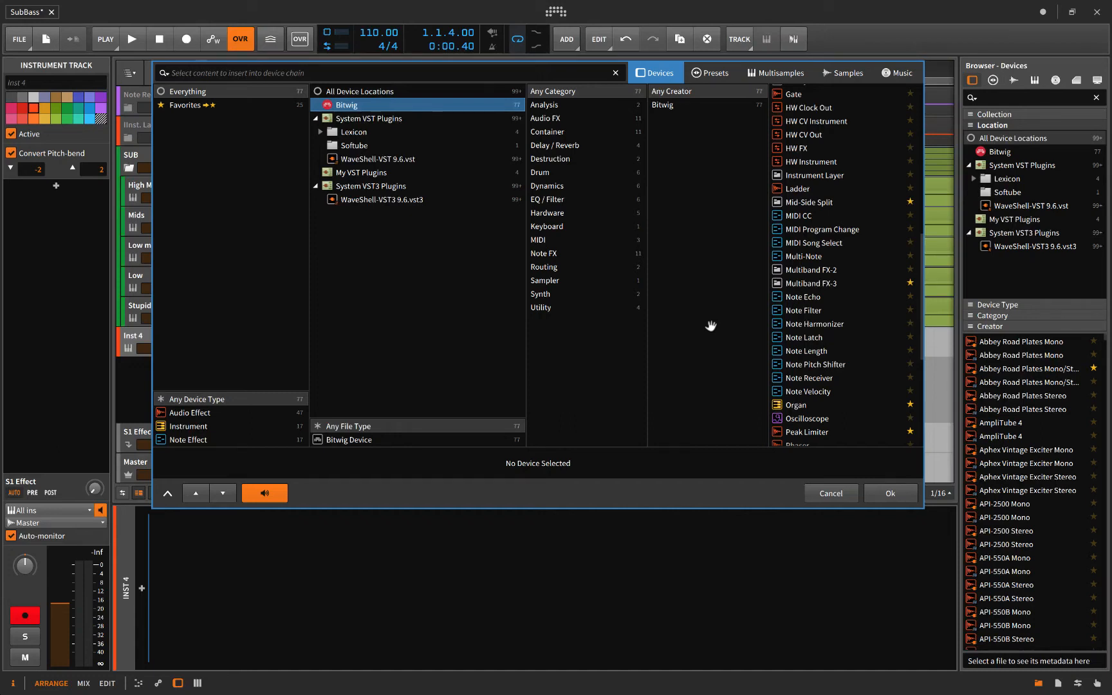
{"action": "mouse_move", "coordinate": [793, 246]}
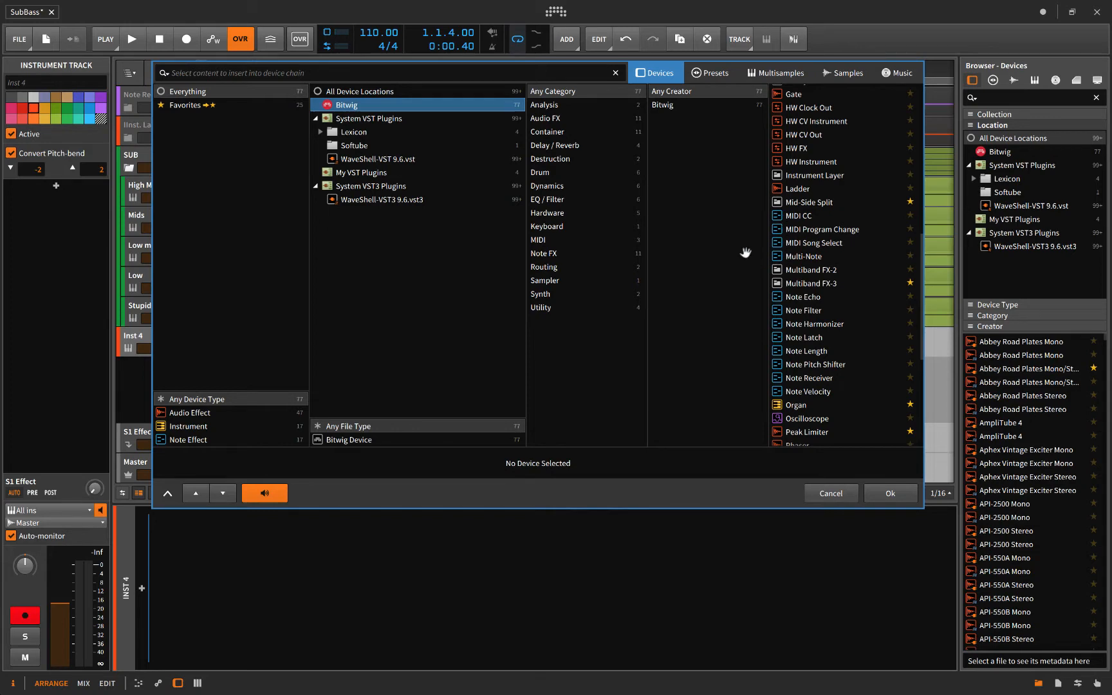
{"action": "mouse_move", "coordinate": [735, 235]}
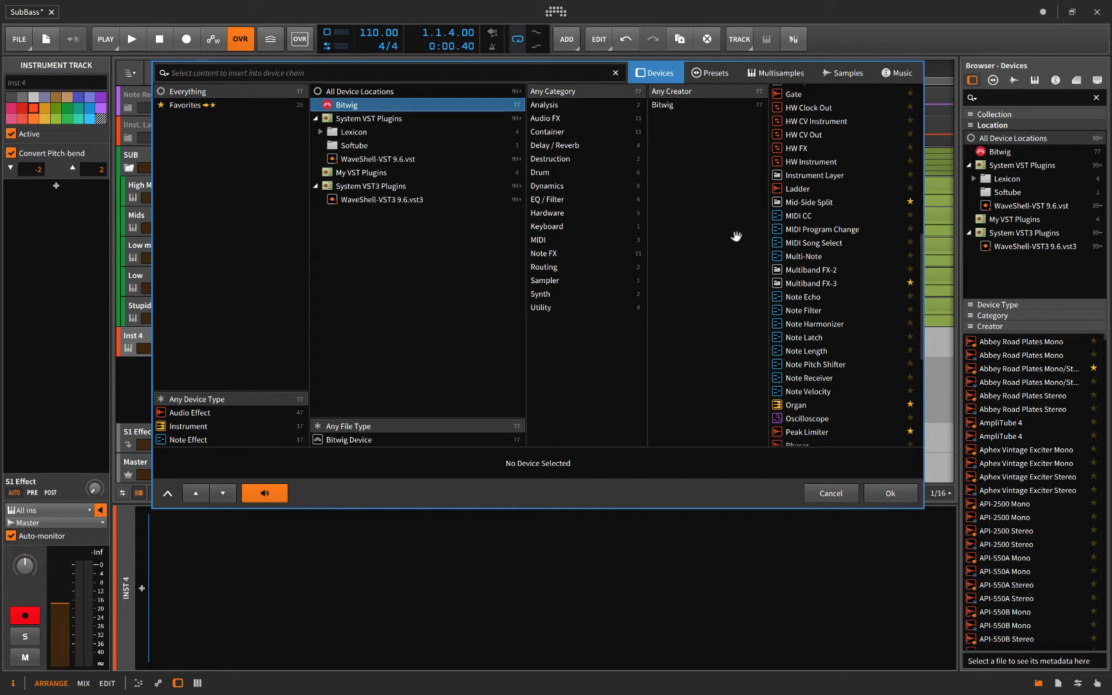
{"action": "mouse_move", "coordinate": [735, 246]}
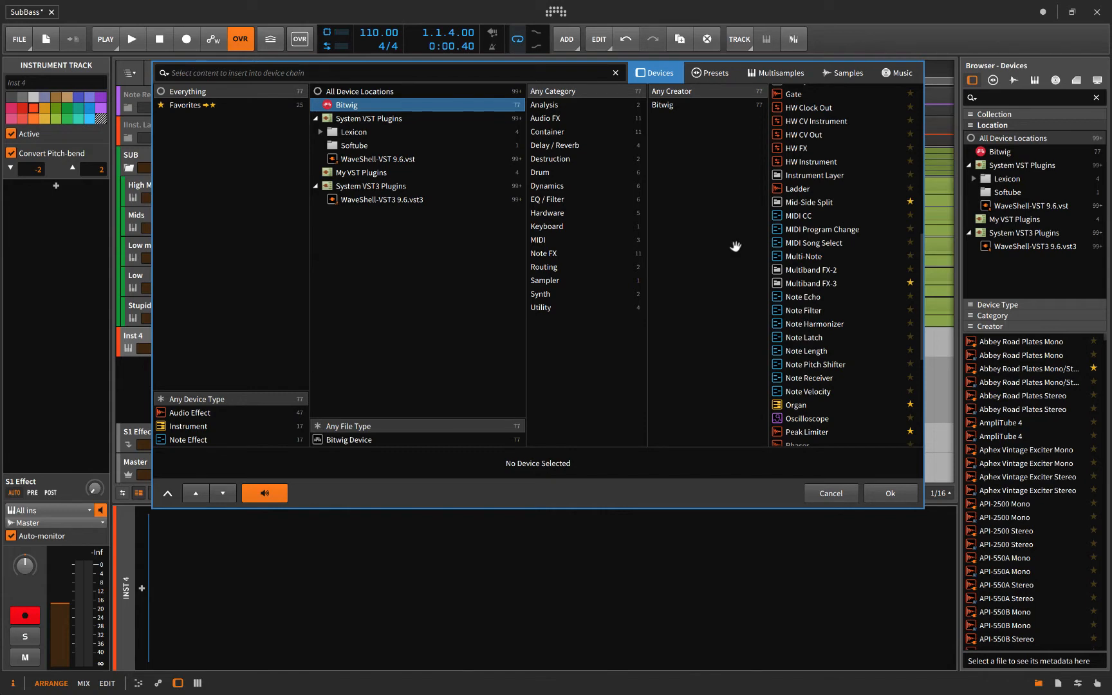
{"action": "mouse_move", "coordinate": [682, 192]}
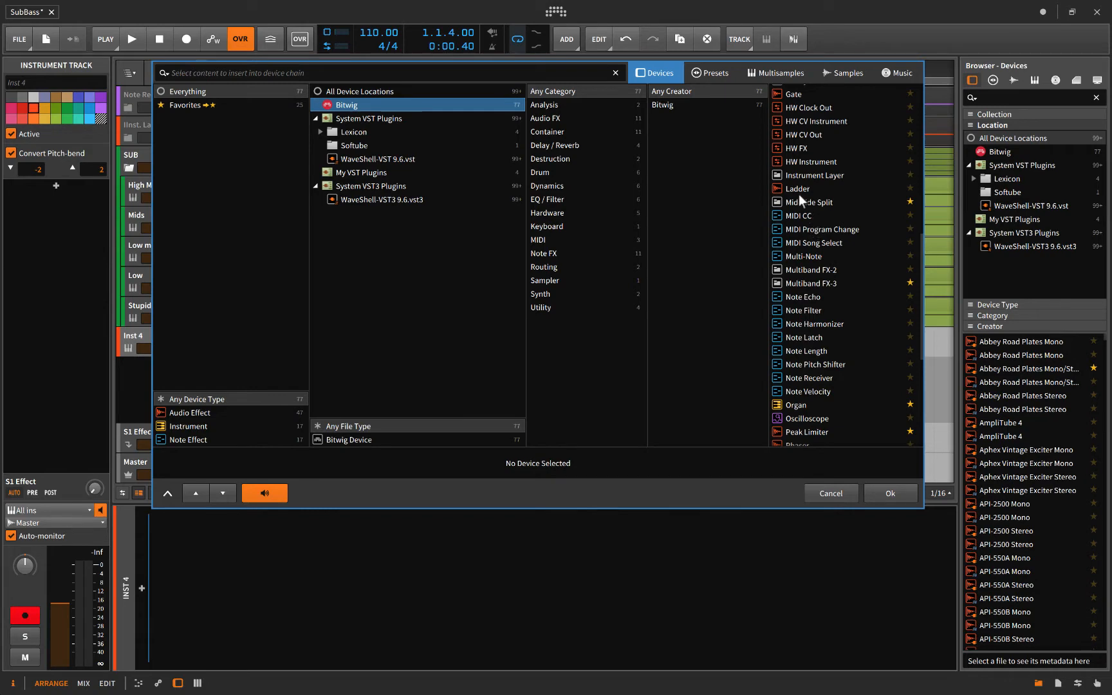
{"action": "mouse_move", "coordinate": [800, 185]}
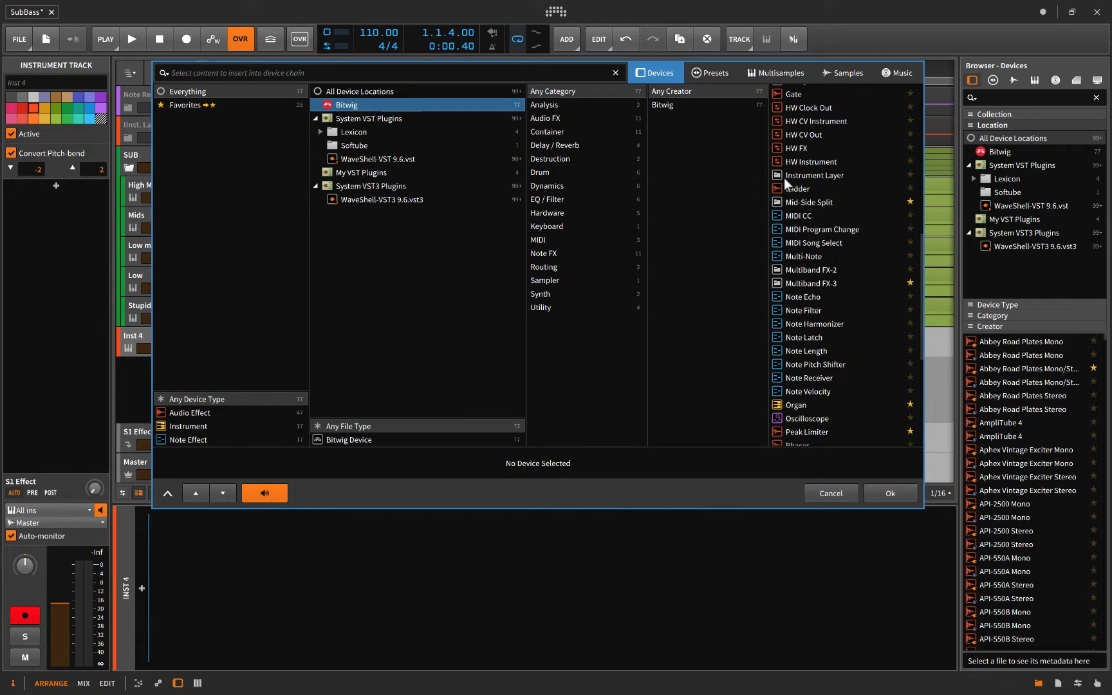
{"action": "mouse_move", "coordinate": [815, 383]}
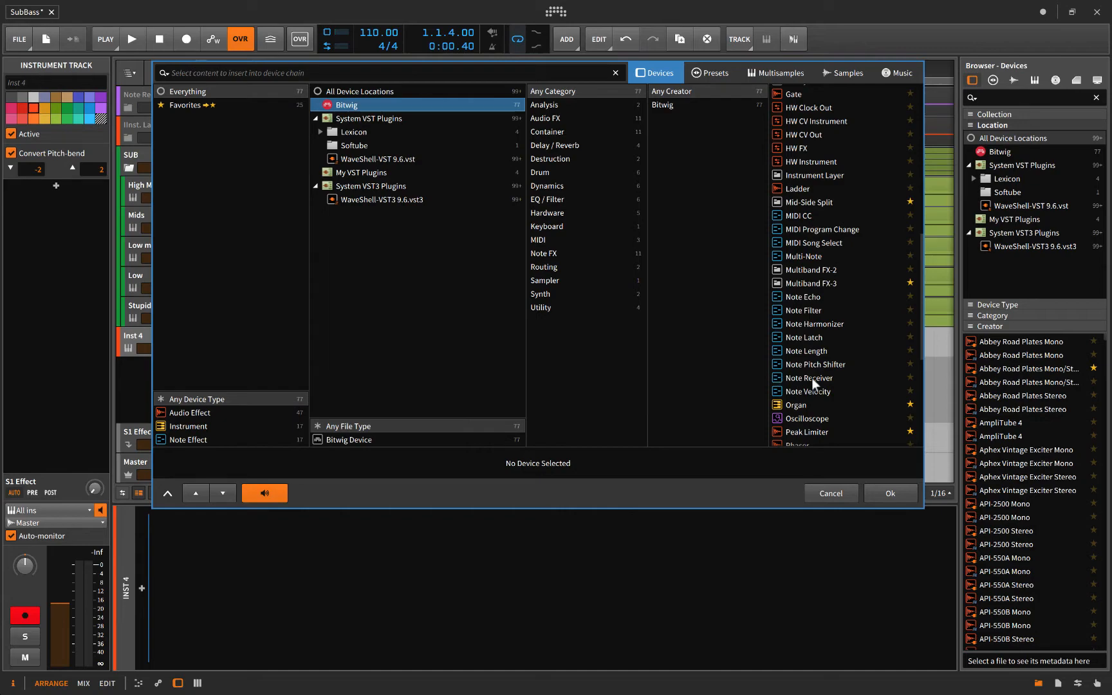
{"action": "mouse_move", "coordinate": [592, 350]}
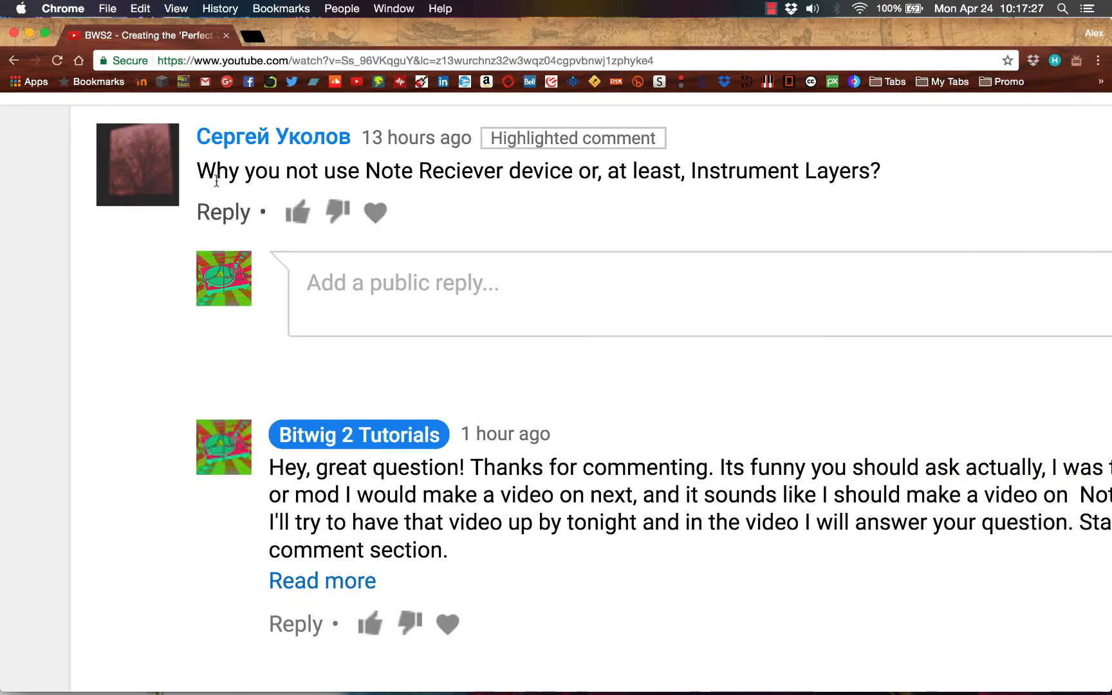
{"action": "mouse_move", "coordinate": [273, 136]}
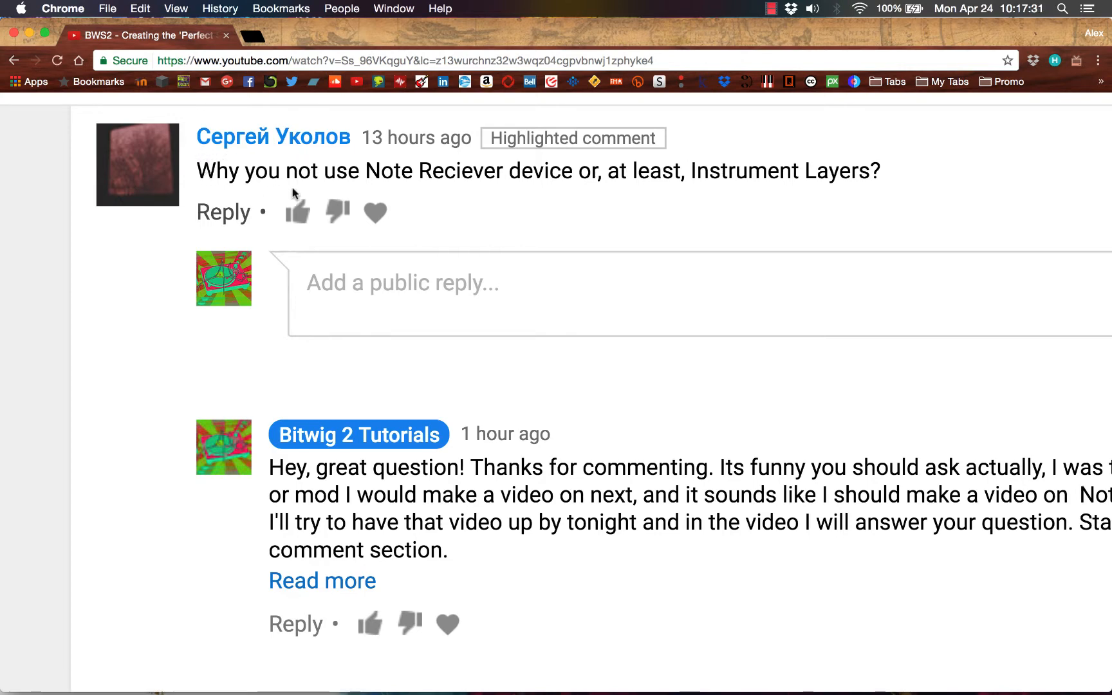
{"action": "mouse_move", "coordinate": [699, 182]}
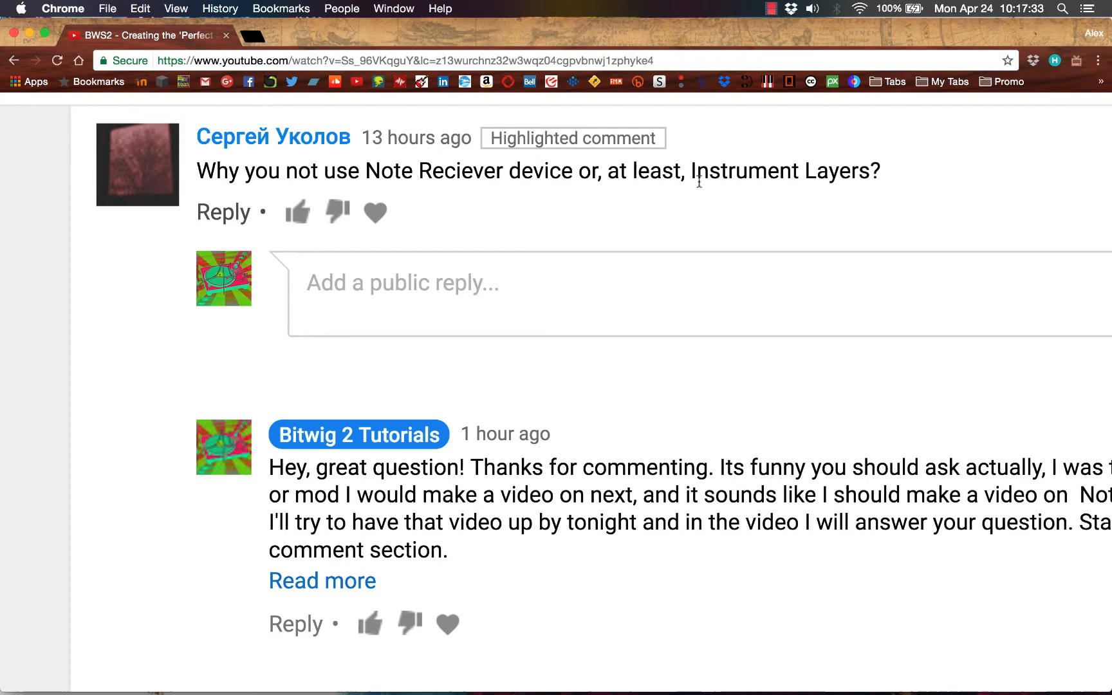
Step: Inspect the Stupid and High Mids tracks' device chains in turn
{"action": "scroll", "scroll_direction": "up", "scroll_amount": 3}
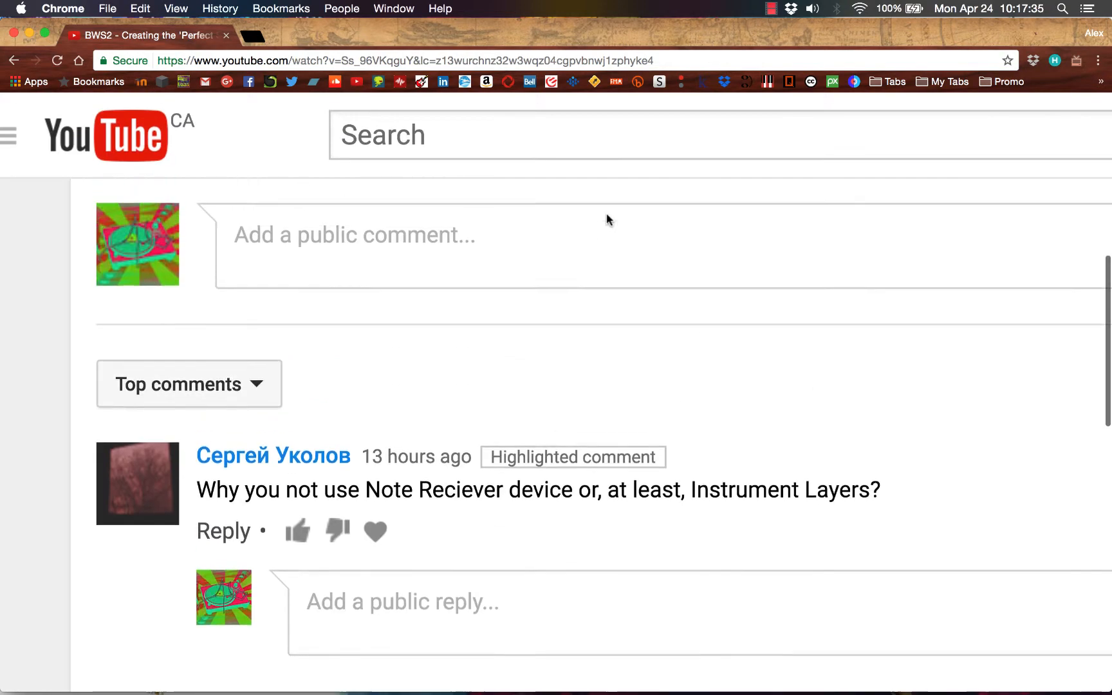
{"action": "scroll", "scroll_direction": "up", "scroll_amount": 3}
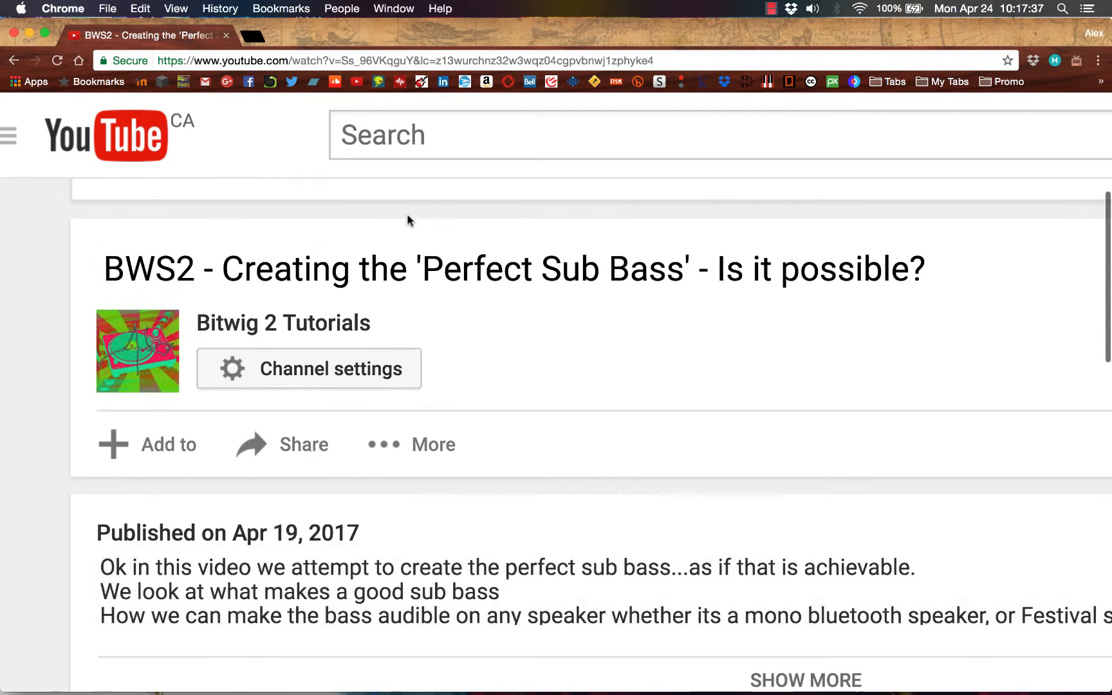
{"action": "scroll", "scroll_direction": "down", "scroll_amount": 3}
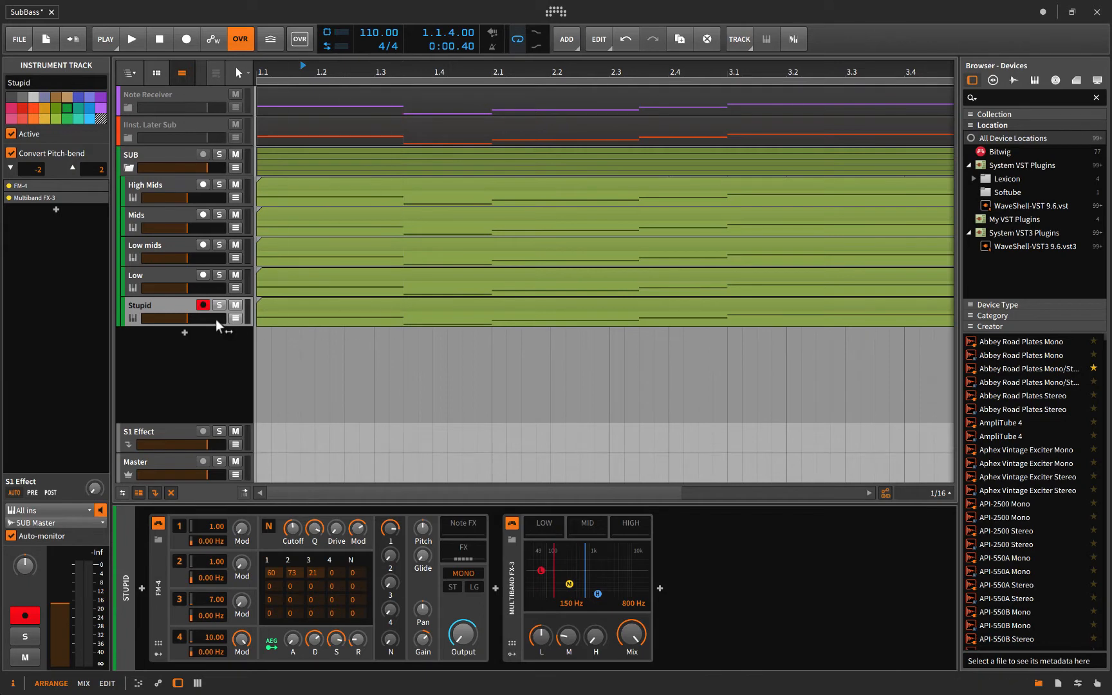
{"action": "left_click", "coordinate": [203, 304]}
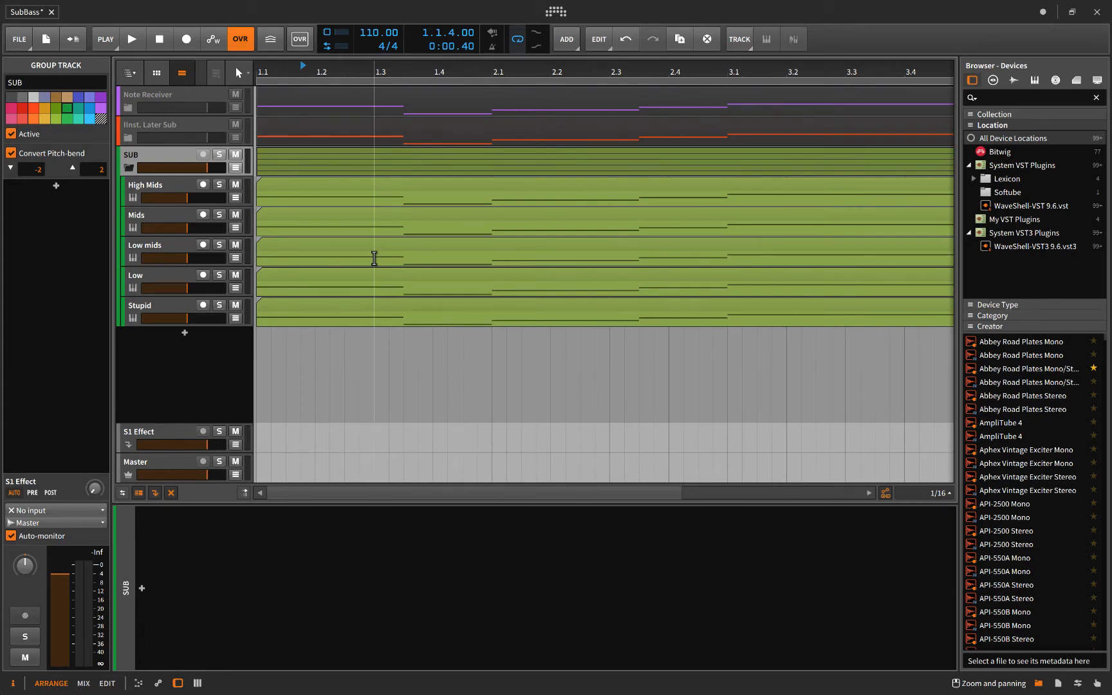
{"action": "mouse_move", "coordinate": [286, 193]}
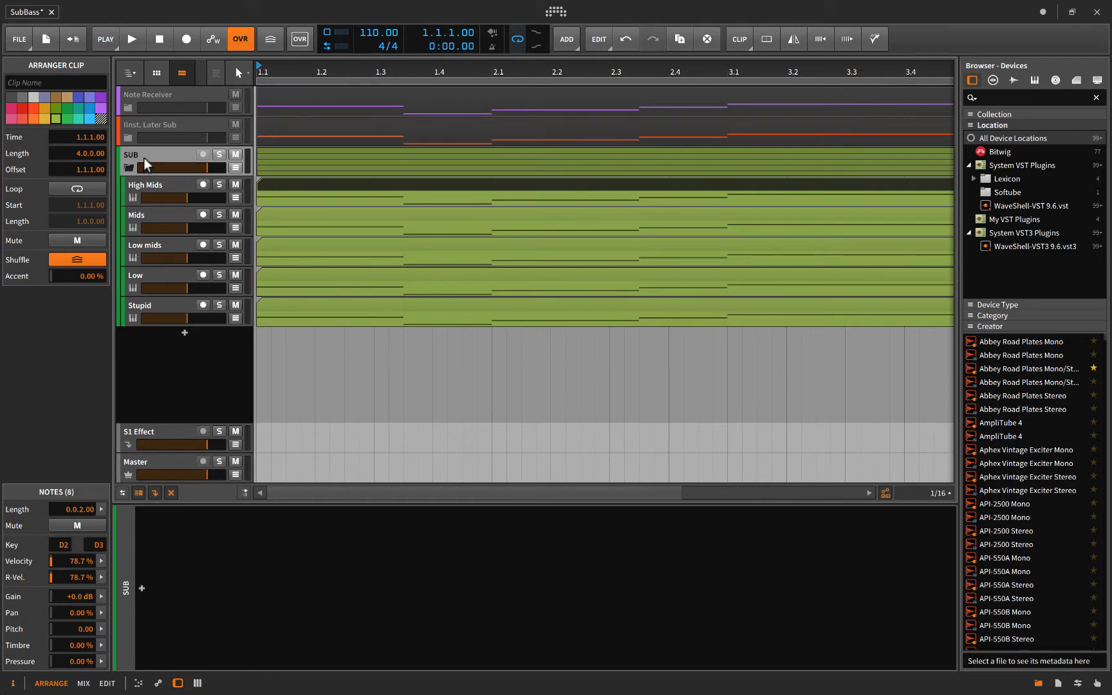
{"action": "left_click", "coordinate": [131, 38]}
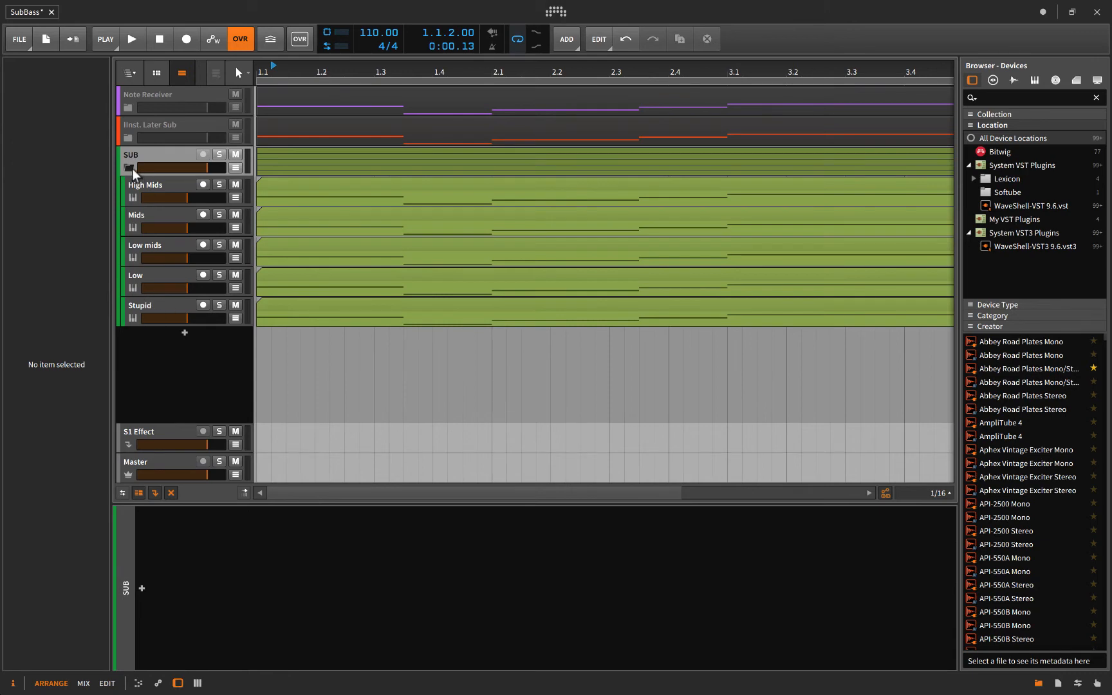
{"action": "left_click", "coordinate": [146, 185]}
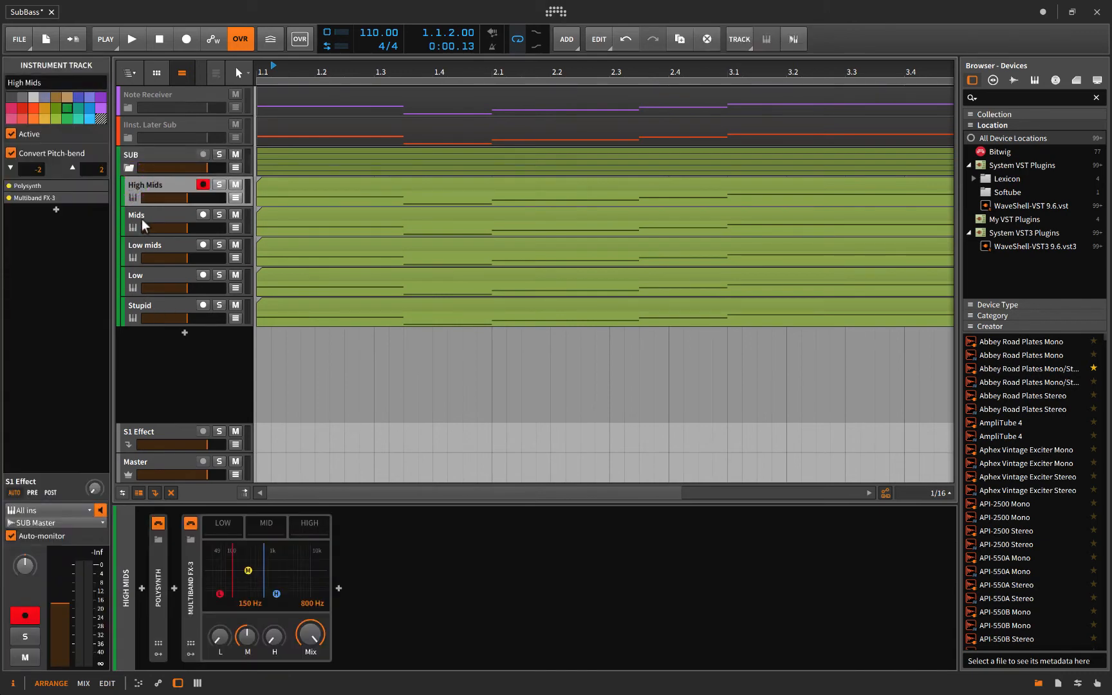
{"action": "left_click", "coordinate": [141, 305]}
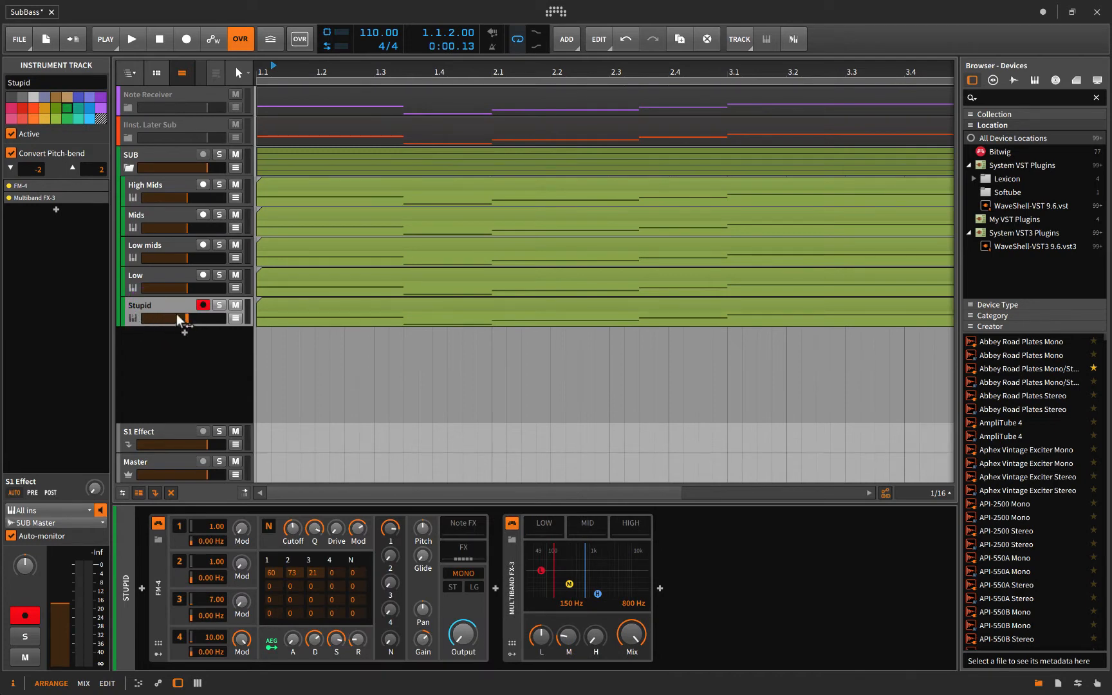
{"action": "mouse_move", "coordinate": [145, 326]}
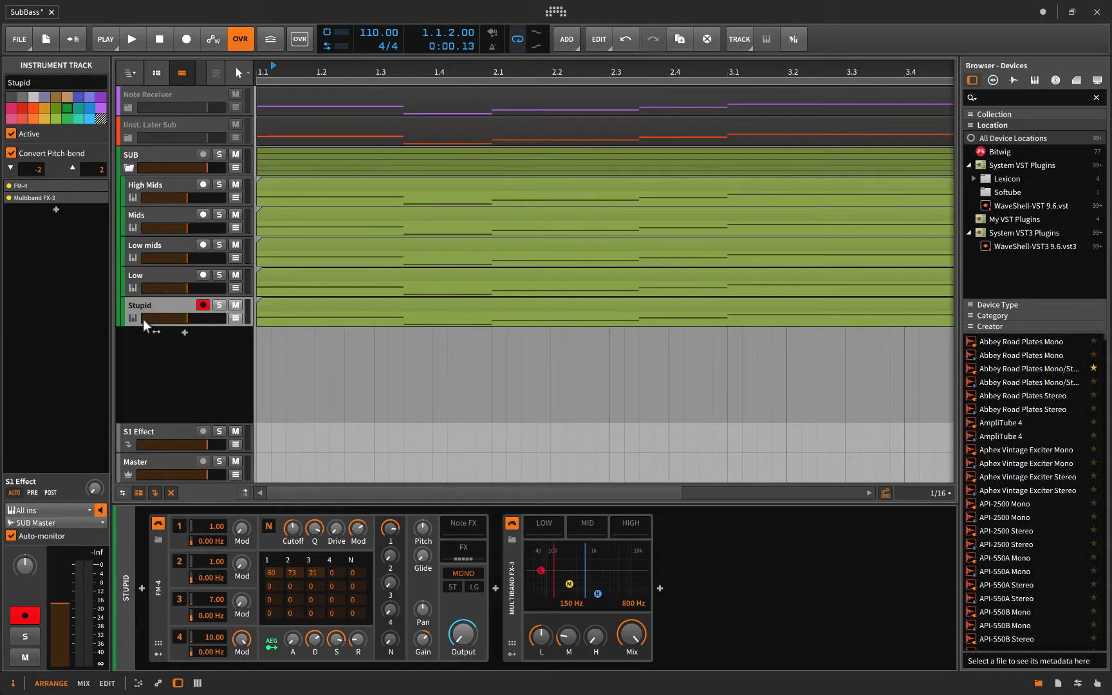
{"action": "mouse_move", "coordinate": [177, 300]}
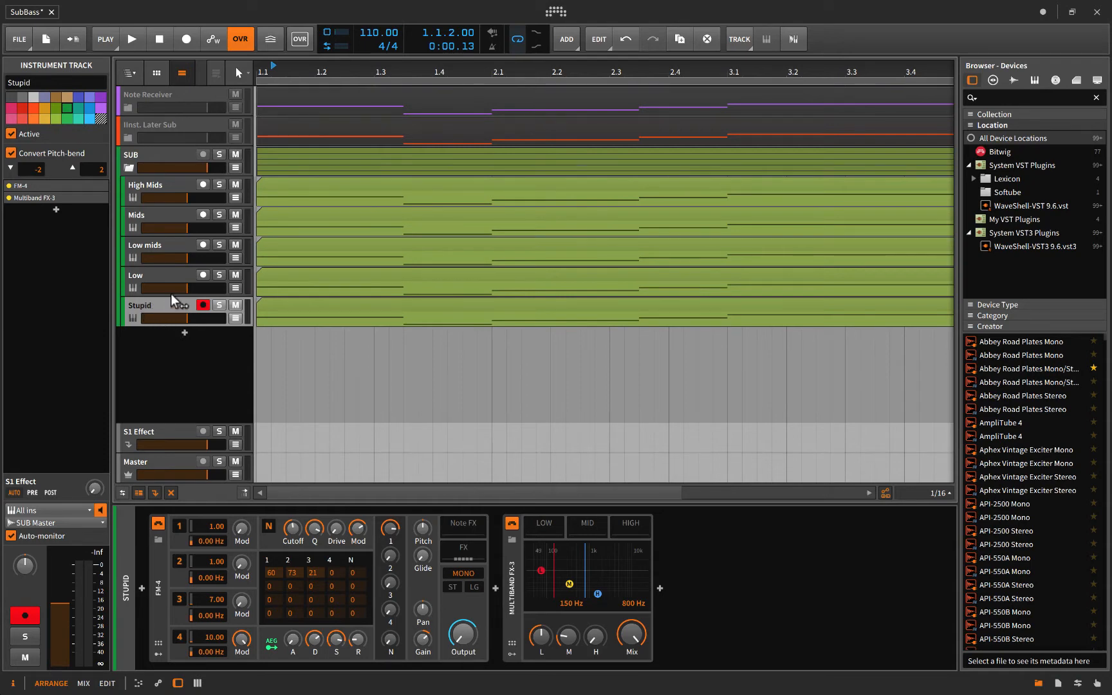
{"action": "mouse_move", "coordinate": [215, 322]}
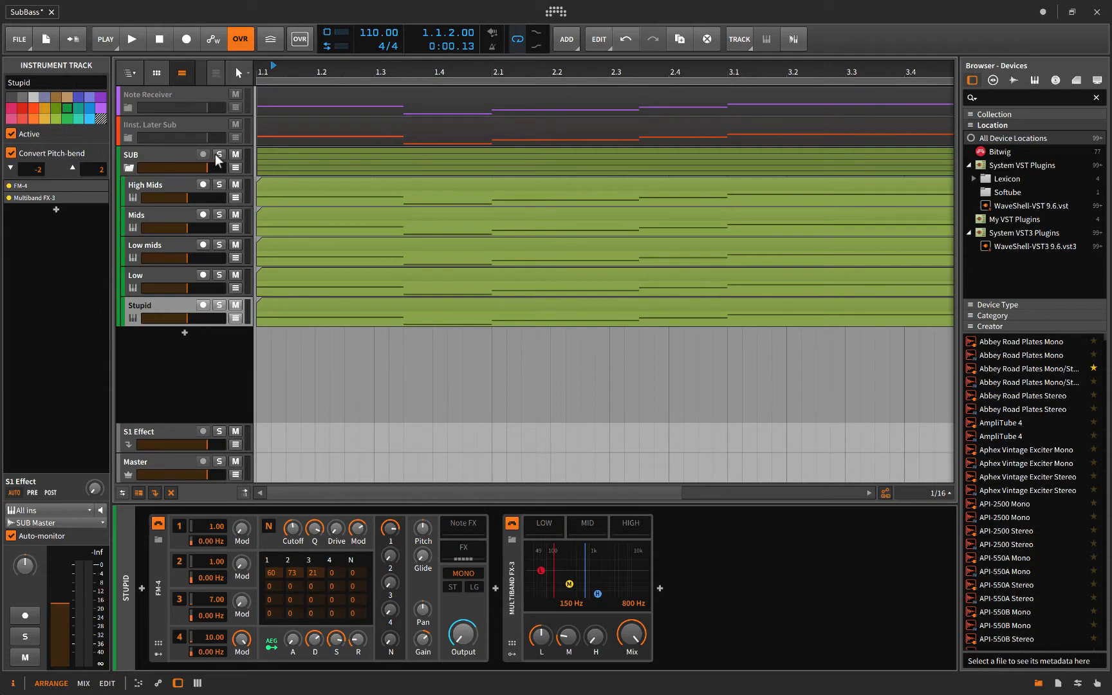
Step: Solo the SUB group, play it briefly, then stop and unsolo it with SUB selected
{"action": "left_click", "coordinate": [219, 155]}
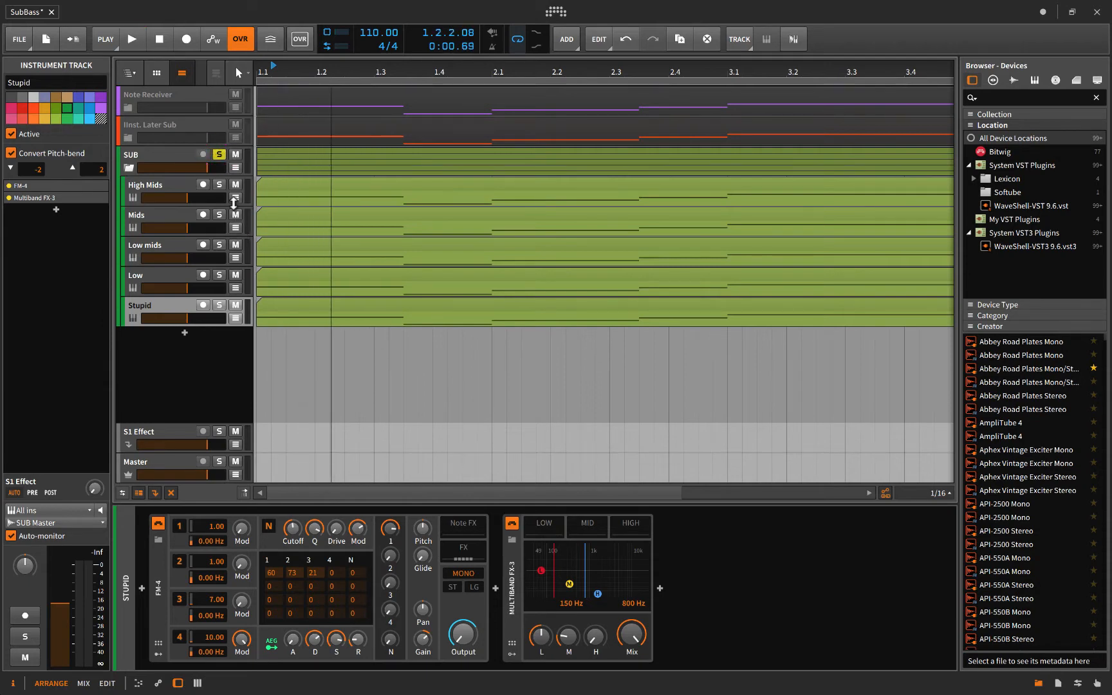
{"action": "left_click", "coordinate": [130, 38]}
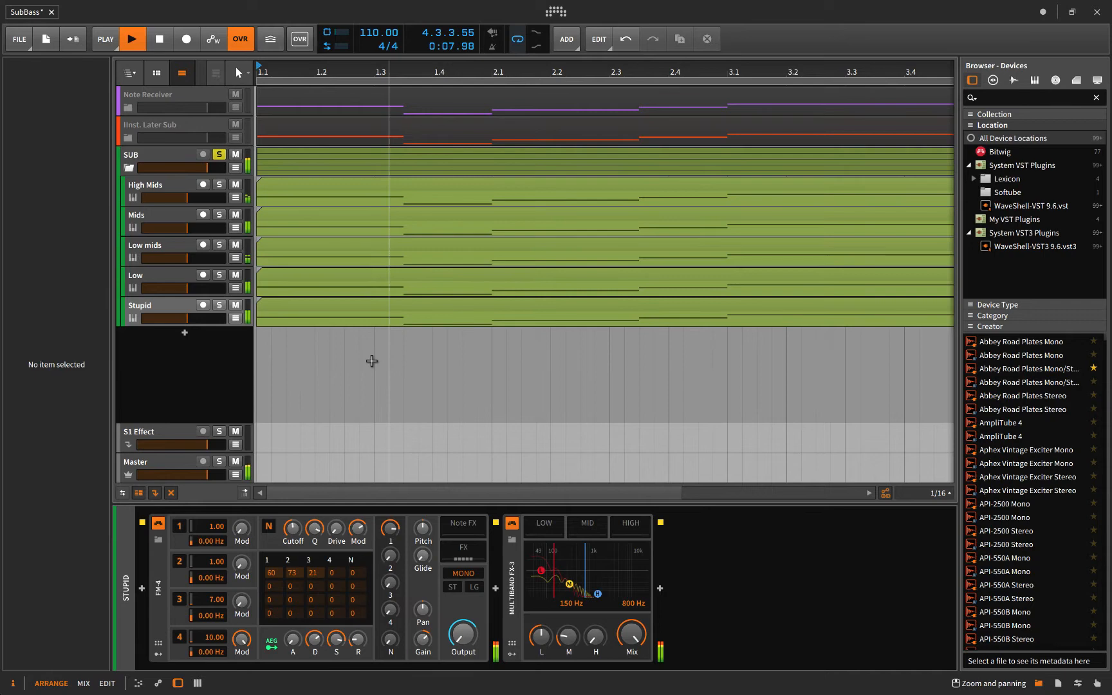
{"action": "left_click", "coordinate": [131, 39]}
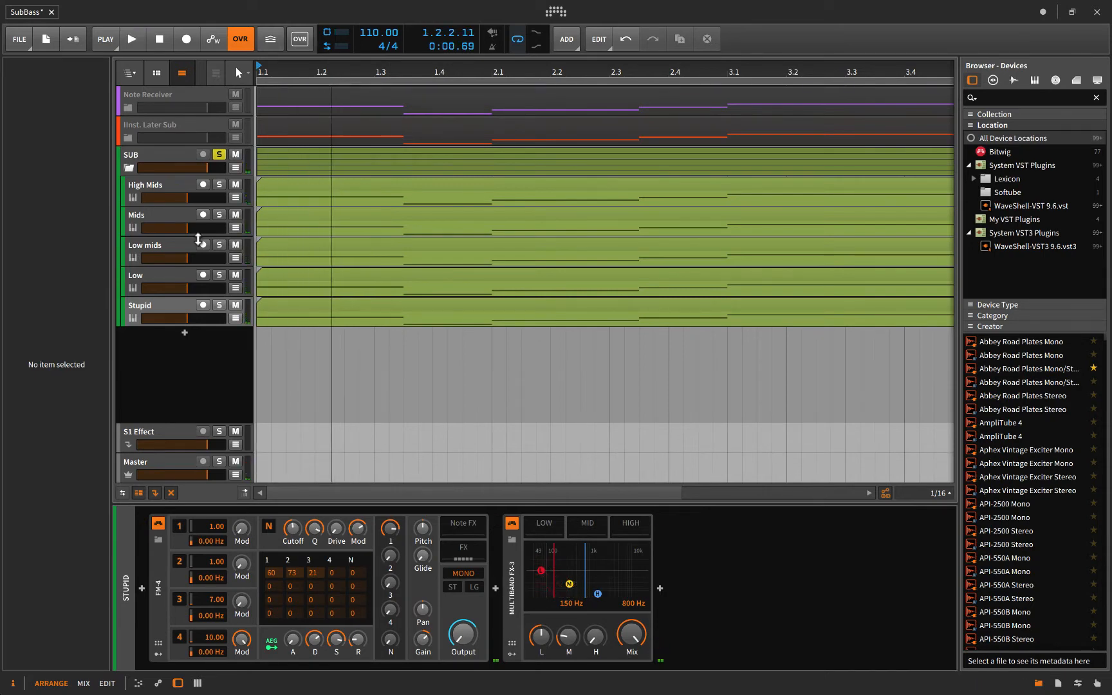
{"action": "left_click", "coordinate": [219, 154]}
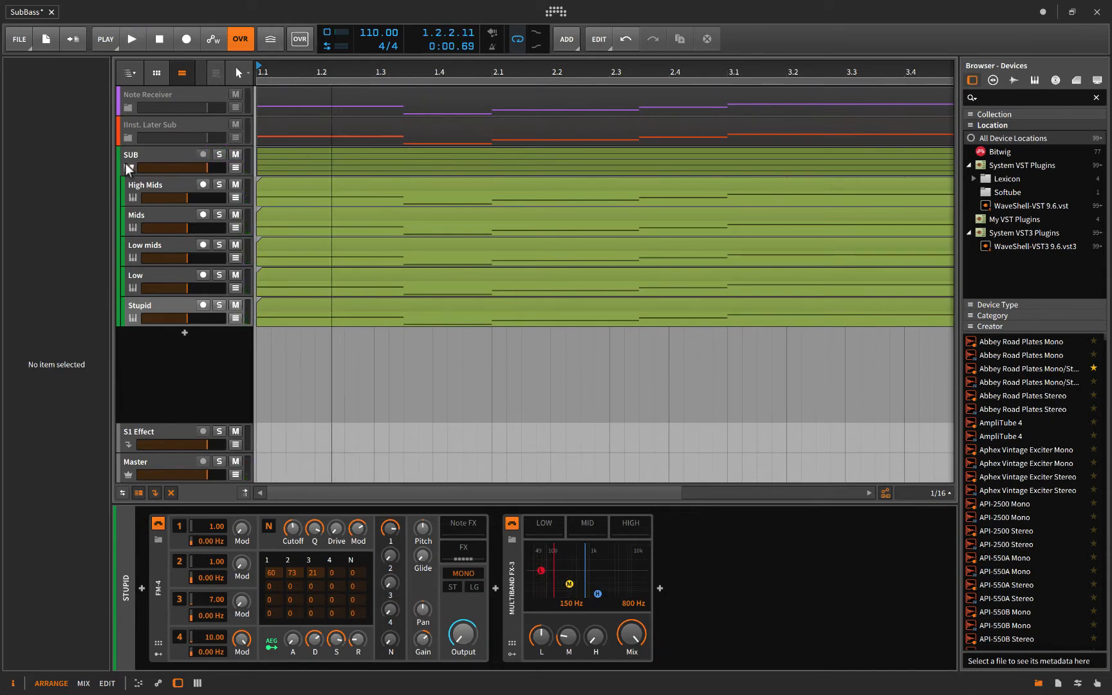
{"action": "left_click", "coordinate": [150, 154]}
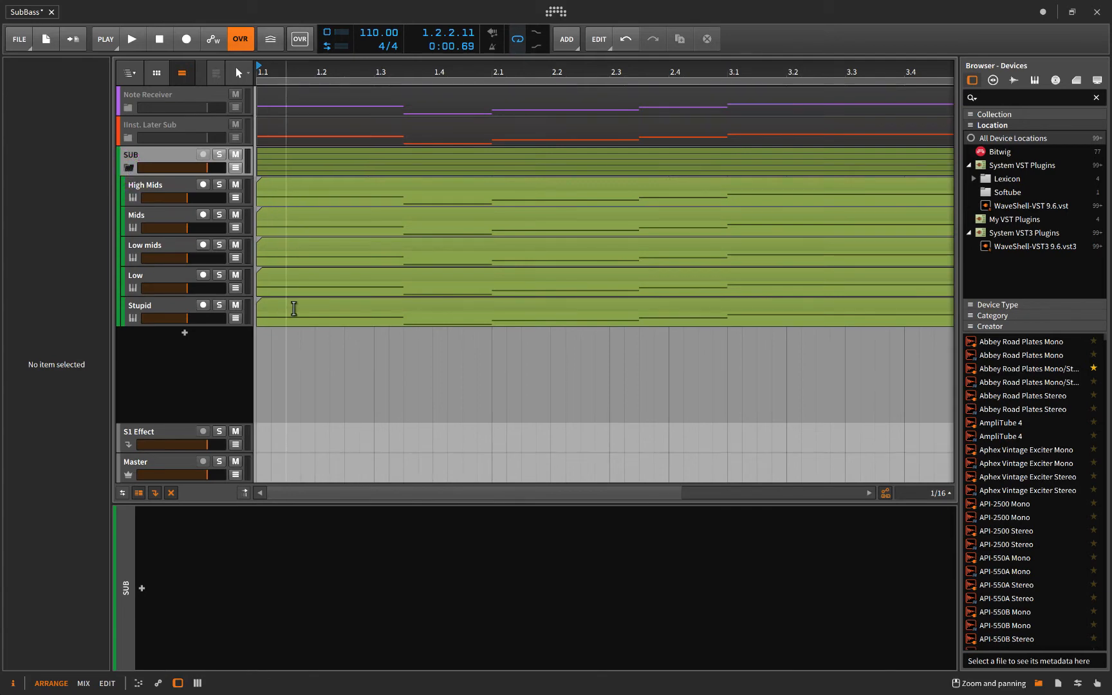
{"action": "mouse_move", "coordinate": [315, 191]}
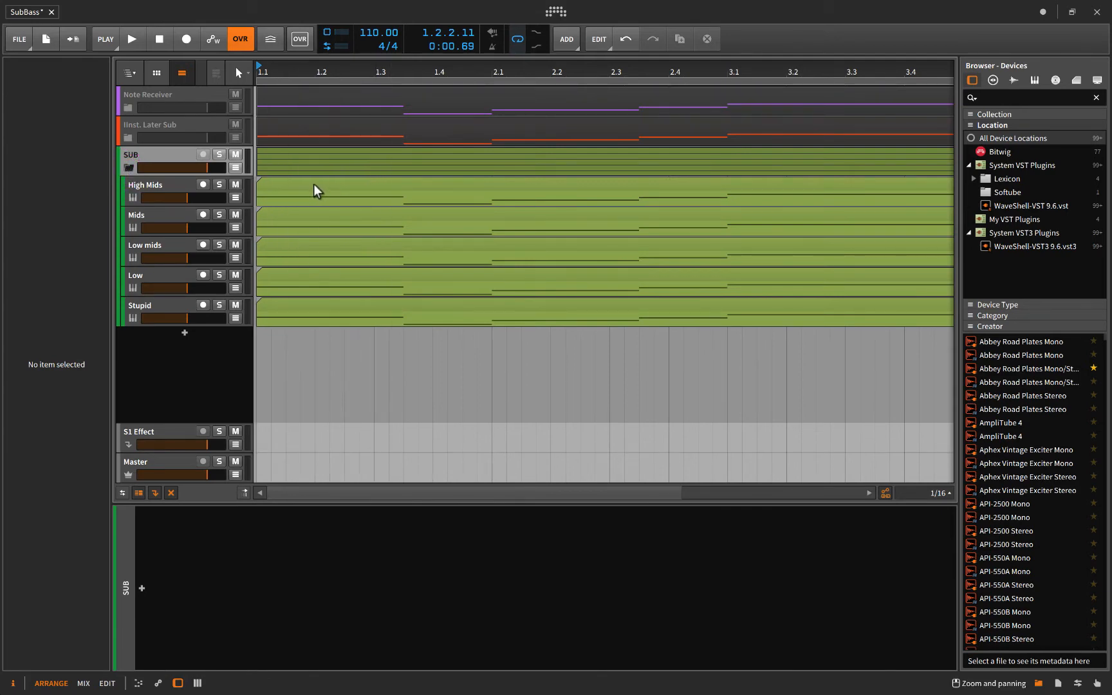
{"action": "mouse_move", "coordinate": [290, 192]}
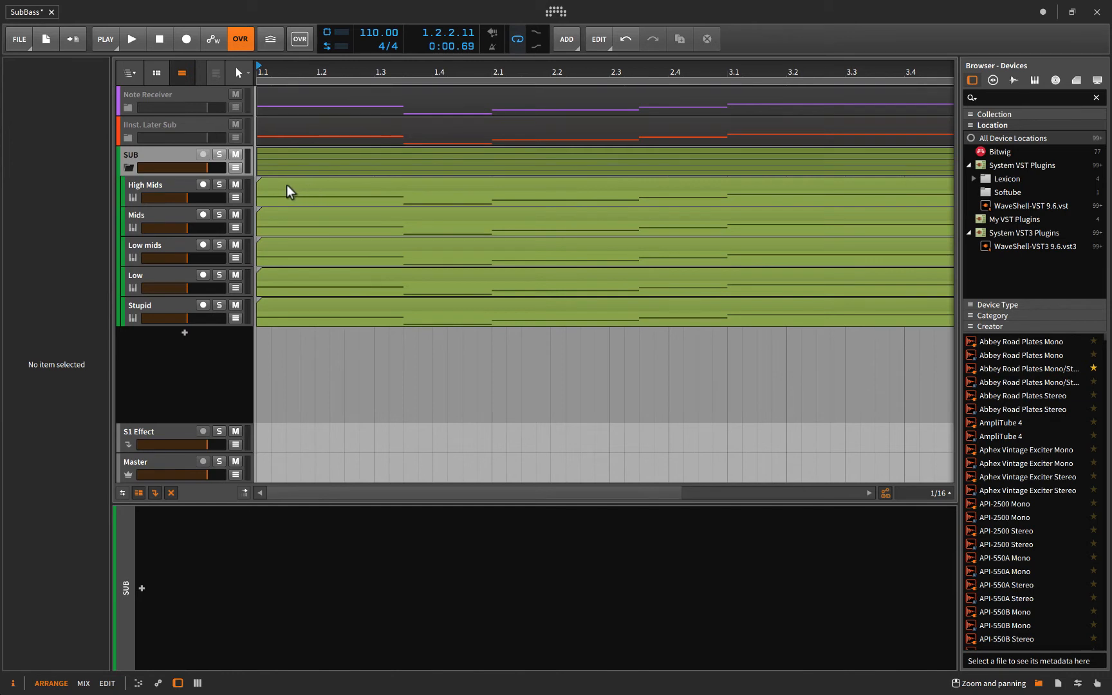
{"action": "mouse_move", "coordinate": [271, 256]}
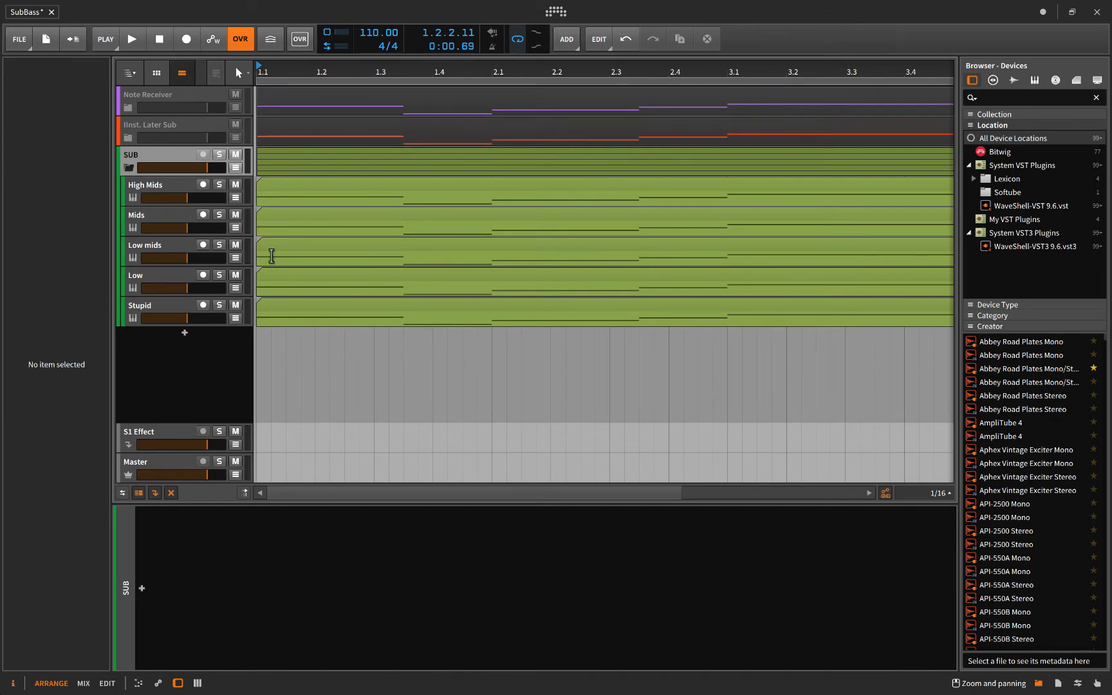
{"action": "mouse_move", "coordinate": [177, 268]}
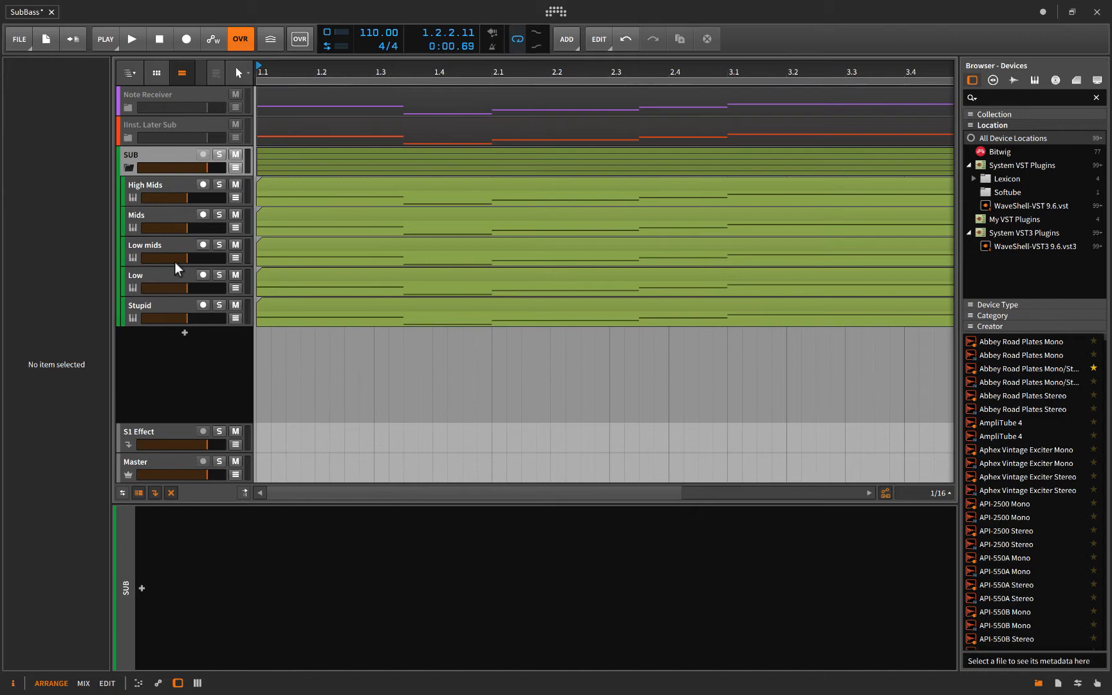
Step: View the Mids track's Polysynth and Multiband FX-3 chain, then fold the SUB group away
{"action": "left_click", "coordinate": [141, 215]}
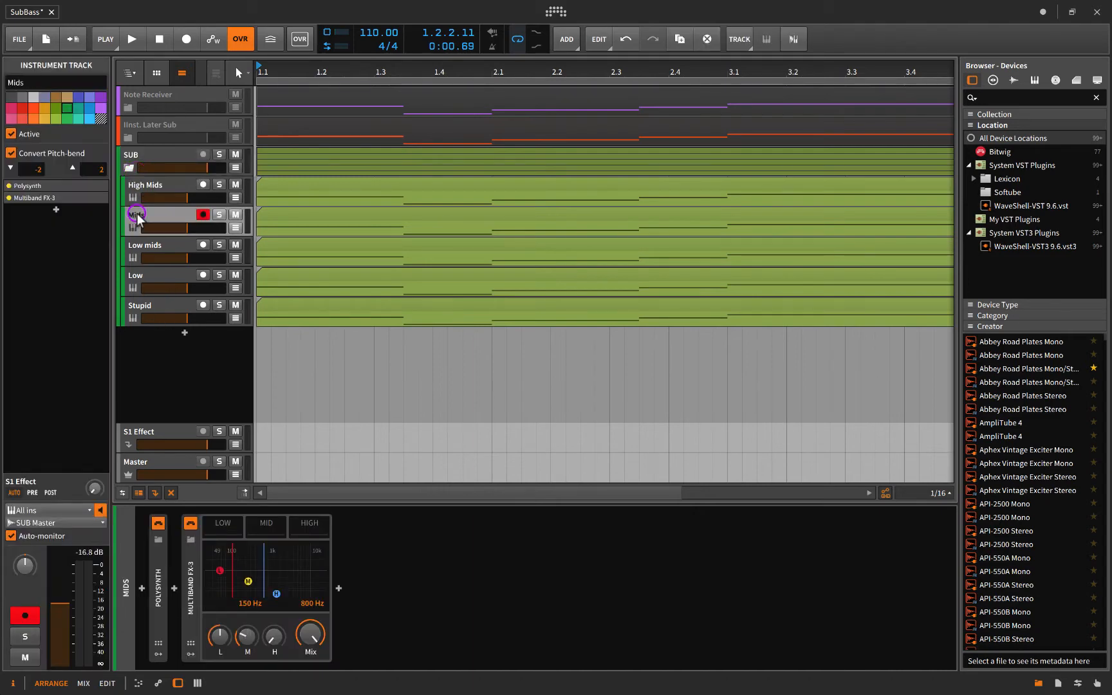
{"action": "left_click", "coordinate": [128, 169]}
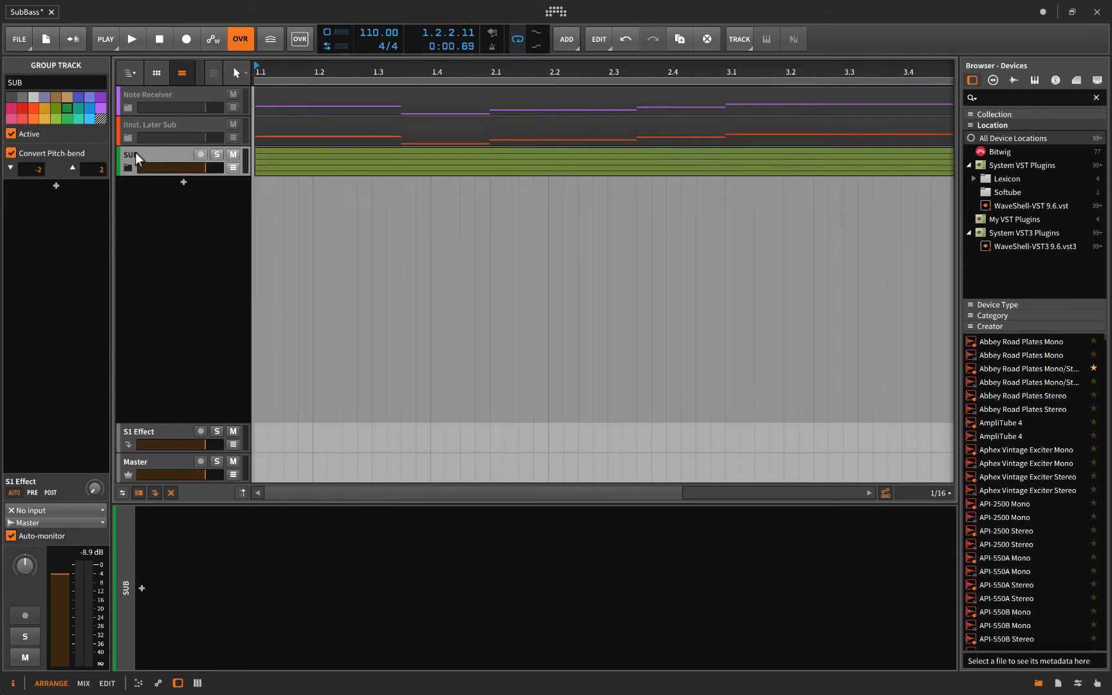
{"action": "mouse_move", "coordinate": [175, 167]}
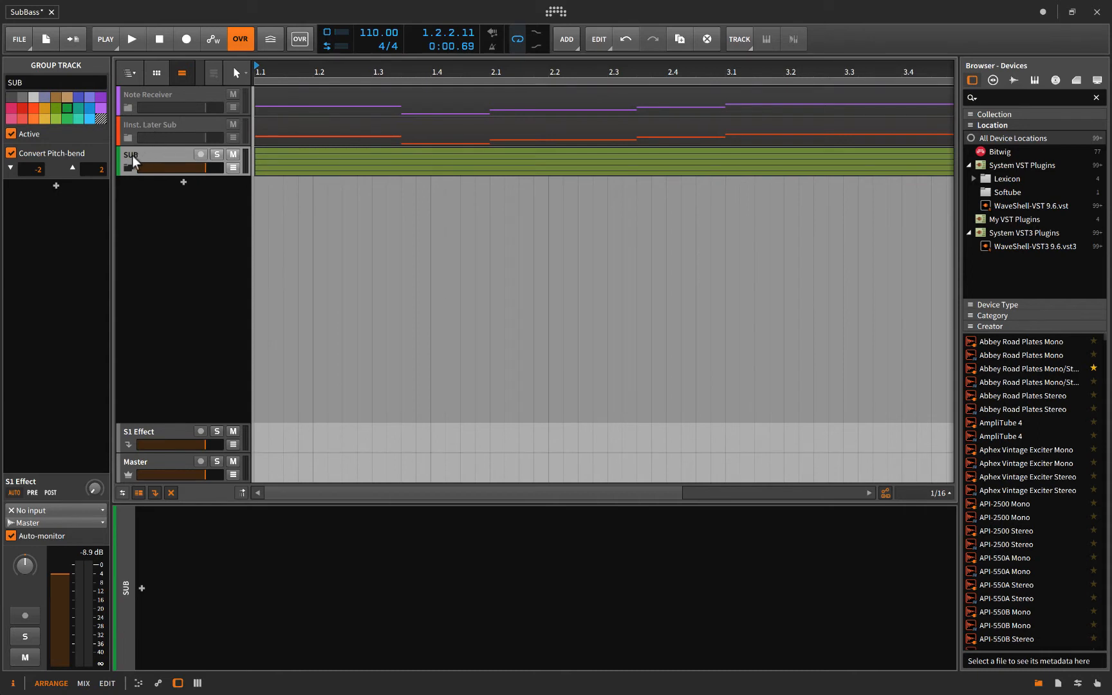
Step: Deactivate SUB and unfold Inst. Later Sub to reveal the Inst. Layer Sub track
{"action": "left_click", "coordinate": [11, 134]}
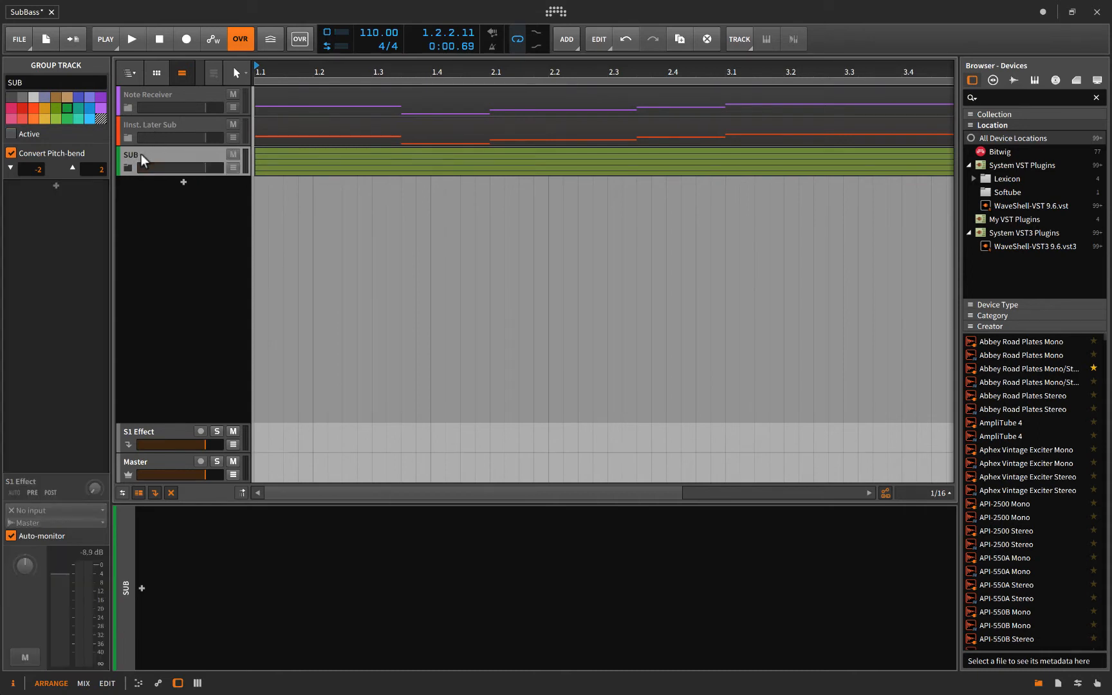
{"action": "left_click", "coordinate": [152, 123]}
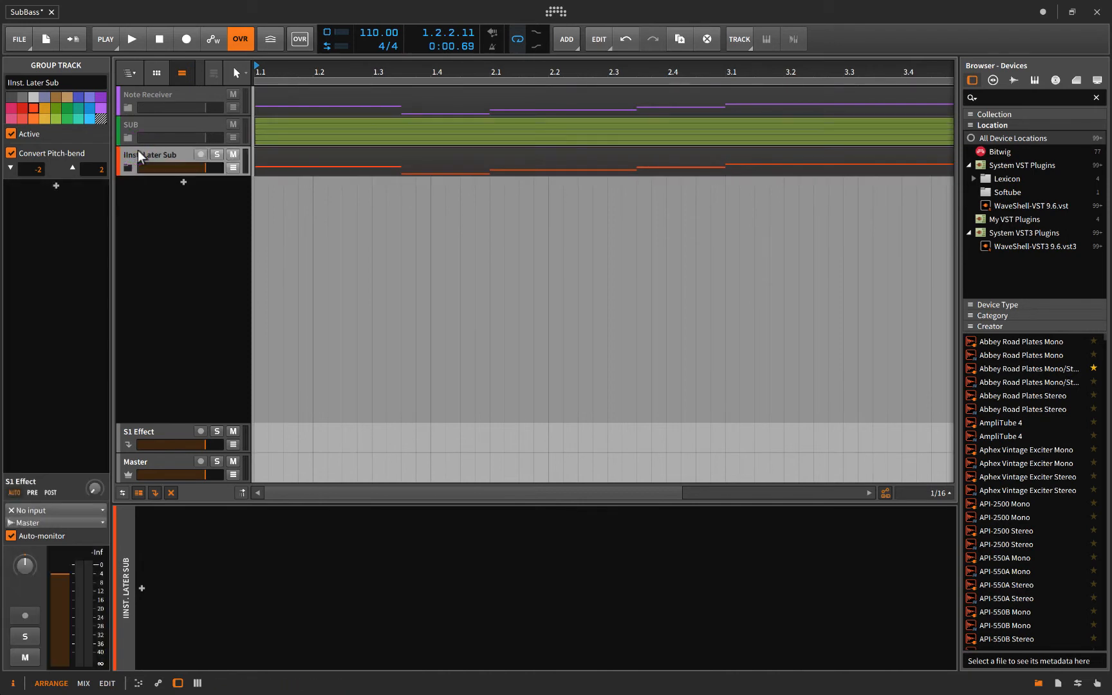
{"action": "left_click", "coordinate": [129, 167]}
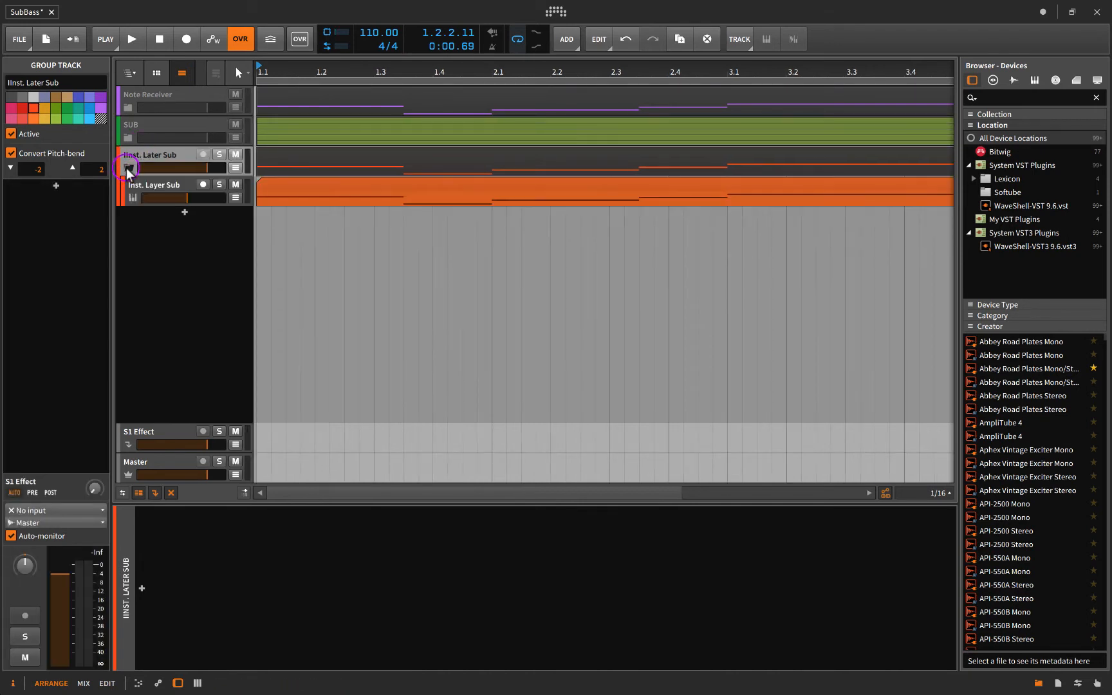
{"action": "left_click", "coordinate": [152, 184]}
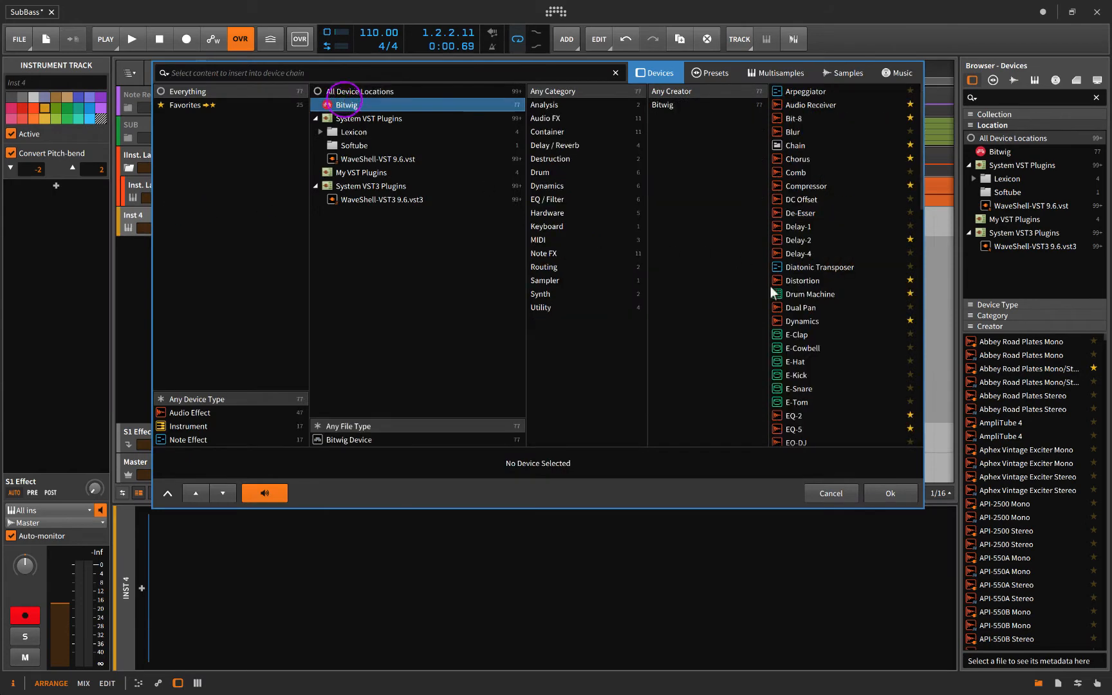
Step: Insert an empty Instrument Layer device from the Bitwig device browser onto the new track
{"action": "scroll", "scroll_direction": "down", "scroll_amount": 3}
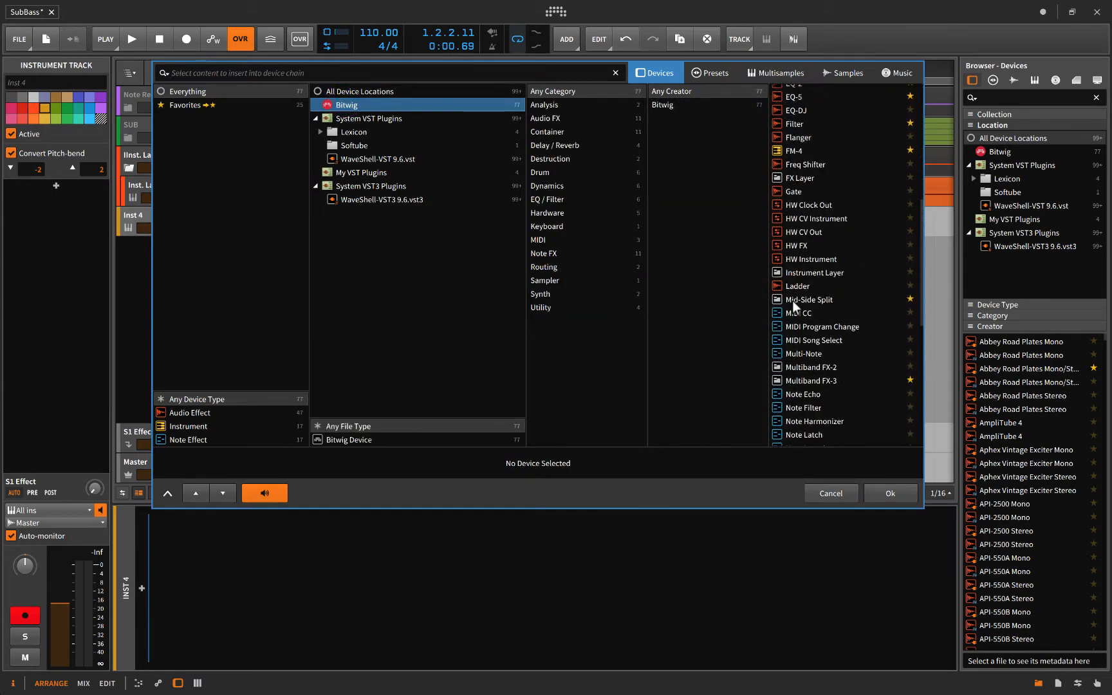
{"action": "left_click", "coordinate": [815, 270]}
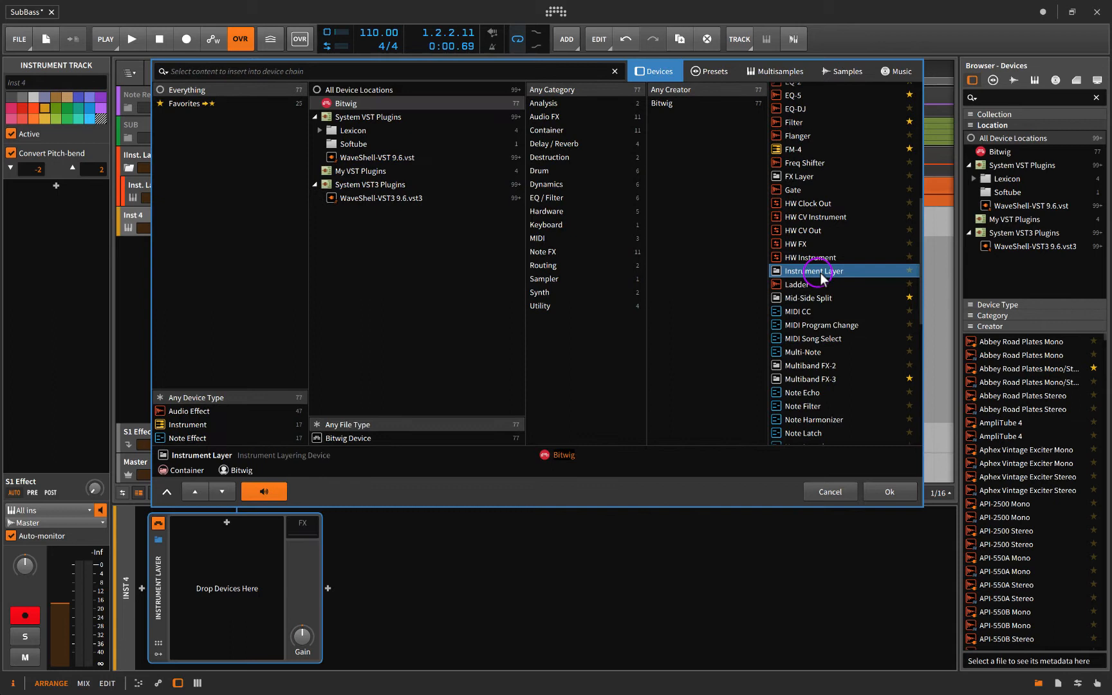
{"action": "left_click", "coordinate": [888, 491]}
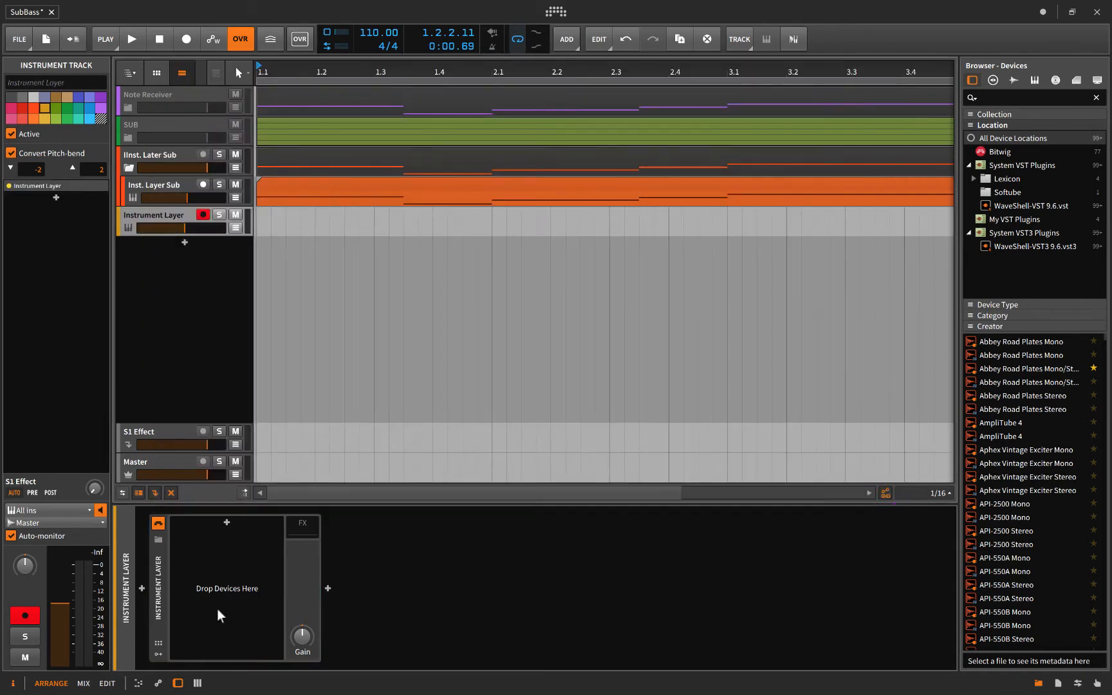
{"action": "mouse_move", "coordinate": [254, 560]}
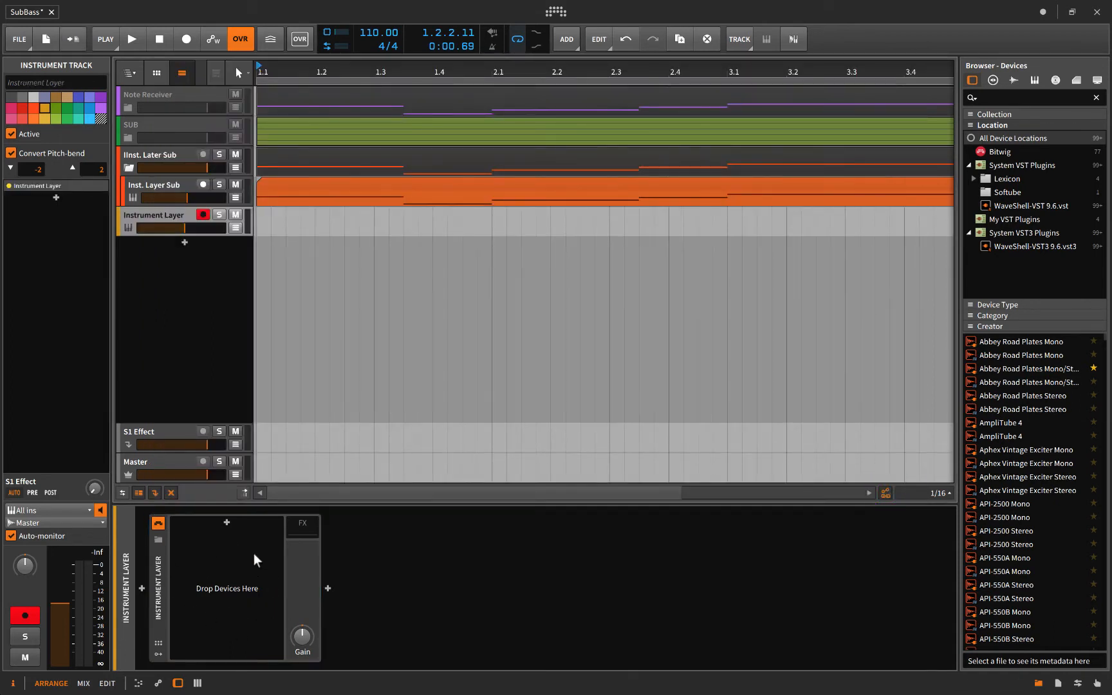
Step: Unfold SUB, glance at High Mids, and delete the empty Instrument Layer track
{"action": "left_click", "coordinate": [129, 137]}
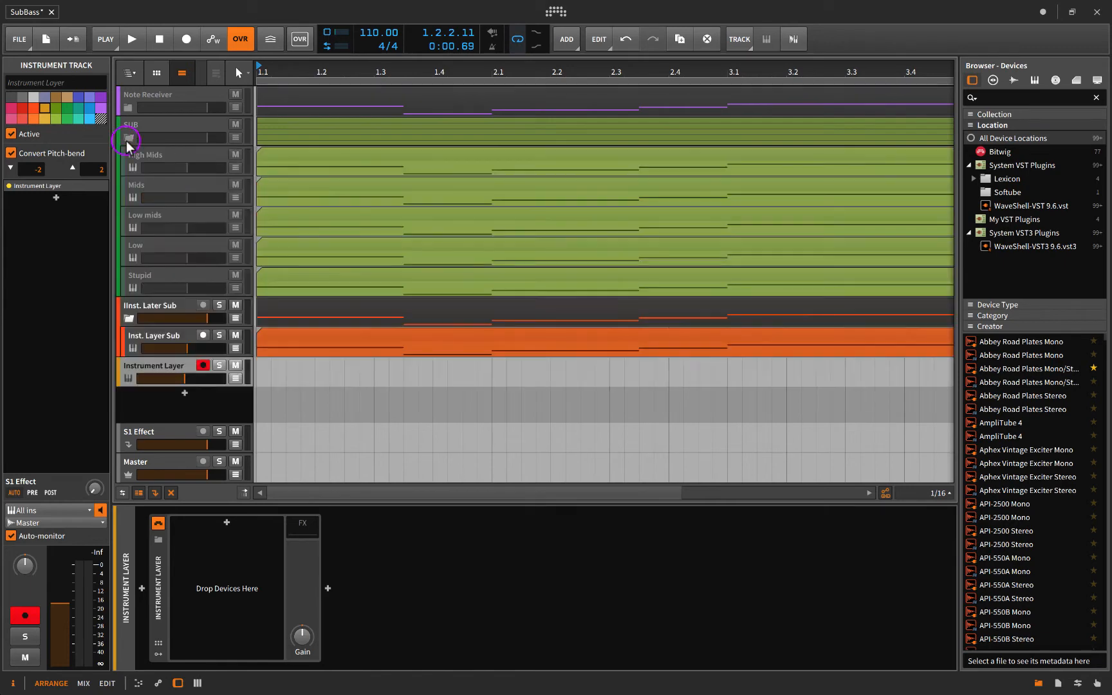
{"action": "left_click", "coordinate": [150, 154]}
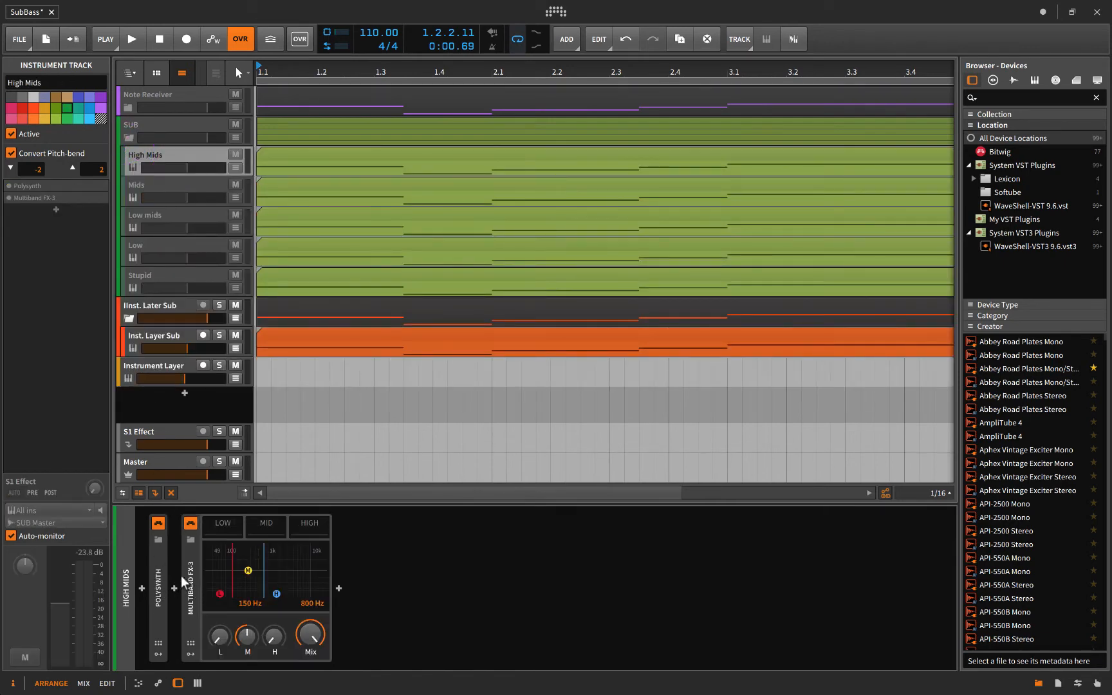
{"action": "left_click", "coordinate": [153, 365]}
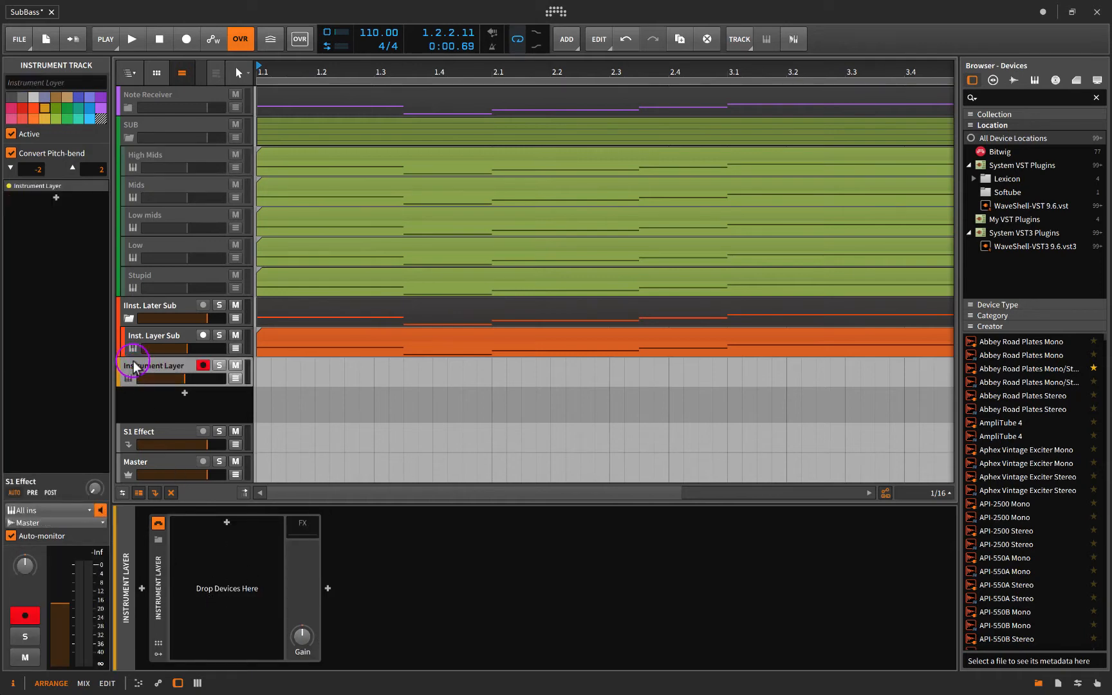
{"action": "left_click", "coordinate": [153, 334]}
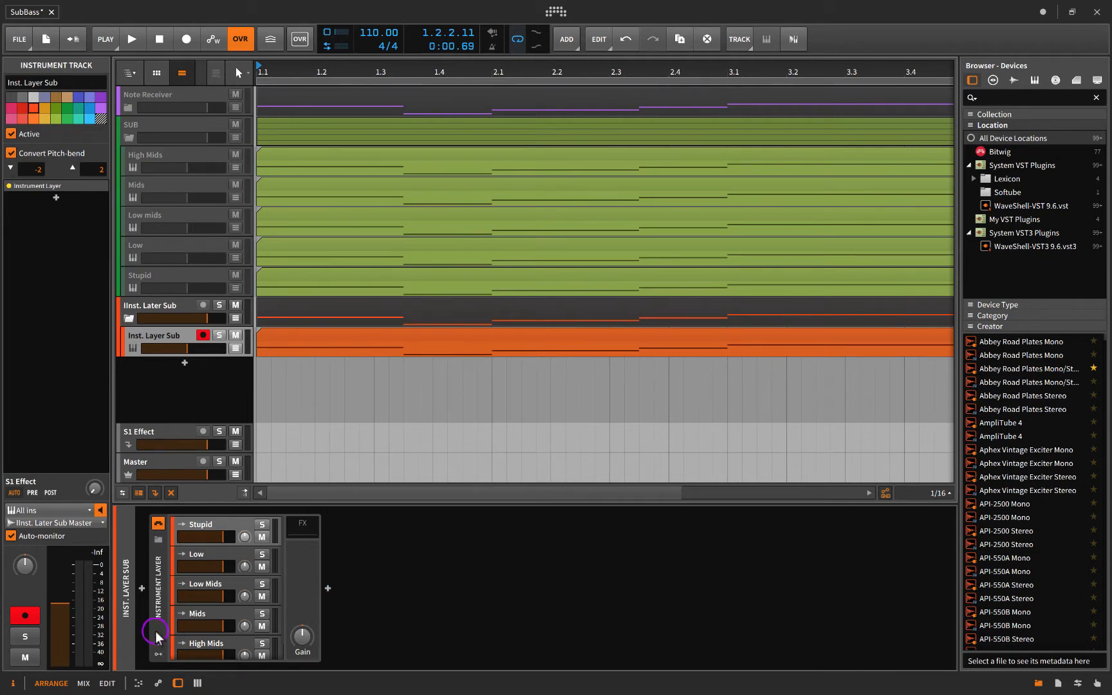
{"action": "mouse_move", "coordinate": [212, 592]}
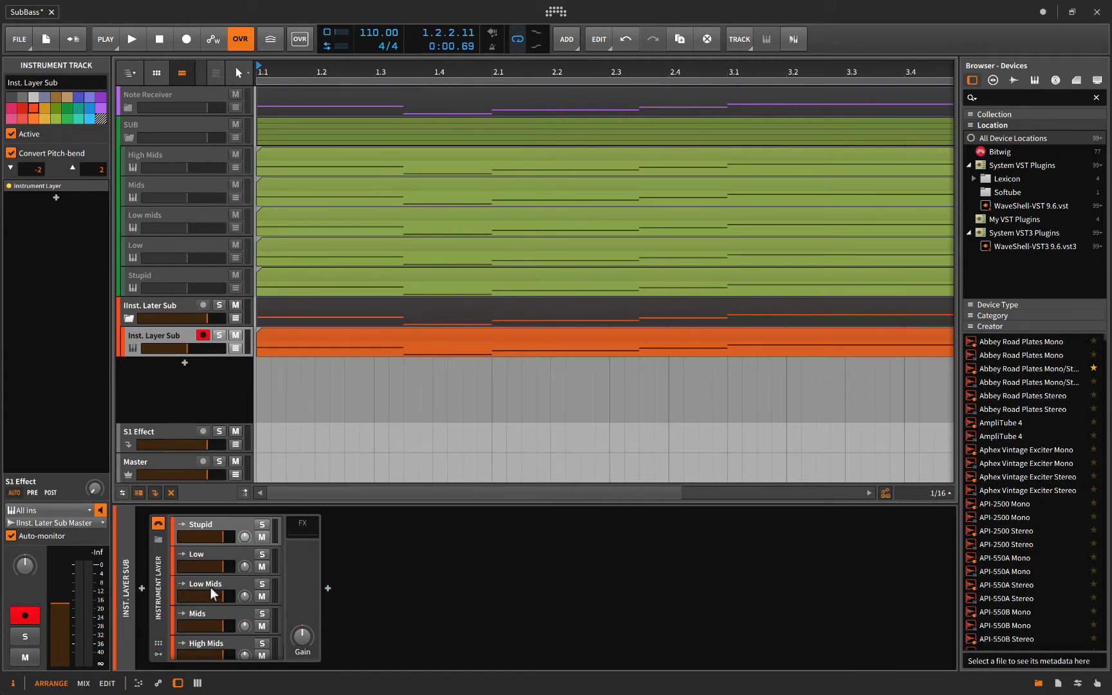
{"action": "mouse_move", "coordinate": [204, 588]}
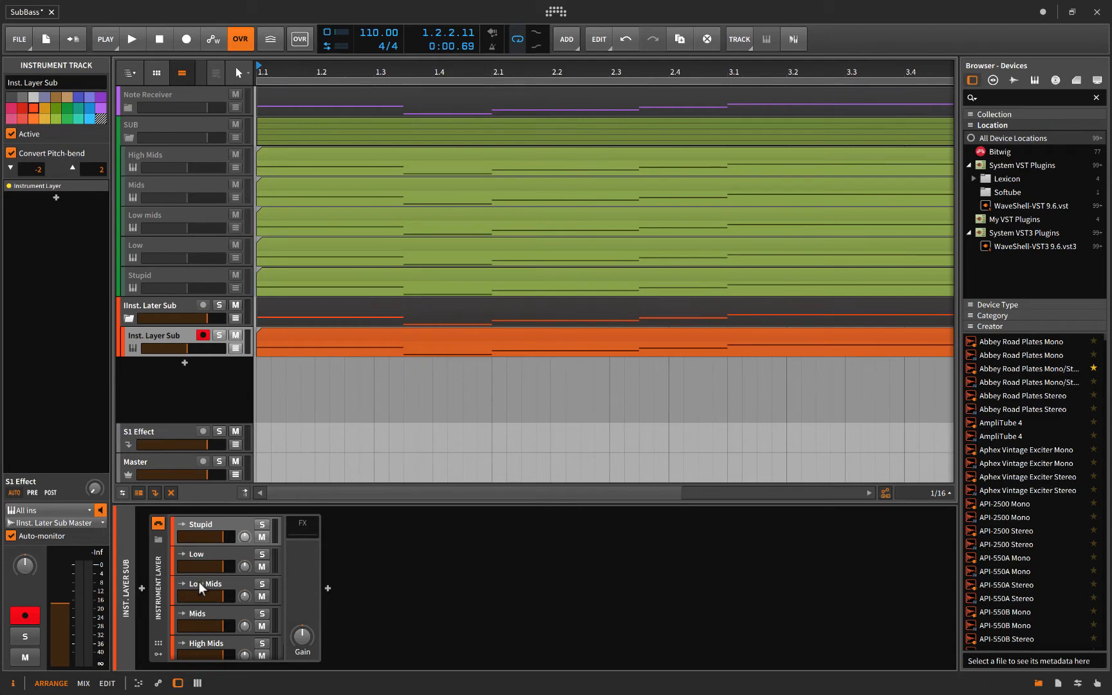
Step: Select Inst. Layer Sub, compare its clip against SUB's tracks, and bring up the Stupid layer's devices
{"action": "scroll", "scroll_direction": "down", "scroll_amount": 3}
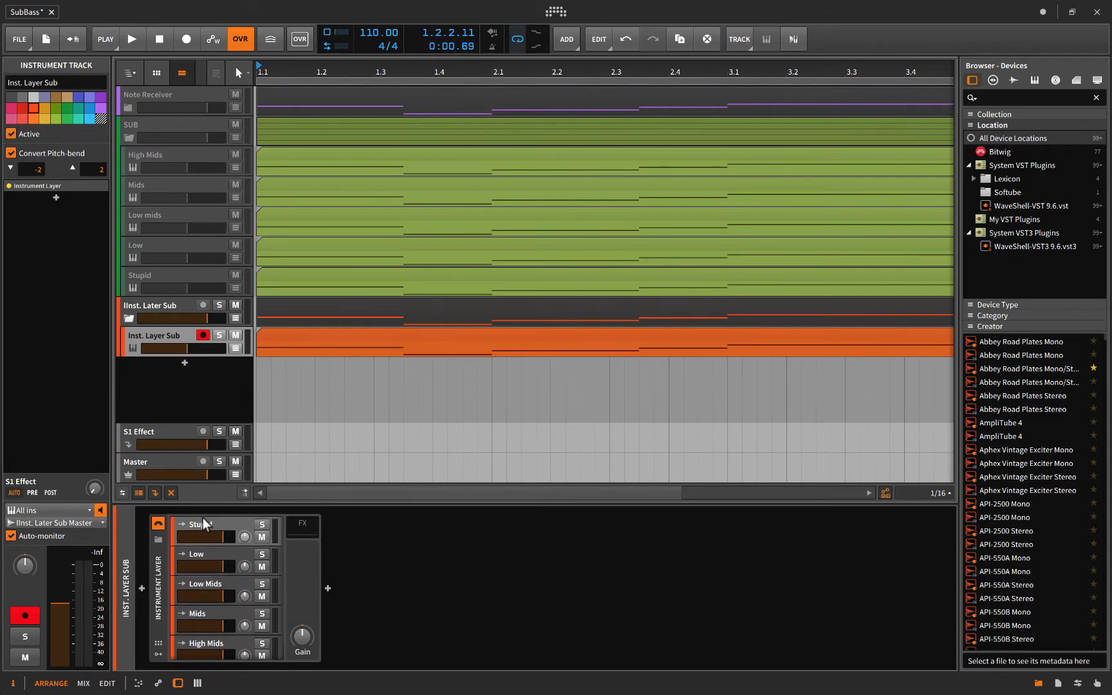
{"action": "left_click", "coordinate": [201, 523]}
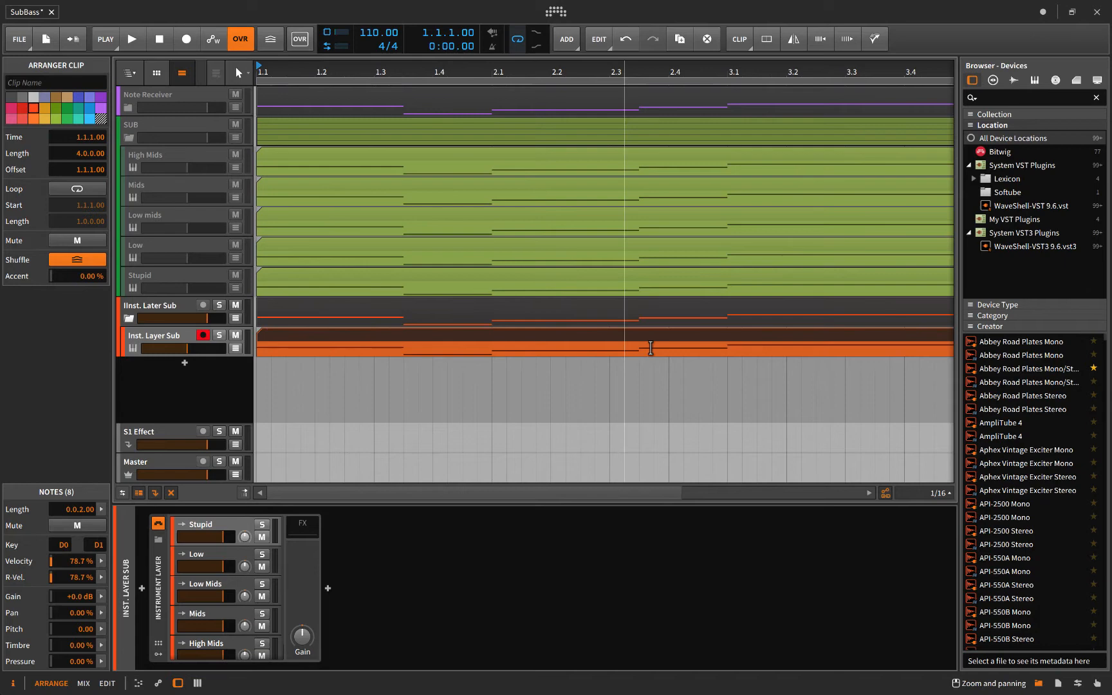
{"action": "mouse_move", "coordinate": [179, 343]}
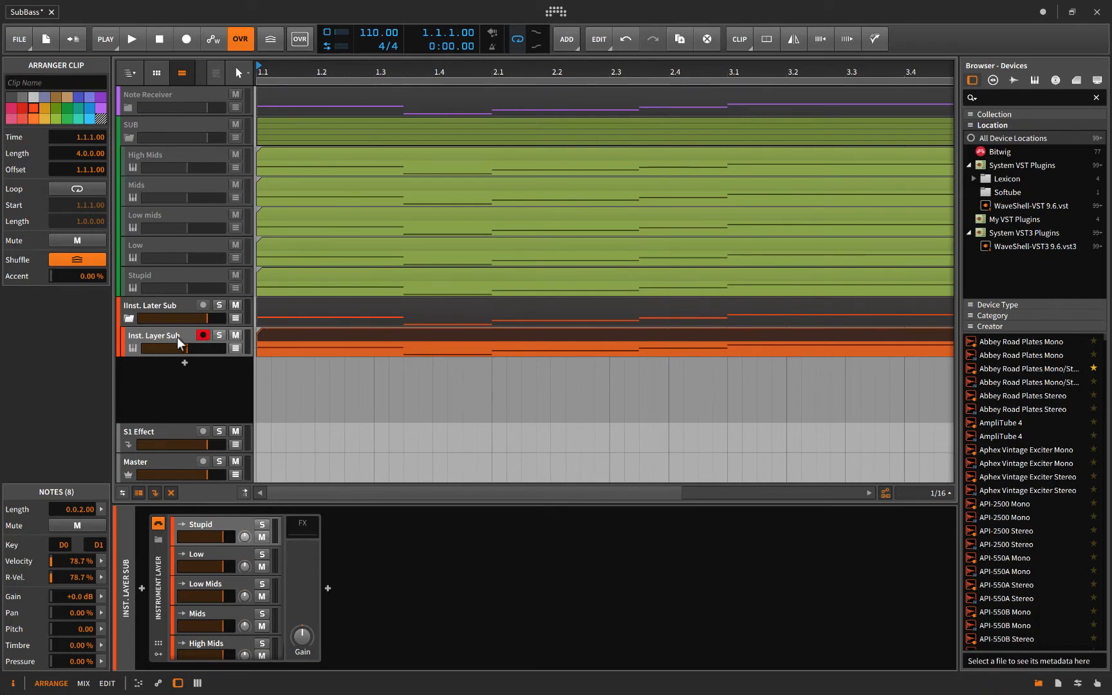
{"action": "left_click", "coordinate": [151, 334]}
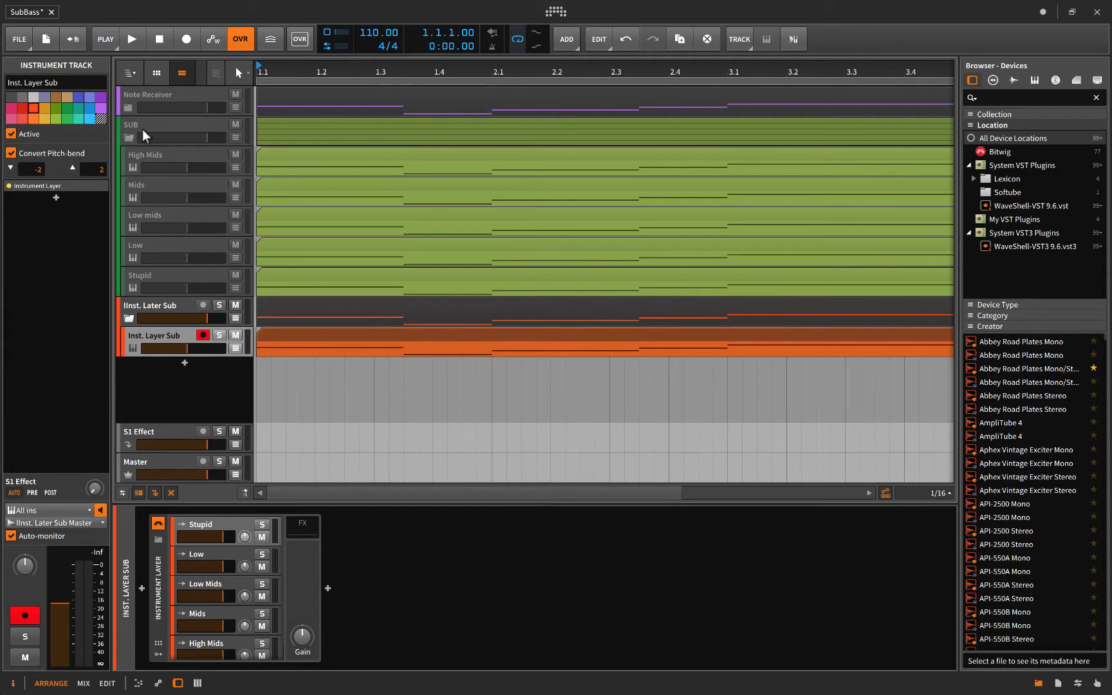
{"action": "left_click", "coordinate": [130, 138]}
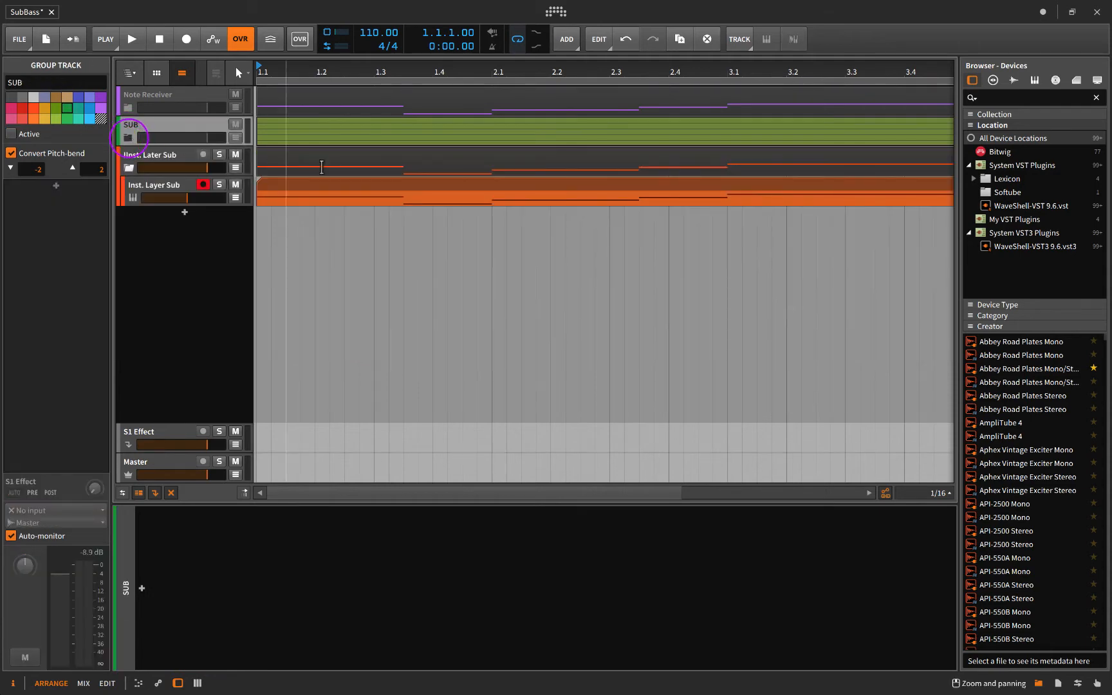
{"action": "left_click", "coordinate": [153, 185]}
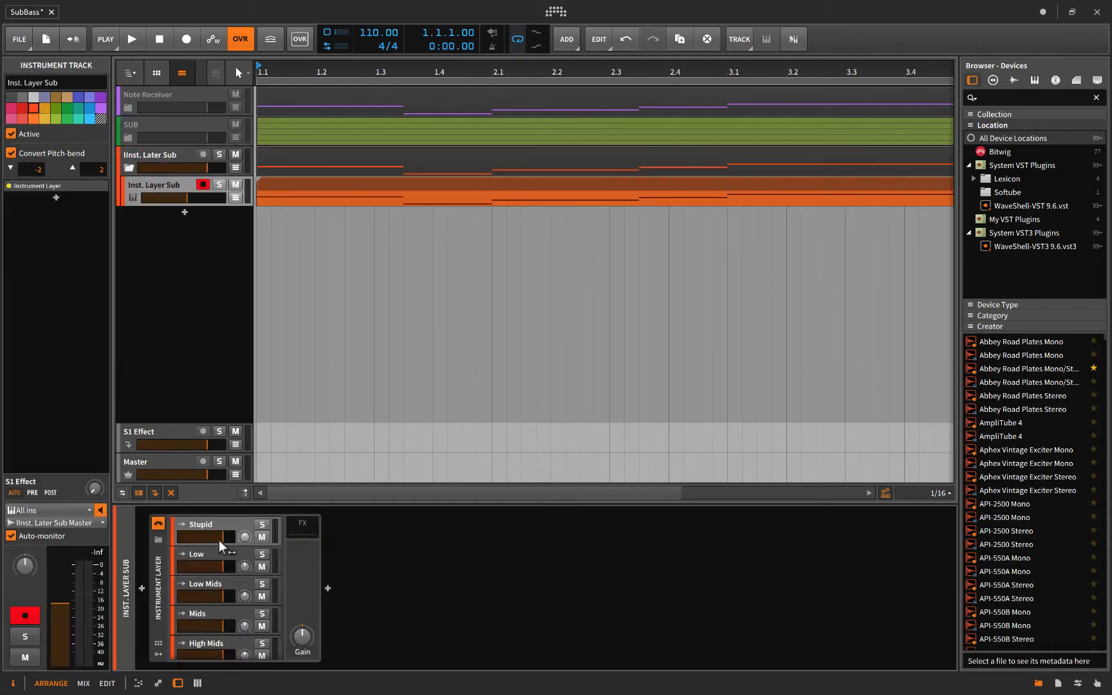
{"action": "left_click", "coordinate": [129, 137]}
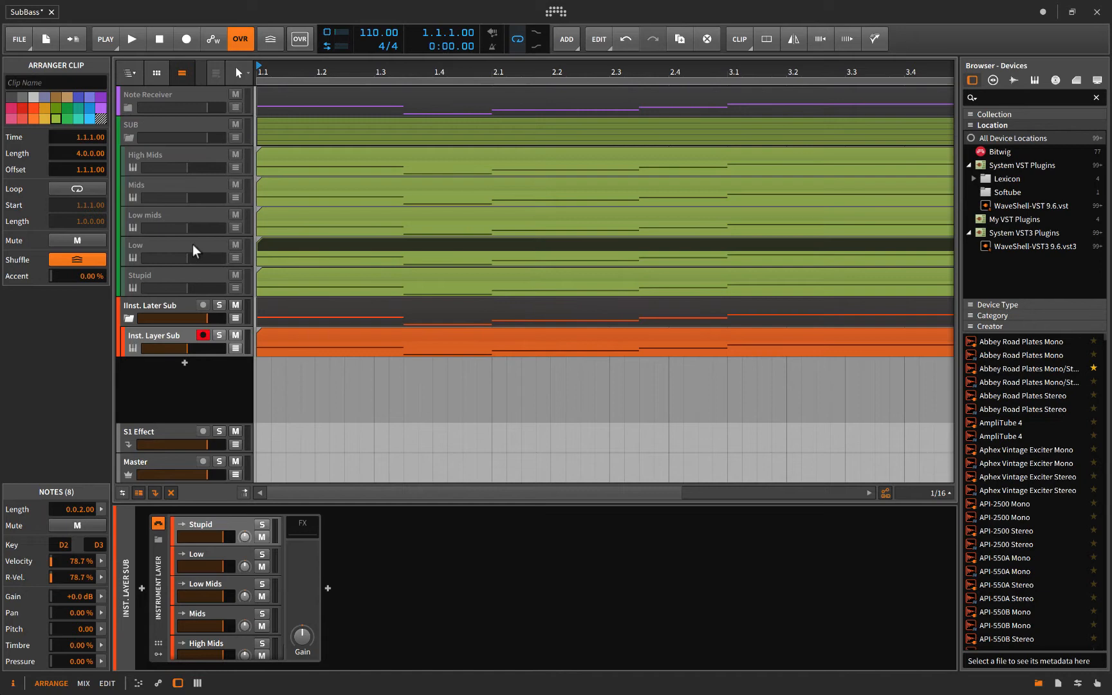
{"action": "left_click", "coordinate": [128, 135]}
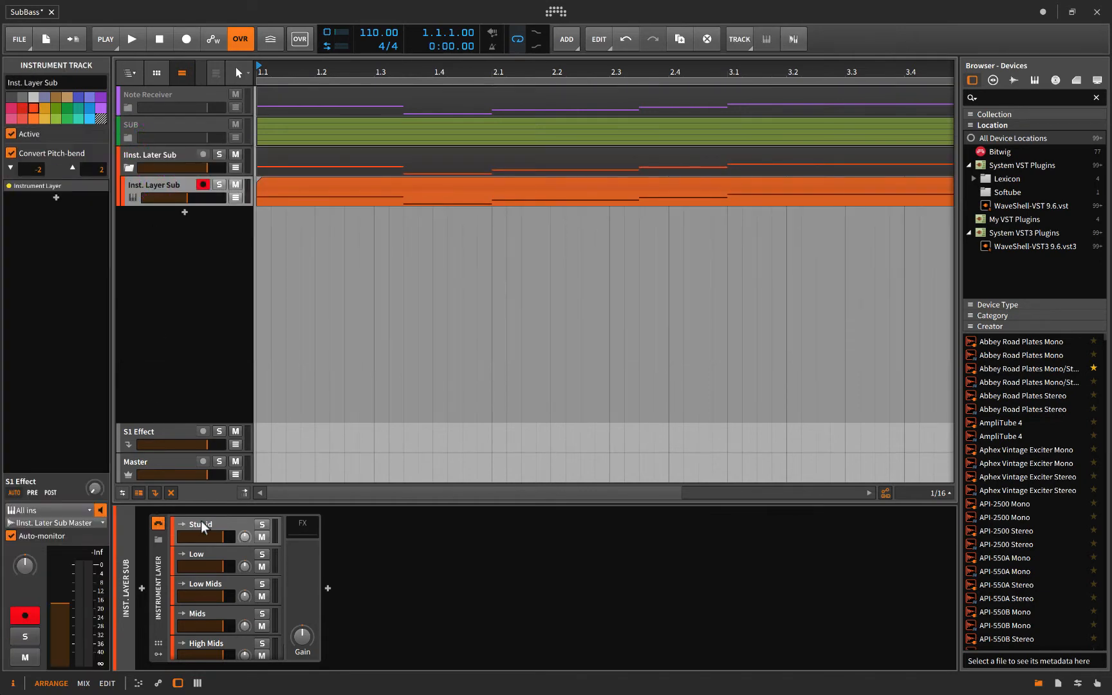
{"action": "left_click", "coordinate": [202, 524]}
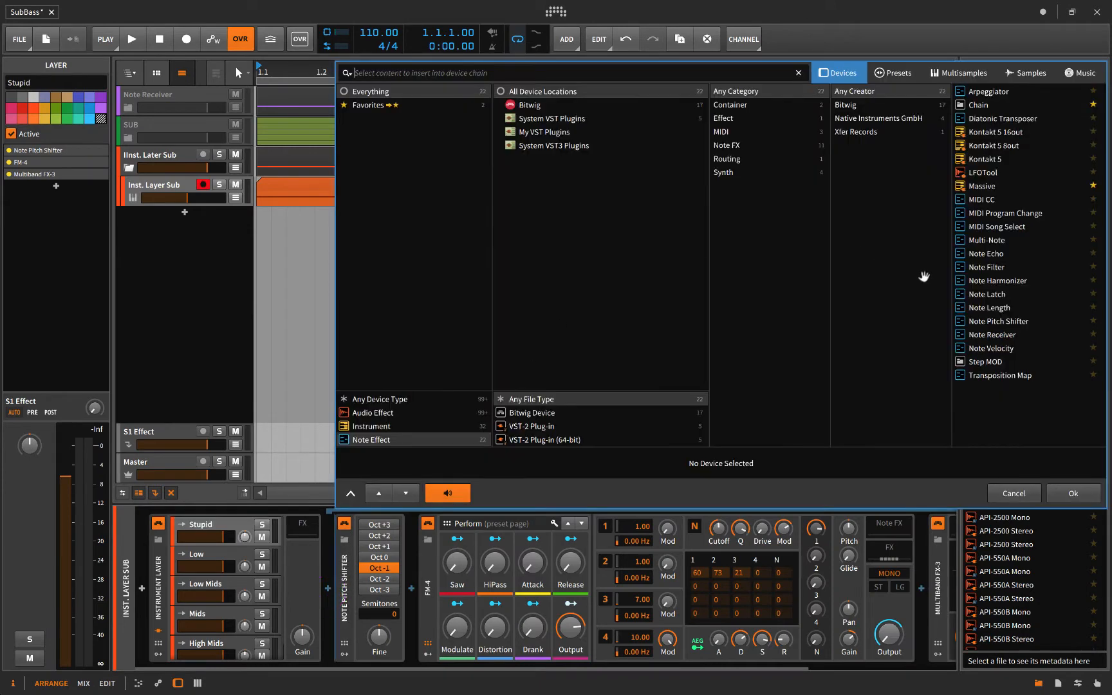
Step: Cancel the device browser so the Stupid layer's Note Pitch Shifter, FM-4 and Multiband FX-3 chain shows
{"action": "left_click", "coordinate": [1013, 493]}
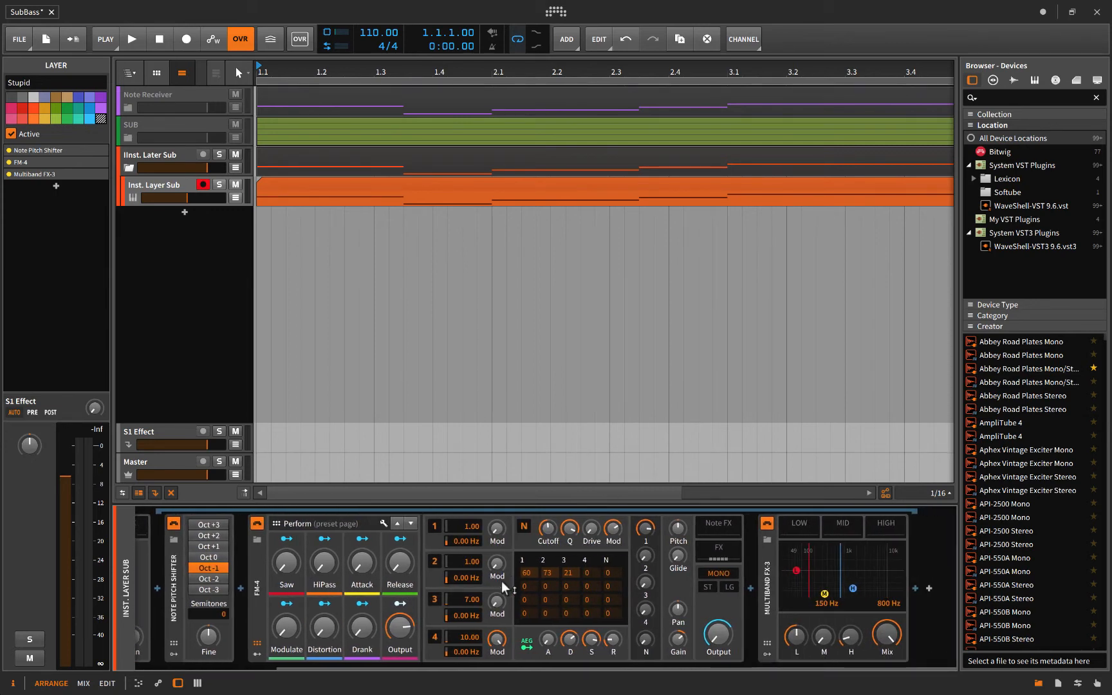
{"action": "mouse_move", "coordinate": [850, 636]}
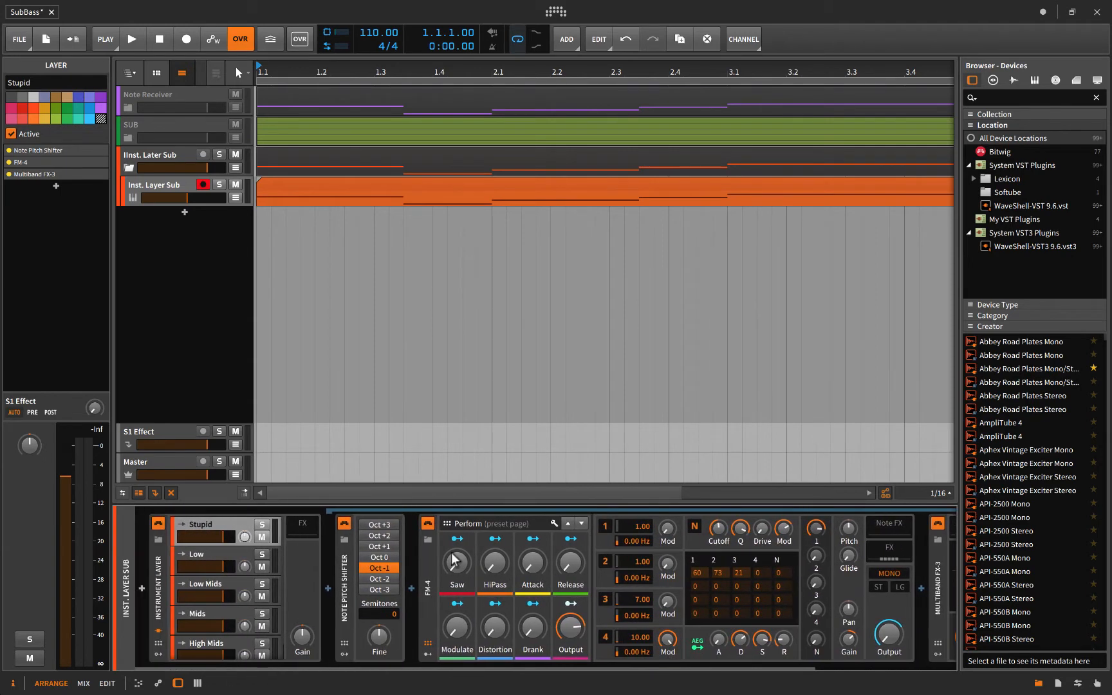
{"action": "mouse_move", "coordinate": [219, 188]}
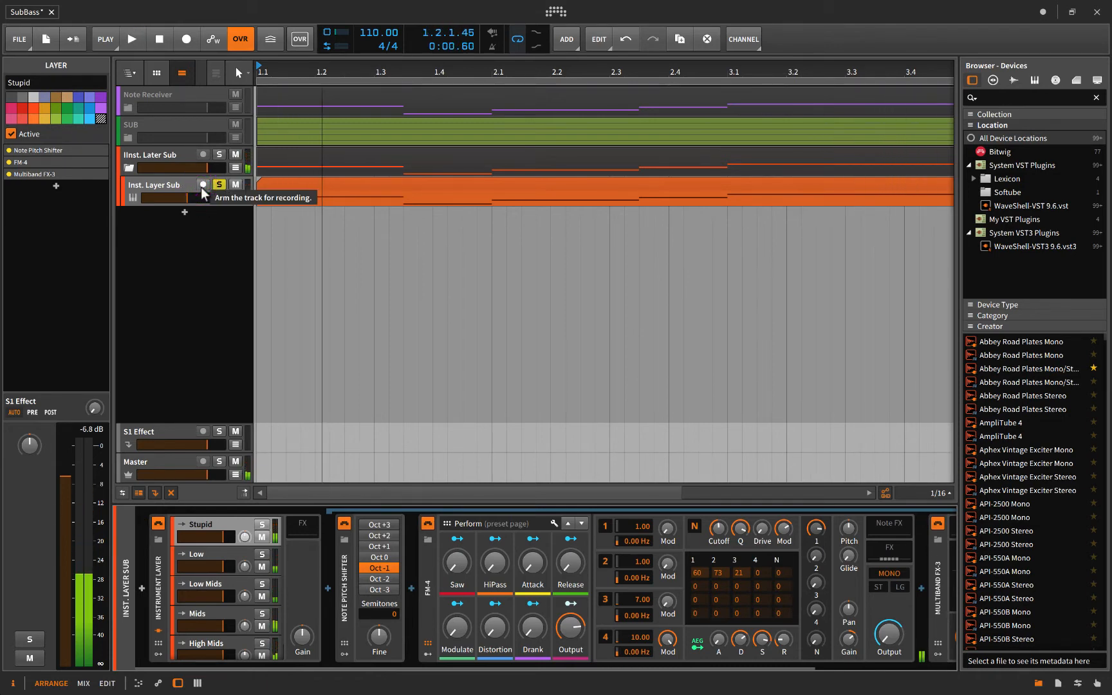
Step: Briefly unfold and refold SUB, then select Inst. Layer Sub so it arms for recording
{"action": "left_click", "coordinate": [219, 184]}
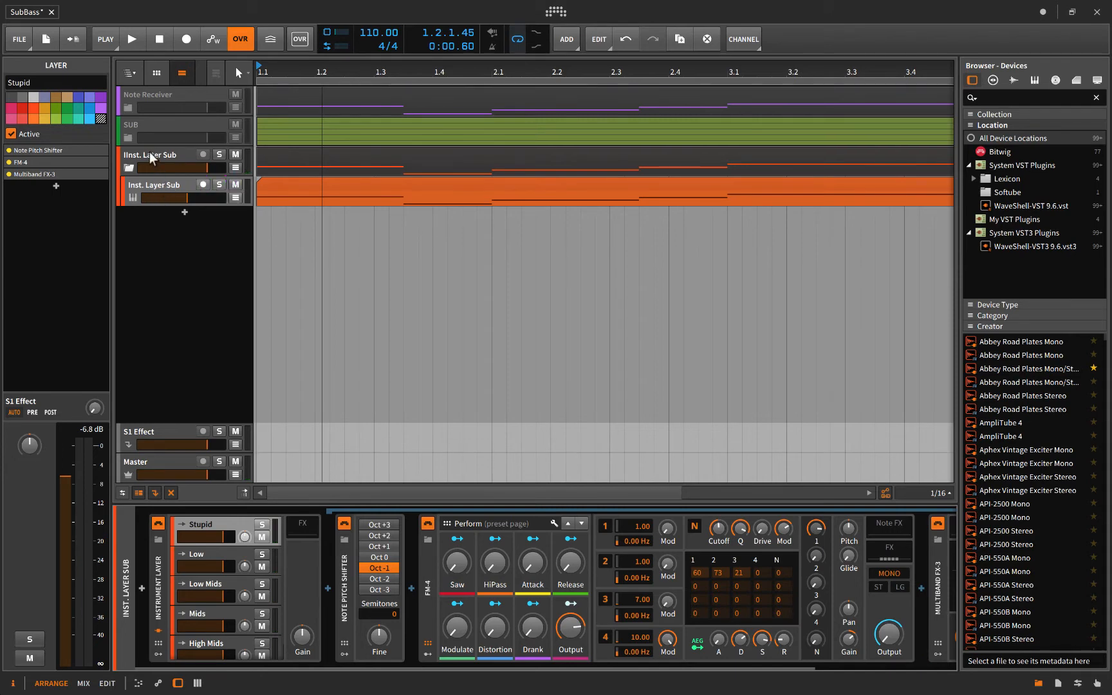
{"action": "left_click", "coordinate": [142, 125]}
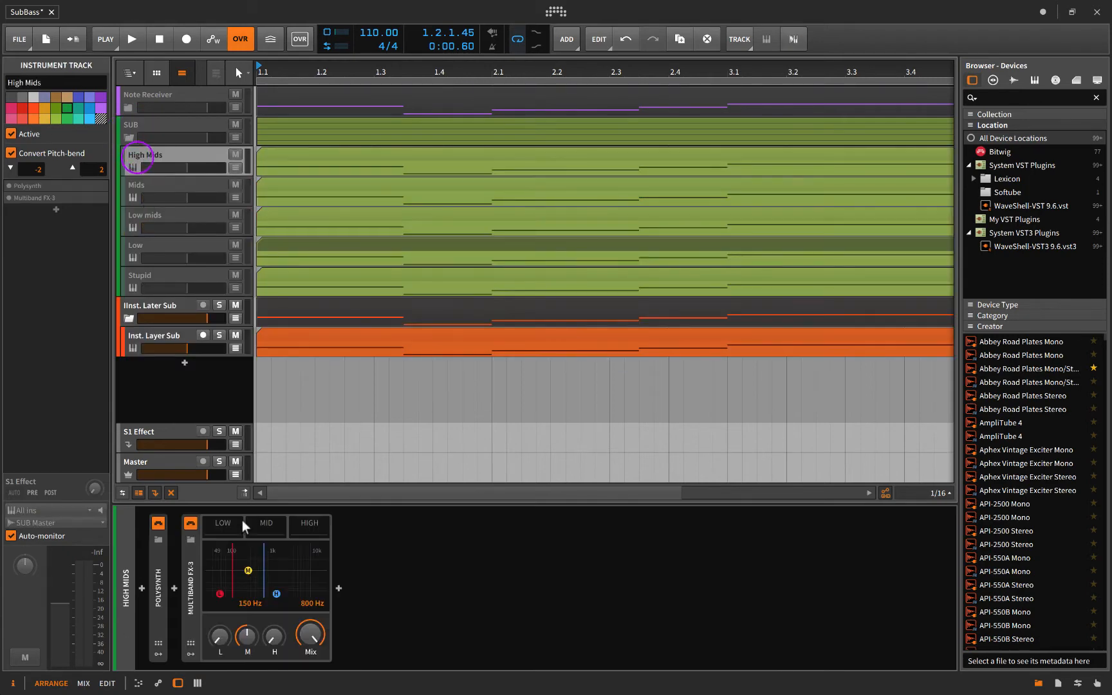
{"action": "left_click", "coordinate": [149, 124]}
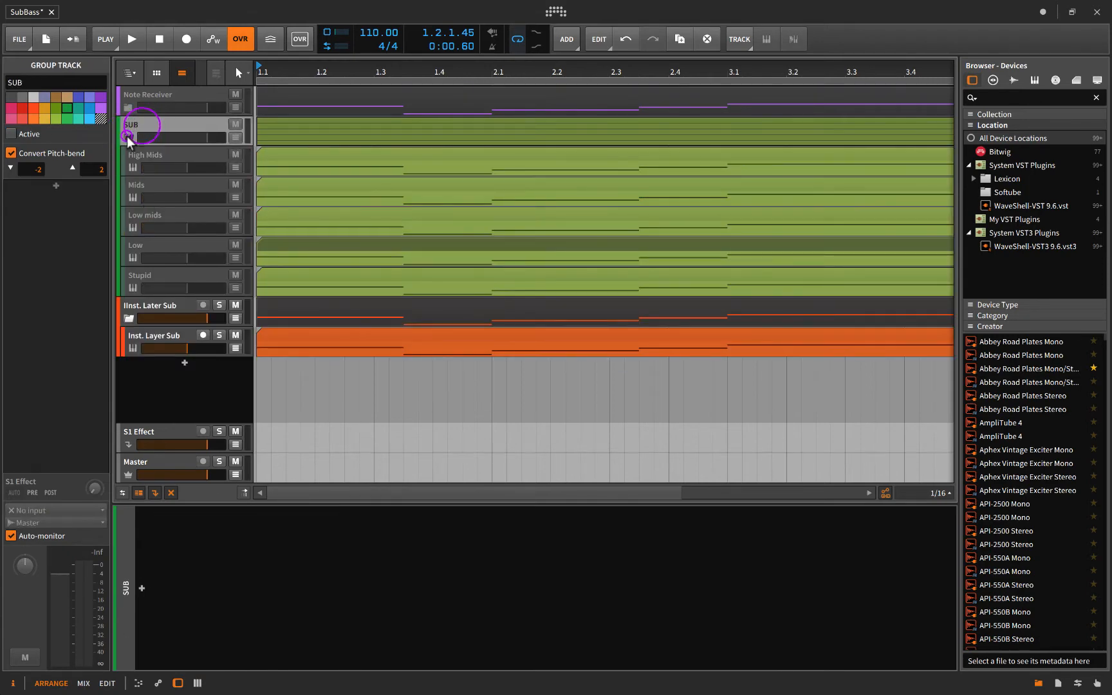
{"action": "left_click", "coordinate": [152, 335]}
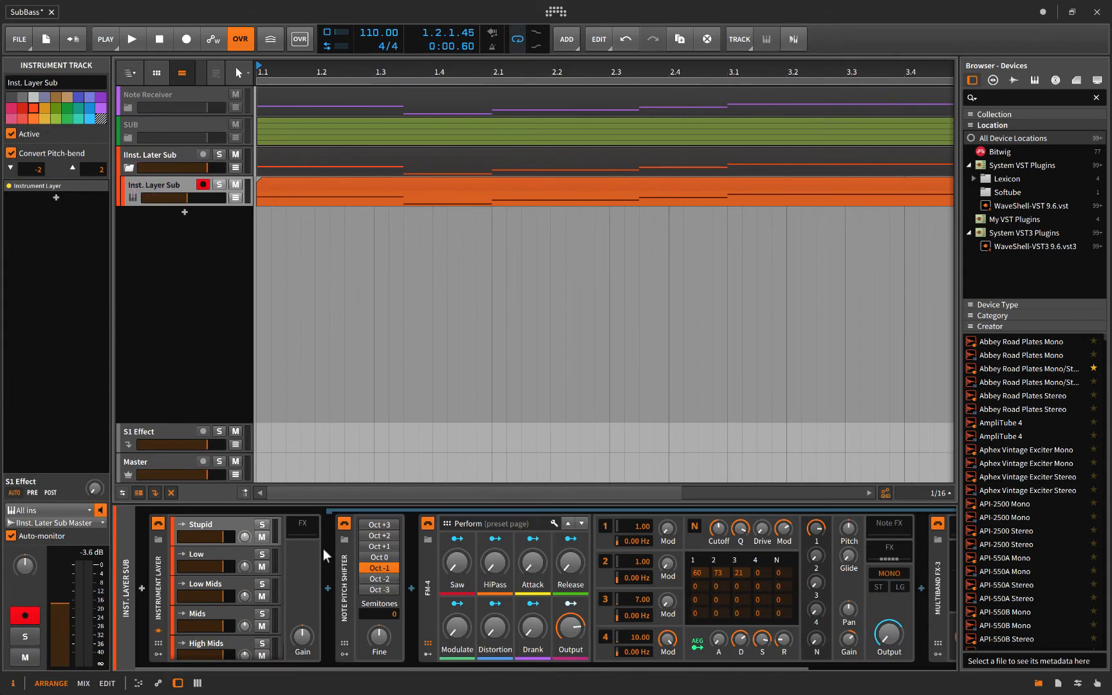
{"action": "mouse_move", "coordinate": [381, 600]}
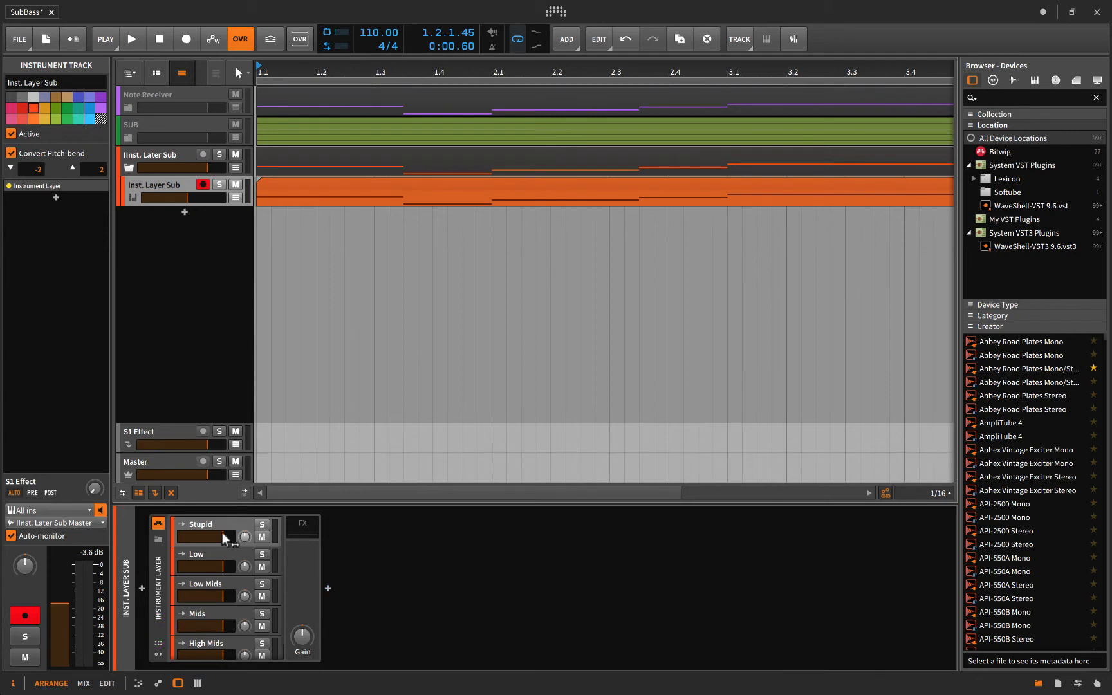
{"action": "mouse_move", "coordinate": [157, 233]}
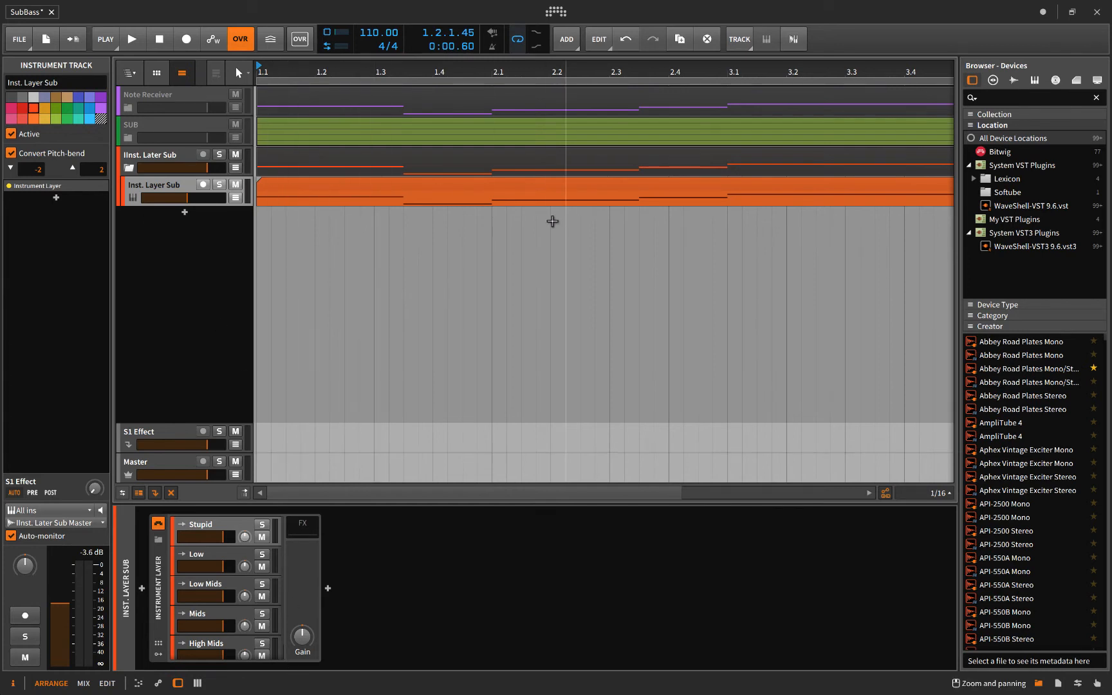
Step: Inspect the Low layer's Note Pitch Shifter, Polysynth and Multiband FX-3, leaving Inst. Layer Sub disarmed
{"action": "left_click", "coordinate": [206, 554]}
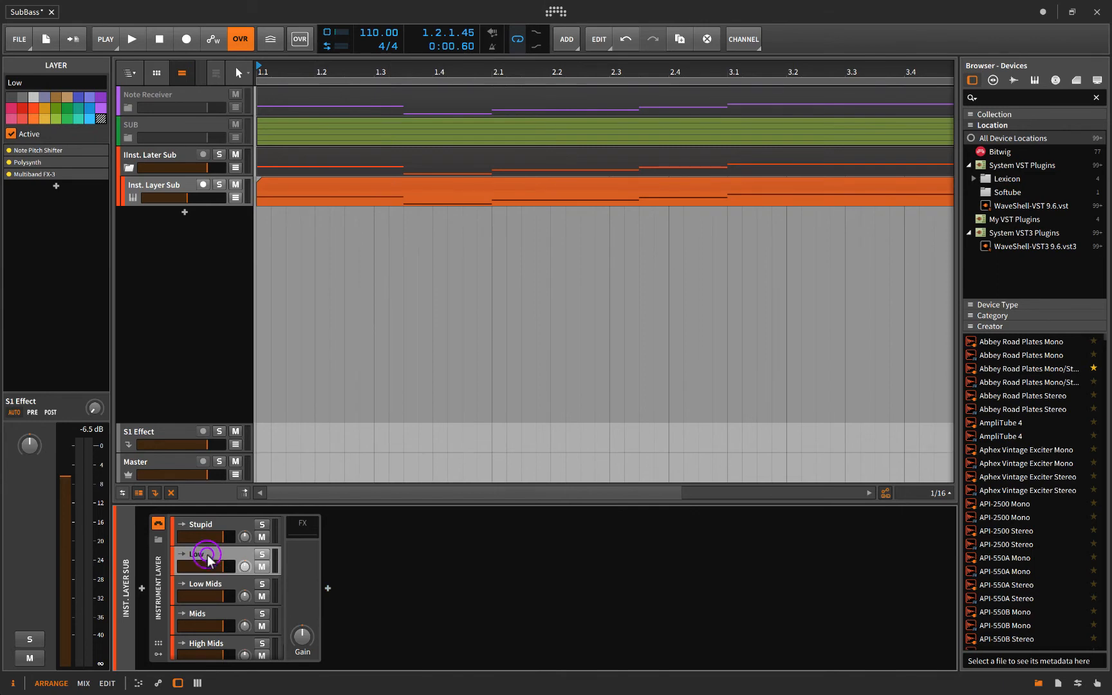
{"action": "left_click", "coordinate": [206, 555]}
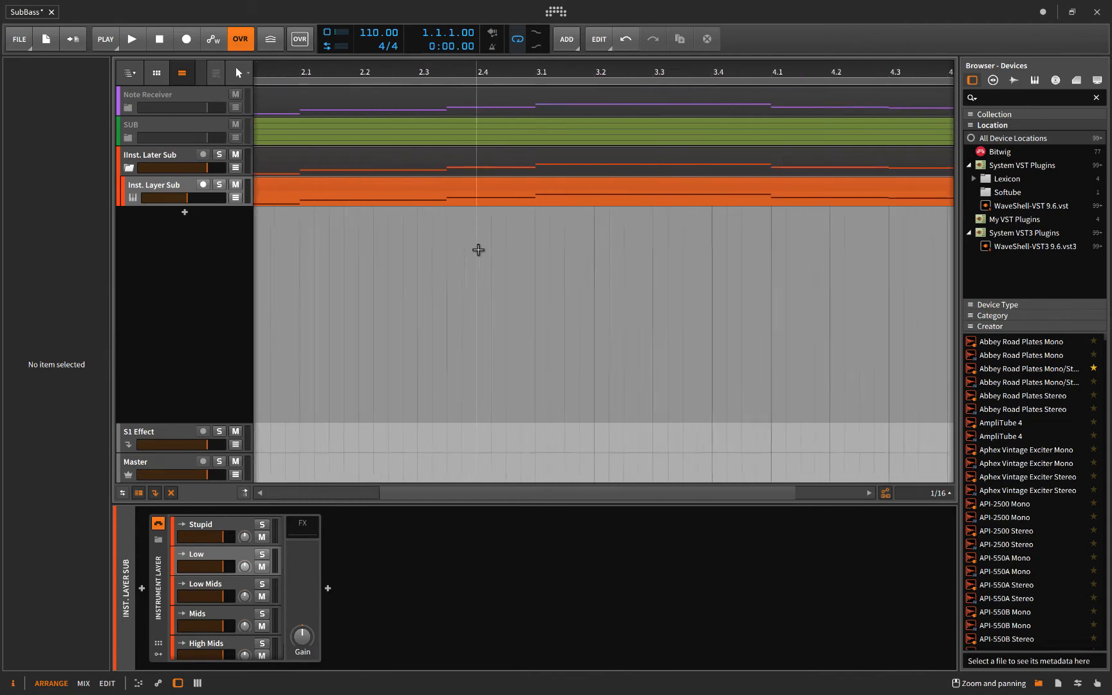
{"action": "scroll", "scroll_direction": "left", "scroll_amount": 3}
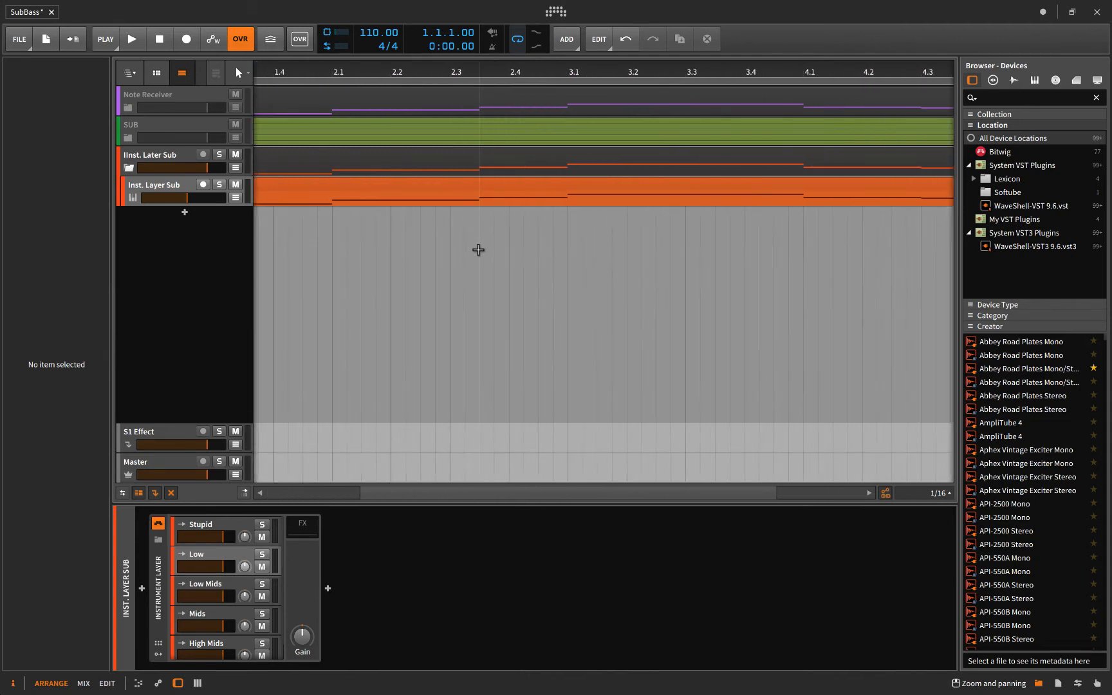
{"action": "mouse_move", "coordinate": [481, 239]}
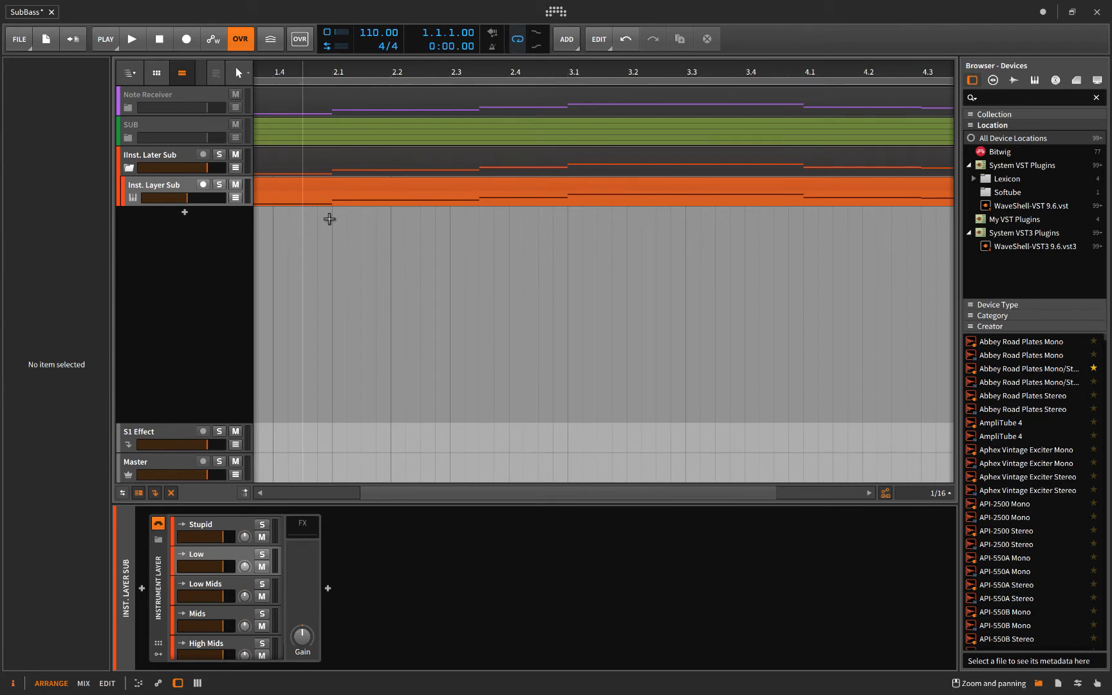
{"action": "mouse_move", "coordinate": [208, 612]}
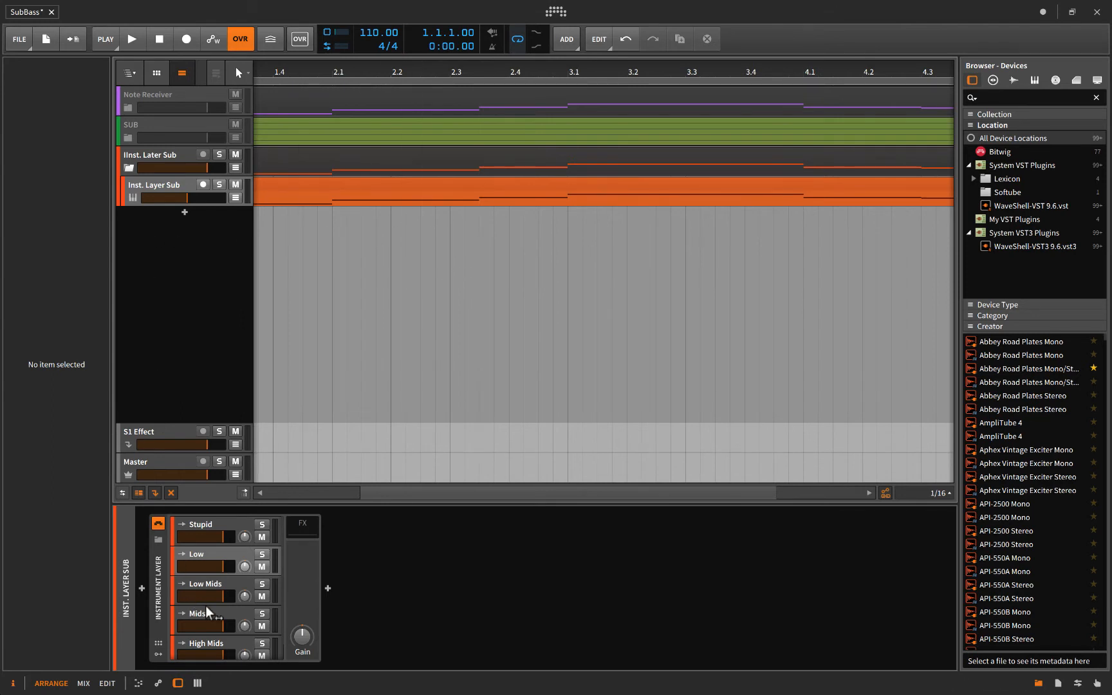
{"action": "mouse_move", "coordinate": [204, 525]}
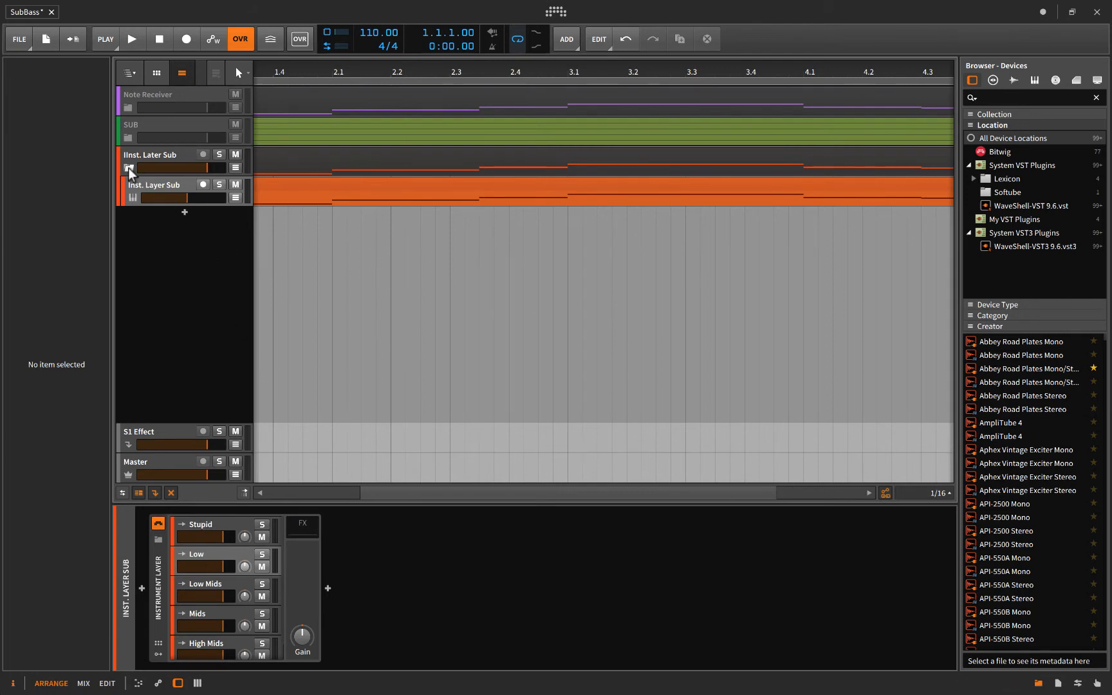
Step: Fold Inst. Later Sub, unfold SUB, and cut a middle stretch from the High Mids, Mids and Low mids clips
{"action": "left_click", "coordinate": [131, 124]}
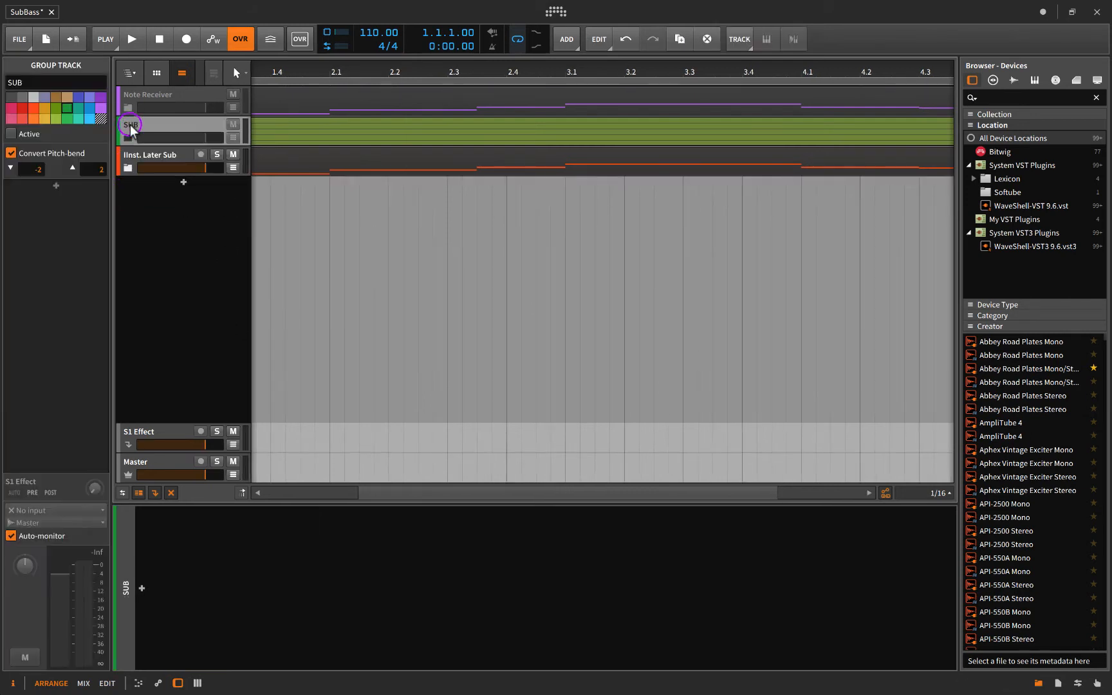
{"action": "left_click", "coordinate": [129, 135]}
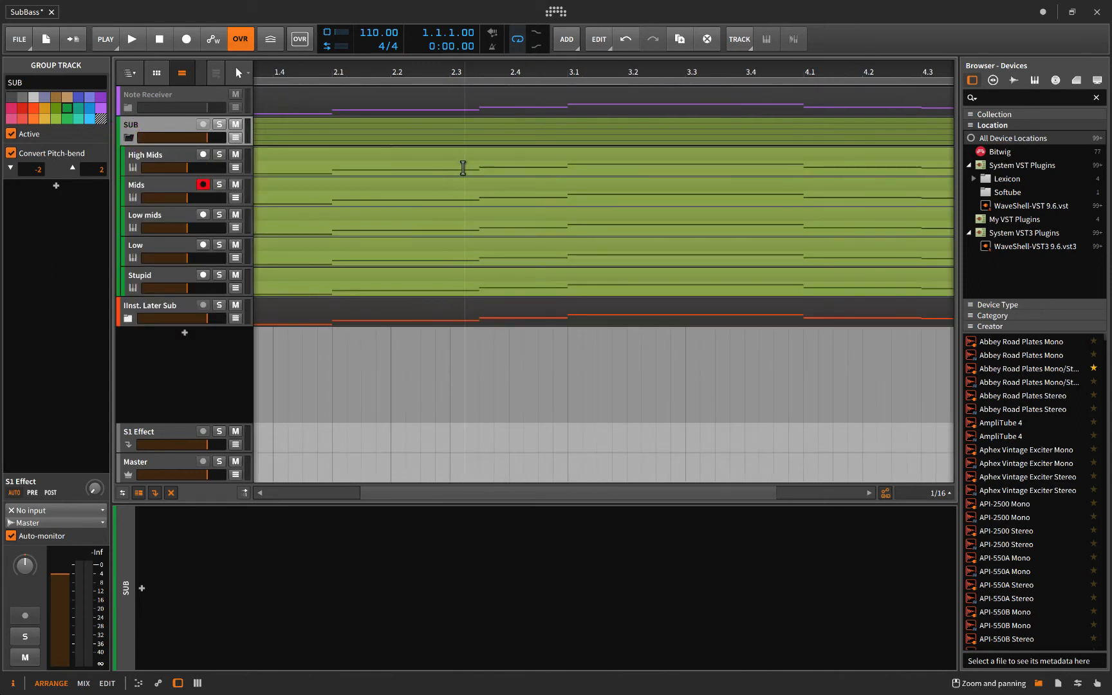
{"action": "mouse_move", "coordinate": [477, 255]}
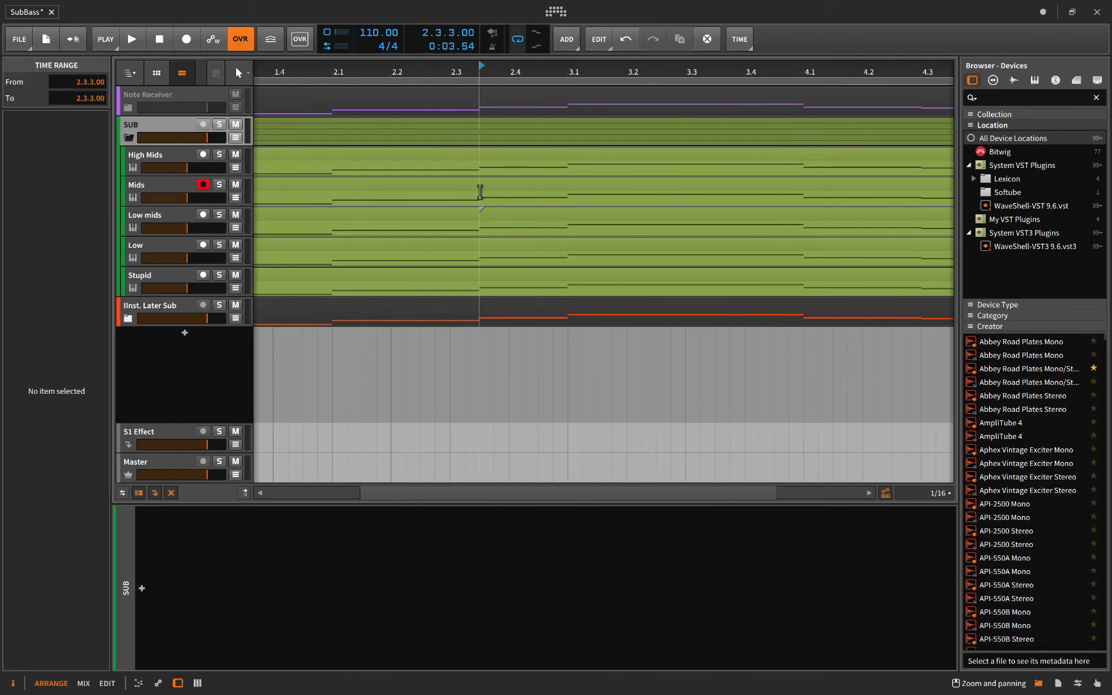
{"action": "mouse_move", "coordinate": [483, 173]}
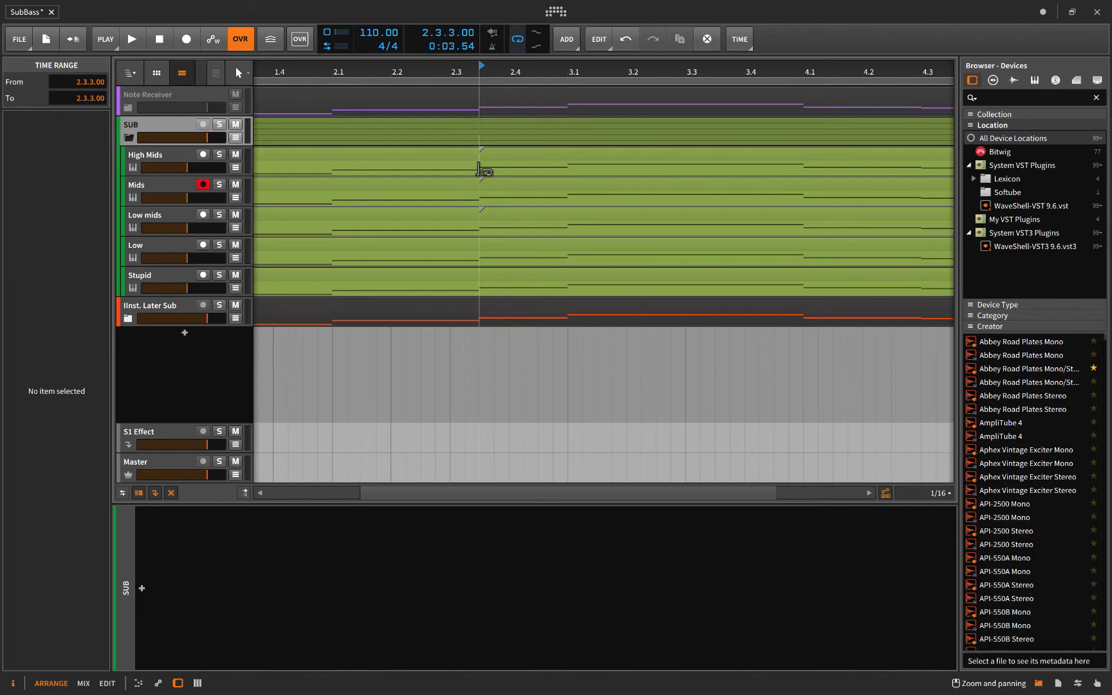
{"action": "left_click", "coordinate": [483, 166]}
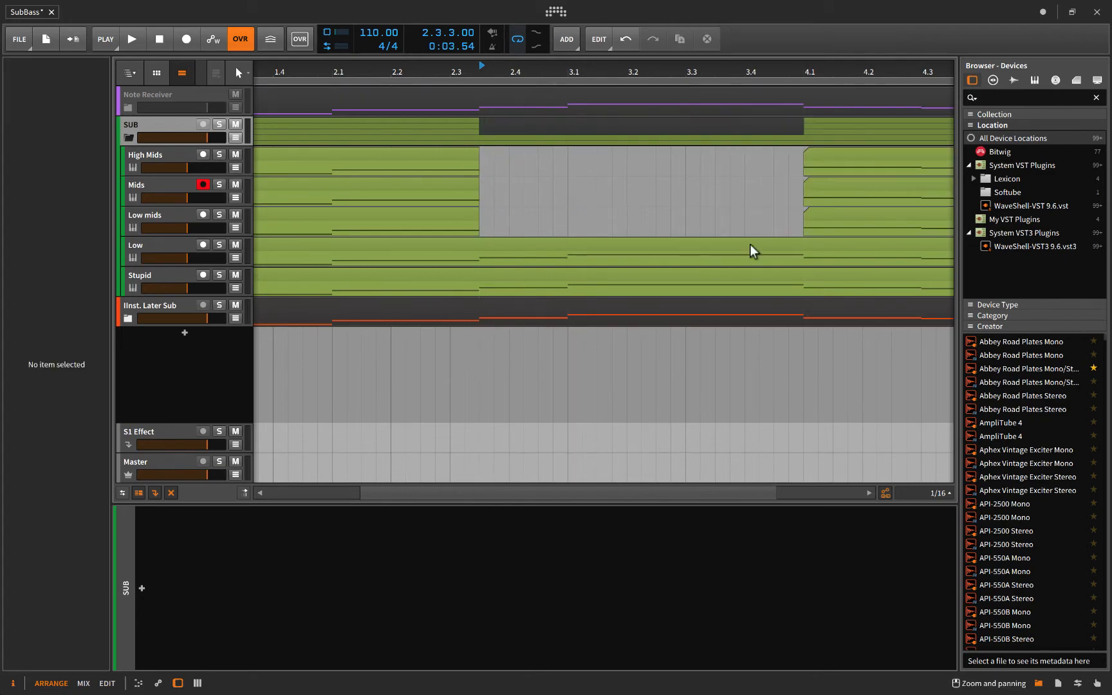
{"action": "mouse_move", "coordinate": [522, 183]}
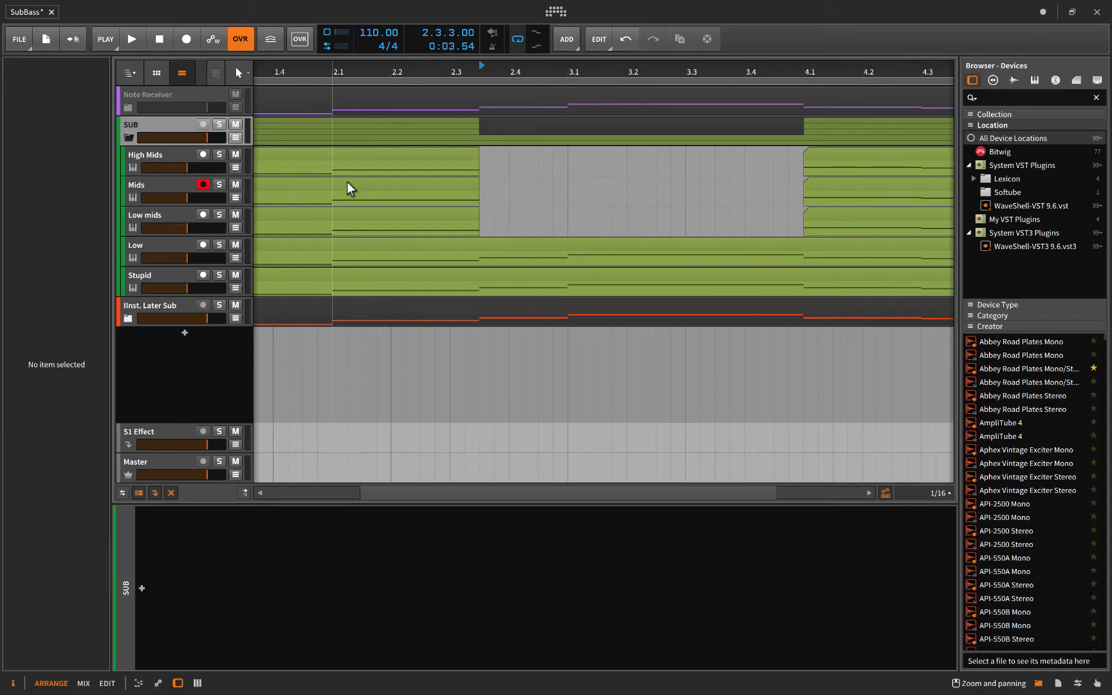
{"action": "mouse_move", "coordinate": [483, 209]}
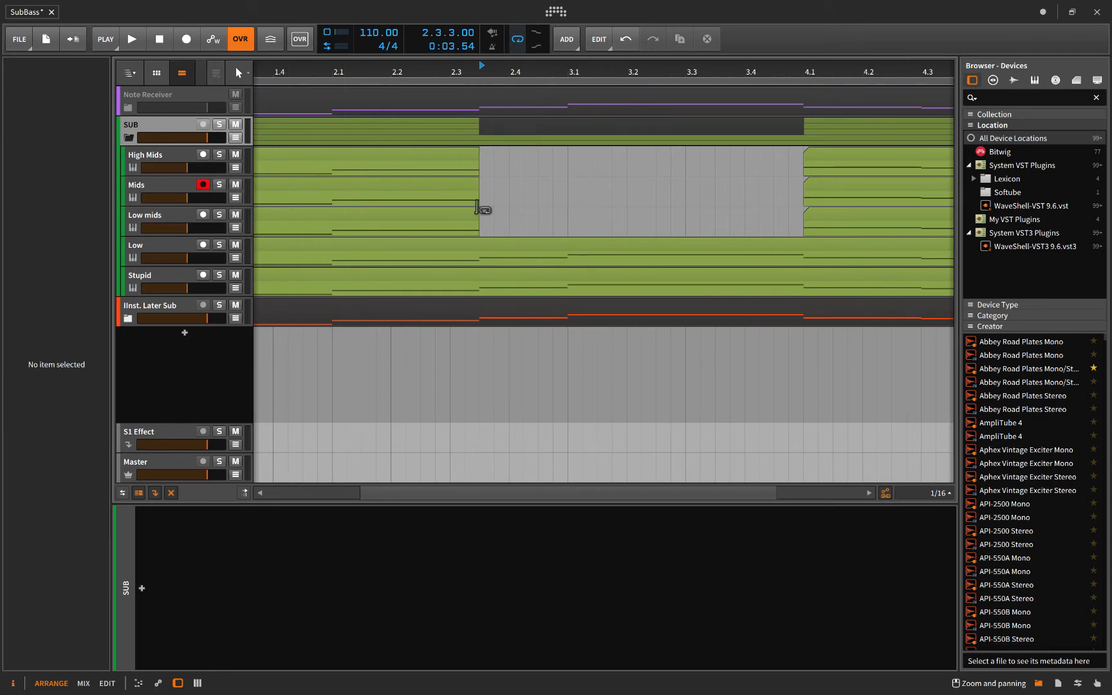
{"action": "mouse_move", "coordinate": [664, 262]}
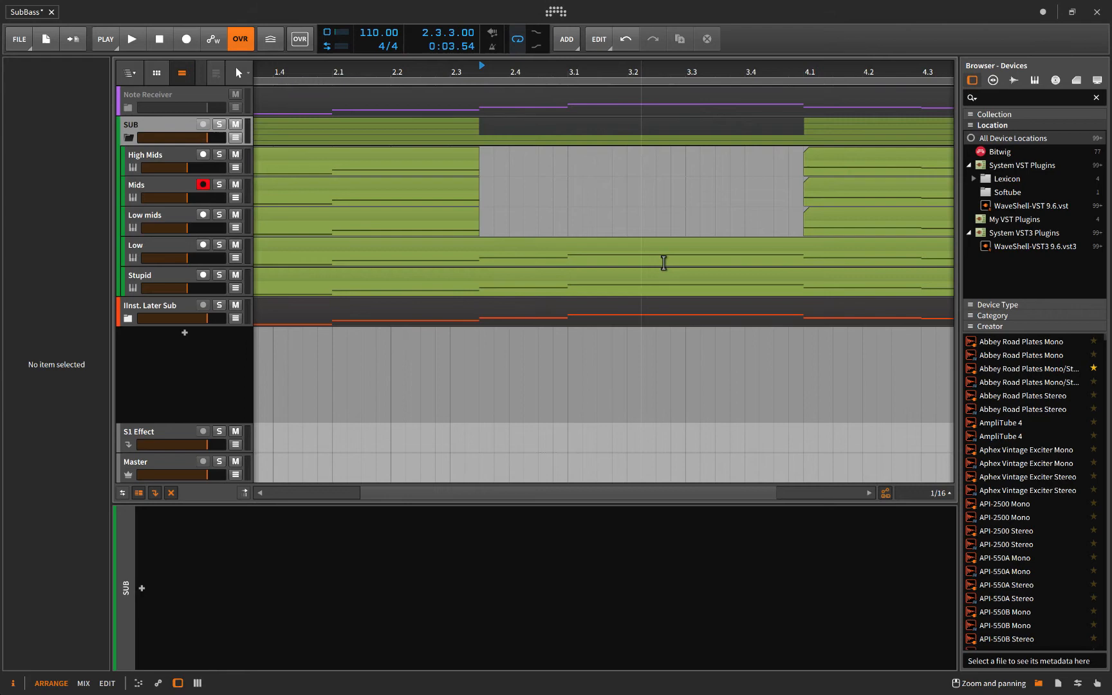
{"action": "mouse_move", "coordinate": [803, 169]}
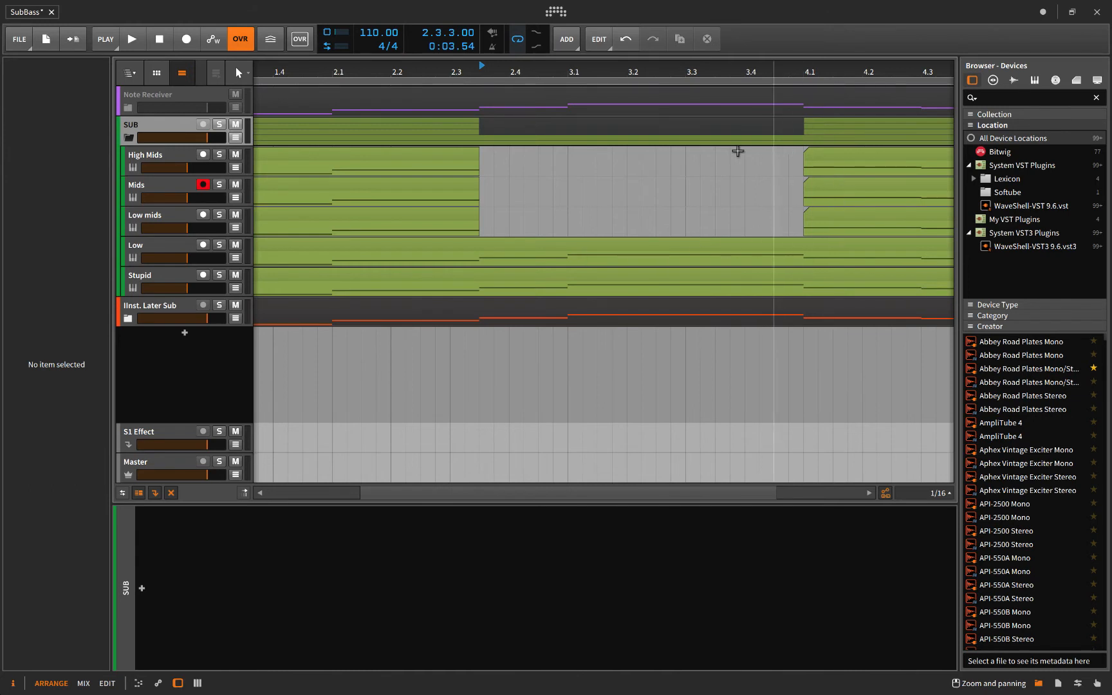
{"action": "mouse_move", "coordinate": [498, 256]}
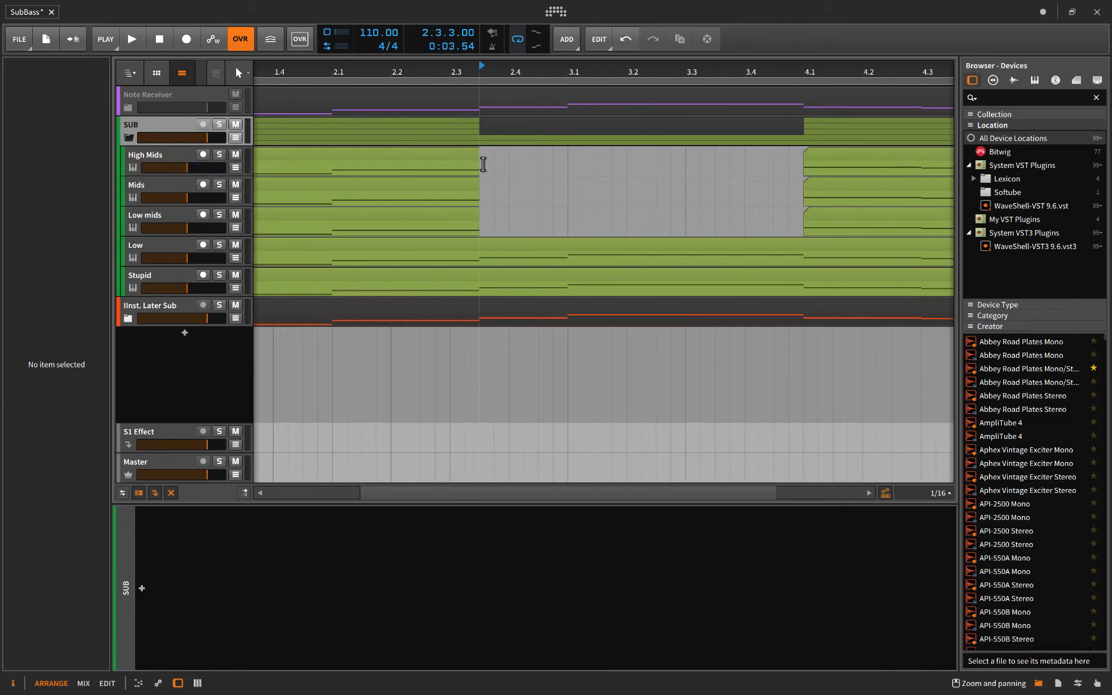
{"action": "mouse_move", "coordinate": [498, 187]}
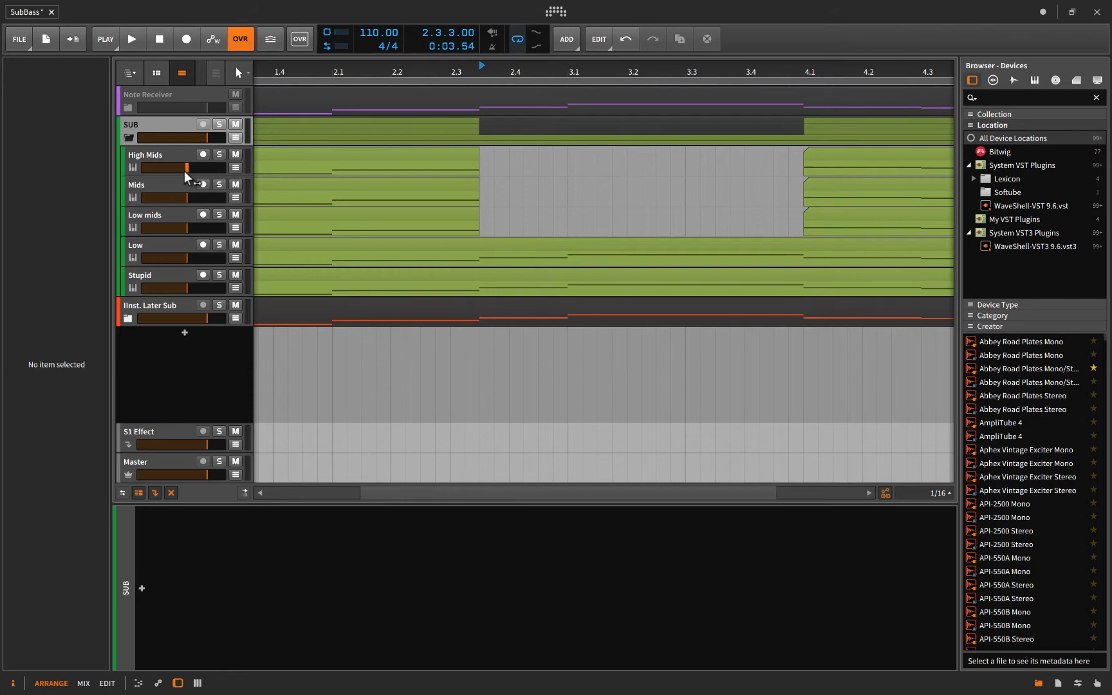
Step: Select High Mids to arm it and show its Polysynth and Multiband FX-3 devices
{"action": "left_click", "coordinate": [145, 154]}
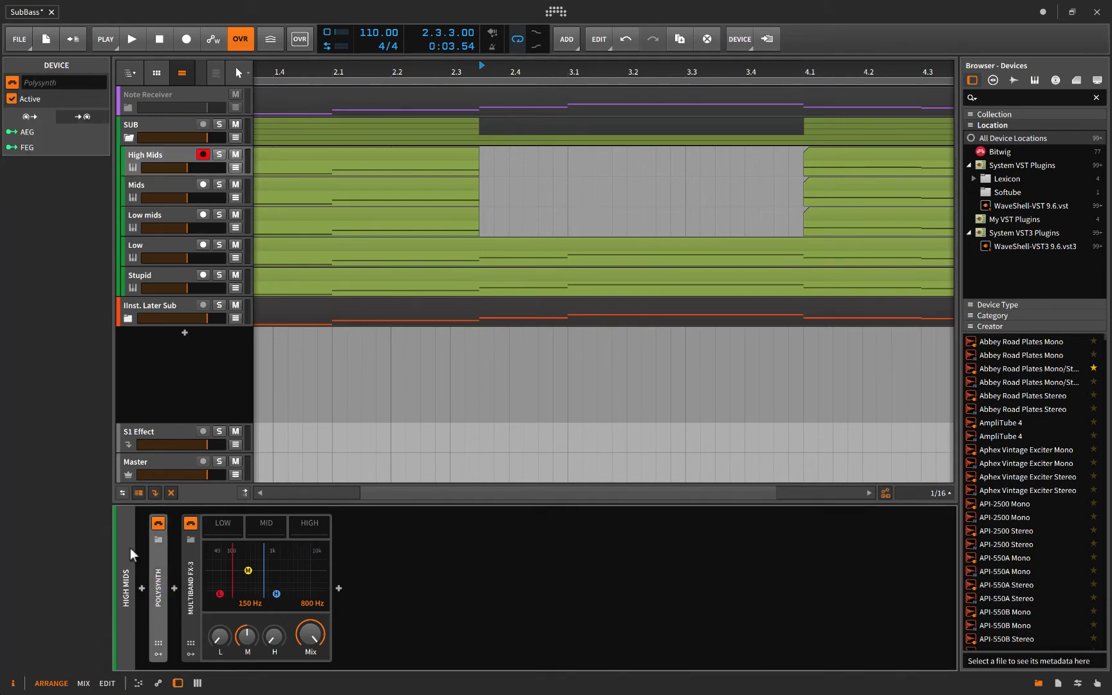
{"action": "mouse_move", "coordinate": [399, 244]}
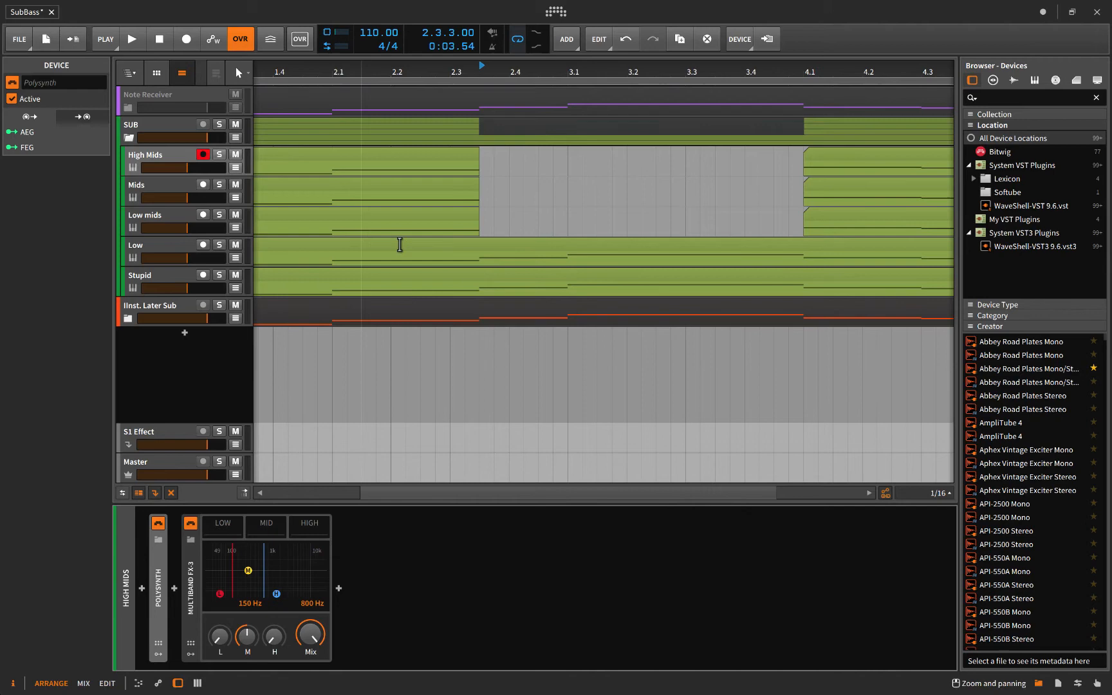
{"action": "mouse_move", "coordinate": [624, 149]}
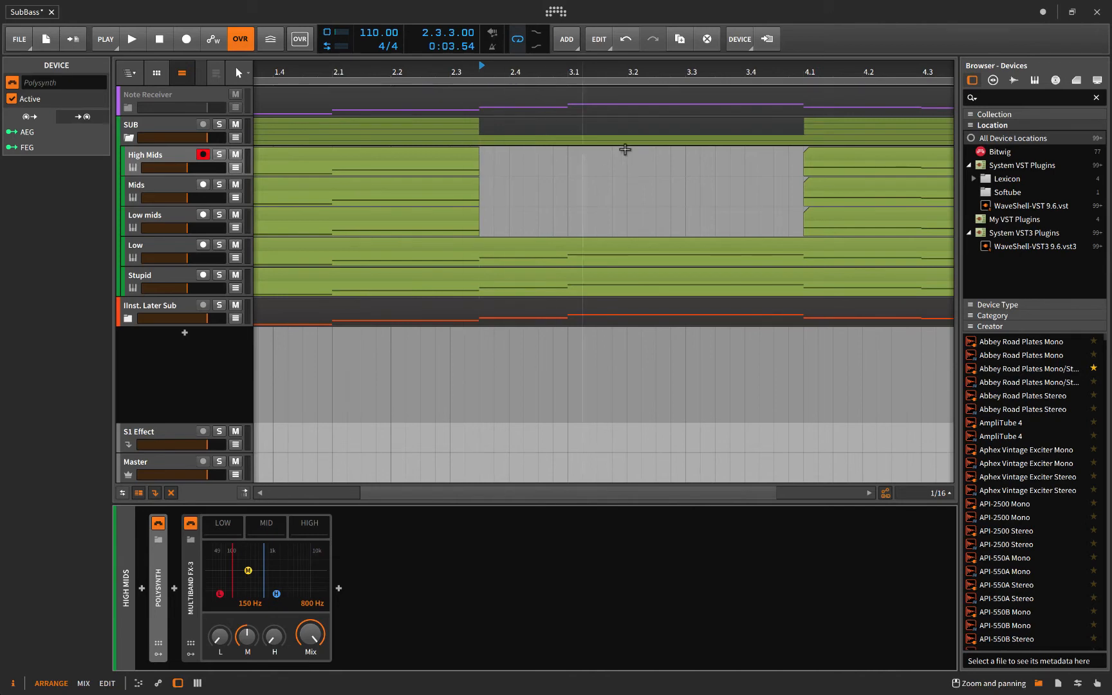
{"action": "mouse_move", "coordinate": [798, 162]}
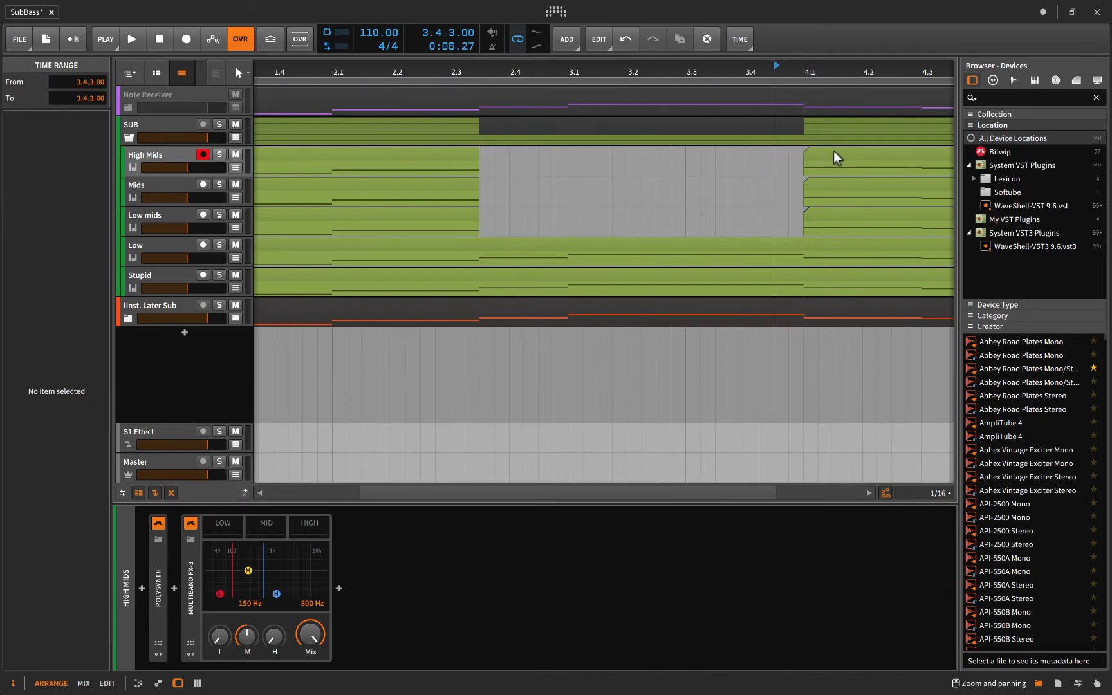
{"action": "mouse_move", "coordinate": [546, 207]}
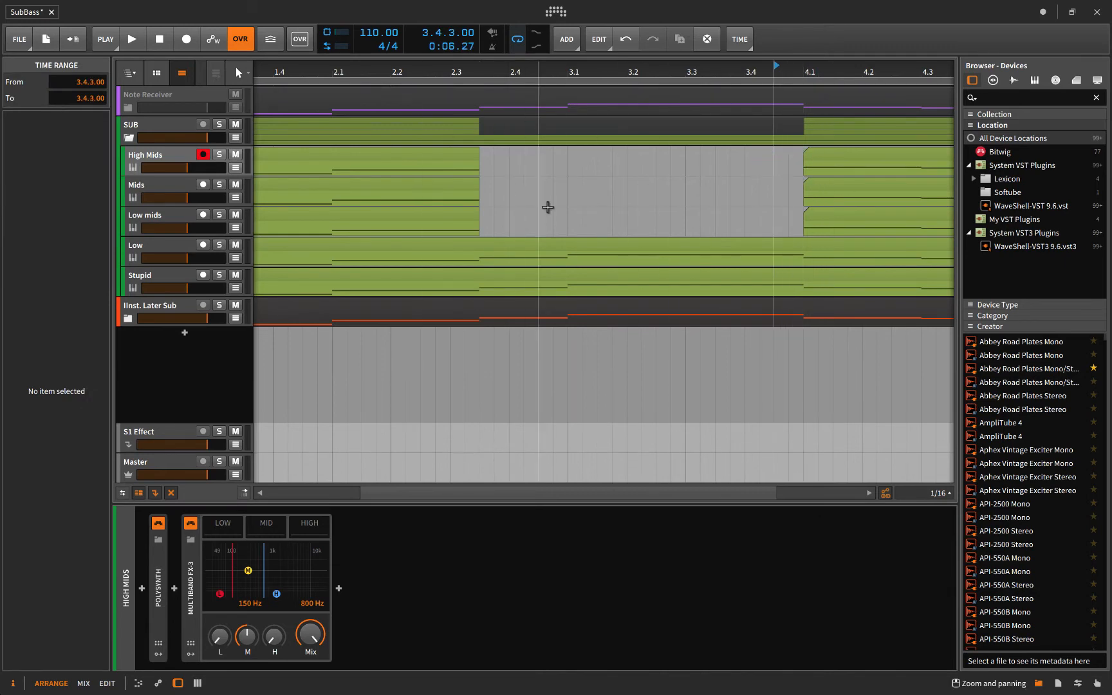
{"action": "left_click", "coordinate": [202, 154]}
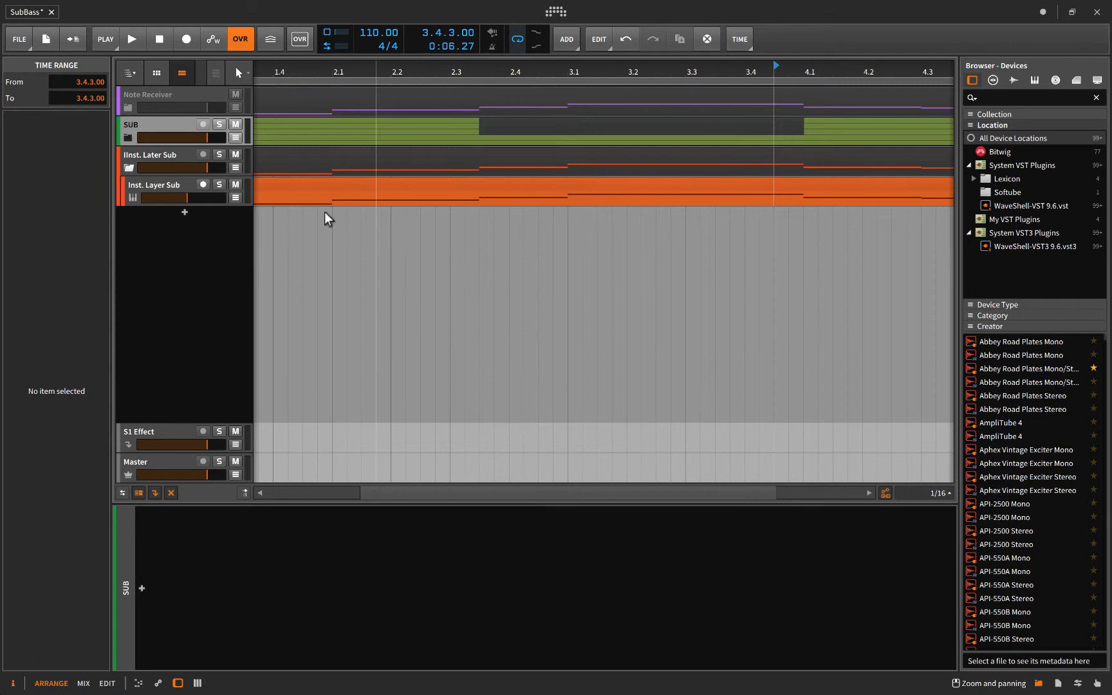
Step: Show Inst. Layer Sub's five layers, inspect the Low Mids layer's chain, and unfold SUB again
{"action": "left_click", "coordinate": [153, 184]}
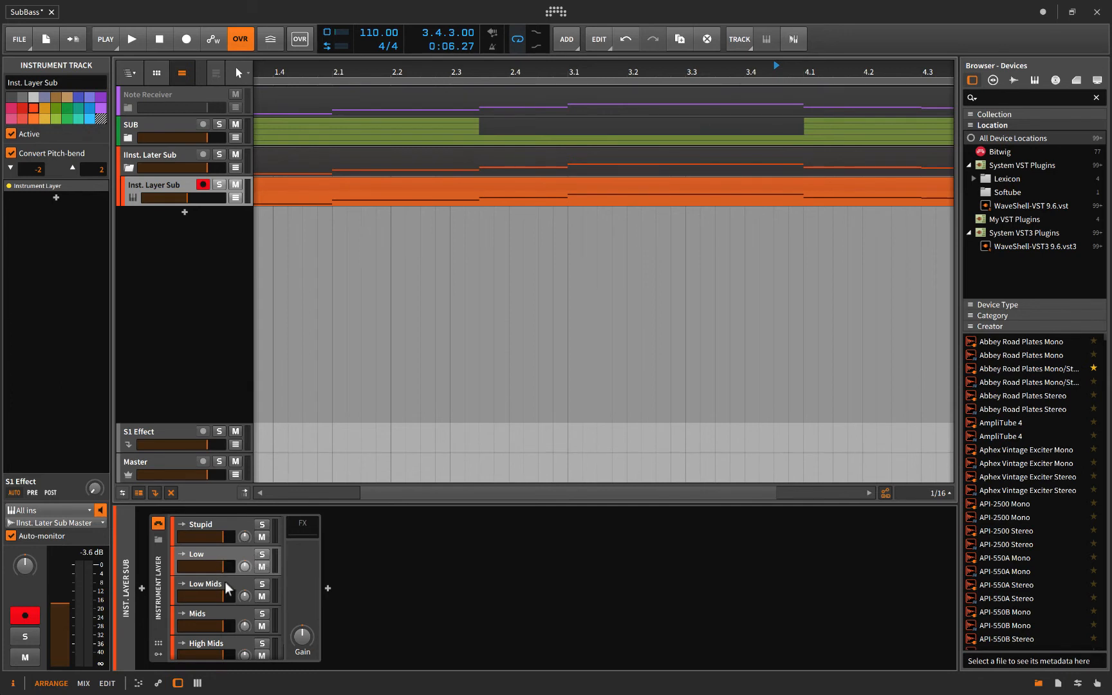
{"action": "left_click", "coordinate": [261, 596]}
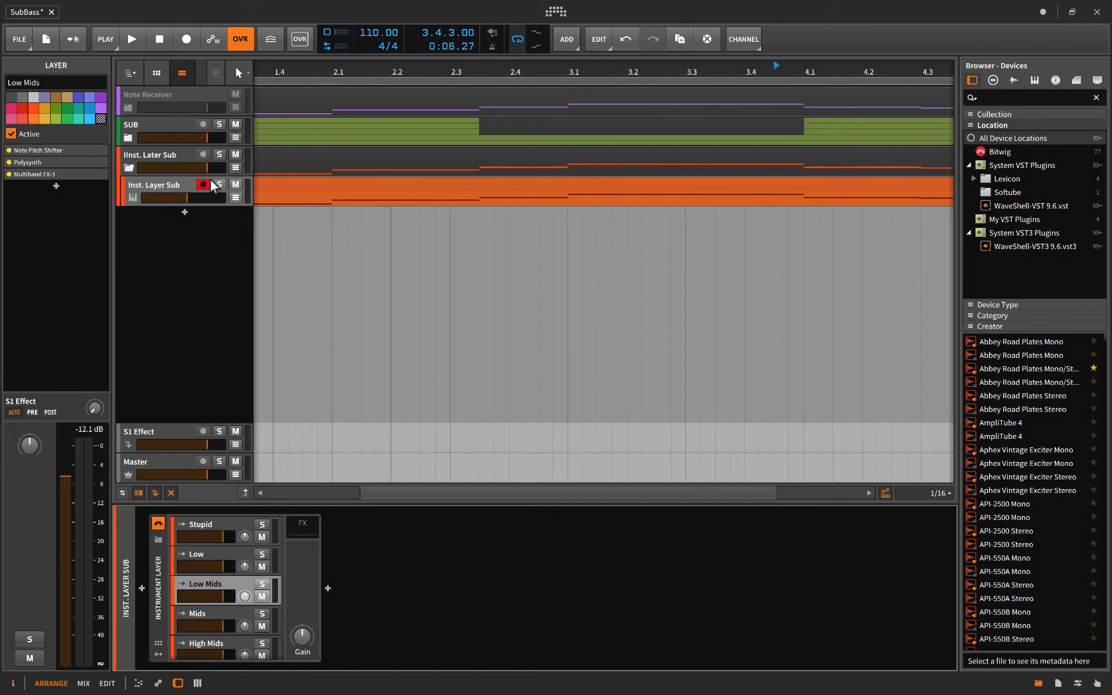
{"action": "mouse_move", "coordinate": [469, 228]}
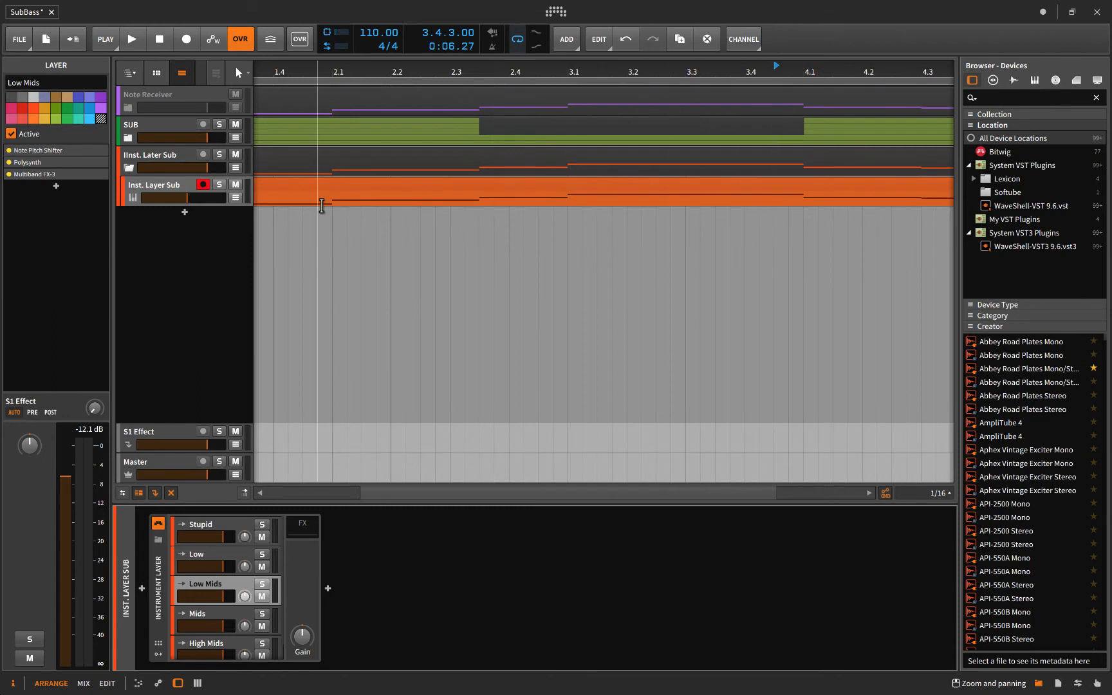
{"action": "mouse_move", "coordinate": [188, 517]}
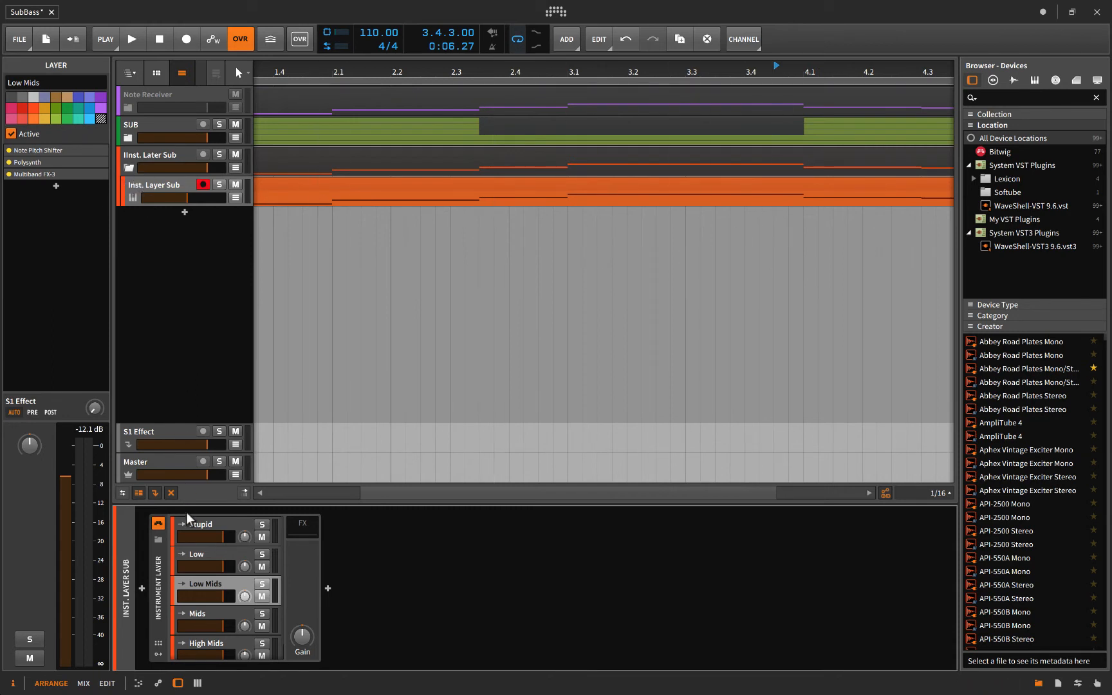
{"action": "mouse_move", "coordinate": [425, 555]}
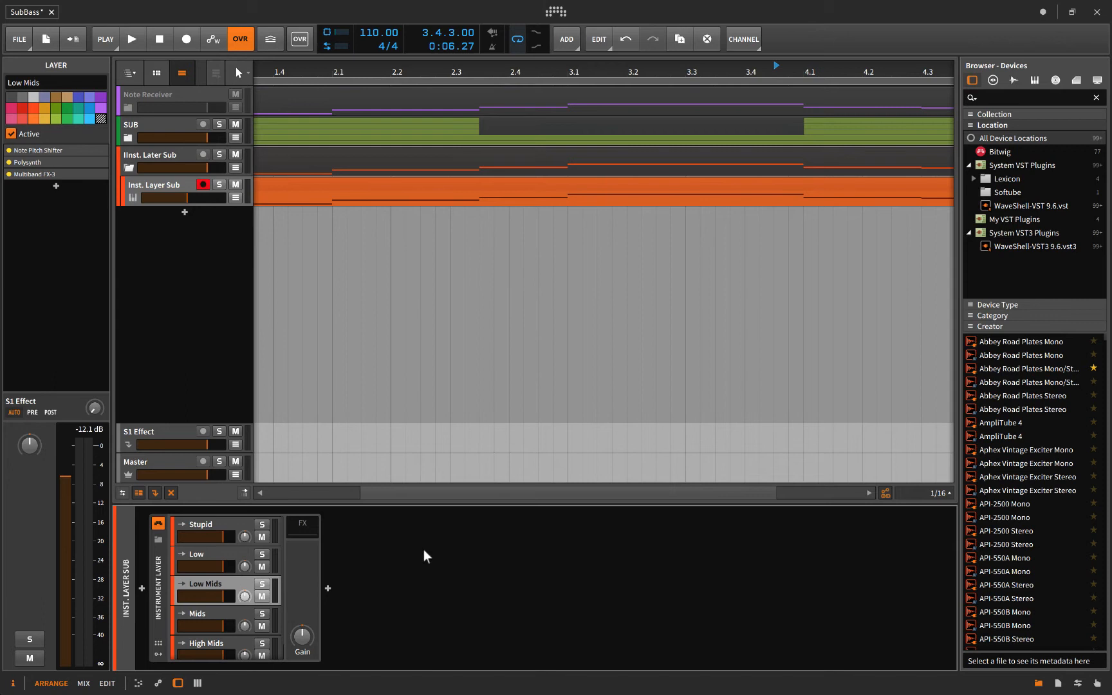
{"action": "mouse_move", "coordinate": [434, 587]}
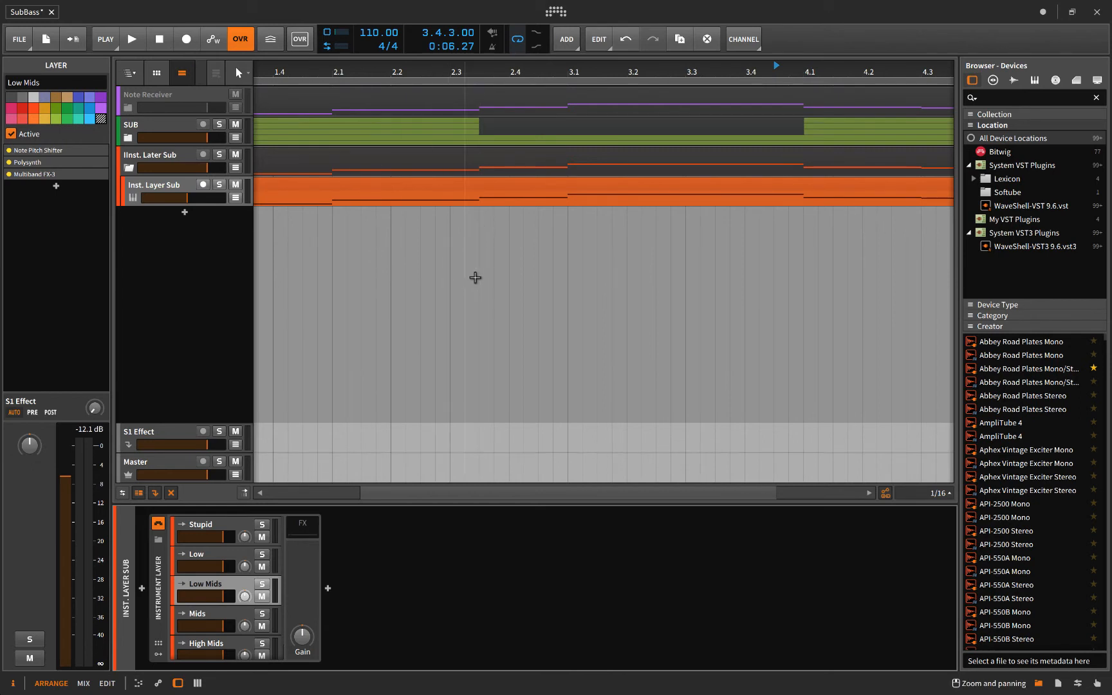
{"action": "left_click", "coordinate": [128, 138]}
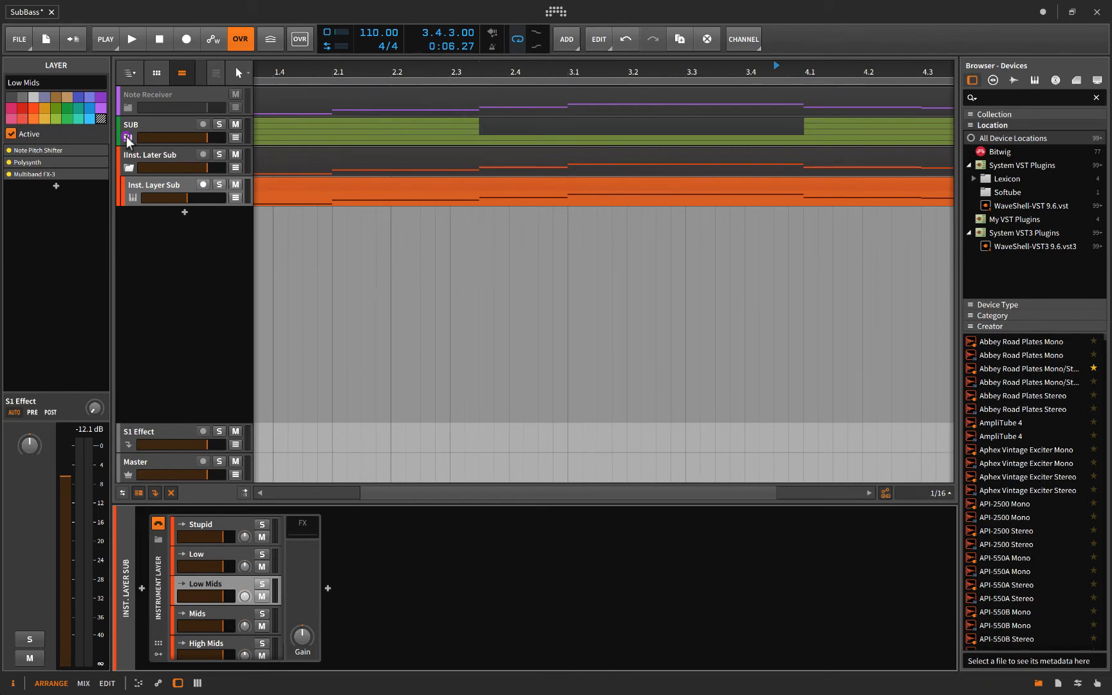
{"action": "left_click", "coordinate": [127, 137]}
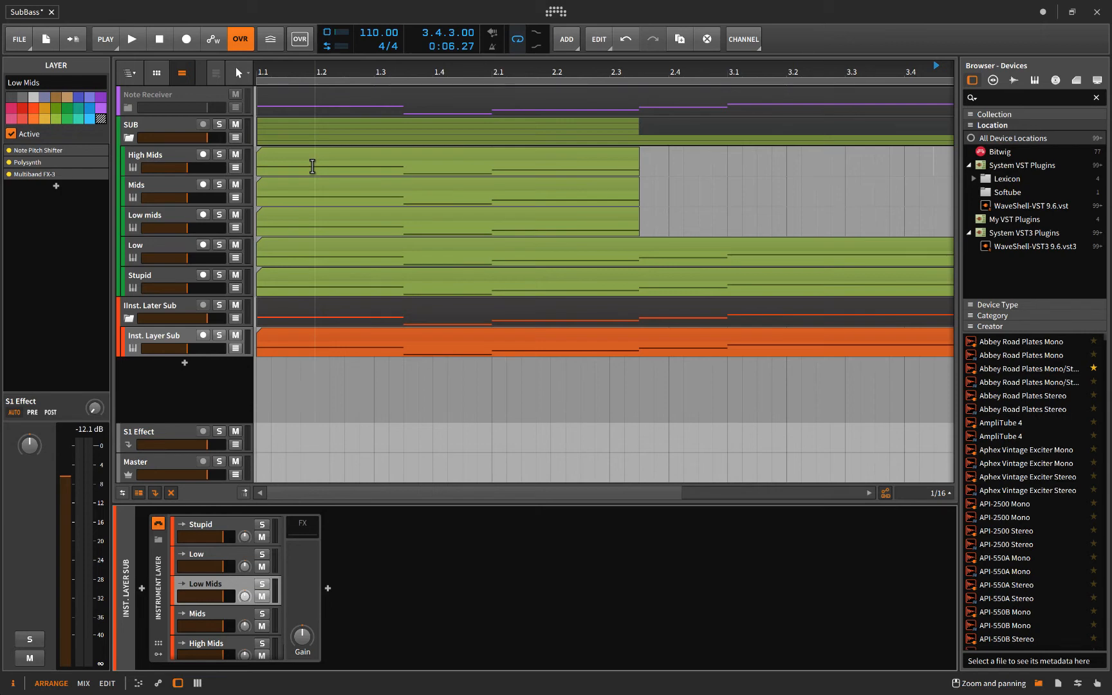
{"action": "mouse_move", "coordinate": [255, 170]}
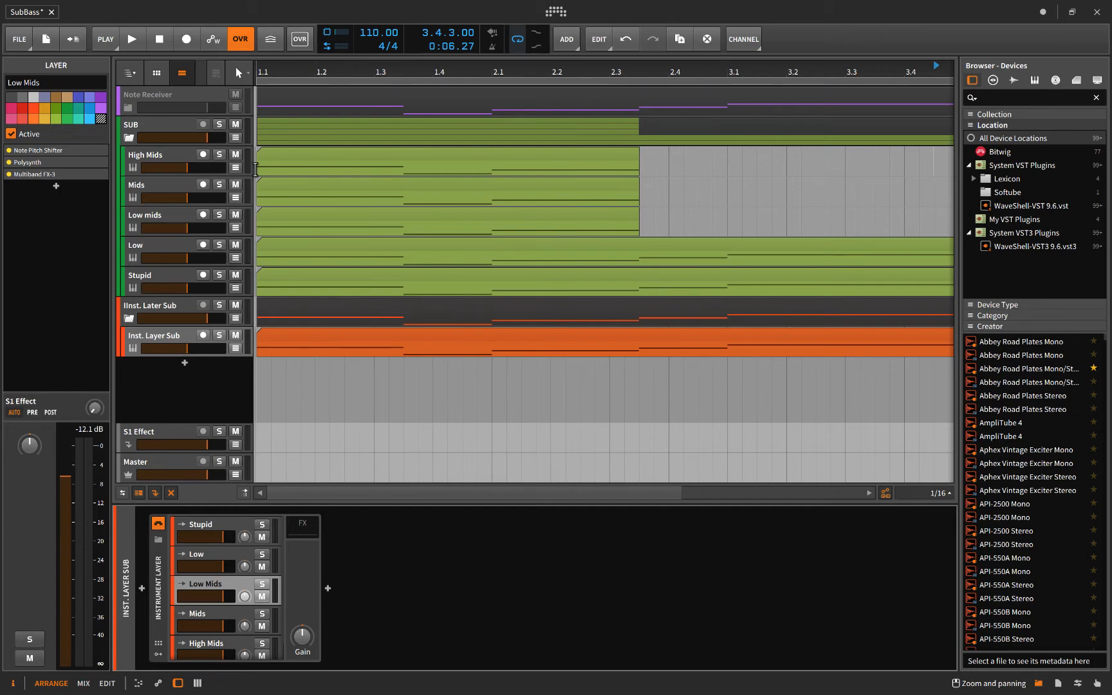
{"action": "mouse_move", "coordinate": [389, 170]}
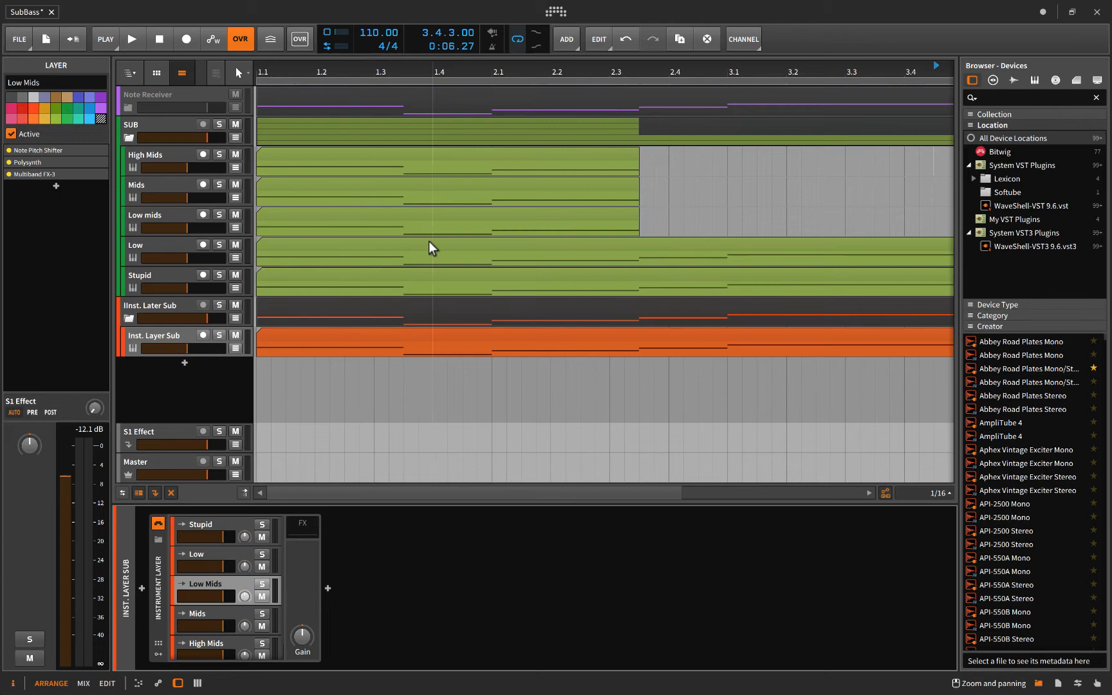
{"action": "mouse_move", "coordinate": [363, 188]}
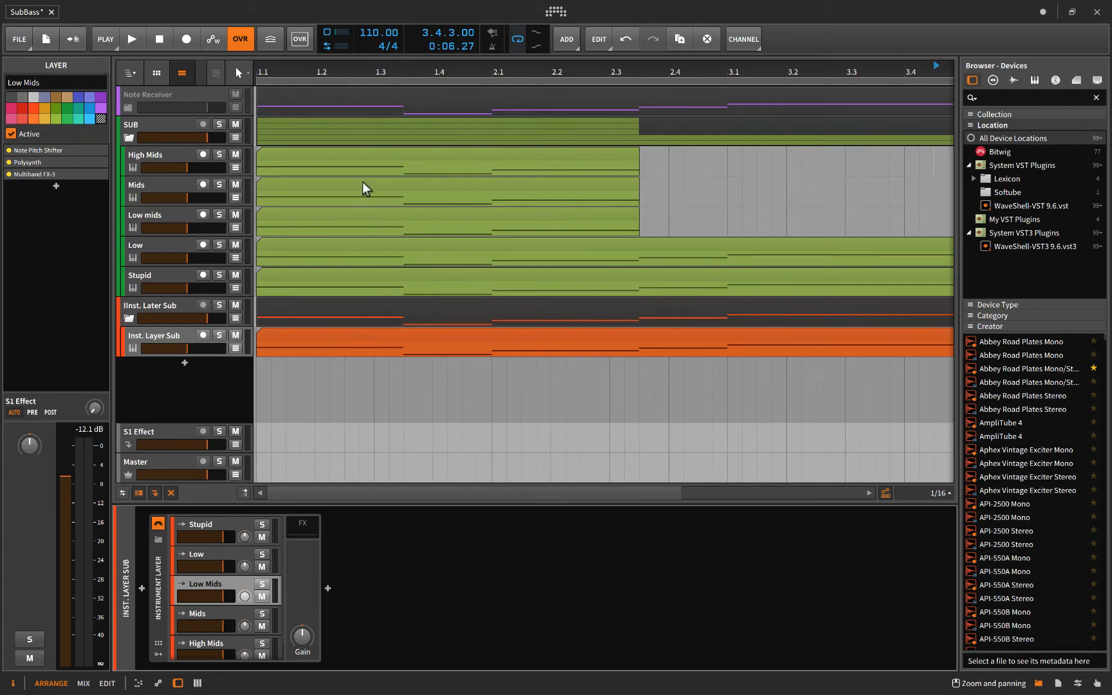
{"action": "mouse_move", "coordinate": [355, 178]}
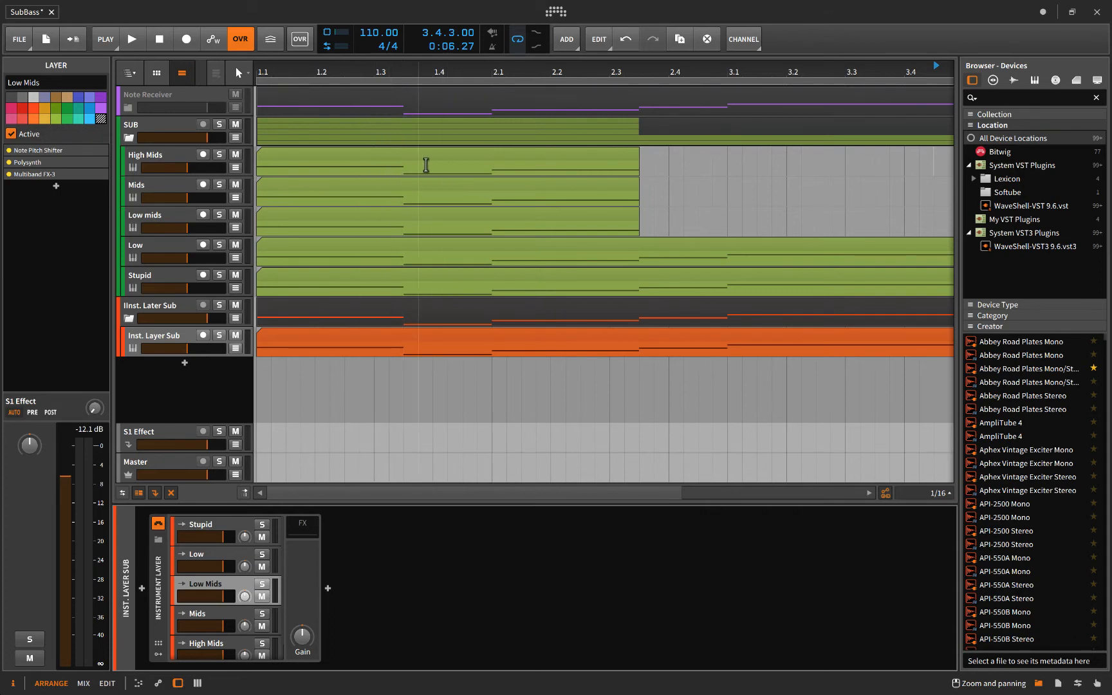
{"action": "mouse_move", "coordinate": [407, 196]}
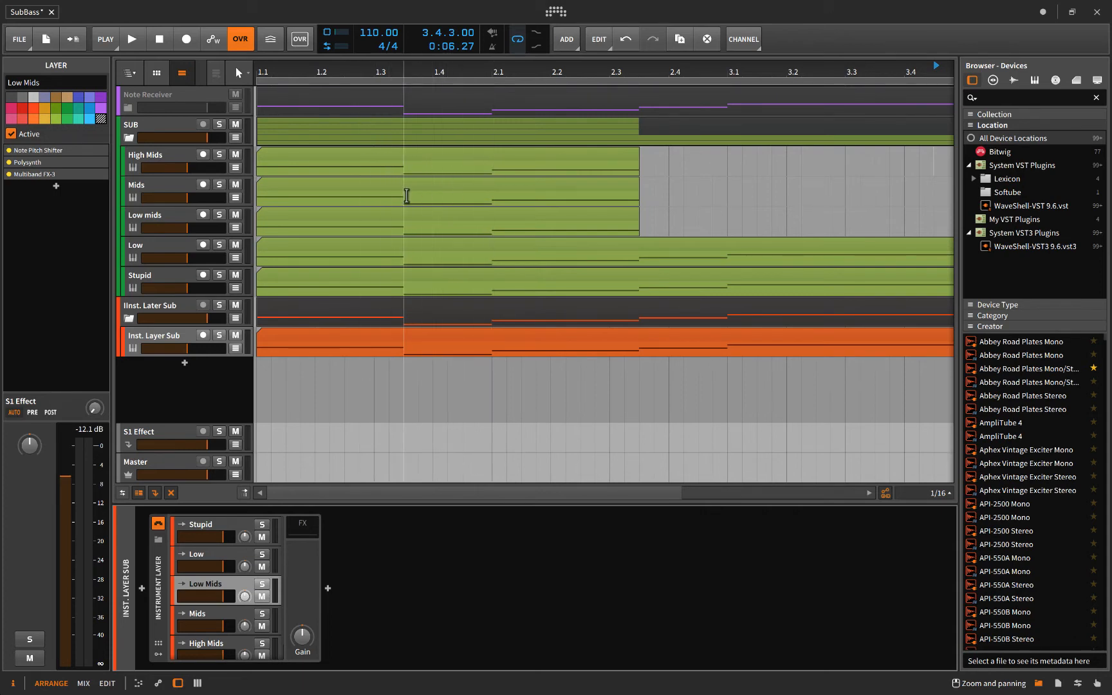
{"action": "mouse_move", "coordinate": [358, 229]}
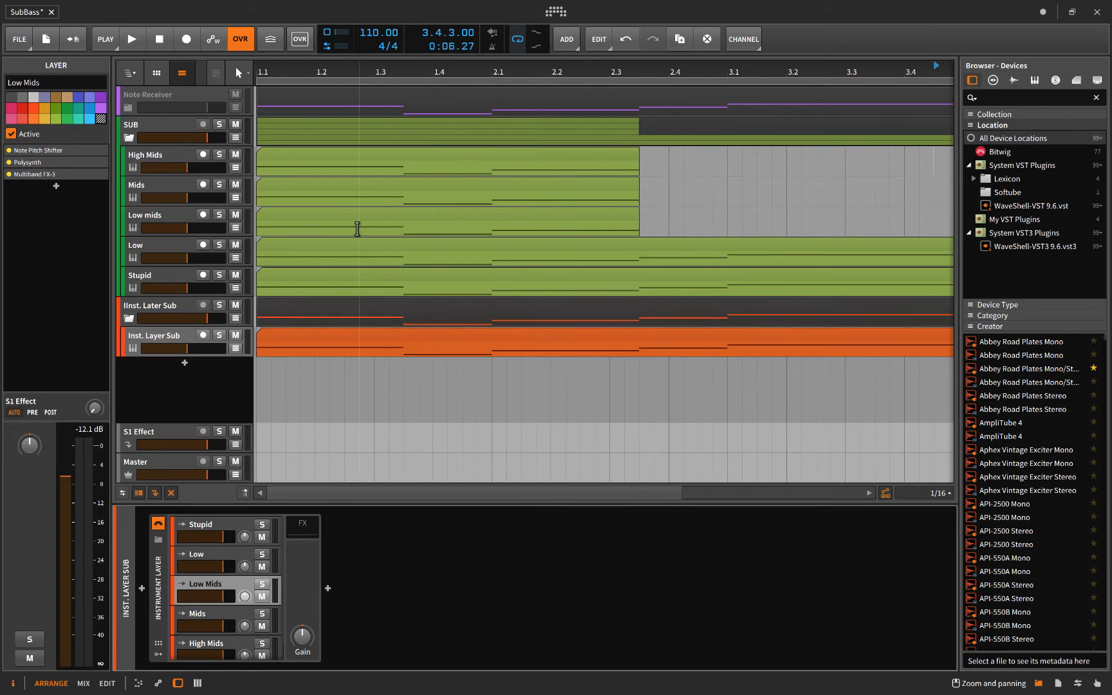
Step: Fold the SUB group back up in the track header
{"action": "left_click", "coordinate": [164, 188]}
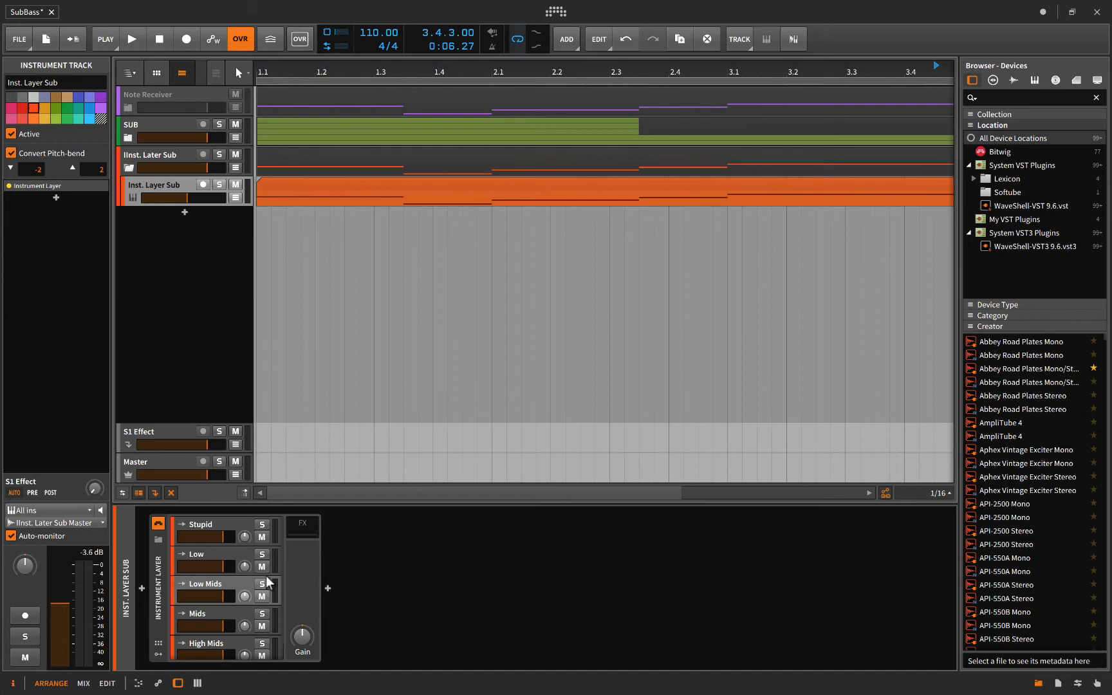
{"action": "mouse_move", "coordinate": [211, 567]}
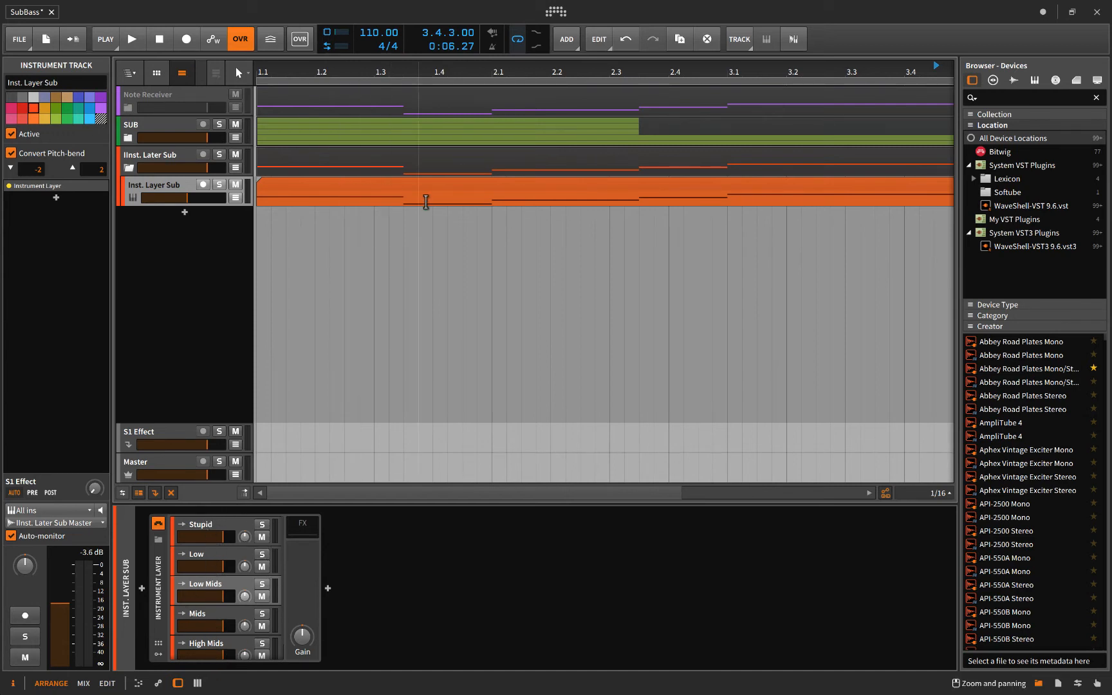
{"action": "mouse_move", "coordinate": [312, 232]}
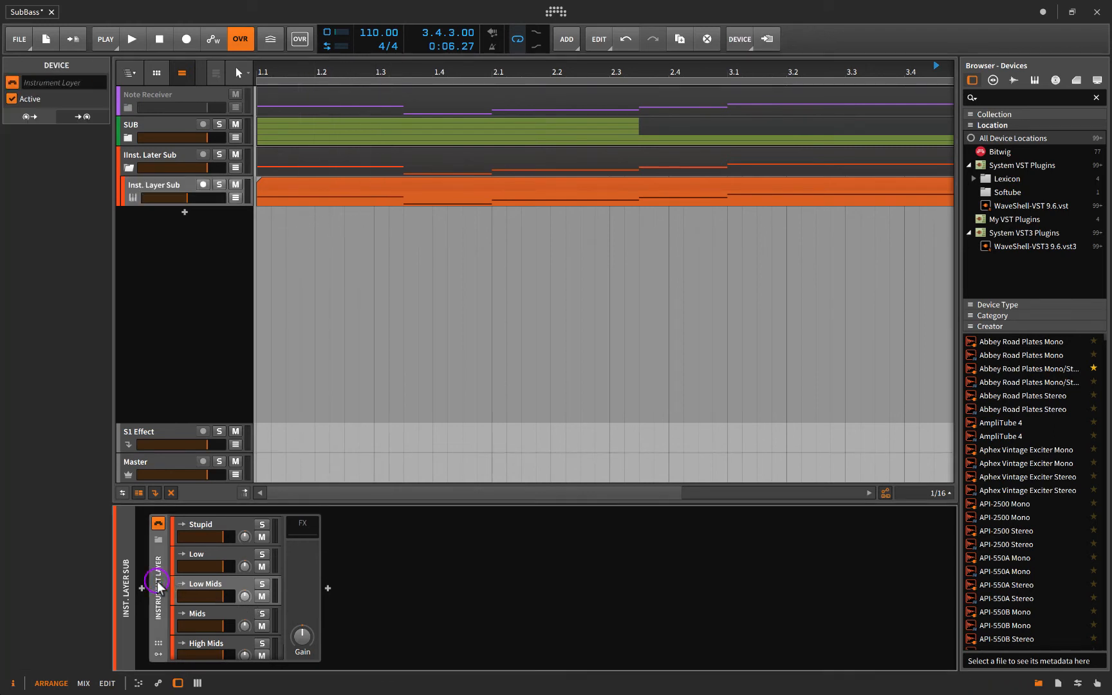
Step: Reveal the Low Mids layer's chain: Note Pitch Shifter, Polysynth and Multiband FX-3
{"action": "left_click", "coordinate": [206, 583]}
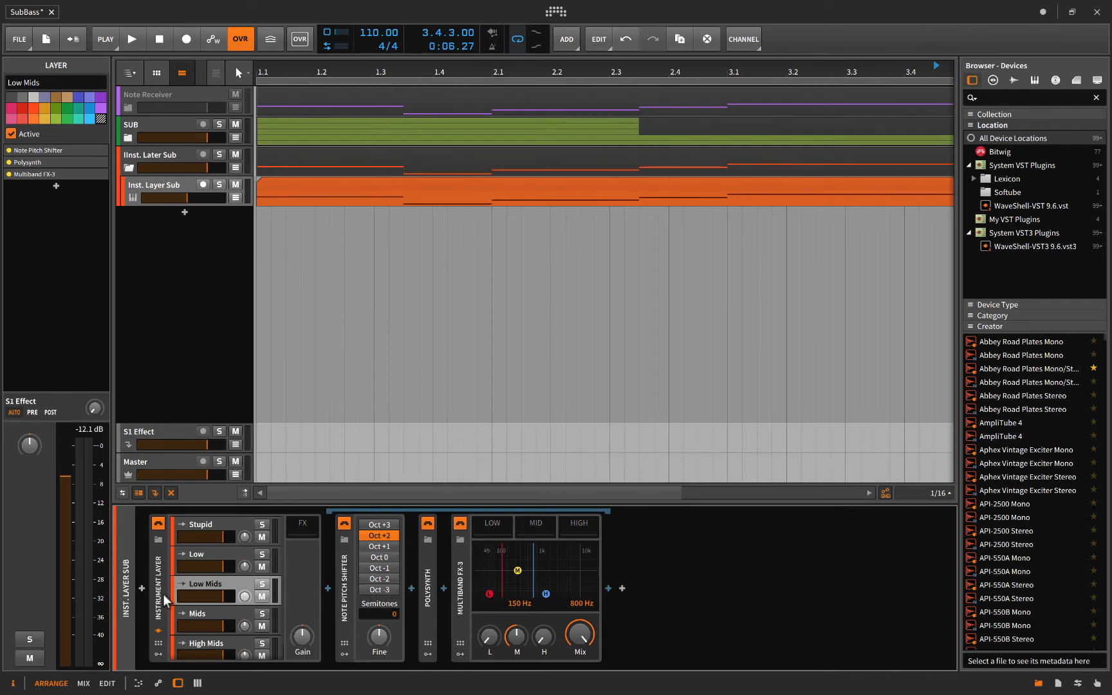
{"action": "mouse_move", "coordinate": [220, 631]}
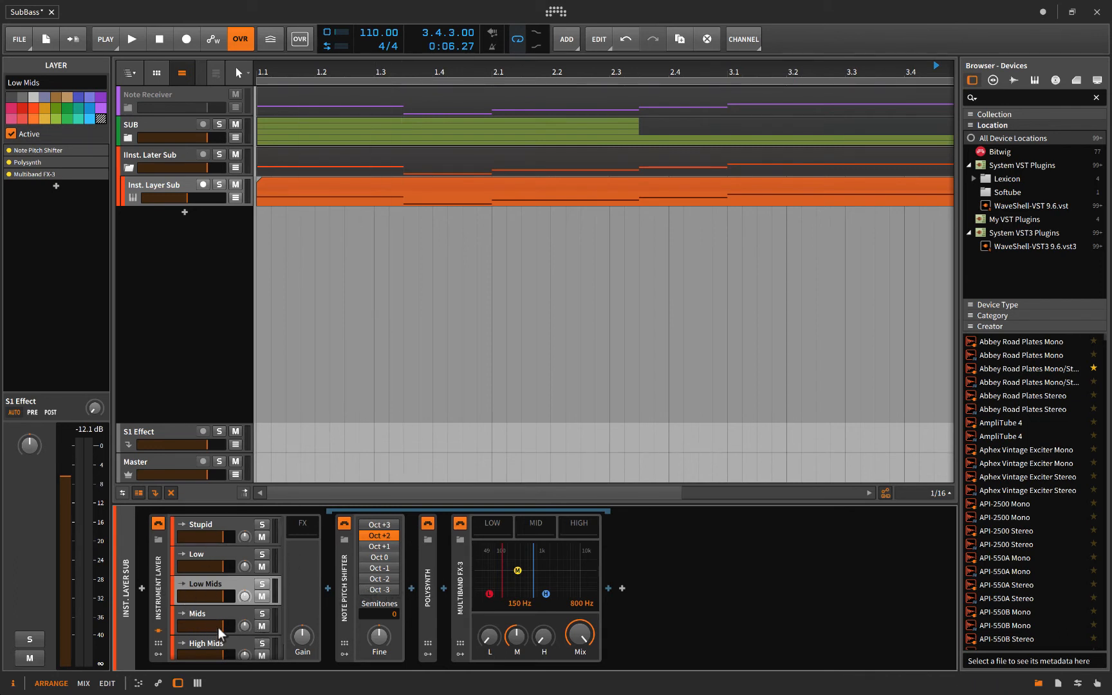
{"action": "mouse_move", "coordinate": [204, 653]}
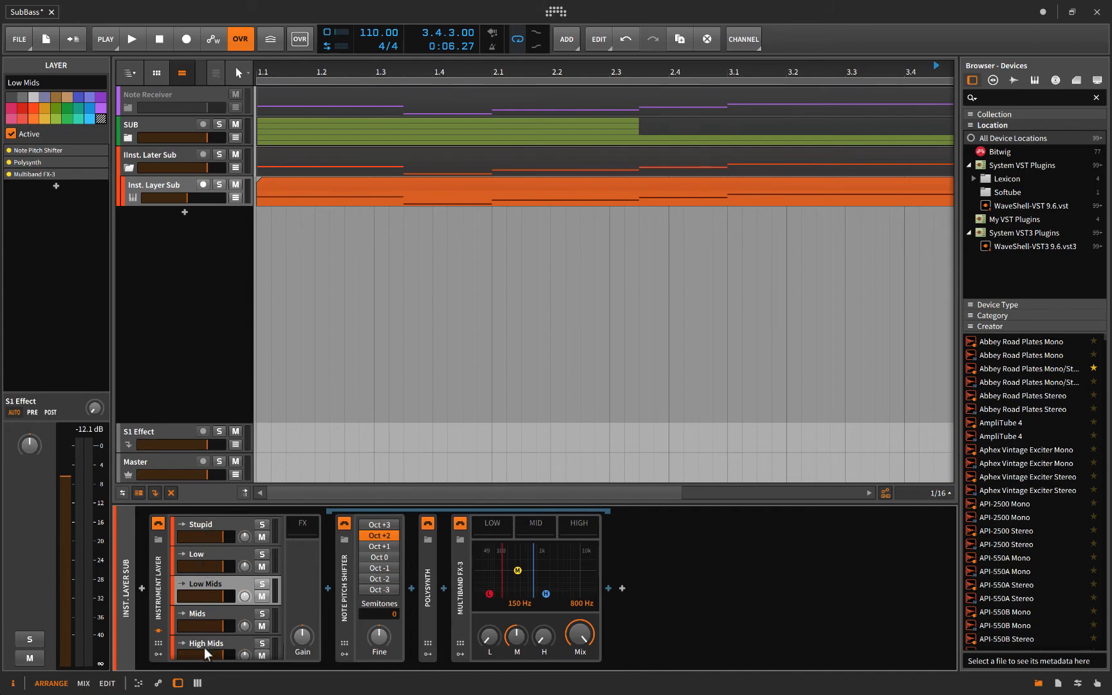
{"action": "mouse_move", "coordinate": [222, 653]}
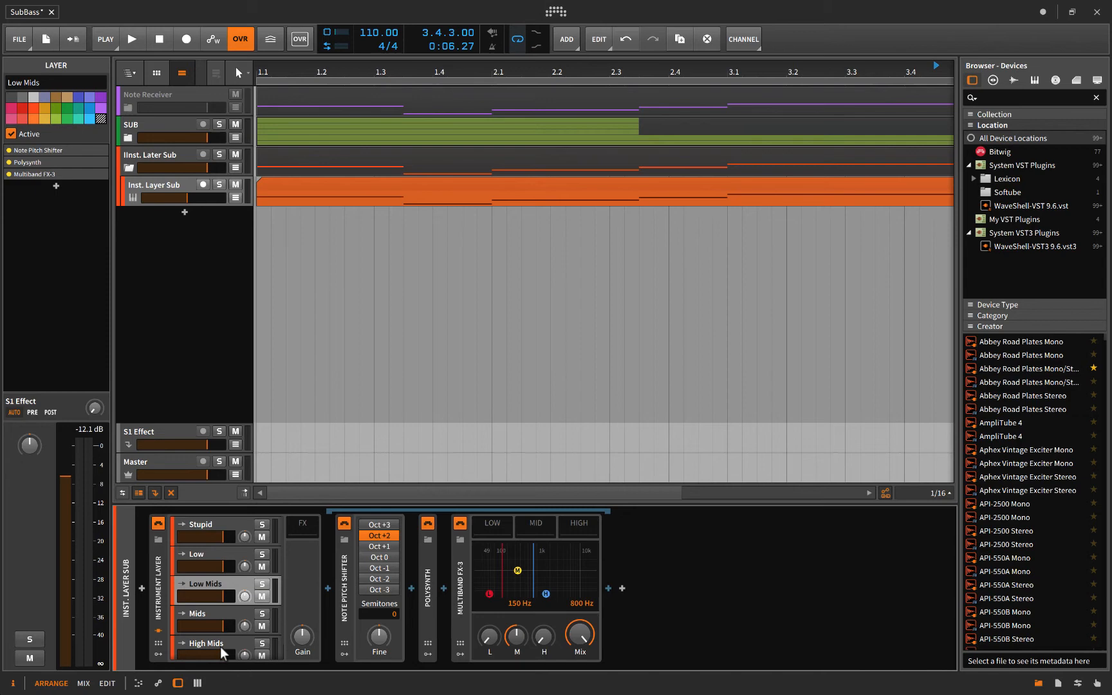
{"action": "mouse_move", "coordinate": [179, 529]}
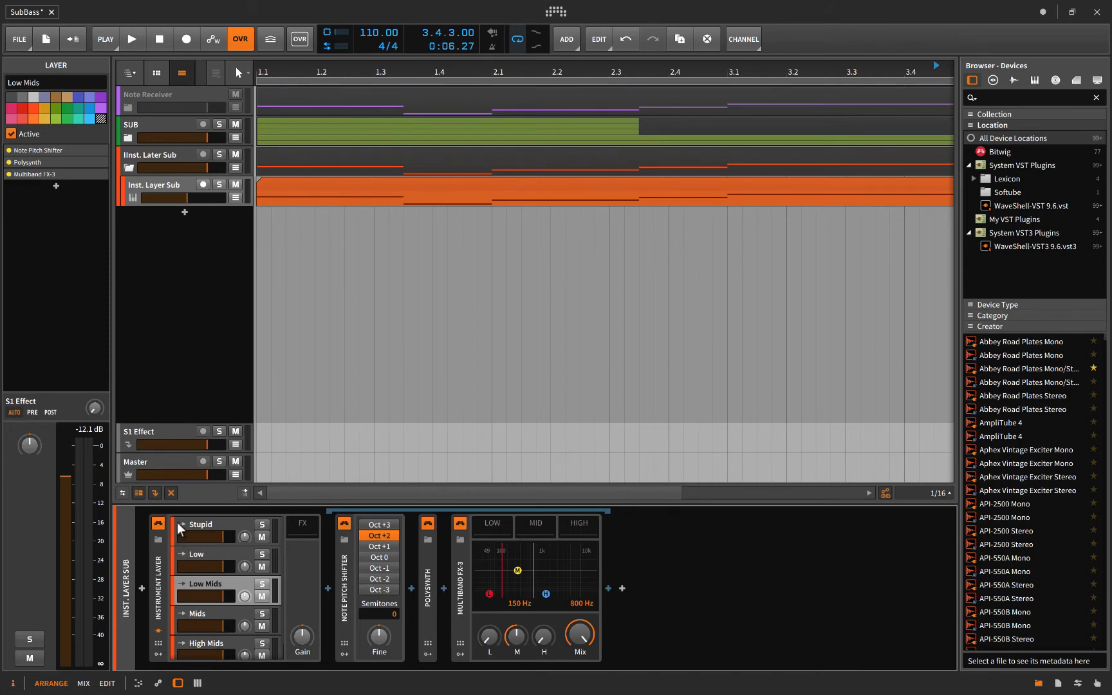
{"action": "mouse_move", "coordinate": [179, 580]}
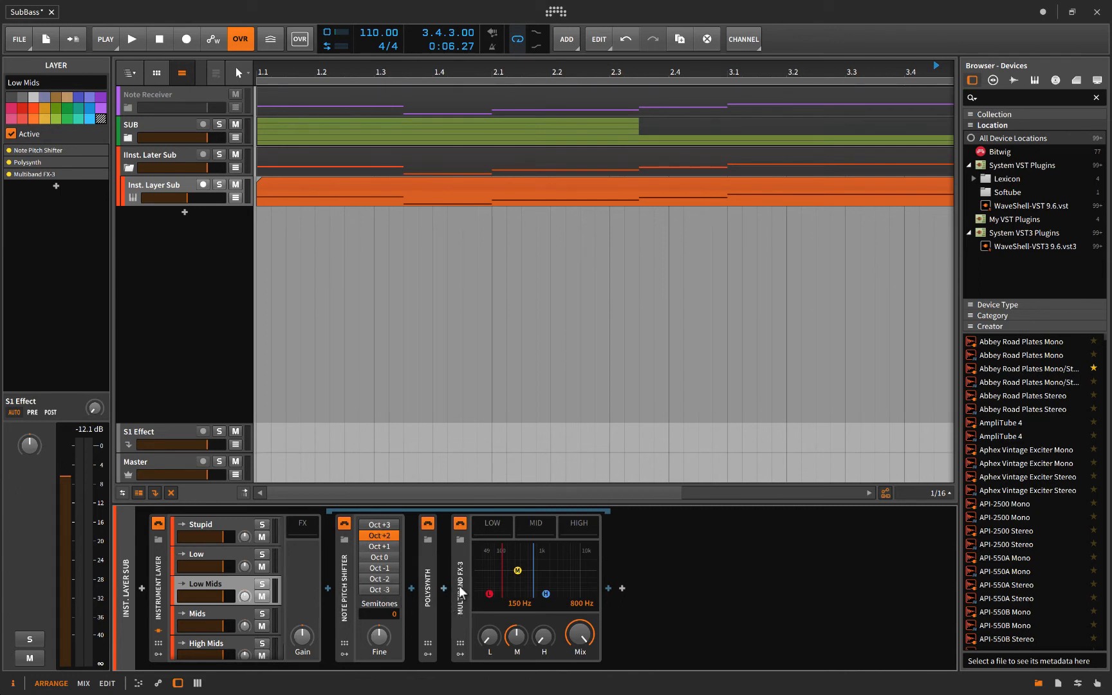
Step: Bring up the insert browser on the Instrument Layer chain, dismiss it, and return to the Inst. Layer Sub track
{"action": "left_click", "coordinate": [157, 568]}
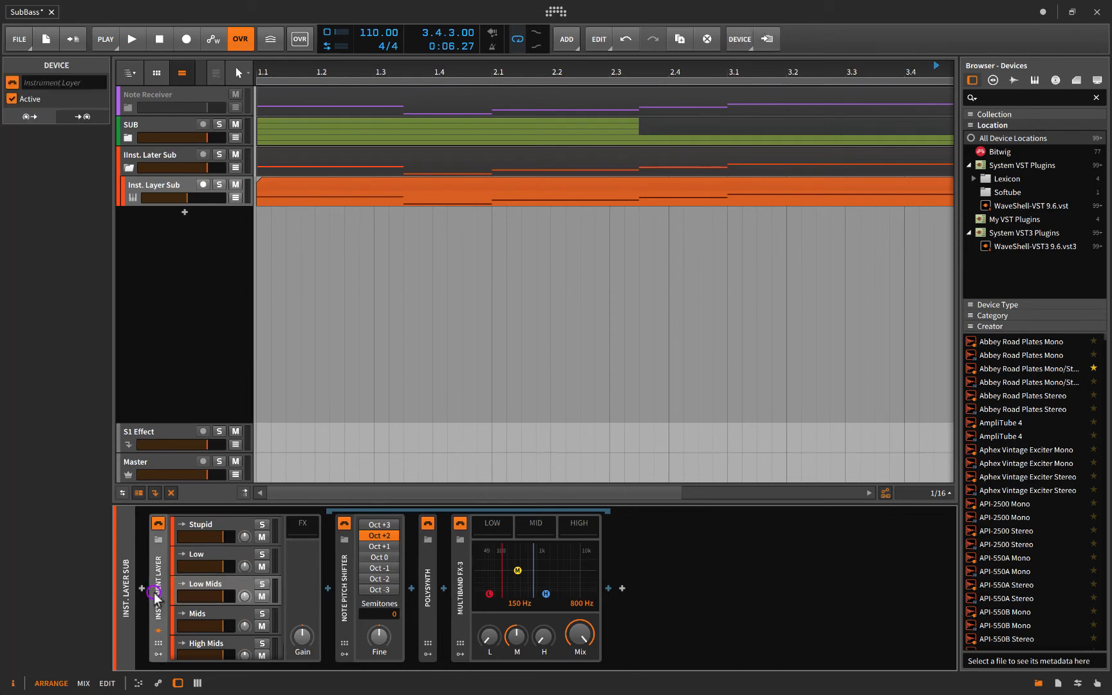
{"action": "left_click", "coordinate": [142, 588]}
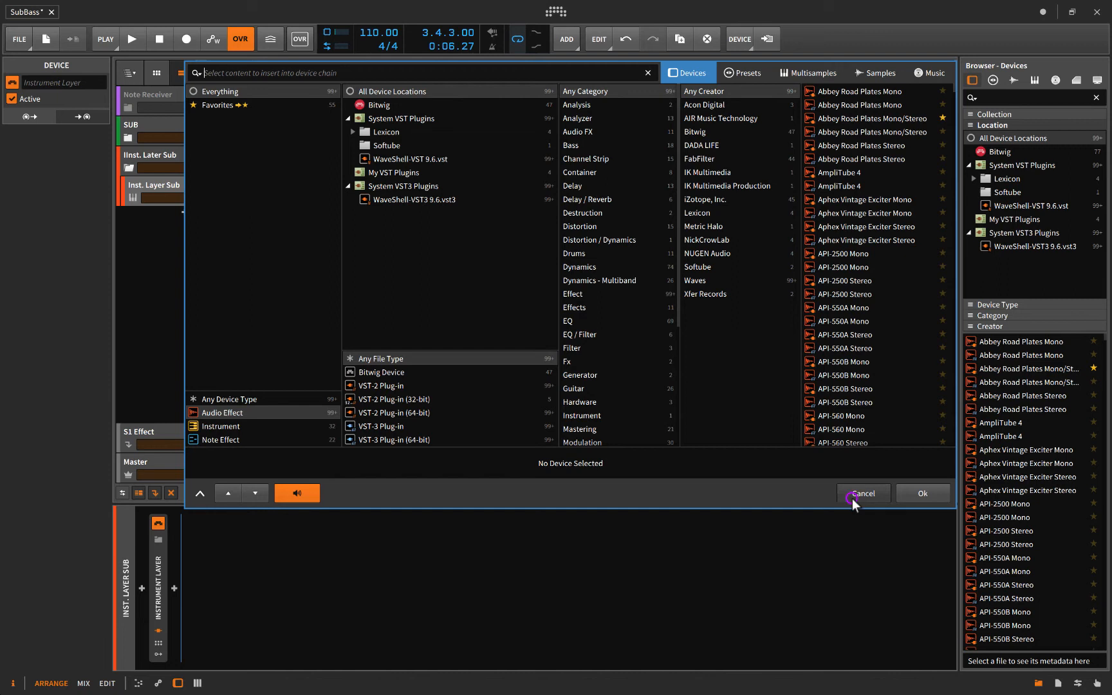
{"action": "left_click", "coordinate": [864, 493]}
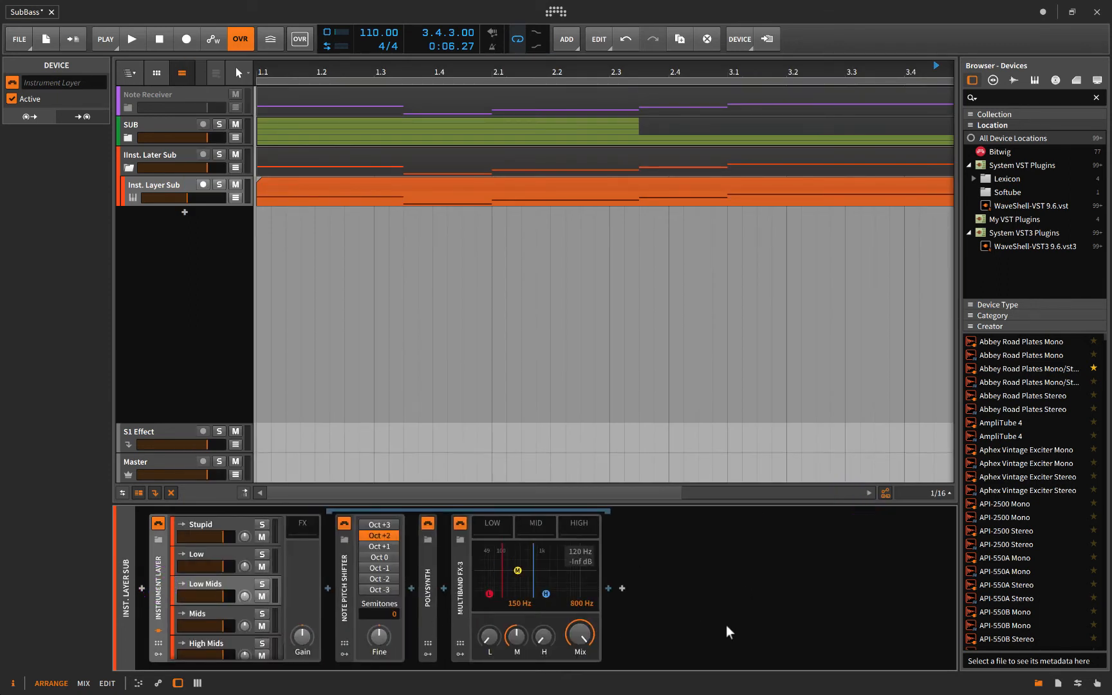
{"action": "left_click", "coordinate": [164, 185]}
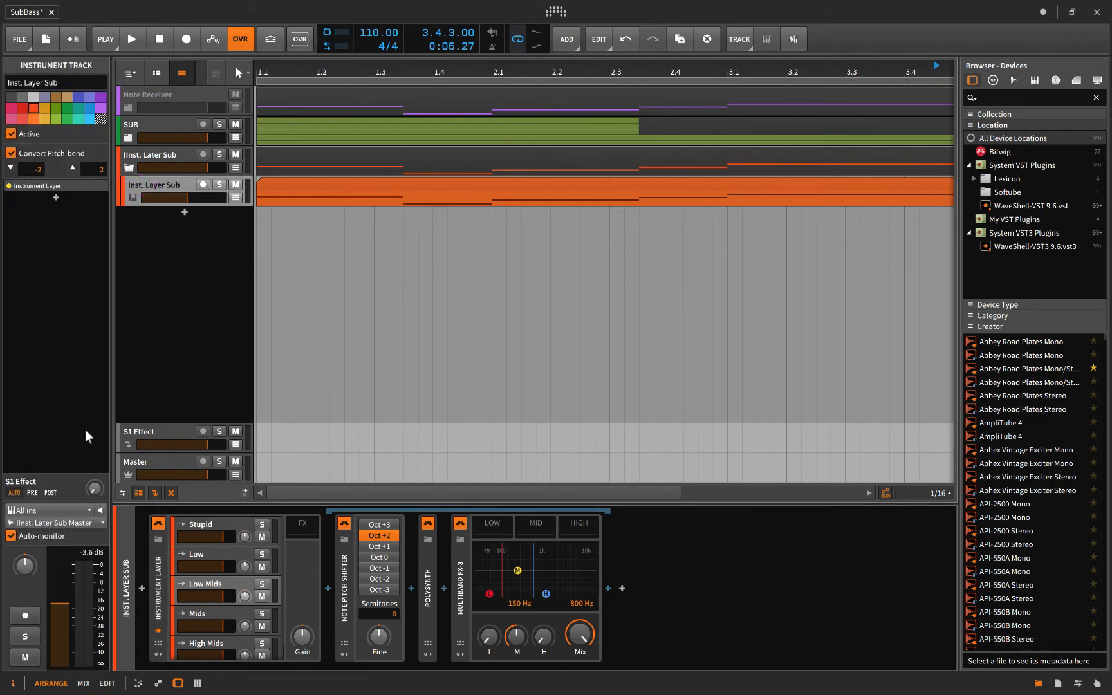
Step: Collapse the IInst. Later Sub group from the Inst. Layer Sub track, then select the SUB group
{"action": "left_click", "coordinate": [203, 184]}
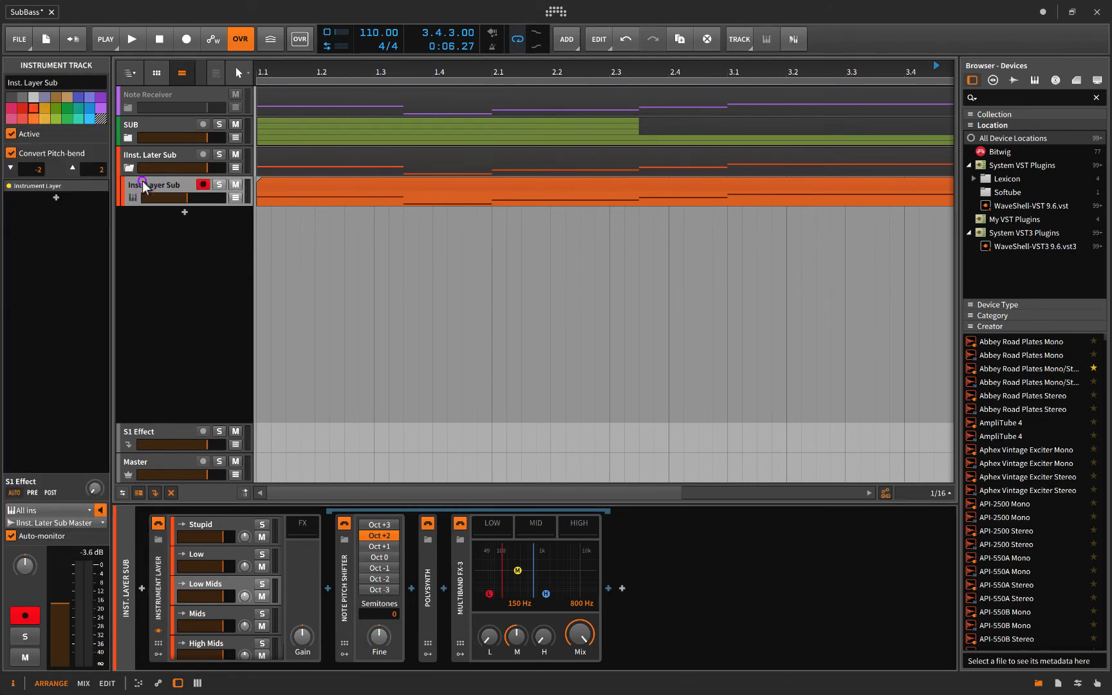
{"action": "left_click", "coordinate": [204, 184]}
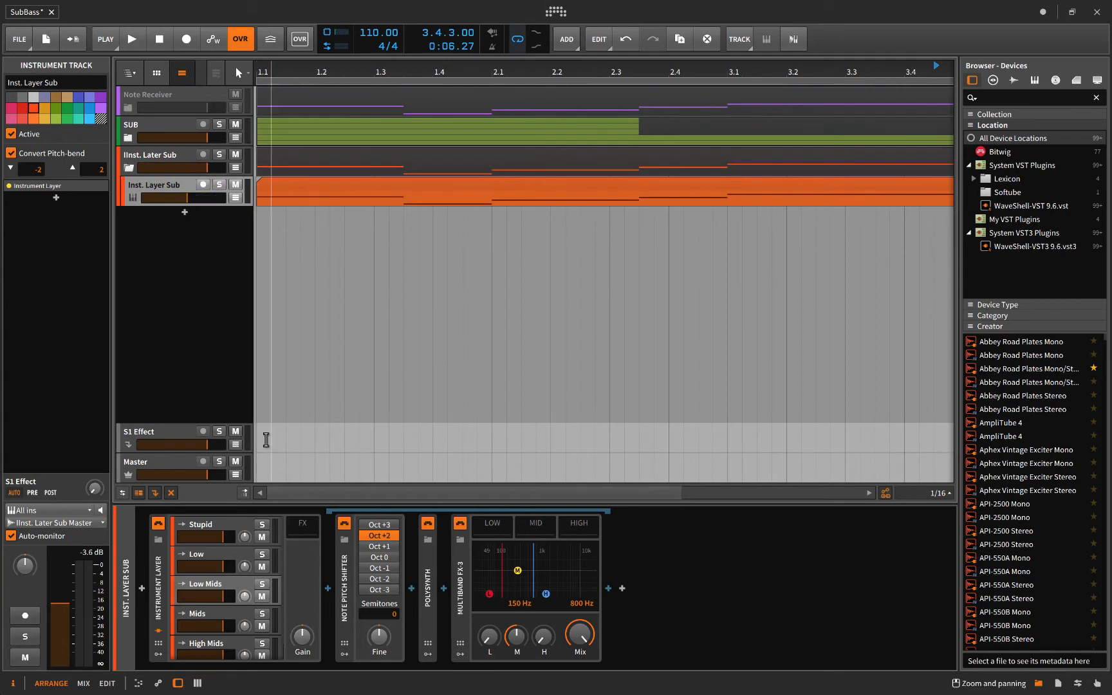
{"action": "left_click", "coordinate": [305, 184]}
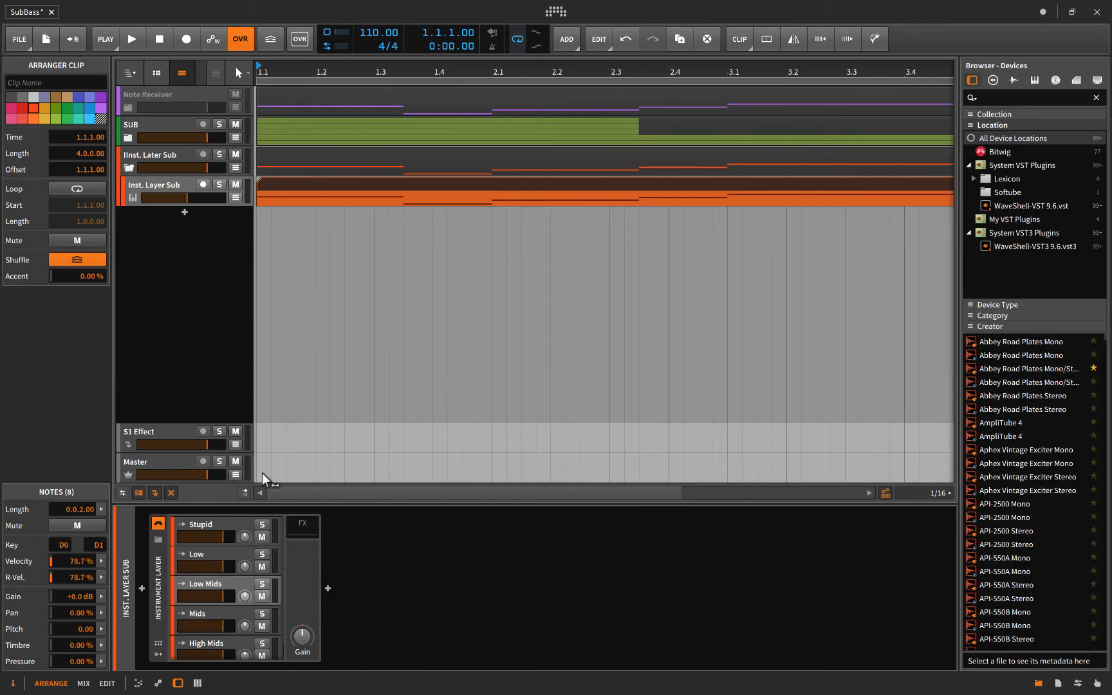
{"action": "mouse_move", "coordinate": [170, 282]}
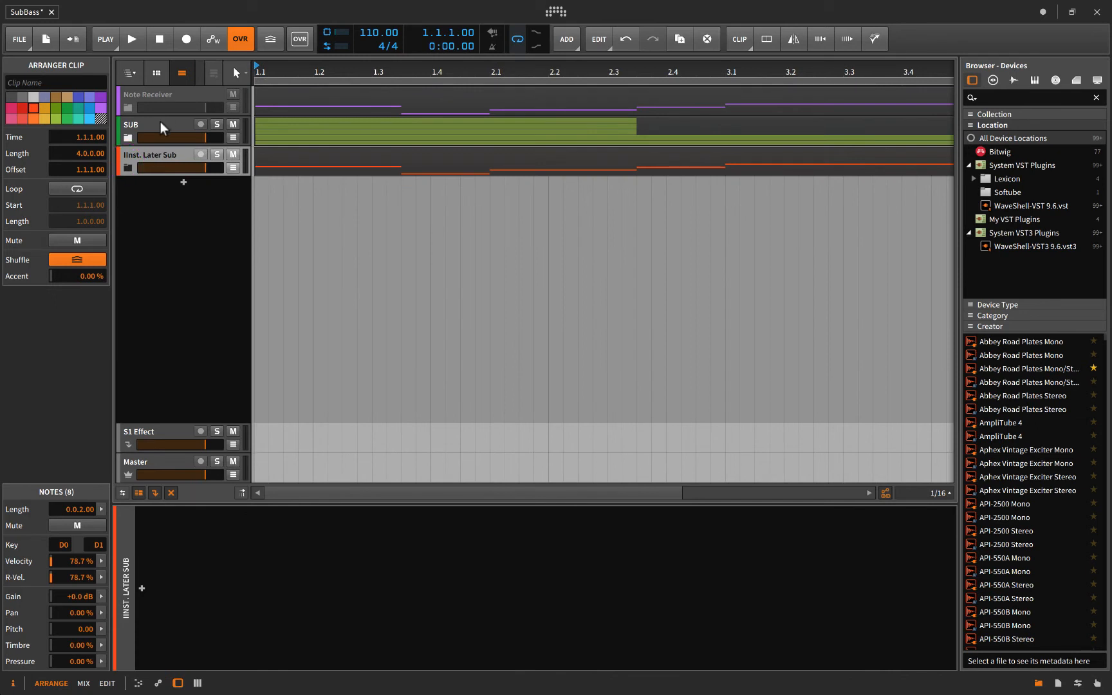
{"action": "left_click", "coordinate": [154, 125]}
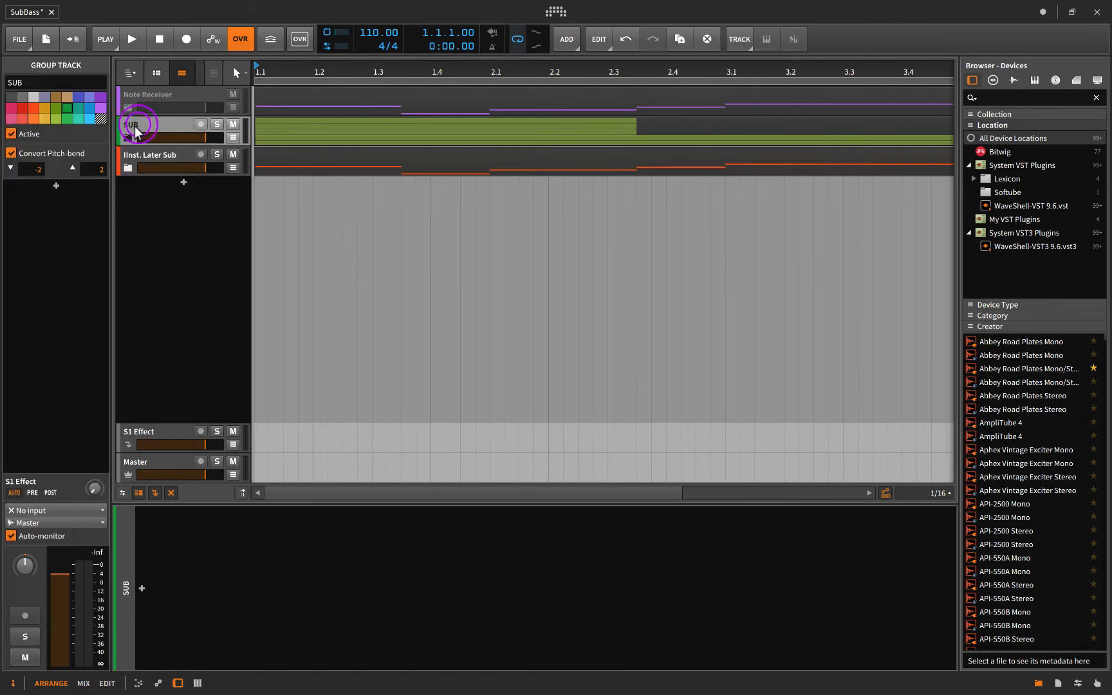
{"action": "left_click", "coordinate": [129, 123]}
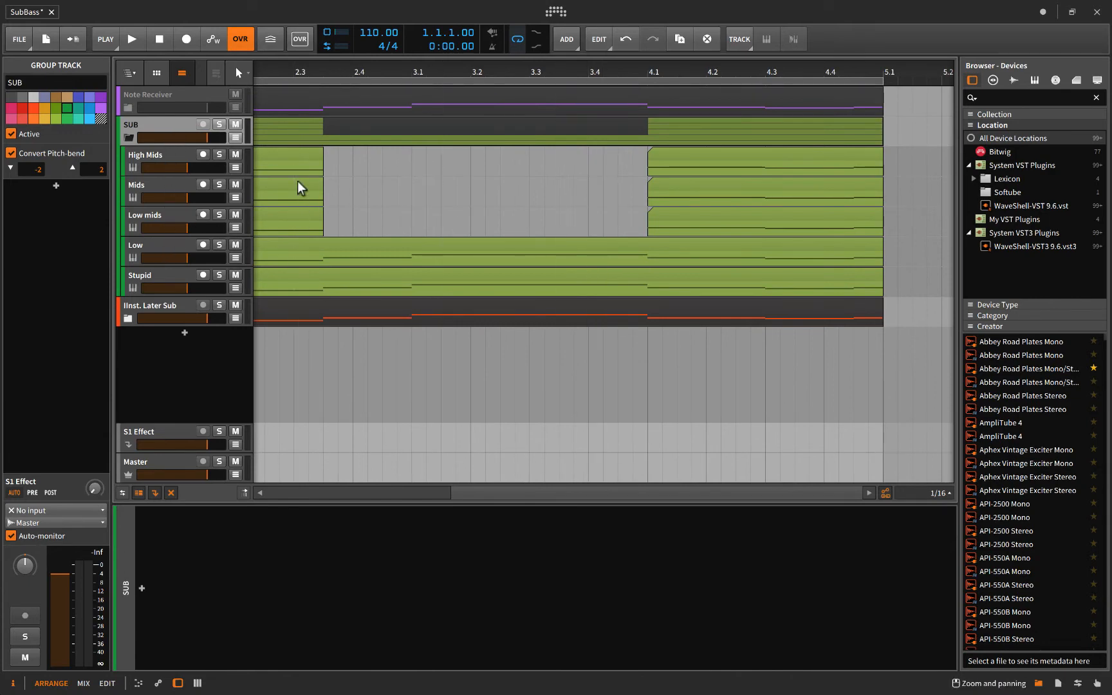
{"action": "mouse_move", "coordinate": [369, 186]}
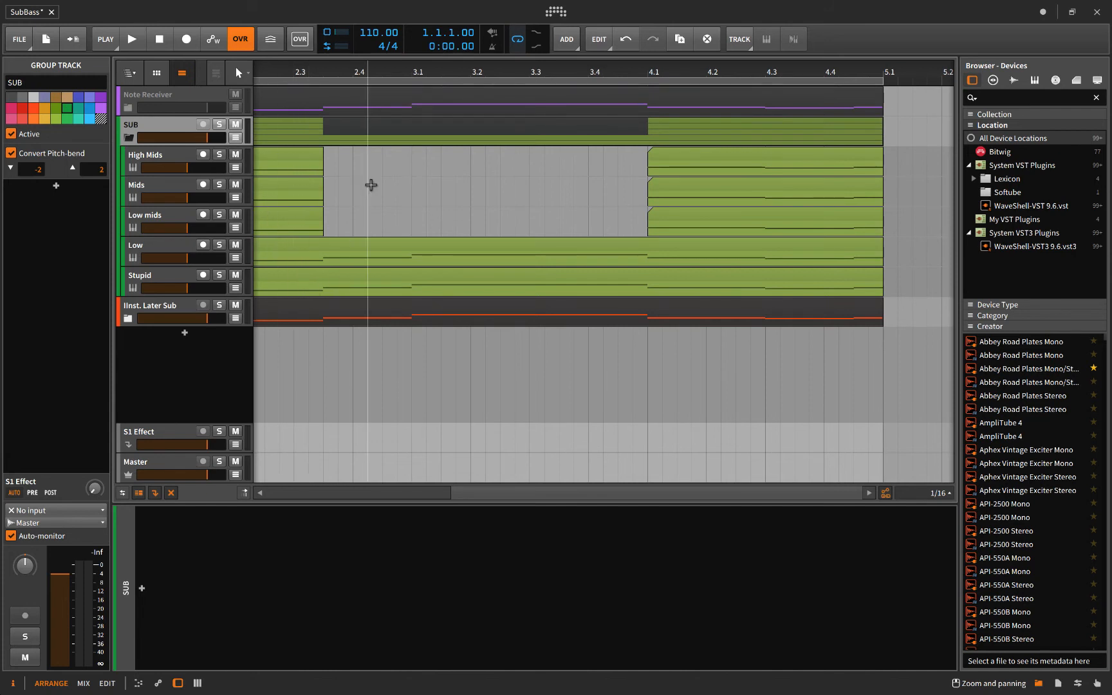
{"action": "mouse_move", "coordinate": [130, 171]}
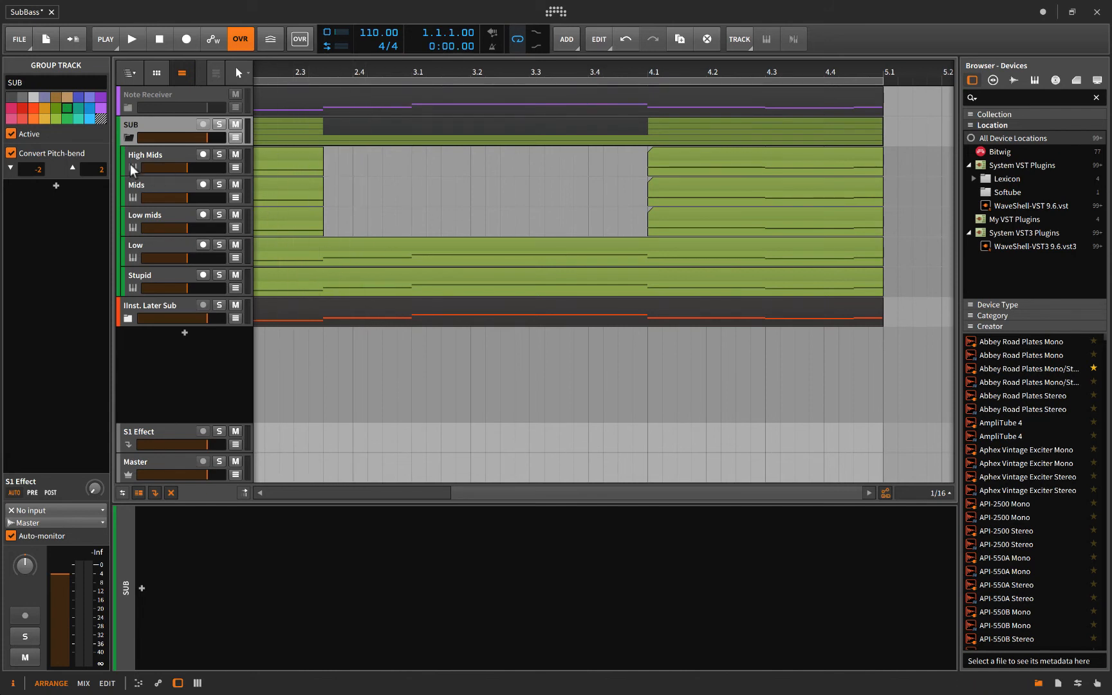
{"action": "mouse_move", "coordinate": [165, 157]}
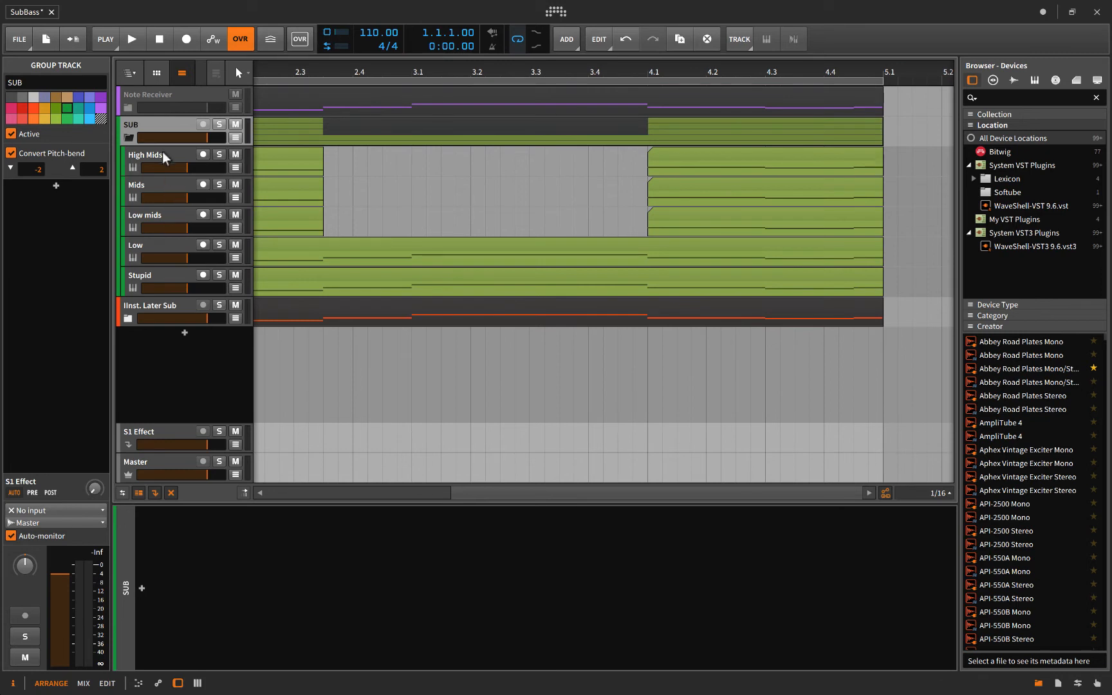
{"action": "left_click", "coordinate": [146, 154]}
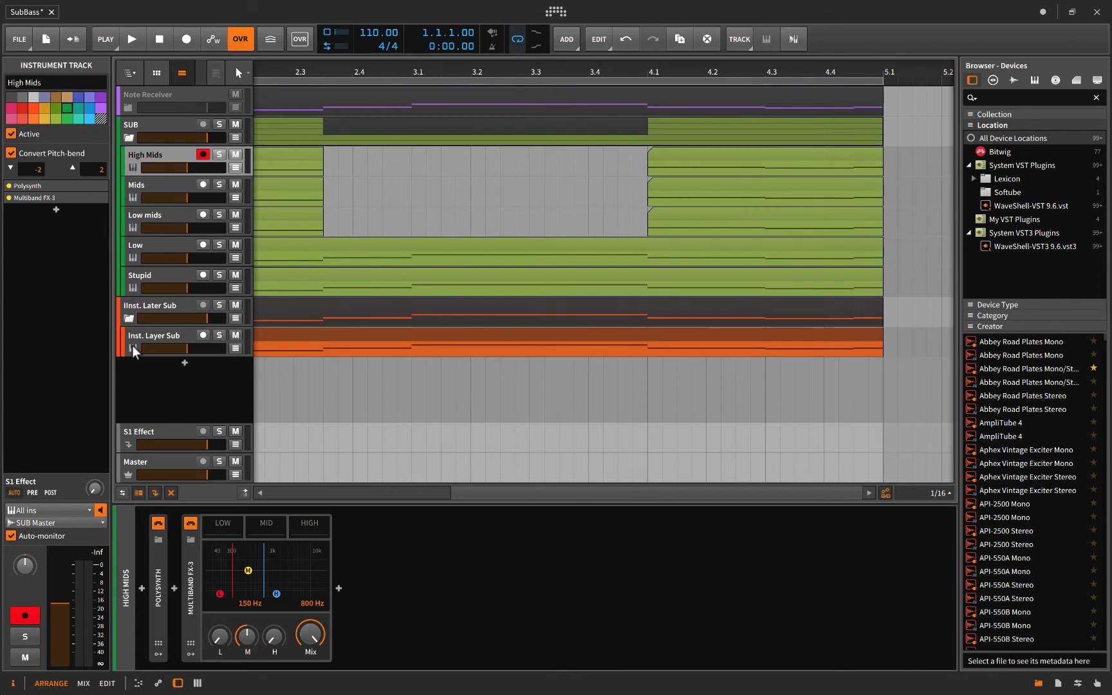
{"action": "left_click", "coordinate": [154, 335]}
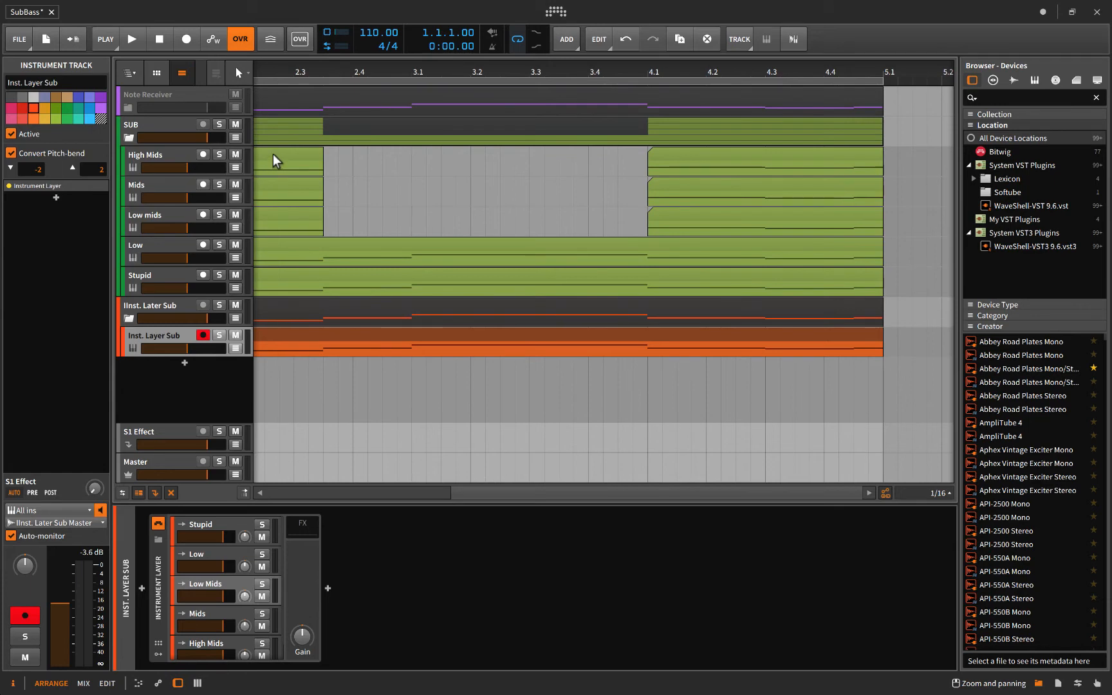
{"action": "mouse_move", "coordinate": [129, 145]}
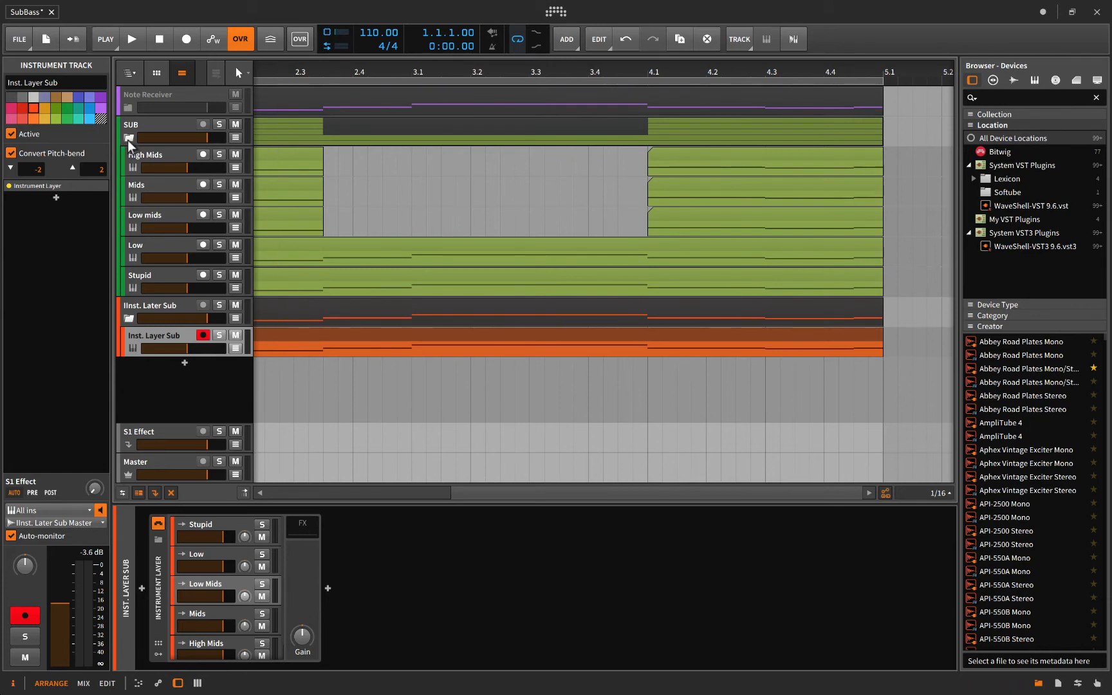
{"action": "left_click", "coordinate": [129, 137]}
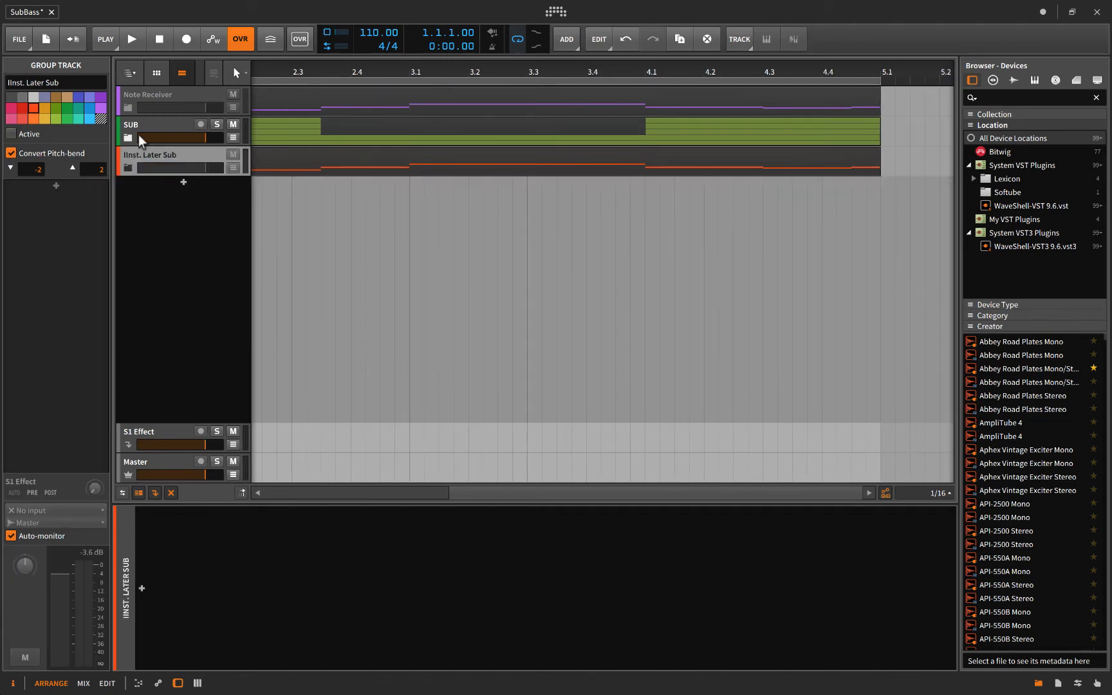
Step: Select the SUB group, then the Midi Data track inside the unfolded Note Receiver group
{"action": "left_click", "coordinate": [149, 125]}
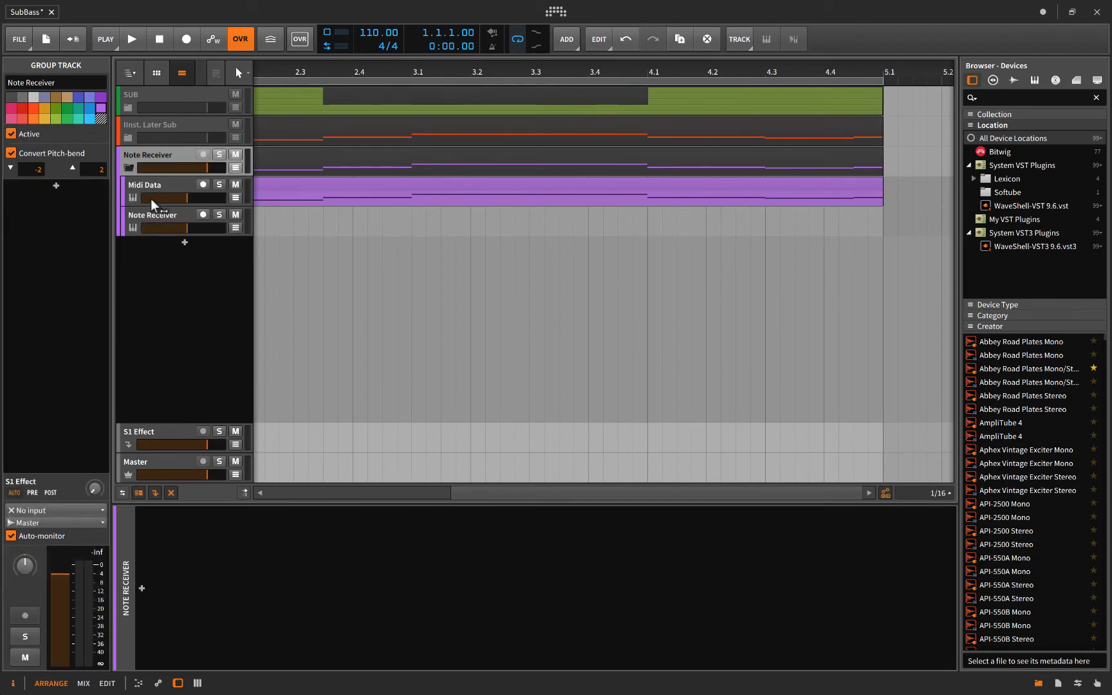
{"action": "left_click", "coordinate": [149, 186]}
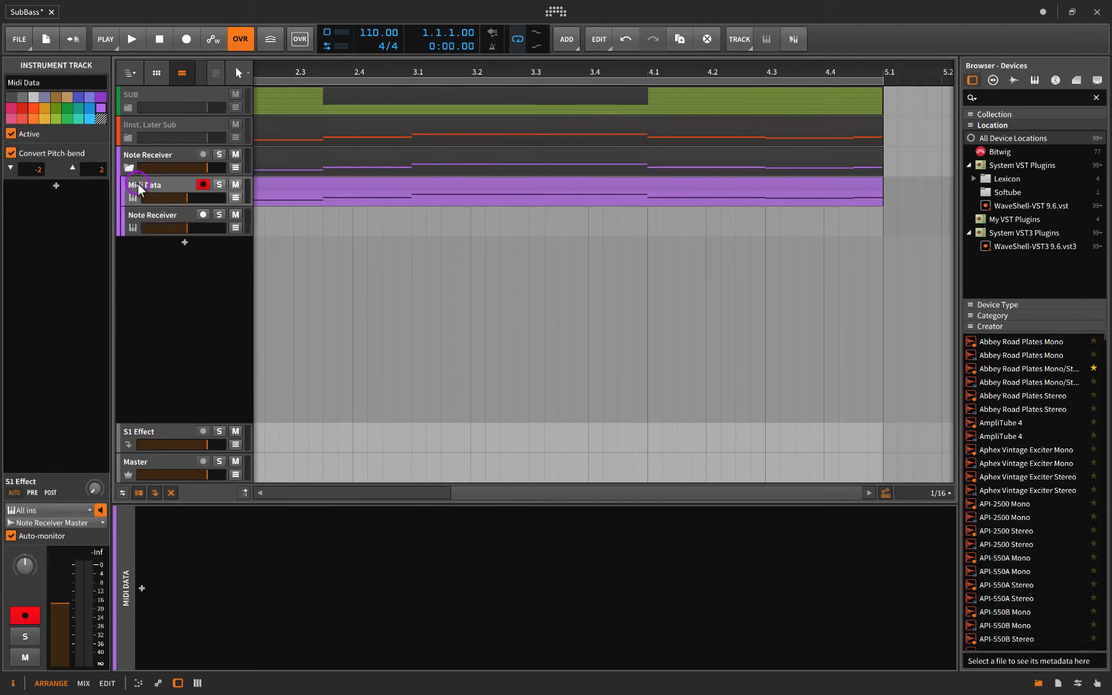
{"action": "mouse_move", "coordinate": [149, 610]}
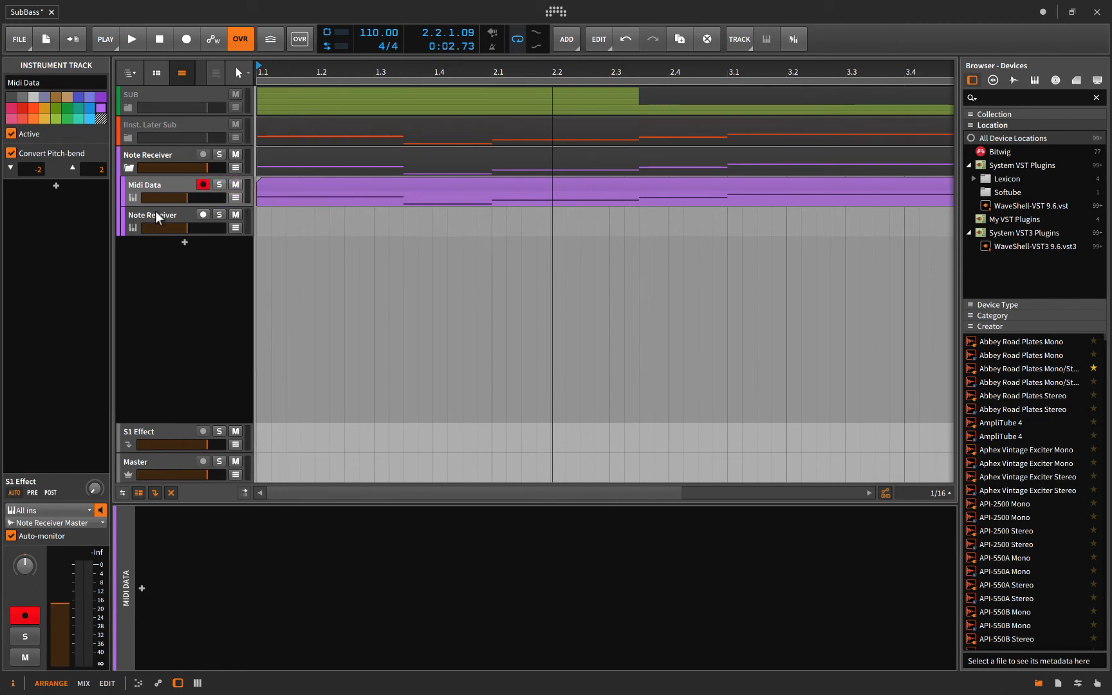
Step: Select the Note Receiver instrument track to show its Polysynth
{"action": "left_click", "coordinate": [152, 214]}
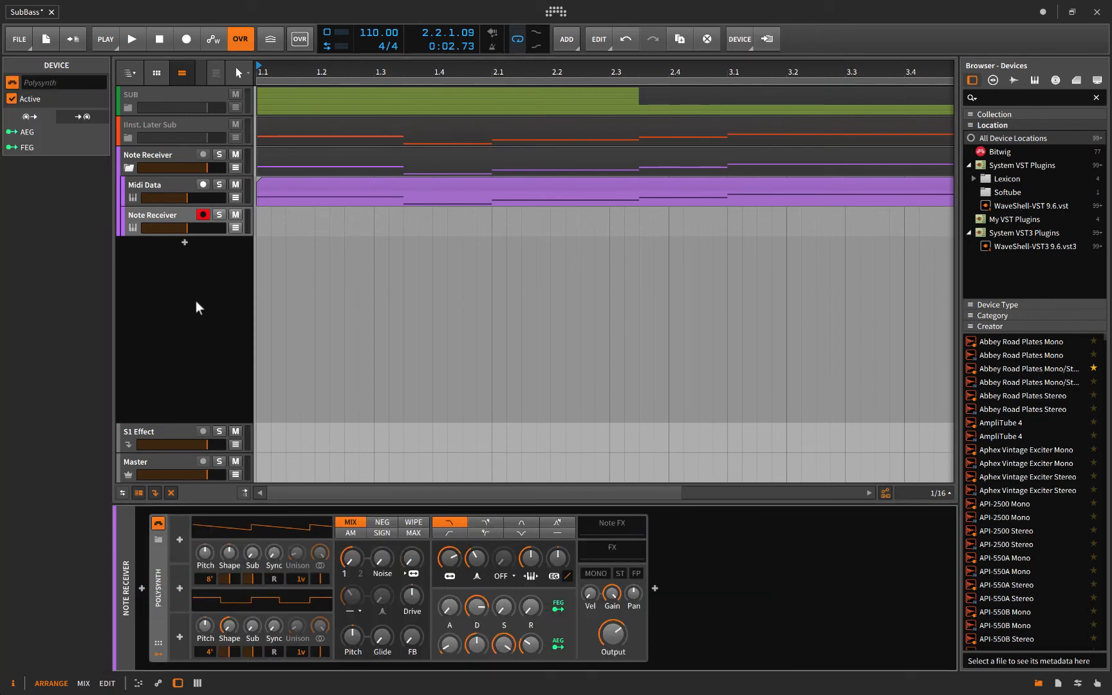
{"action": "mouse_move", "coordinate": [450, 636]}
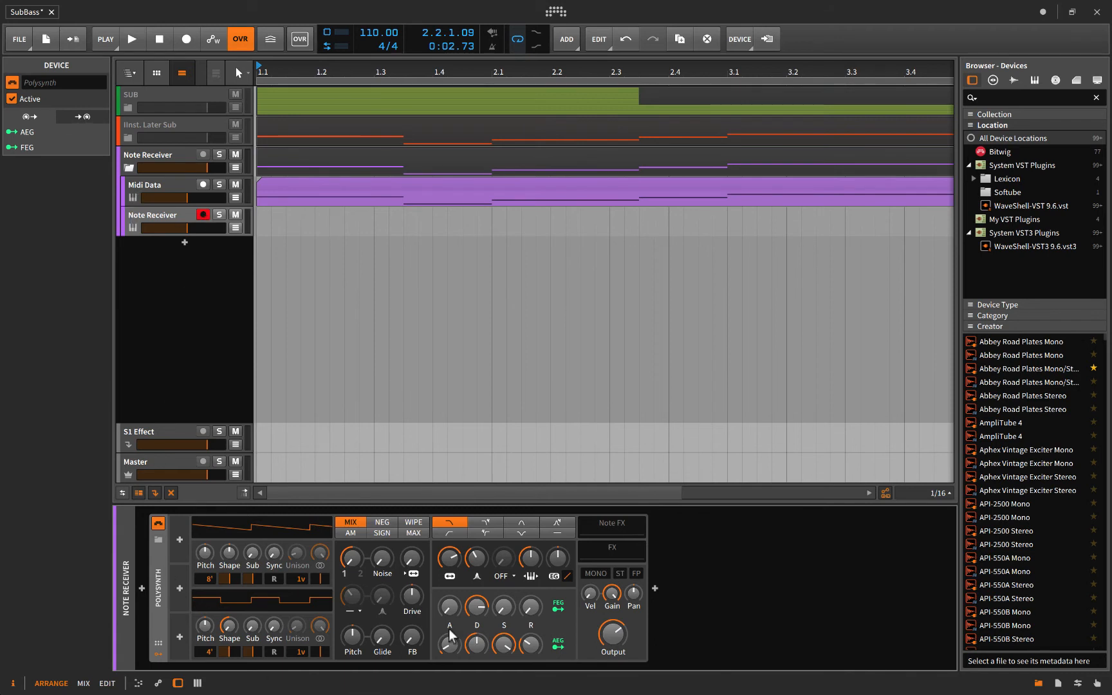
{"action": "mouse_move", "coordinate": [410, 560]}
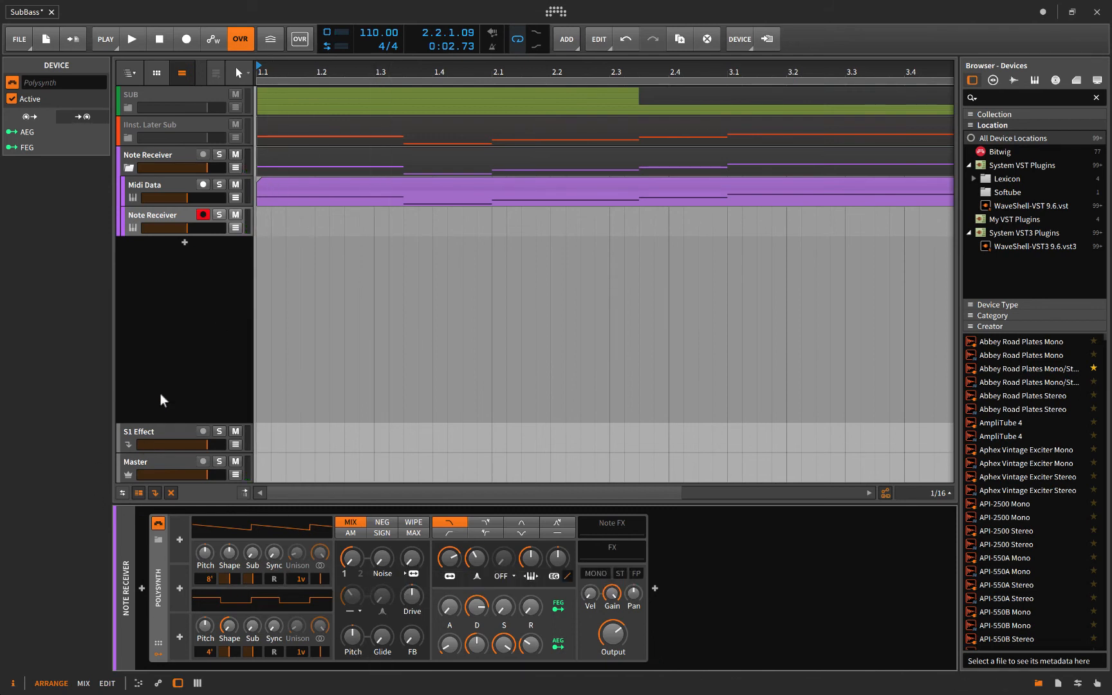
Step: Add a Note Receiver note effect before the Polysynth and bring up its Source list
{"action": "left_click", "coordinate": [142, 588]}
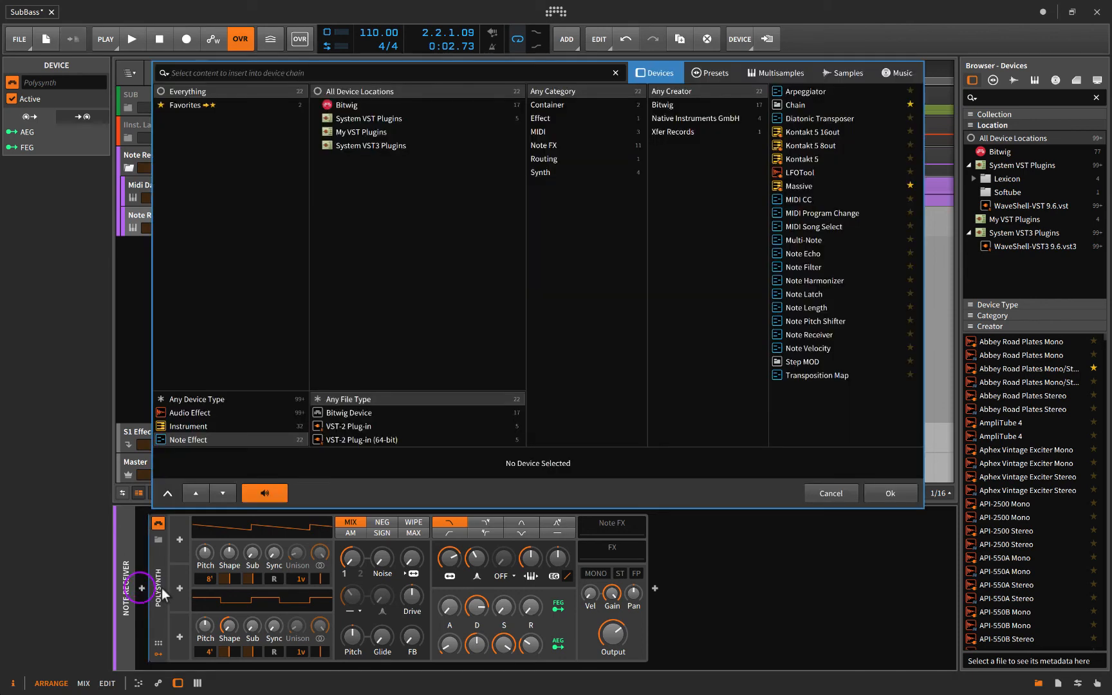
{"action": "left_click", "coordinate": [808, 332]}
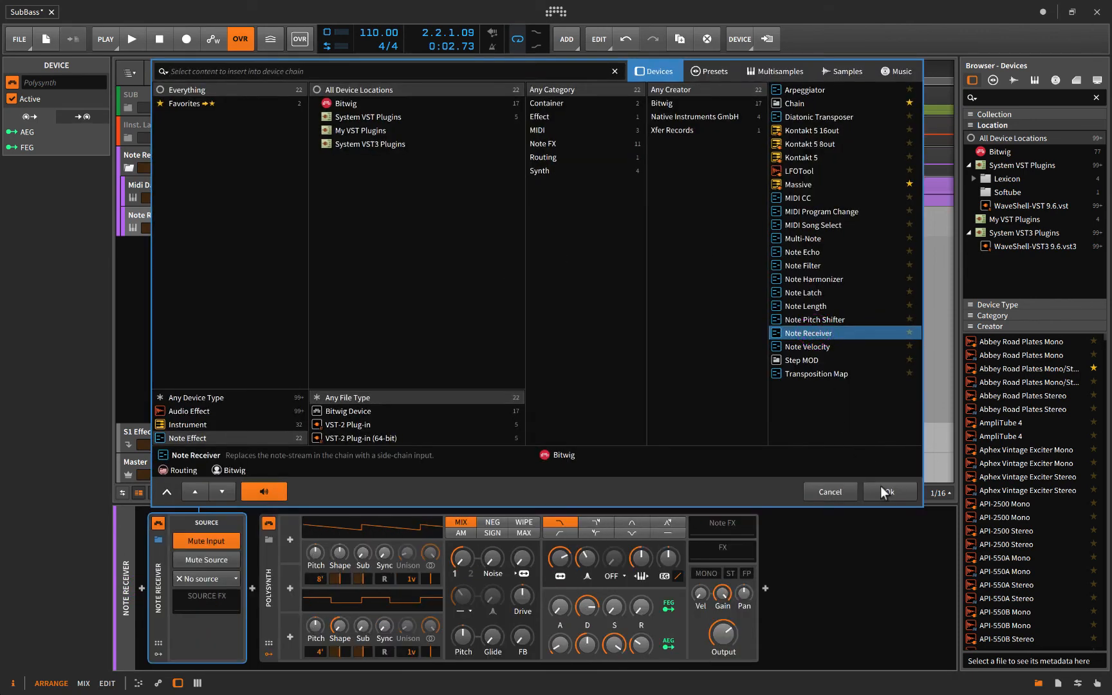
{"action": "left_click", "coordinate": [887, 492]}
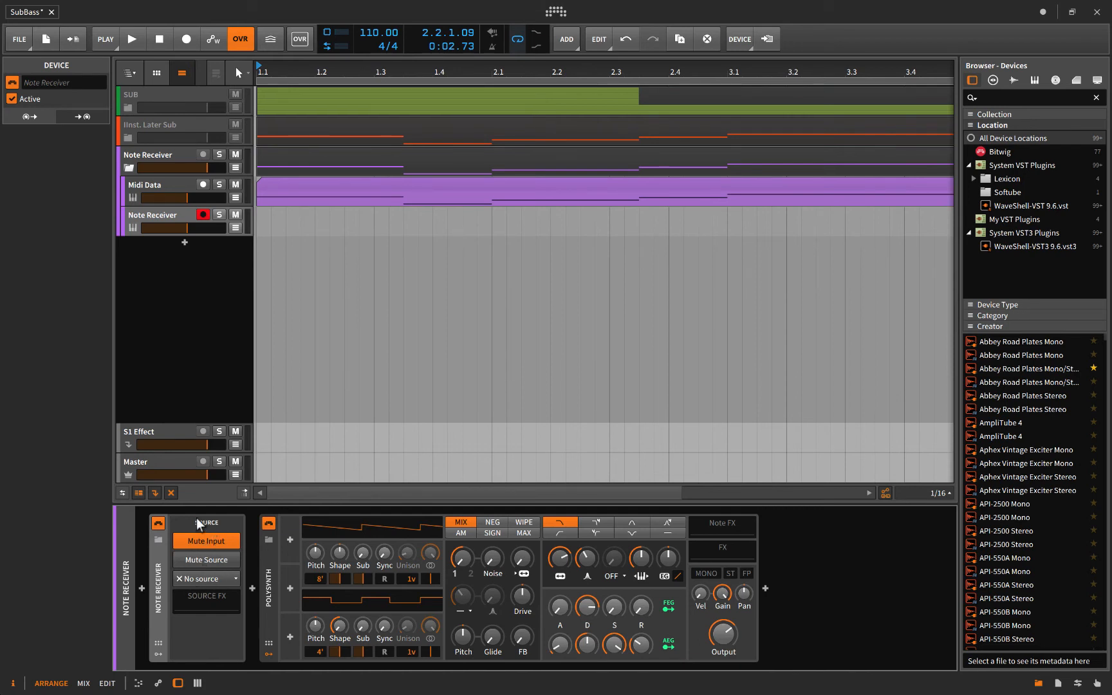
{"action": "left_click", "coordinate": [206, 578]}
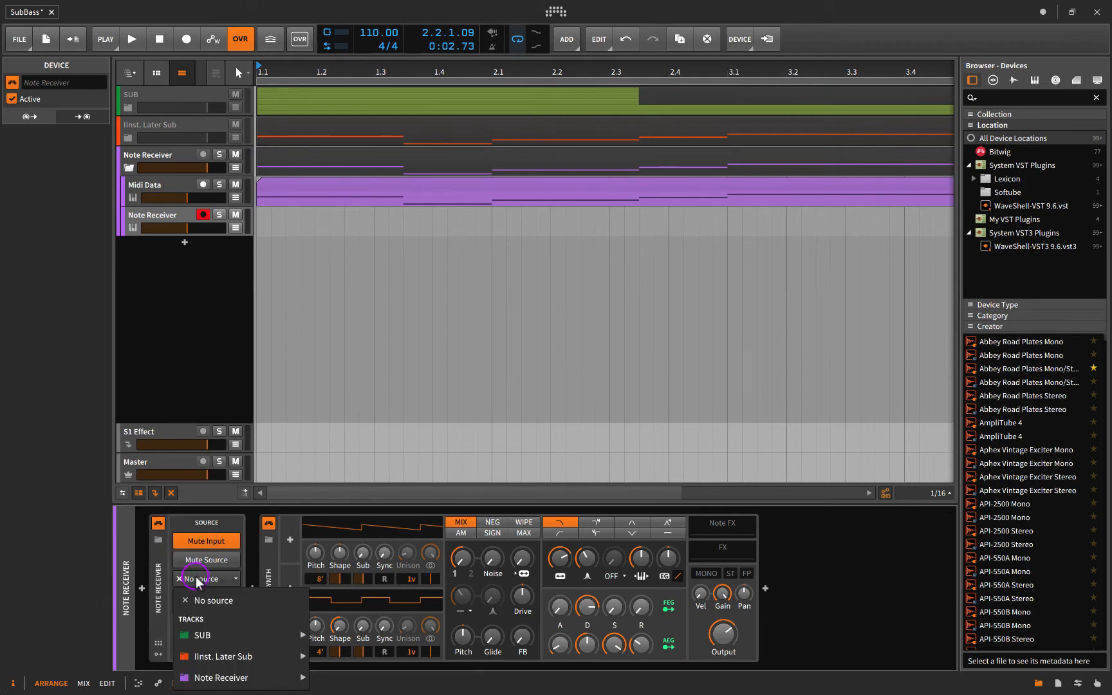
{"action": "mouse_move", "coordinate": [221, 677]}
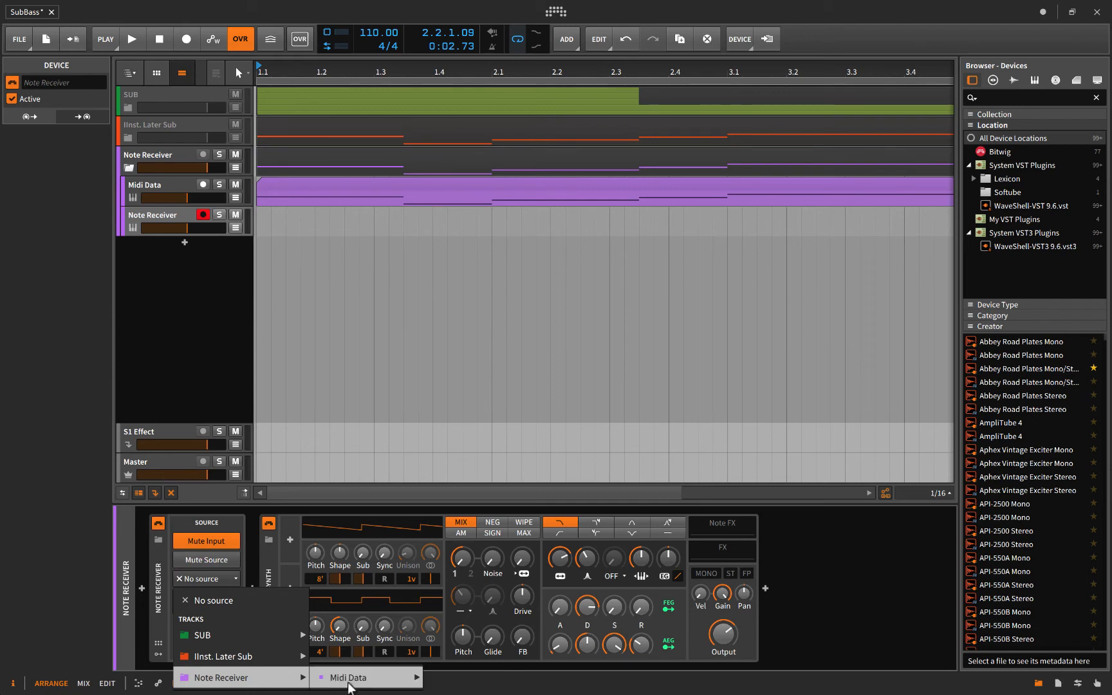
Step: Set the Note Receiver's source to the Midi Data track and play the project back briefly
{"action": "left_click", "coordinate": [348, 677]}
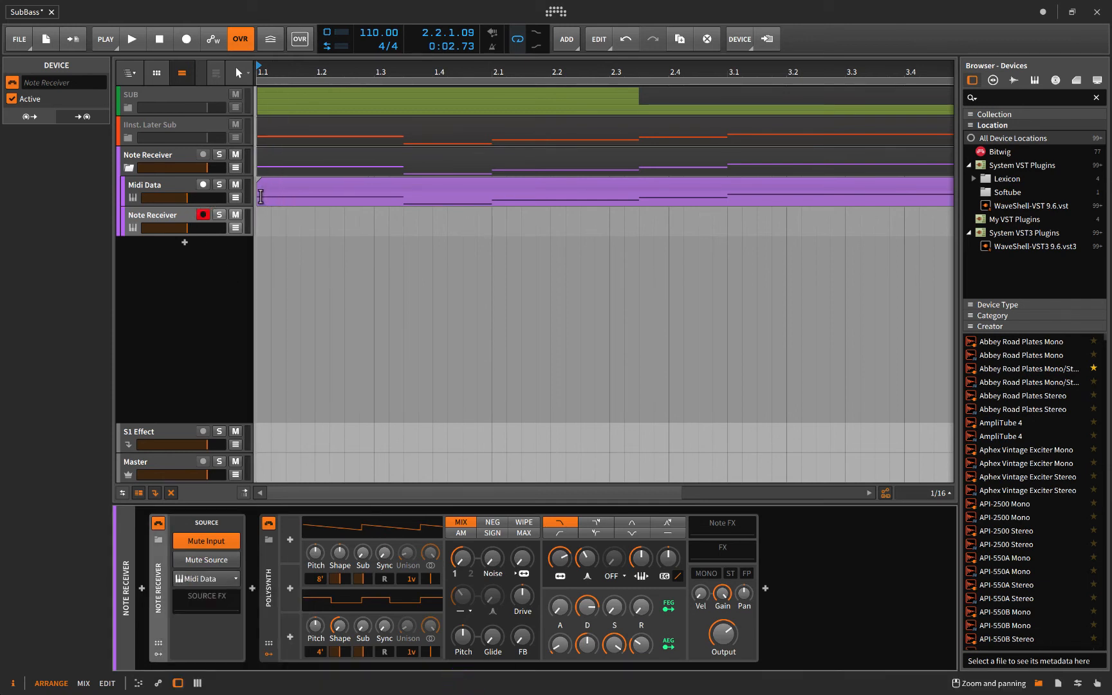
{"action": "mouse_move", "coordinate": [264, 189]}
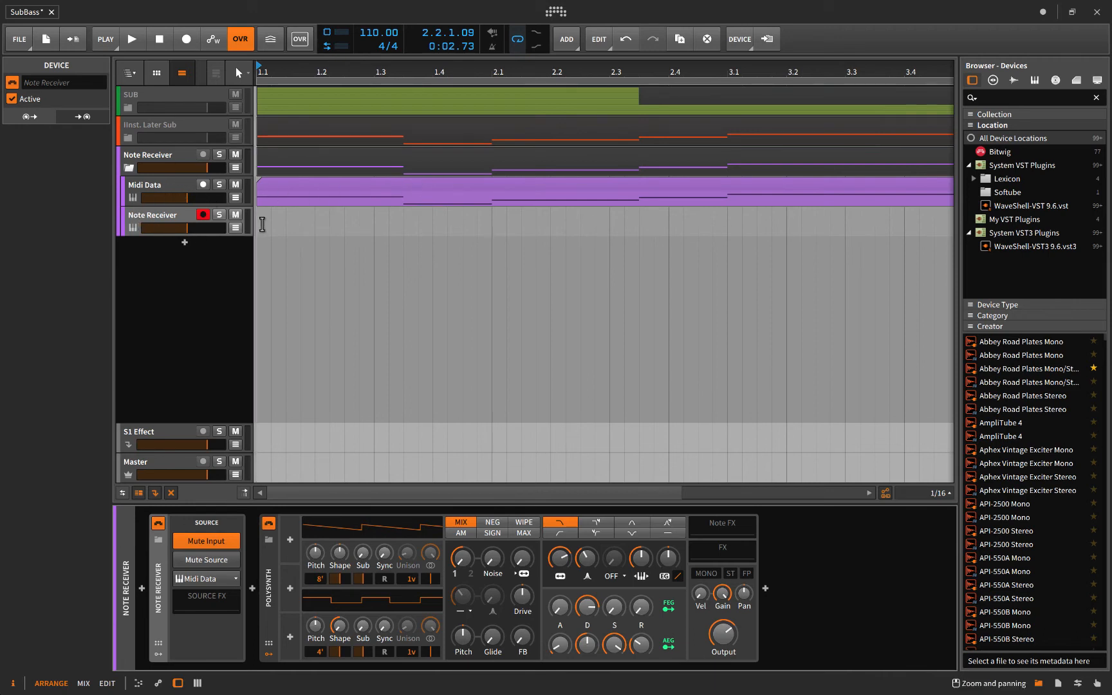
{"action": "left_click", "coordinate": [131, 38]}
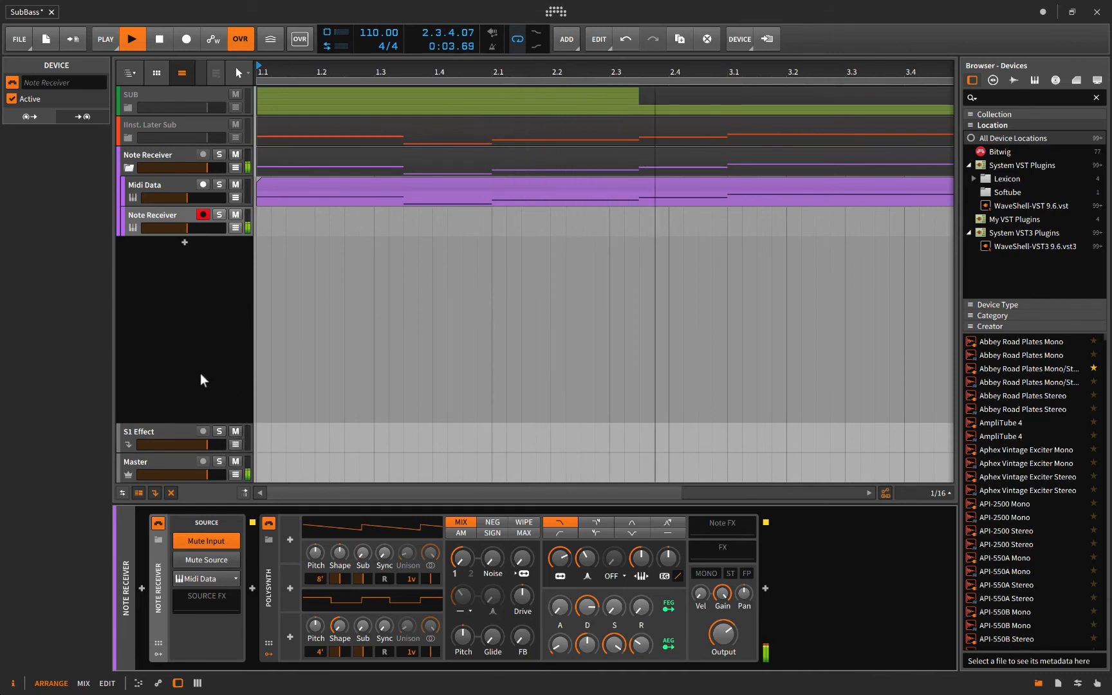
{"action": "left_click", "coordinate": [130, 38]}
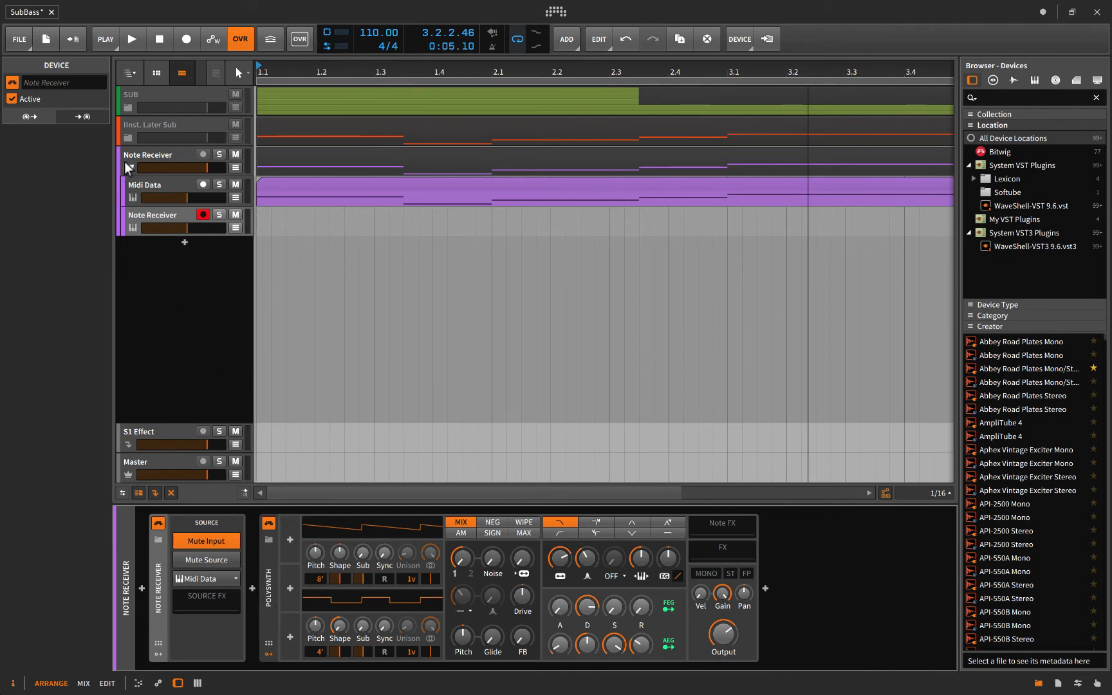
Step: Select the Note Receiver group track
{"action": "left_click", "coordinate": [128, 107]}
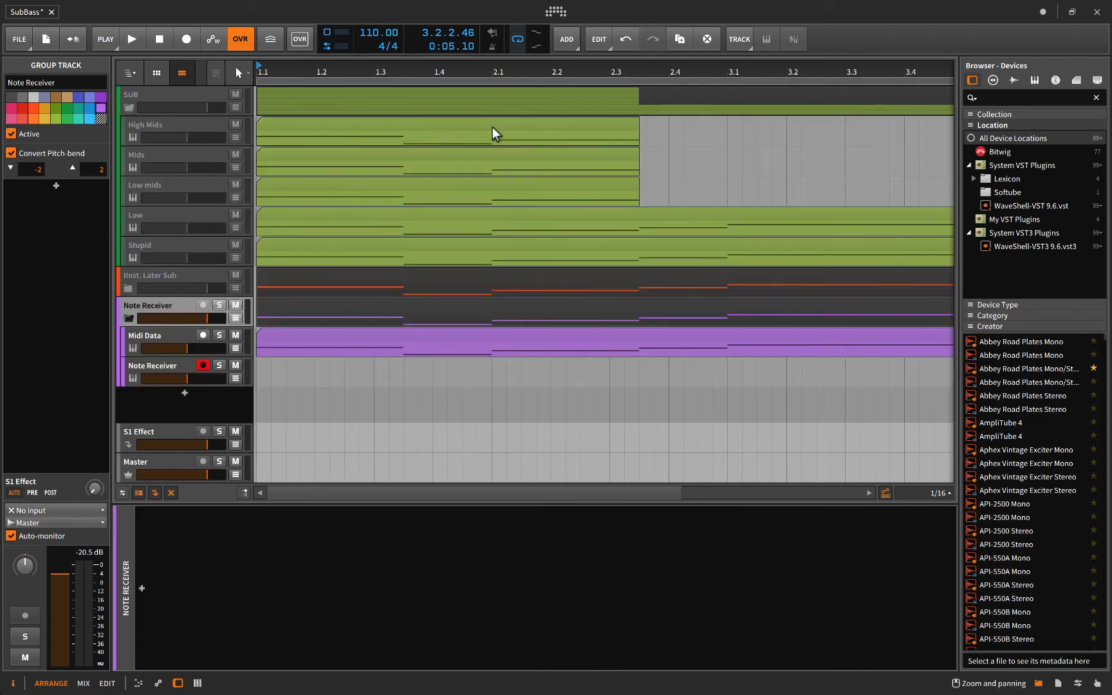
{"action": "mouse_move", "coordinate": [151, 162]}
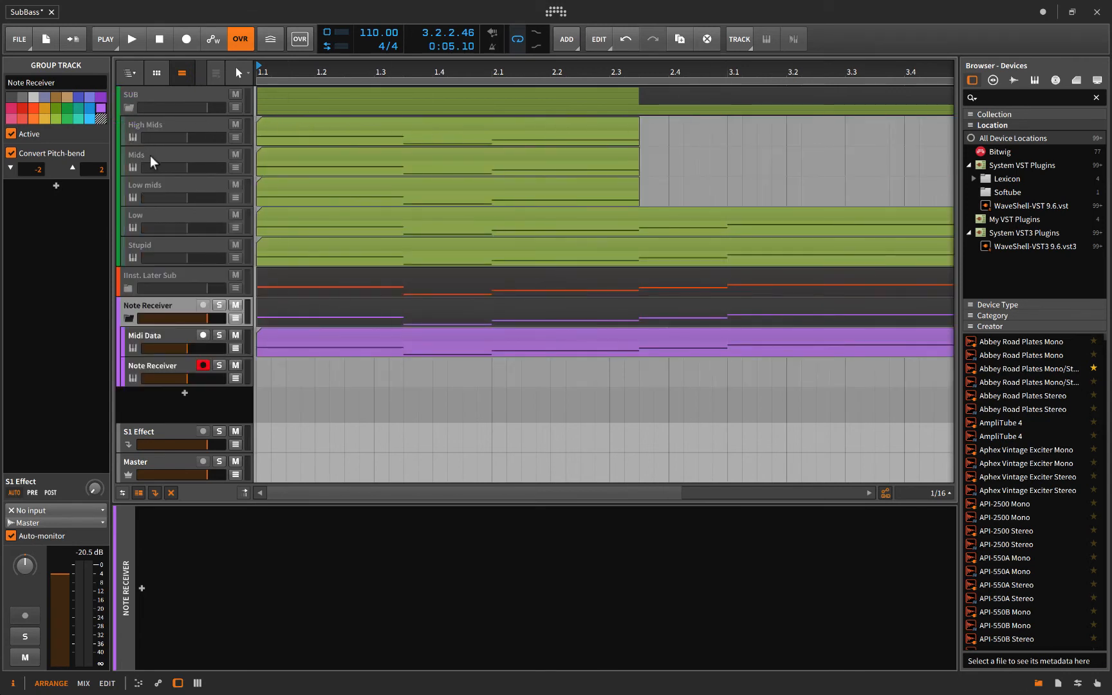
{"action": "mouse_move", "coordinate": [135, 205]}
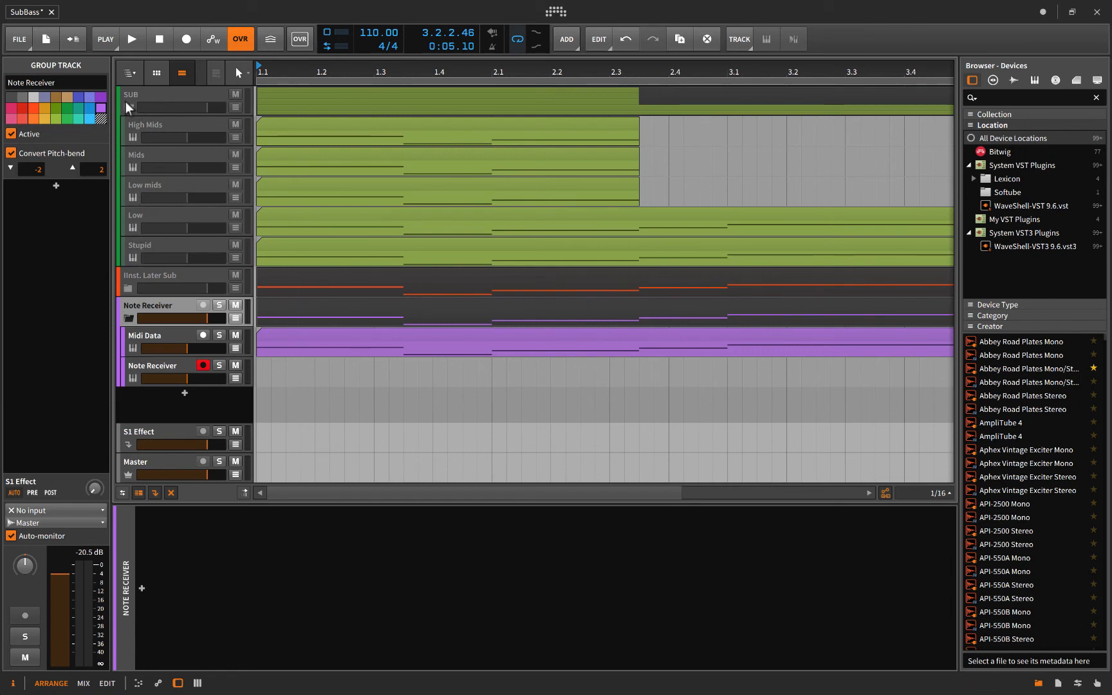
{"action": "mouse_move", "coordinate": [130, 225]}
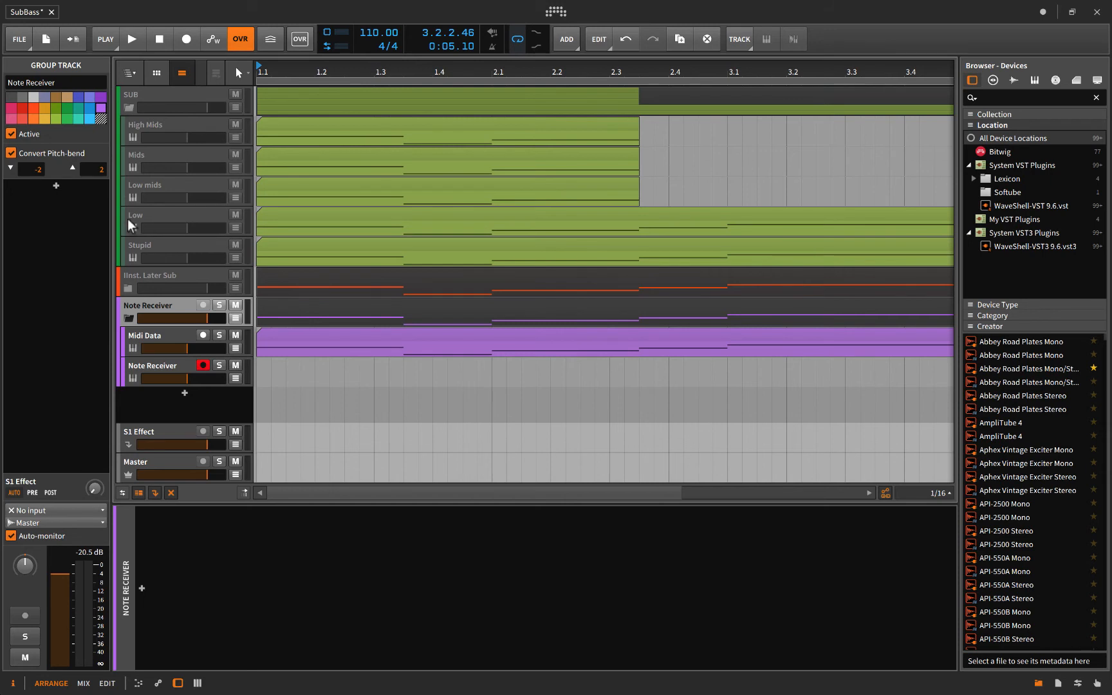
{"action": "mouse_move", "coordinate": [309, 248]}
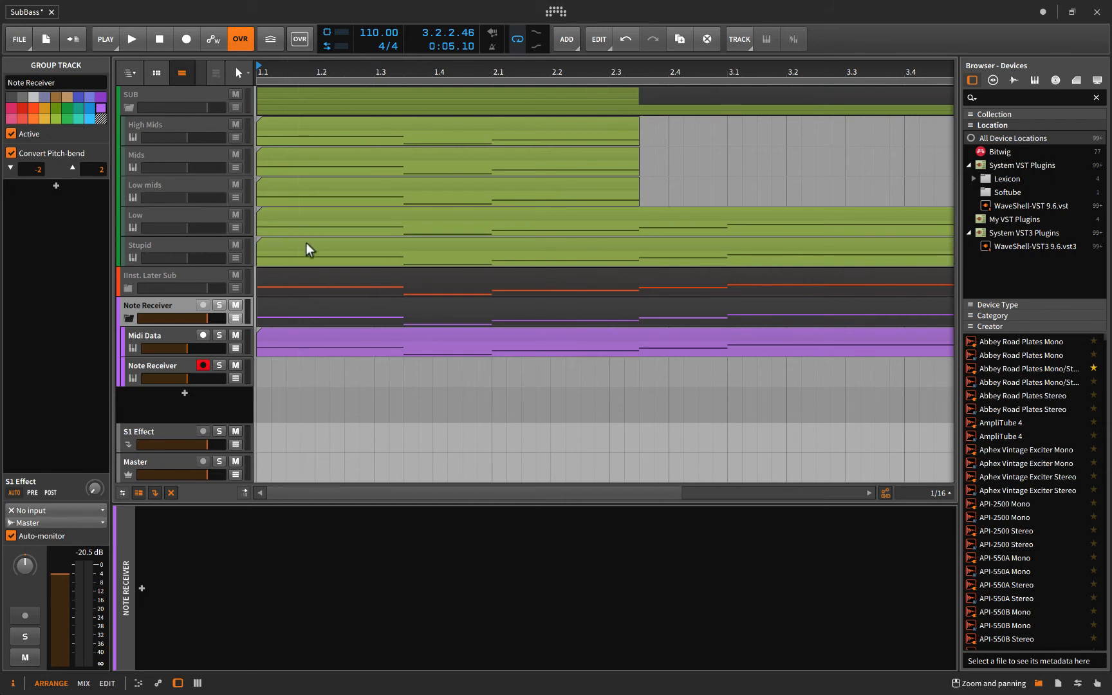
{"action": "mouse_move", "coordinate": [202, 129]}
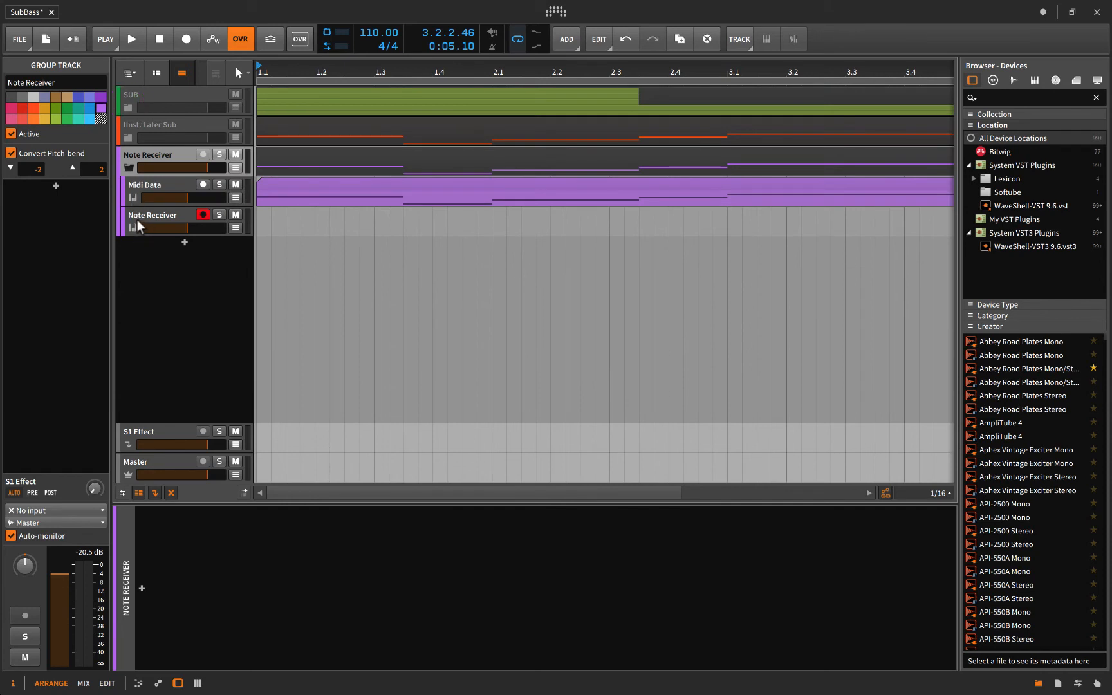
{"action": "mouse_move", "coordinate": [129, 299]}
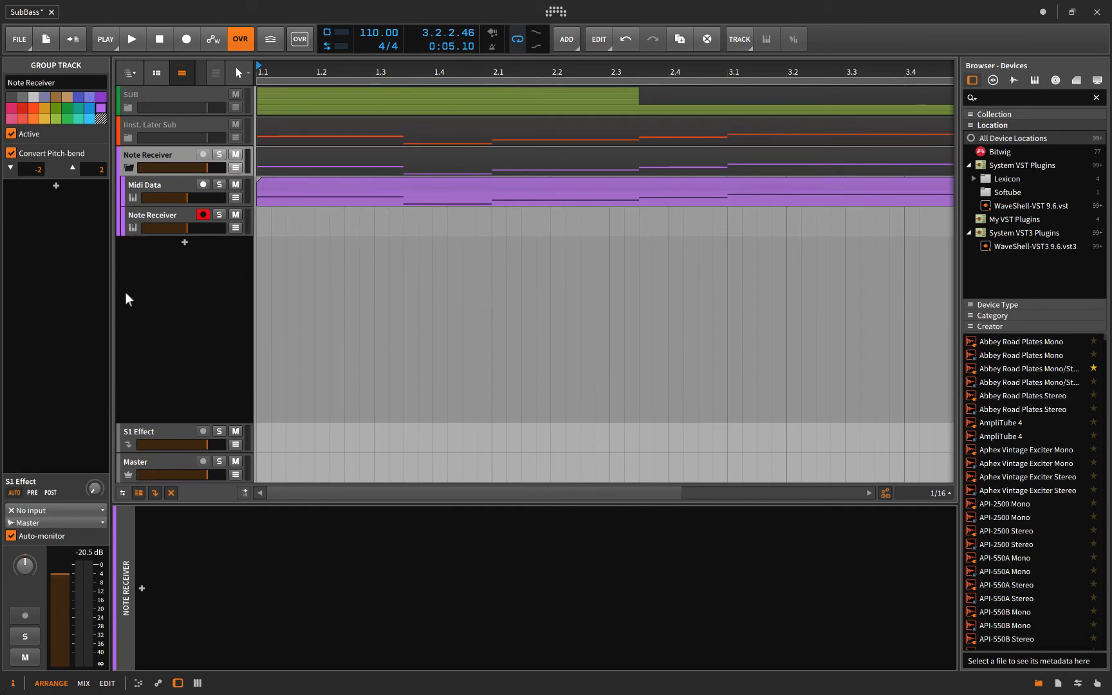
{"action": "mouse_move", "coordinate": [217, 339]}
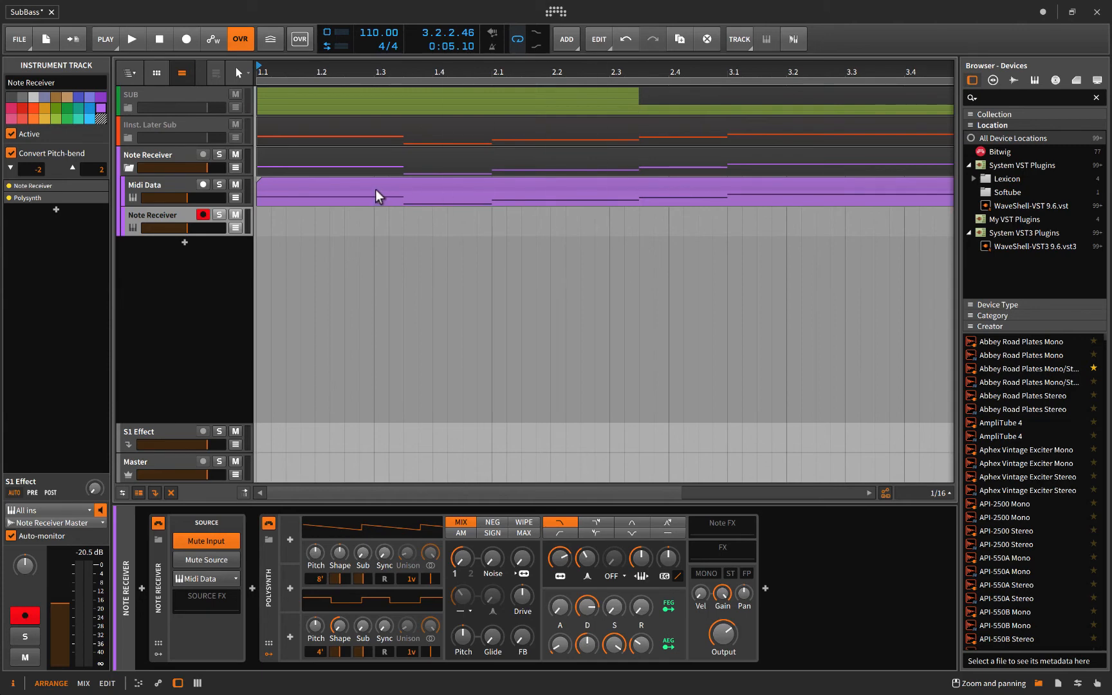
Step: Reselect the Note Receiver track and add an On/Bypass automation lane for its Note Receiver device
{"action": "left_click", "coordinate": [204, 215]}
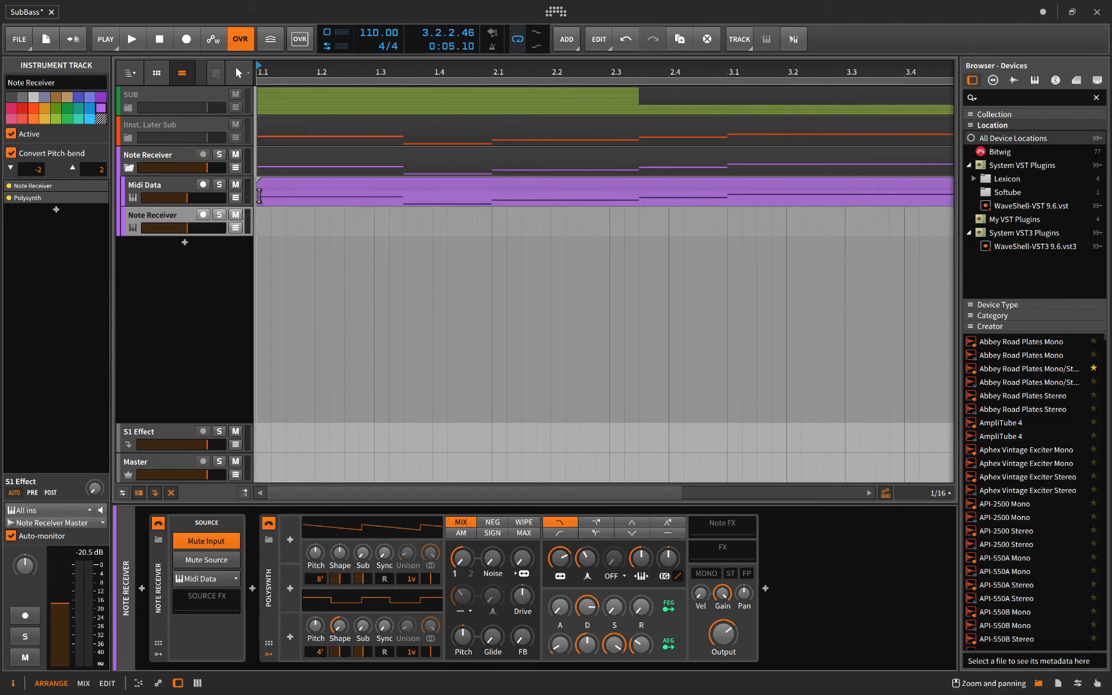
{"action": "left_click", "coordinate": [404, 199]}
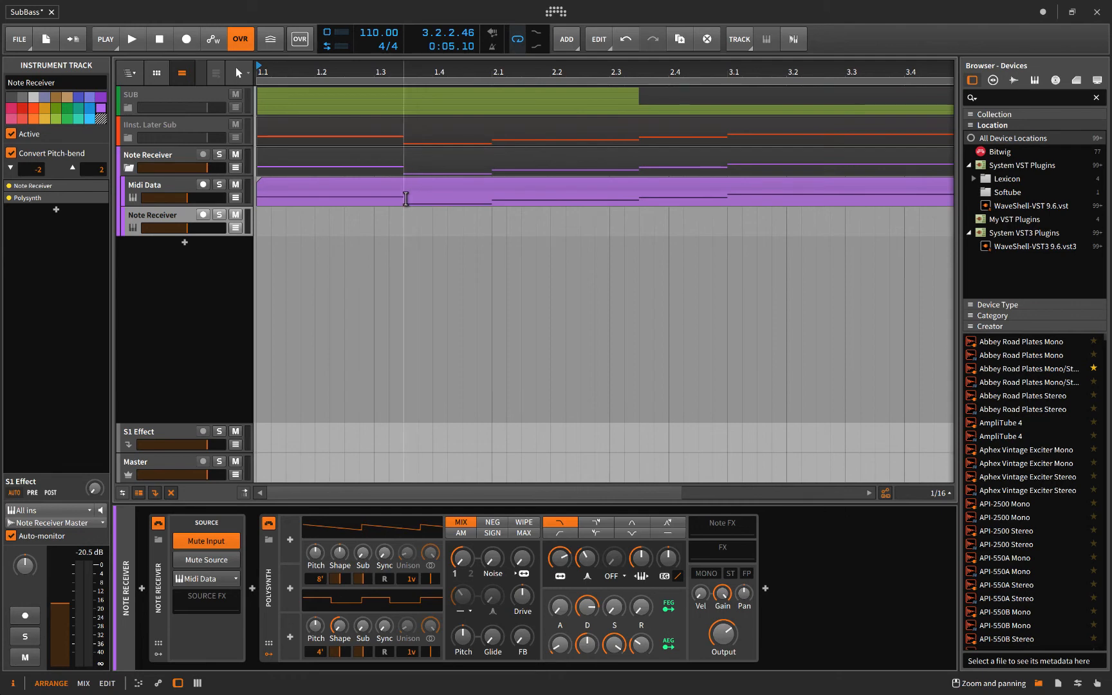
{"action": "mouse_move", "coordinate": [678, 199]}
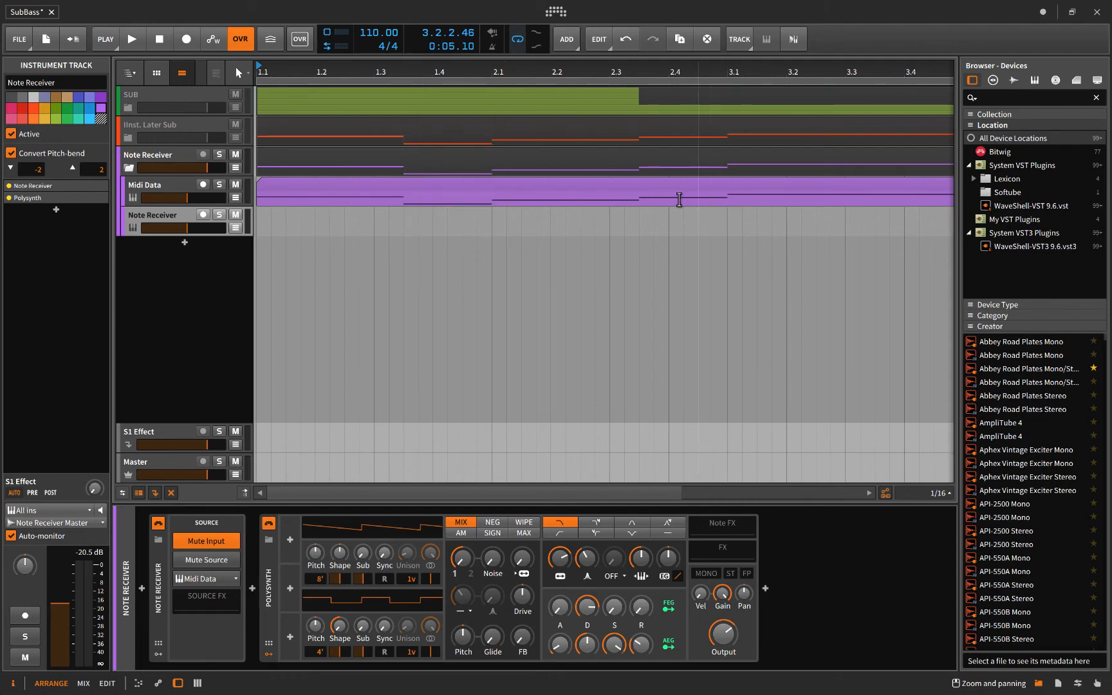
{"action": "mouse_move", "coordinate": [560, 205]}
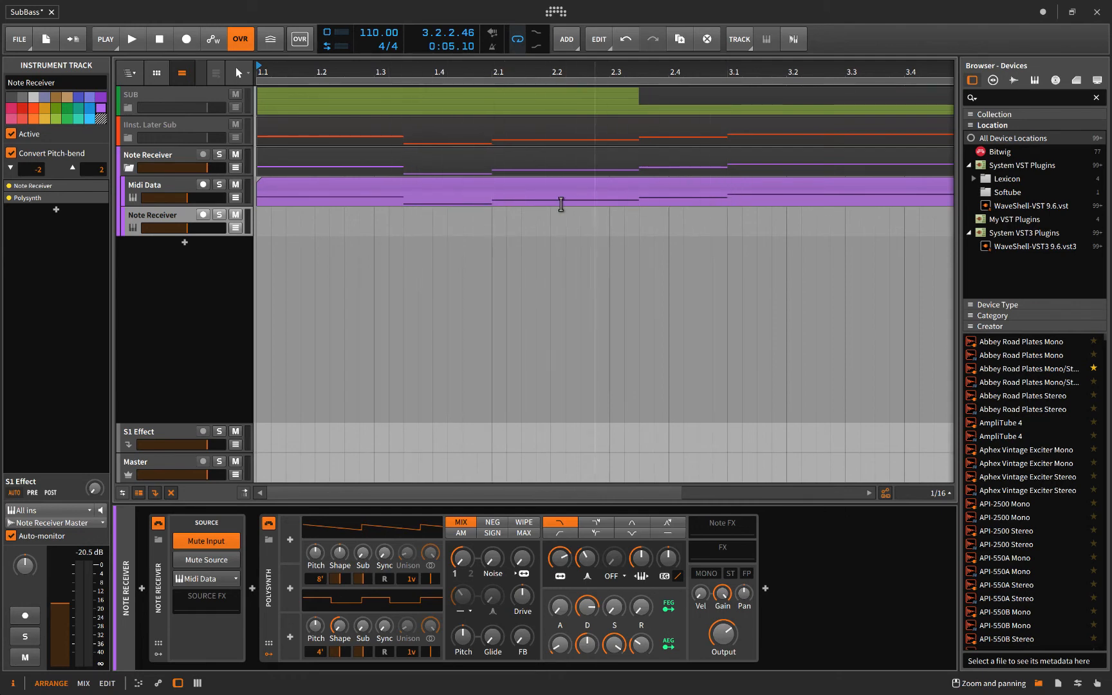
{"action": "mouse_move", "coordinate": [733, 200]}
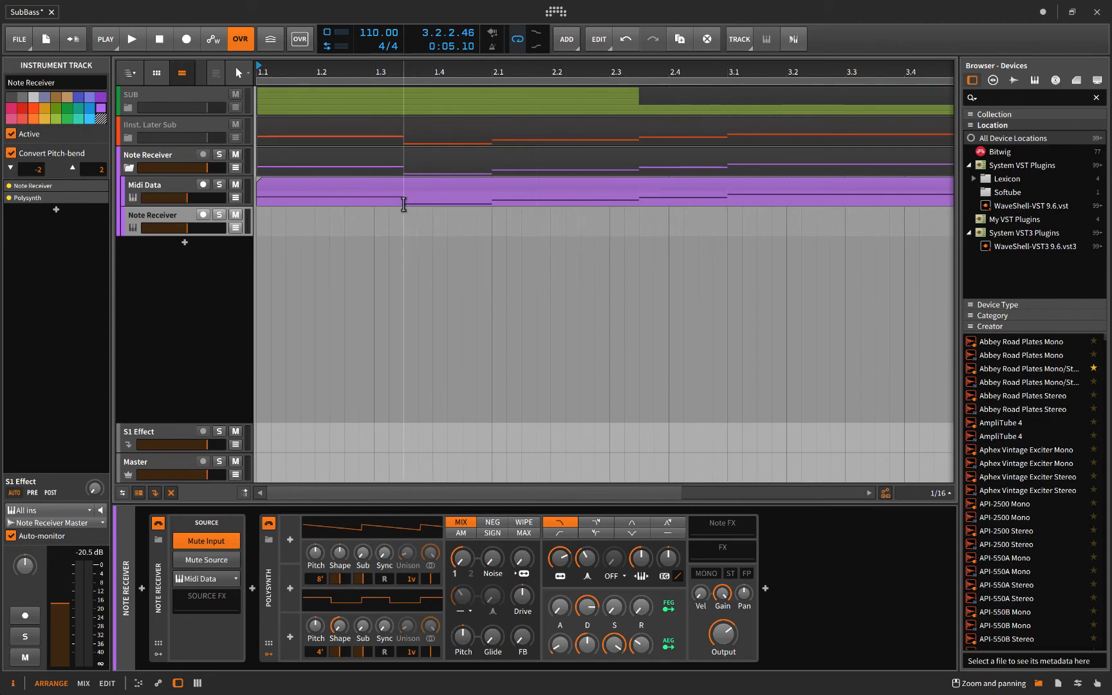
{"action": "left_click", "coordinate": [202, 214]}
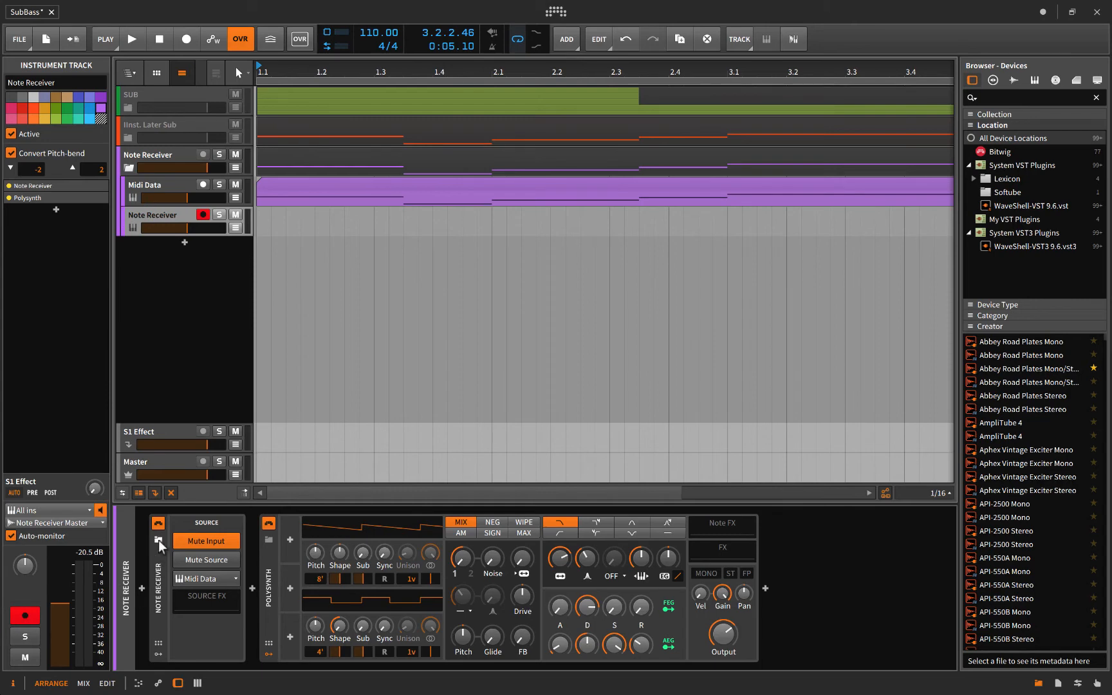
{"action": "left_click", "coordinate": [157, 523]}
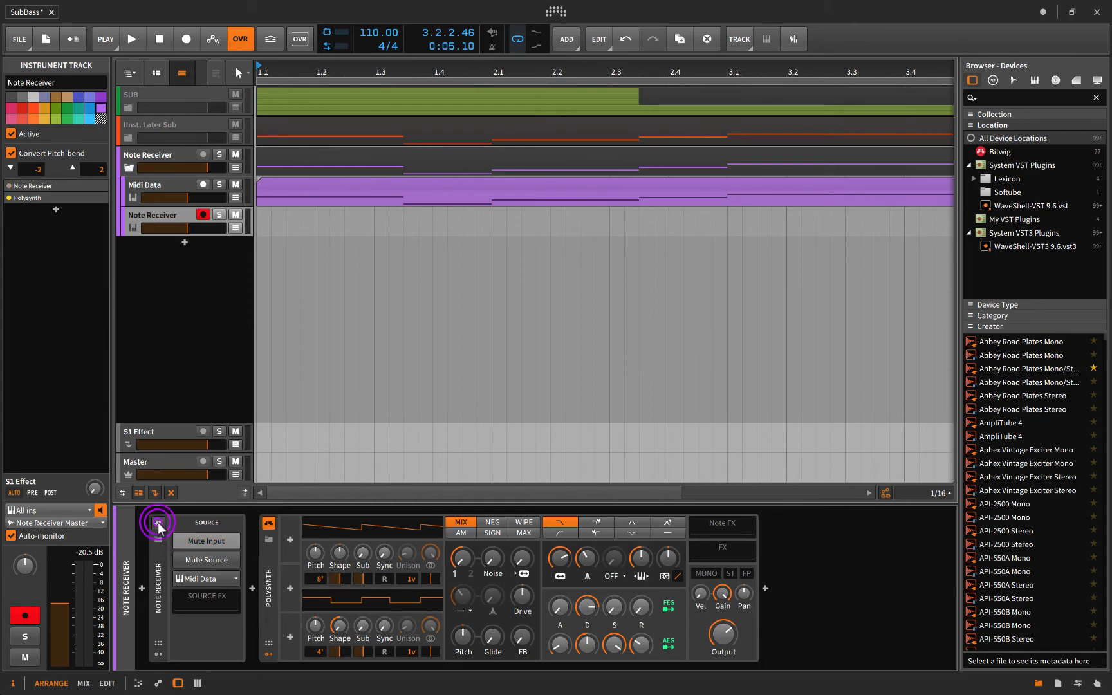
{"action": "left_click", "coordinate": [234, 224]}
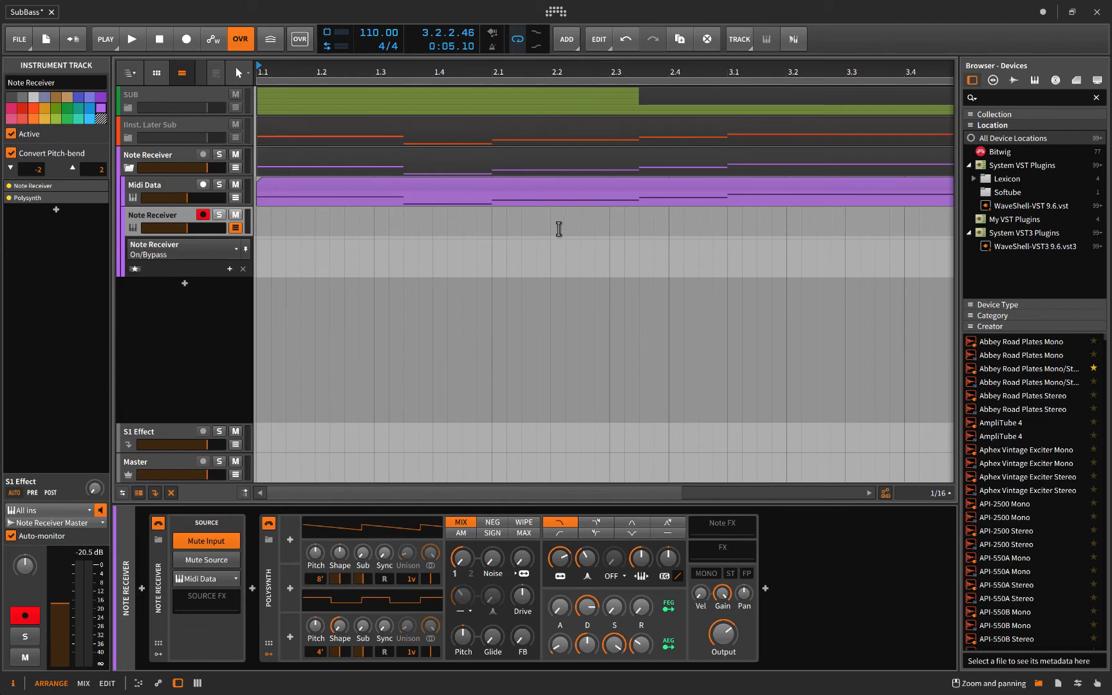
{"action": "mouse_move", "coordinate": [551, 266]}
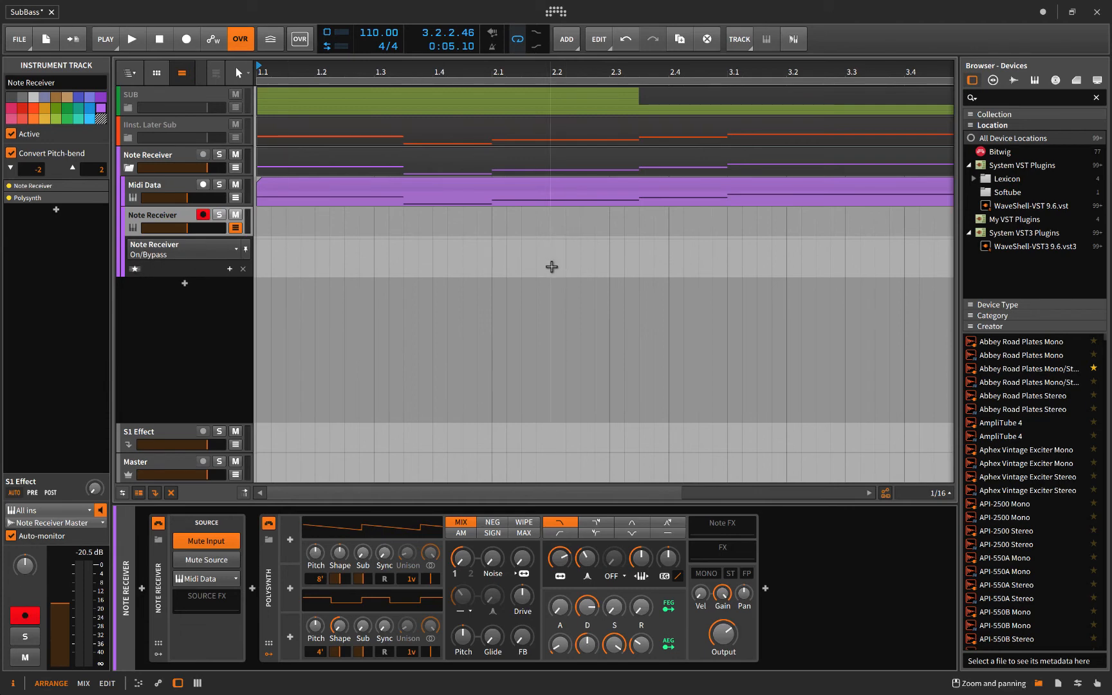
{"action": "mouse_move", "coordinate": [594, 244]}
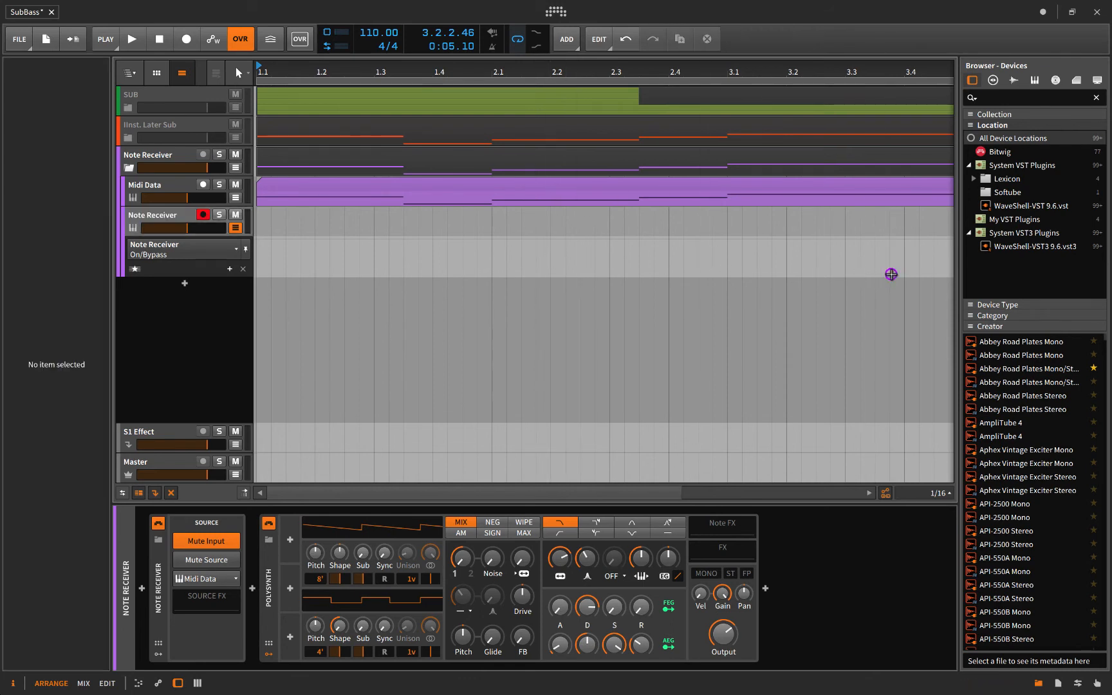
{"action": "mouse_move", "coordinate": [235, 228]}
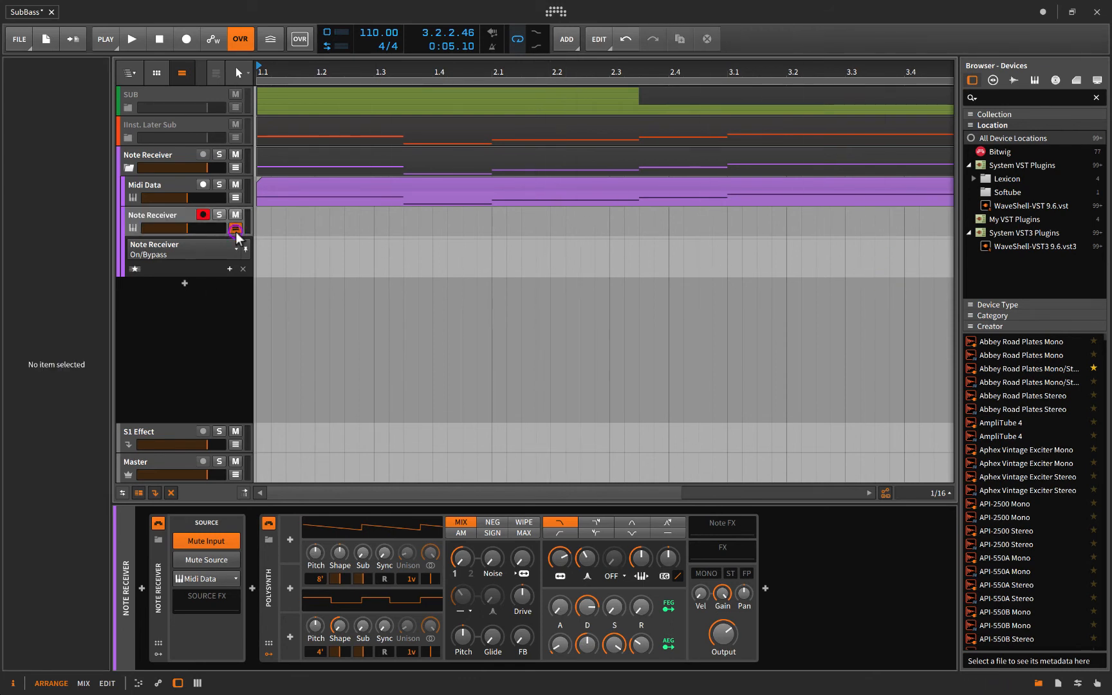
Step: Hide the Note Receiver track's On/Bypass automation lane and disarm its recording
{"action": "left_click", "coordinate": [234, 228]}
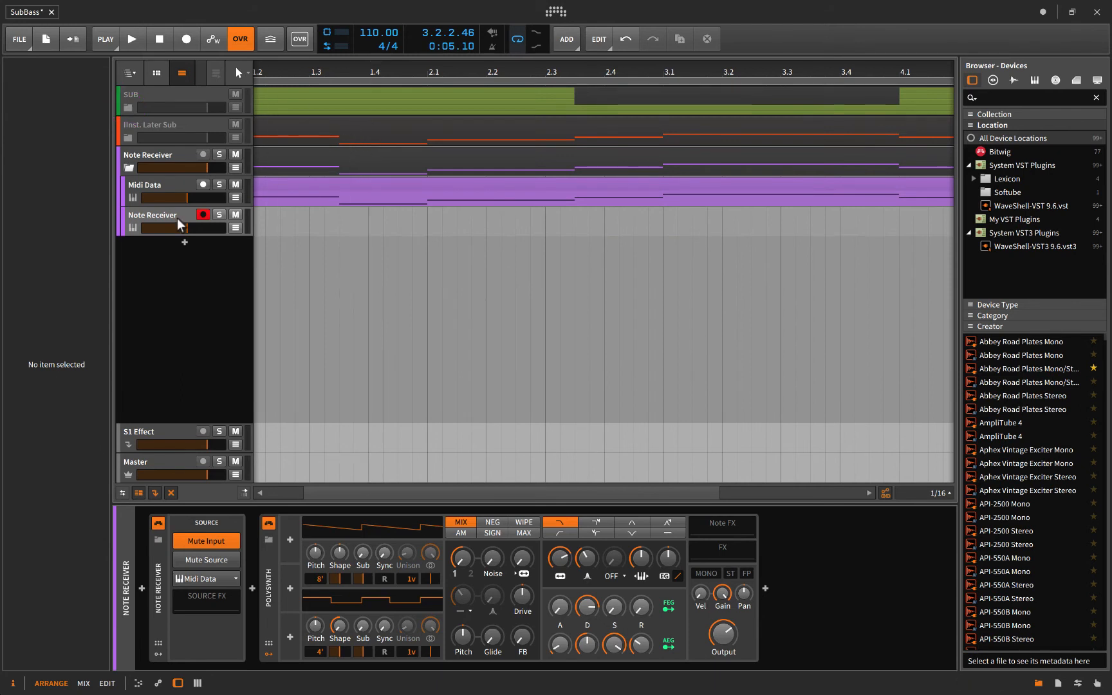
{"action": "left_click", "coordinate": [152, 215]}
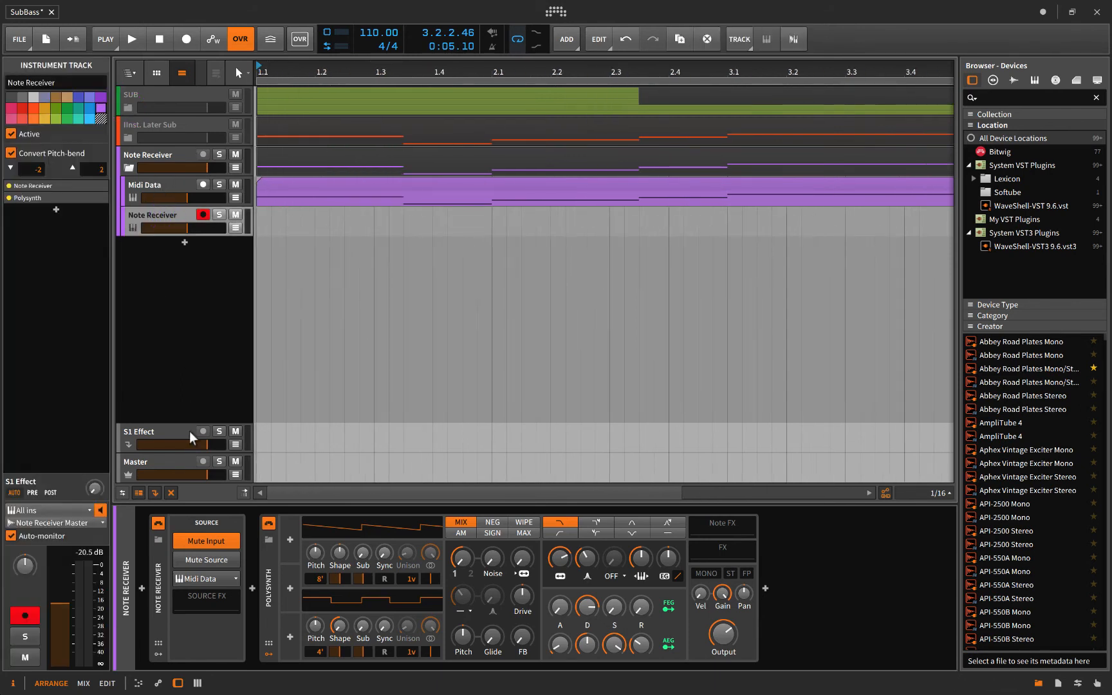
{"action": "mouse_move", "coordinate": [179, 622]}
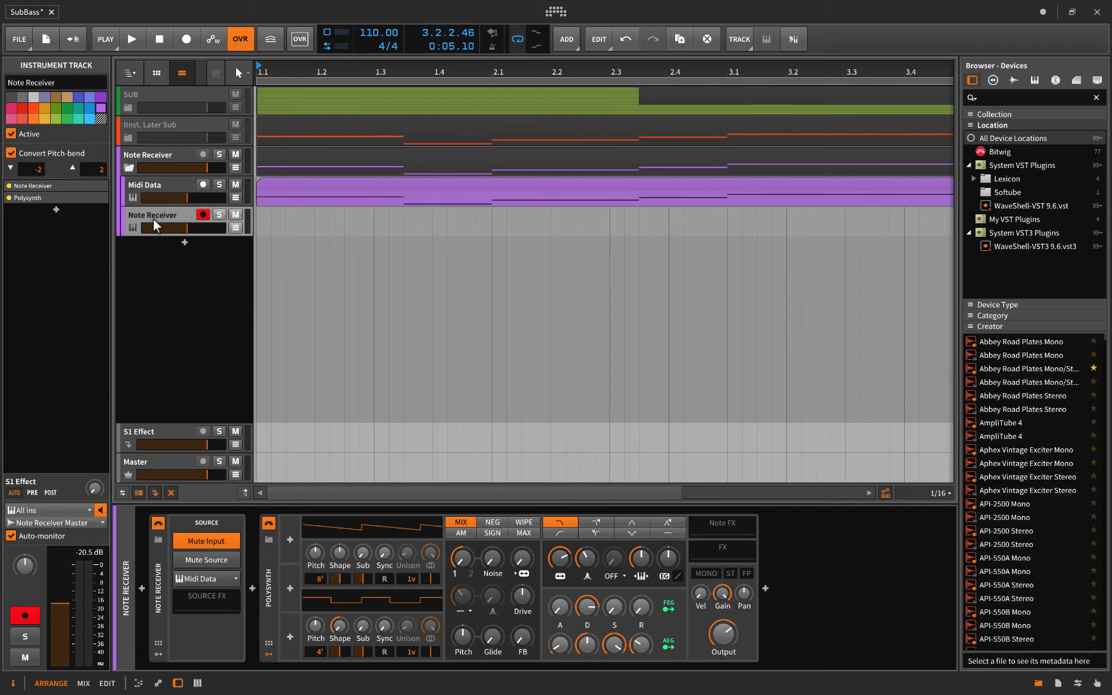
{"action": "left_click", "coordinate": [203, 213]}
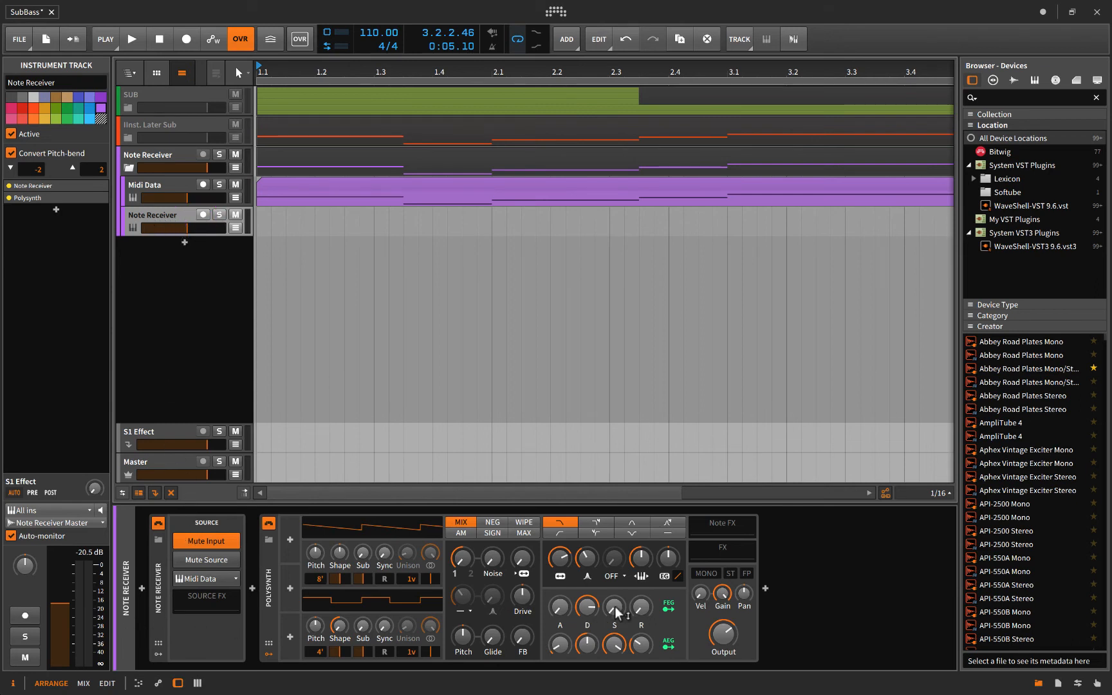
{"action": "mouse_move", "coordinate": [82, 336]}
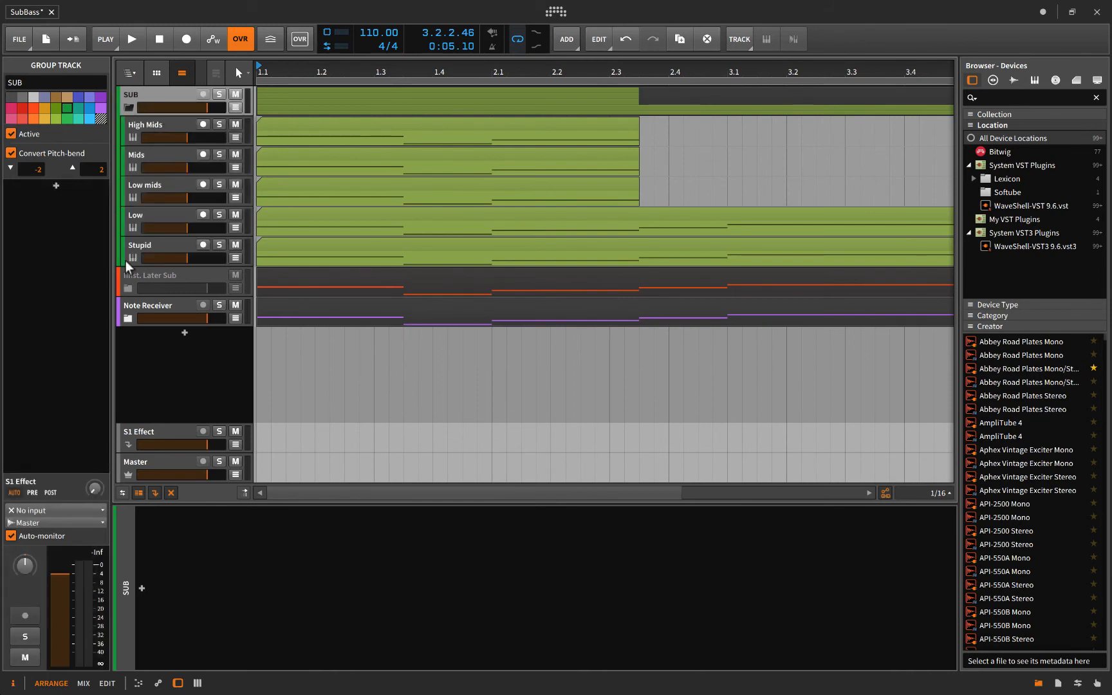
Step: Select the SUB group, visit the High Mids clip and devices, then show SUB's empty device chain
{"action": "left_click", "coordinate": [148, 305]}
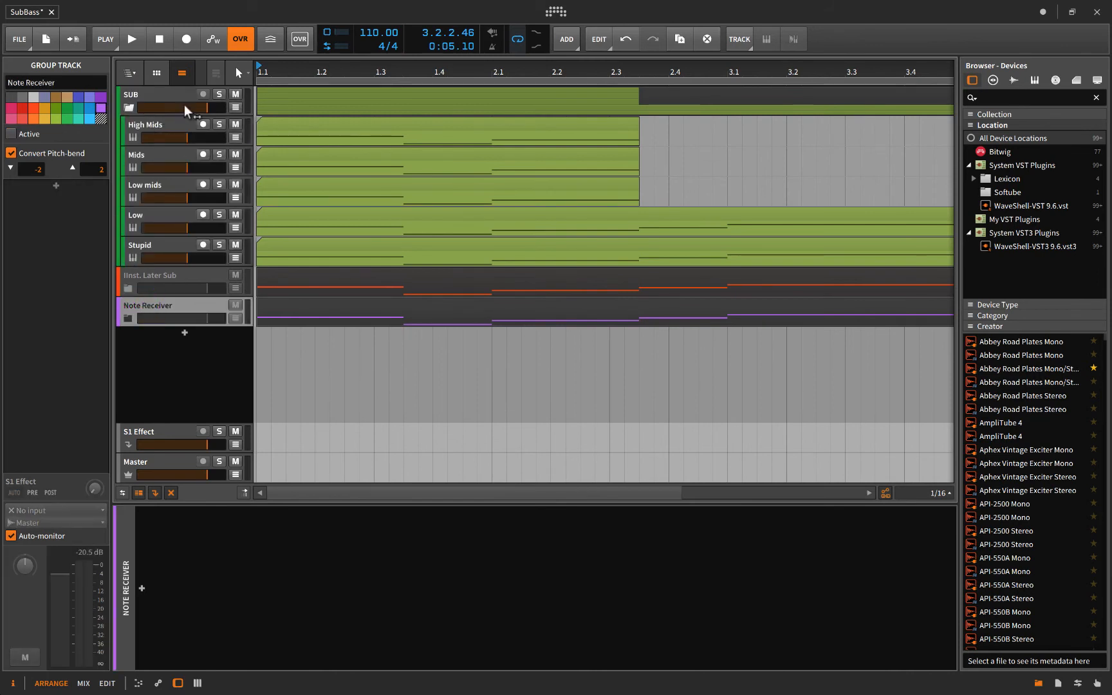
{"action": "left_click", "coordinate": [149, 94]}
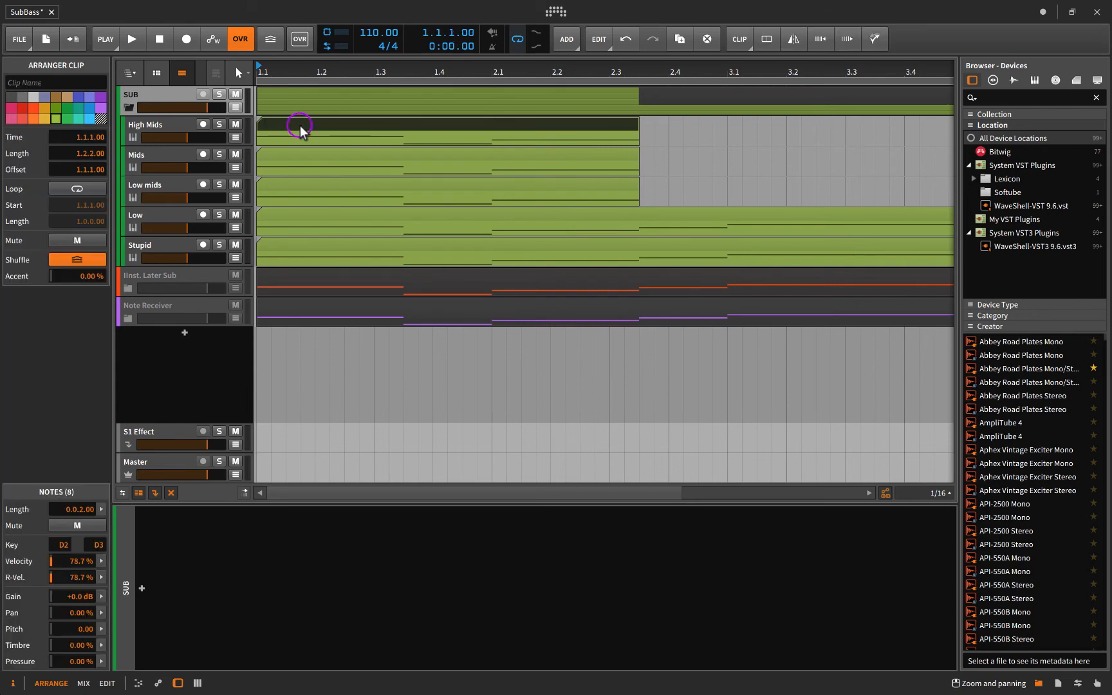
{"action": "mouse_move", "coordinate": [600, 162]}
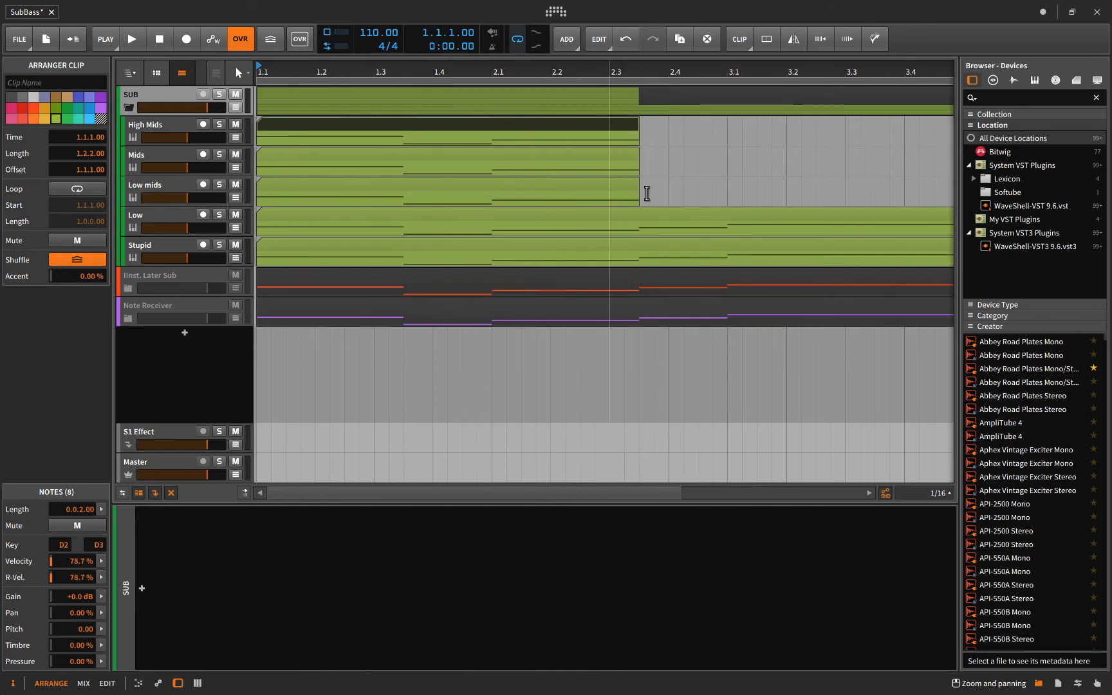
{"action": "mouse_move", "coordinate": [315, 186]}
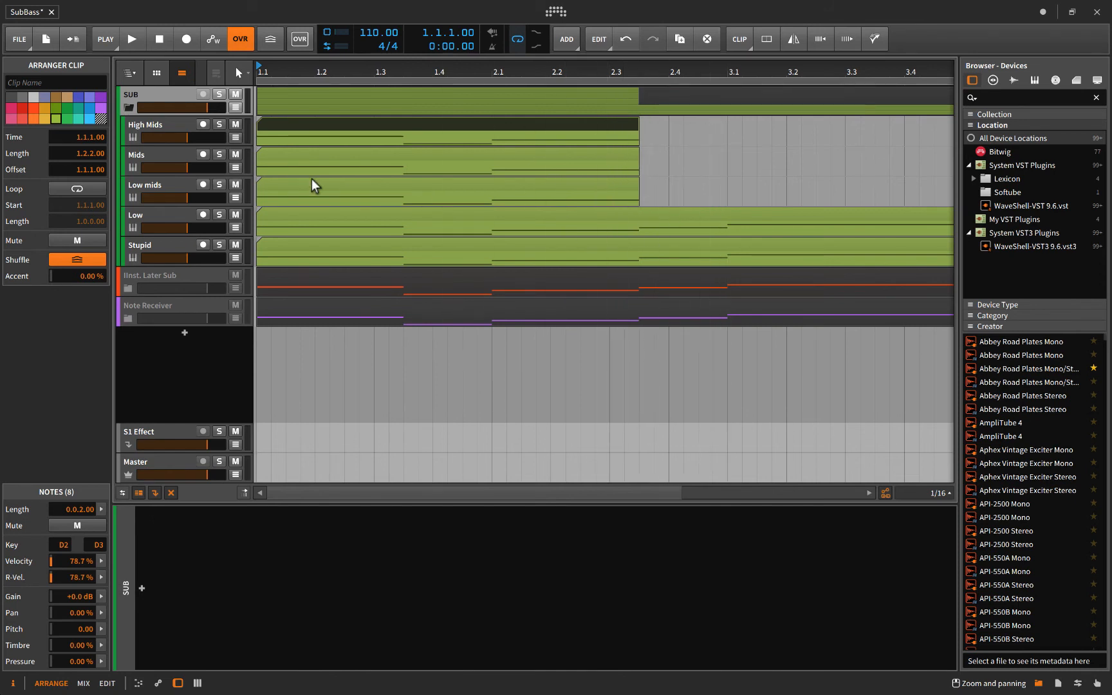
{"action": "left_click", "coordinate": [146, 123]}
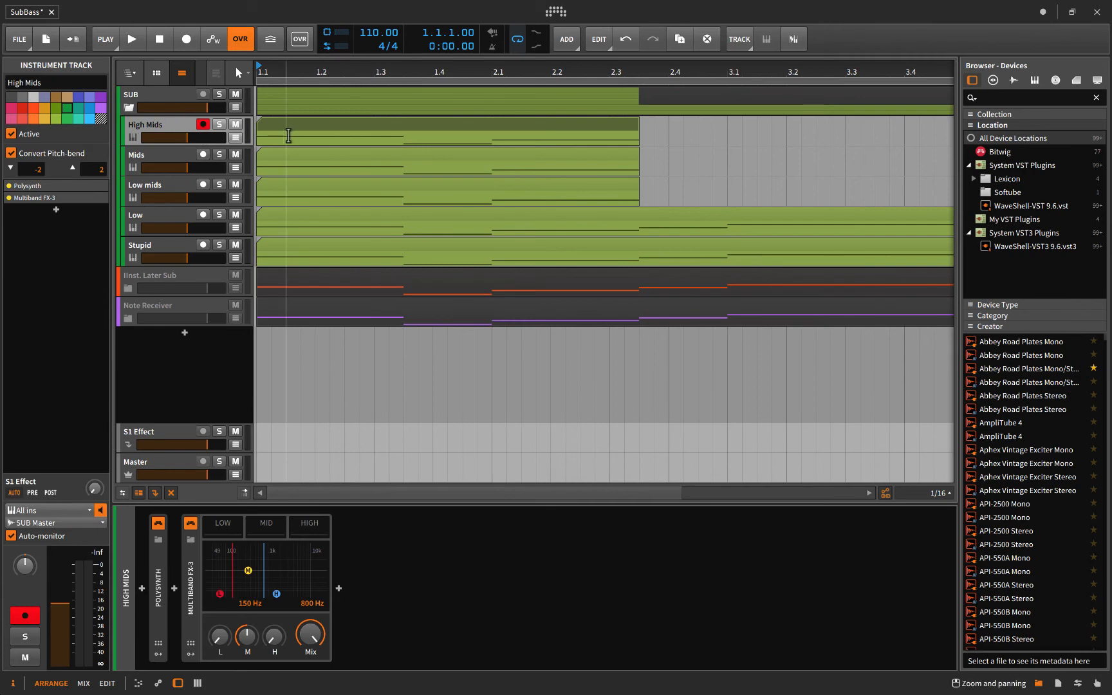
{"action": "double_click", "coordinate": [447, 124]}
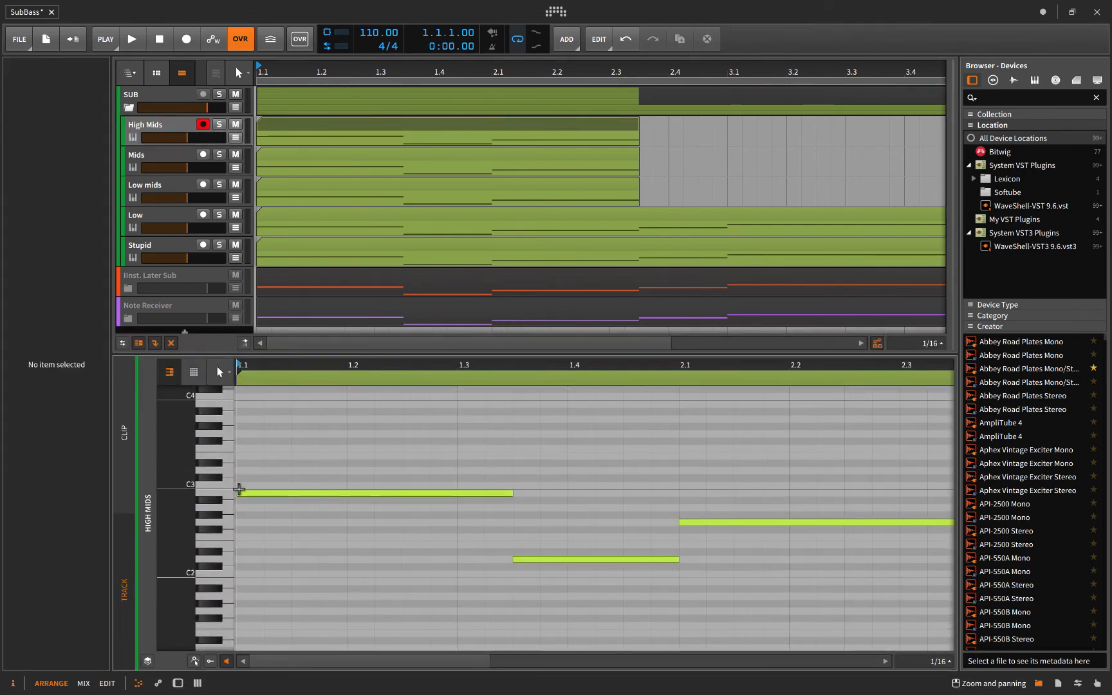
{"action": "left_click", "coordinate": [146, 124]}
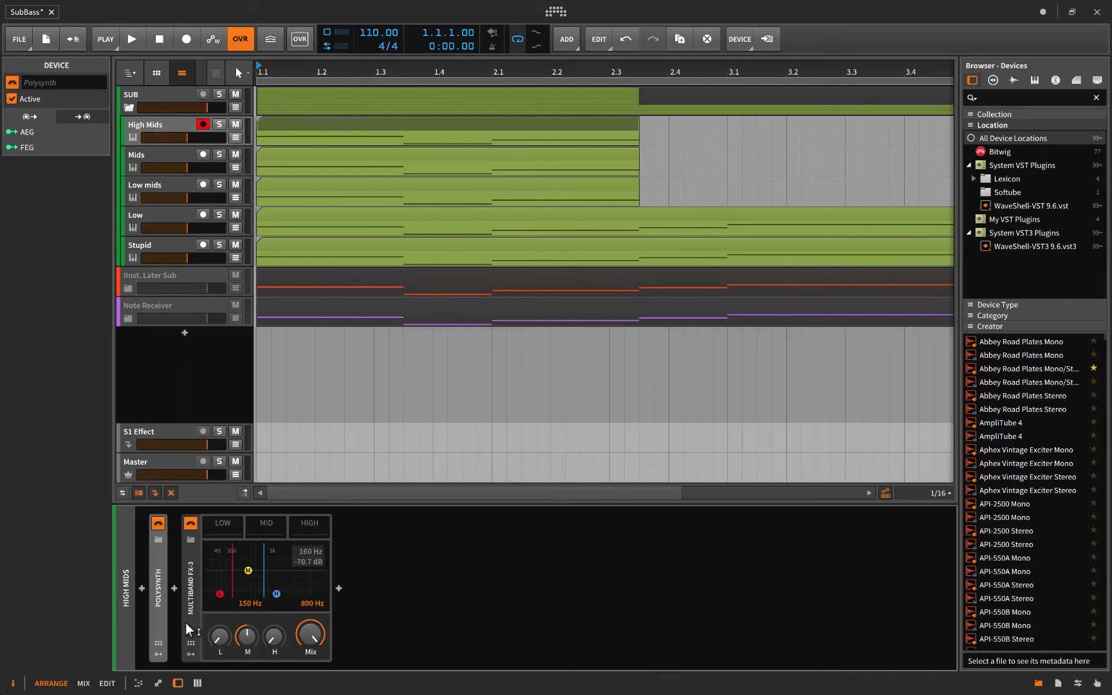
{"action": "mouse_move", "coordinate": [293, 580]}
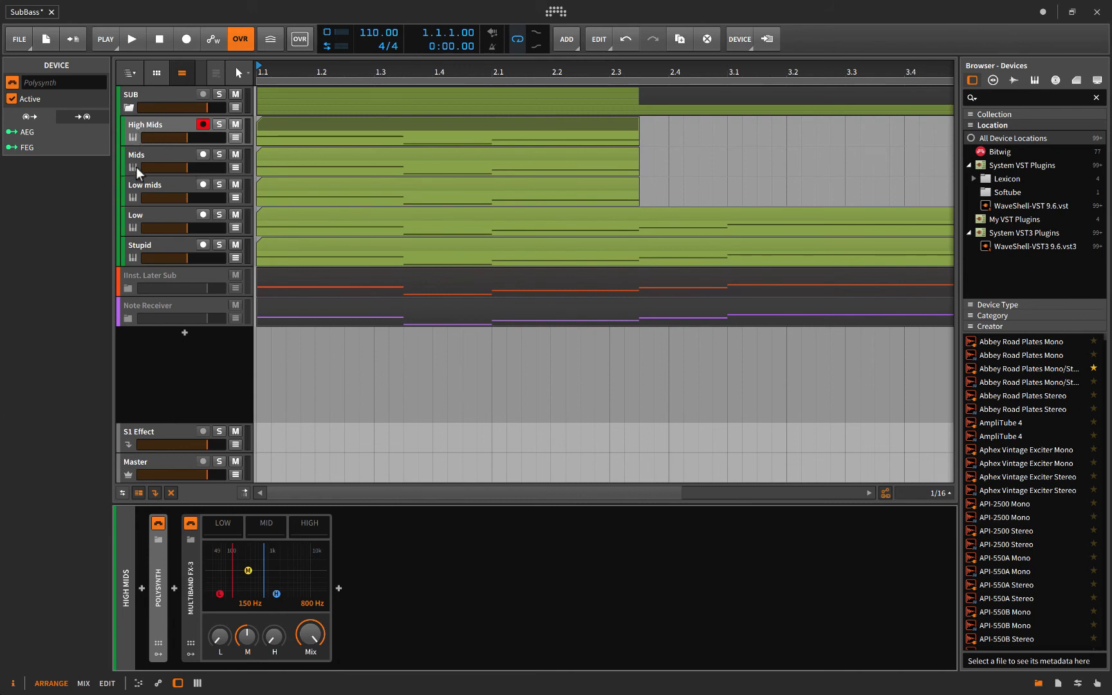
{"action": "mouse_move", "coordinate": [136, 226]}
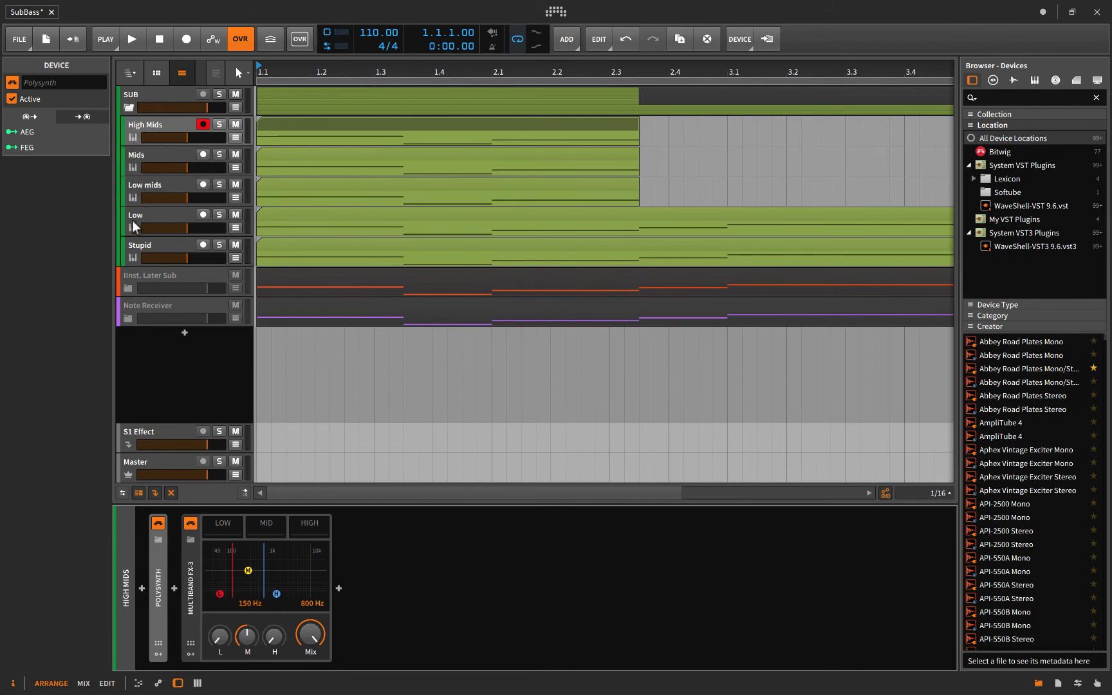
{"action": "left_click", "coordinate": [124, 109]}
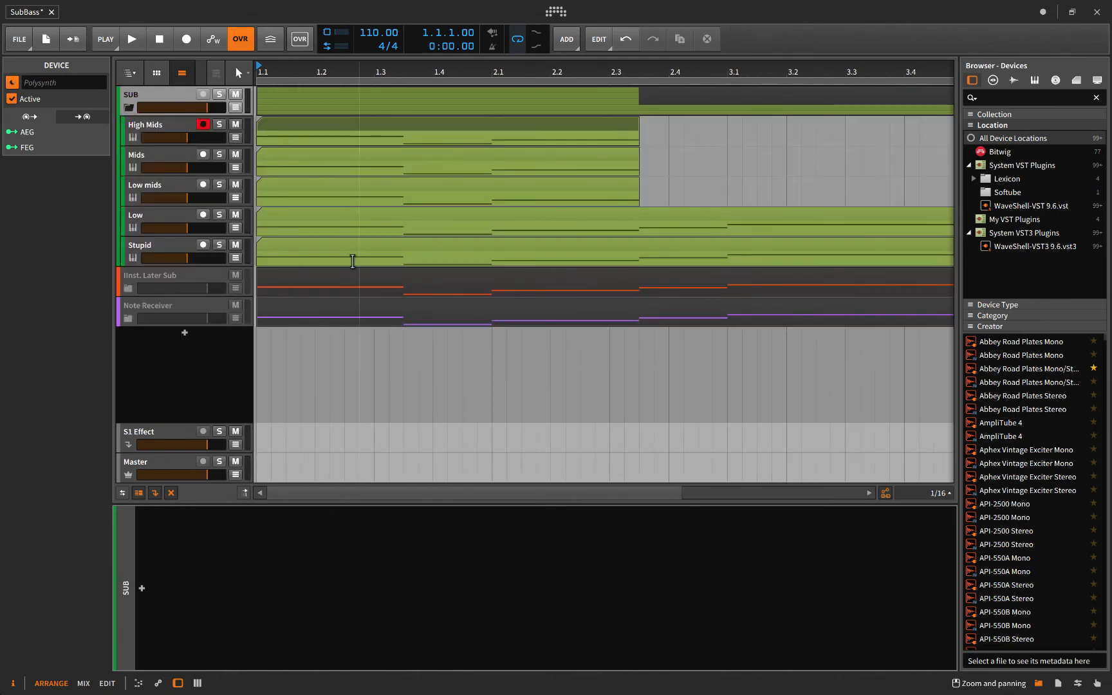
{"action": "mouse_move", "coordinate": [342, 155]}
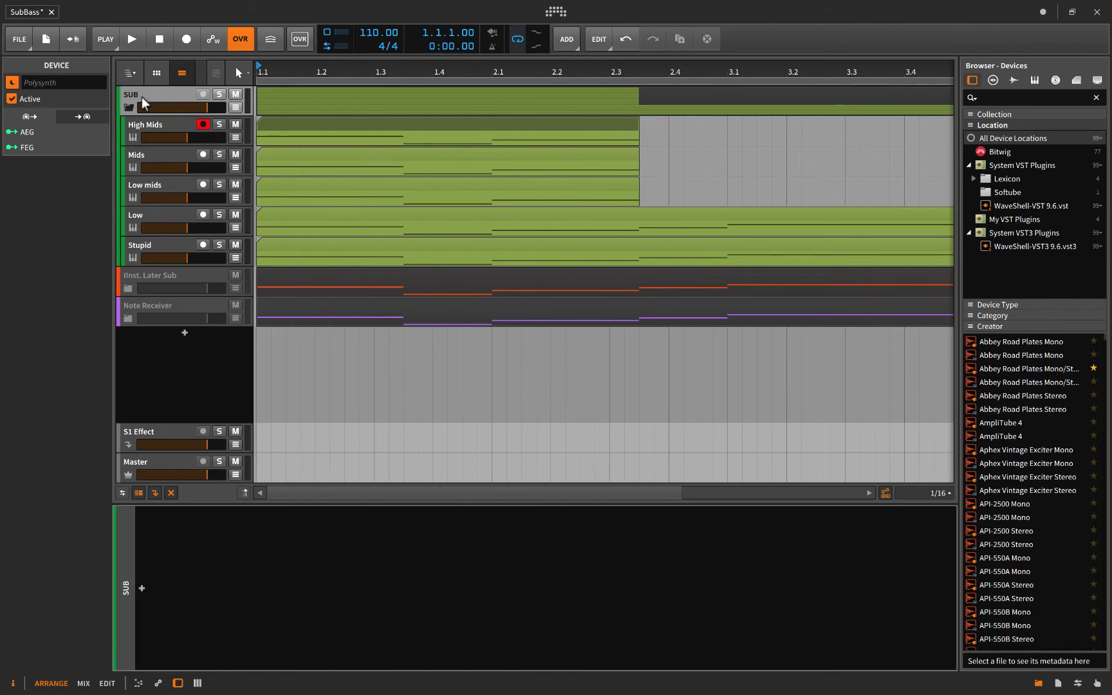
Step: Fold the SUB group's band tracks and focus Inst. Layer Sub to show the Stupid layer's FM-4 chain
{"action": "left_click", "coordinate": [150, 124]}
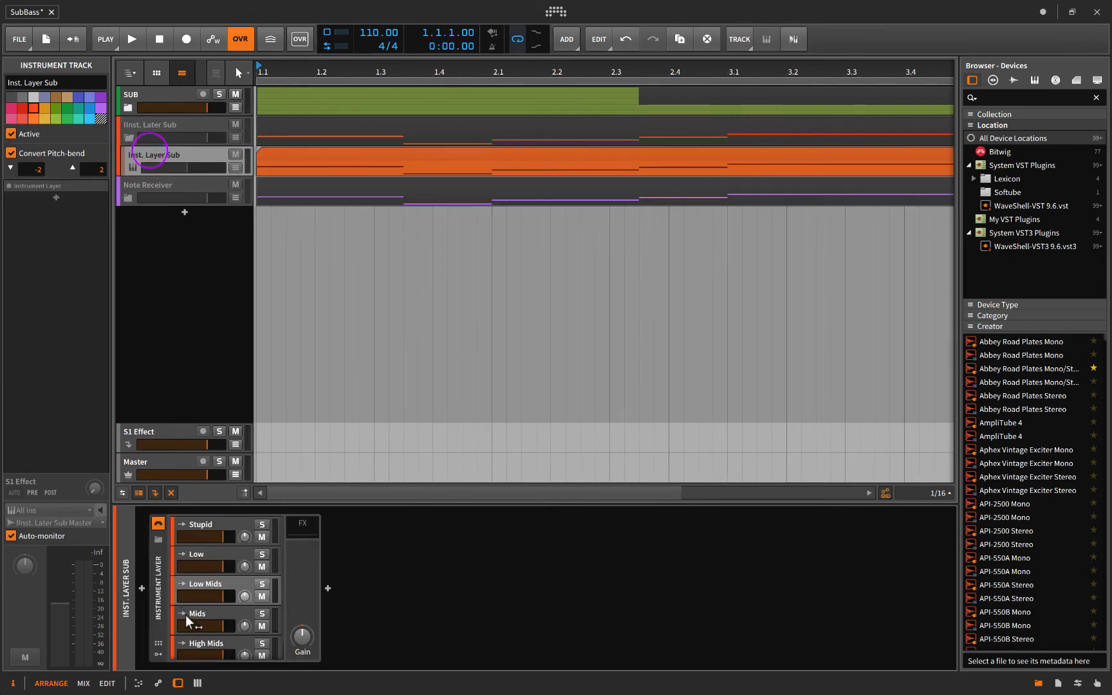
{"action": "mouse_move", "coordinate": [240, 614]}
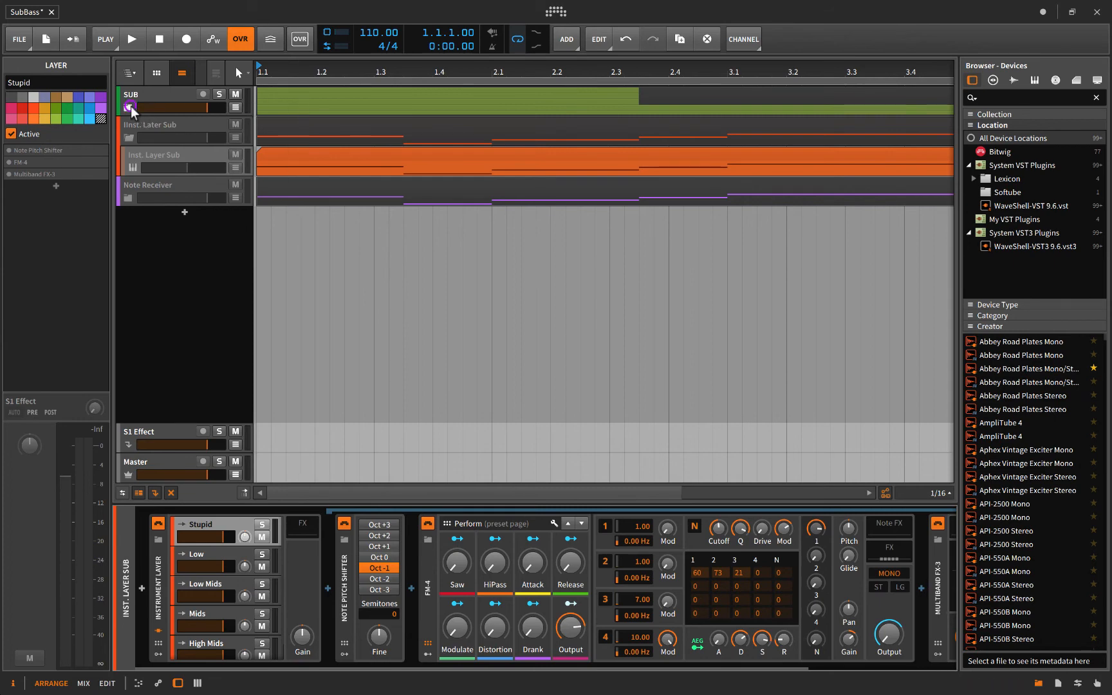
{"action": "left_click", "coordinate": [130, 108]}
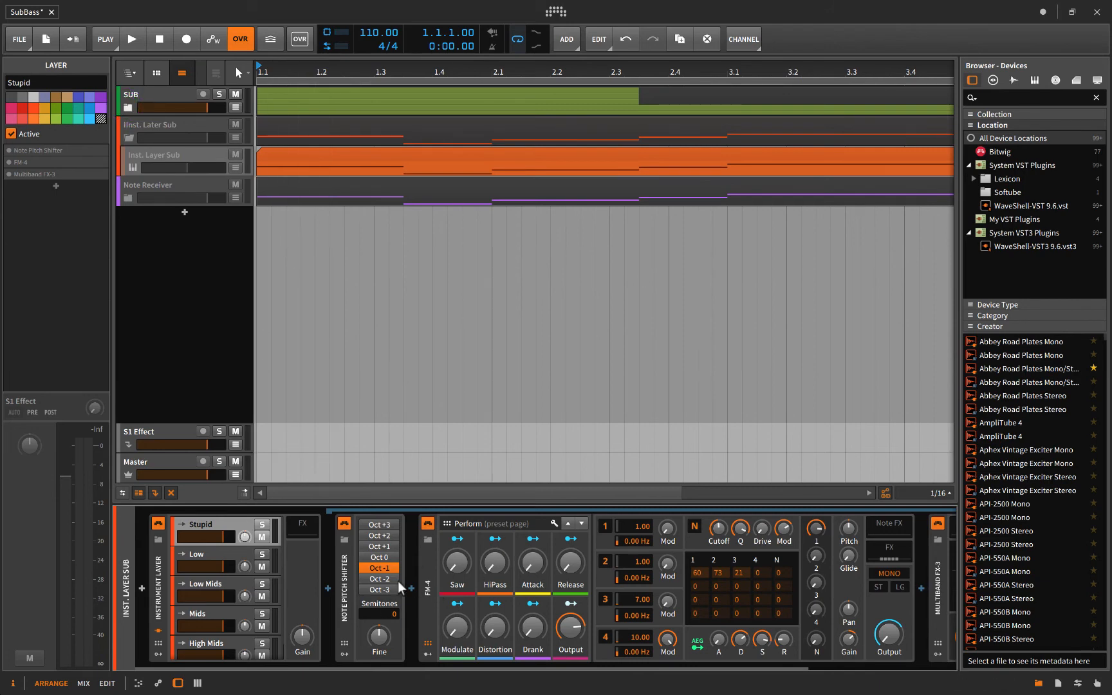
{"action": "mouse_move", "coordinate": [220, 304]}
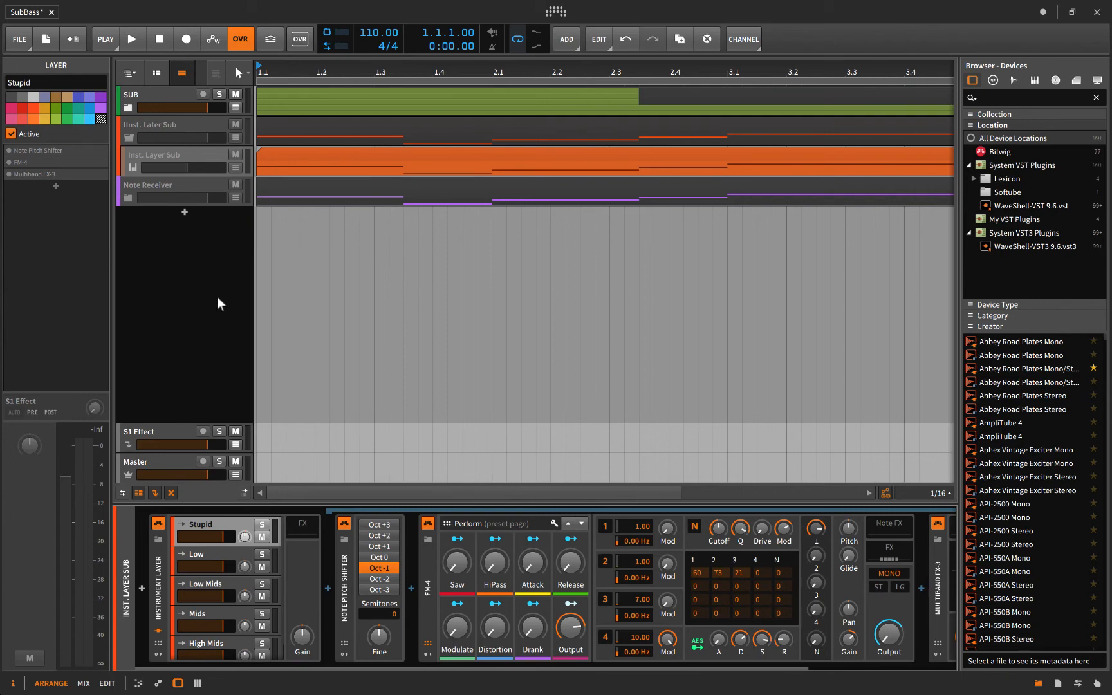
{"action": "left_click", "coordinate": [159, 154]}
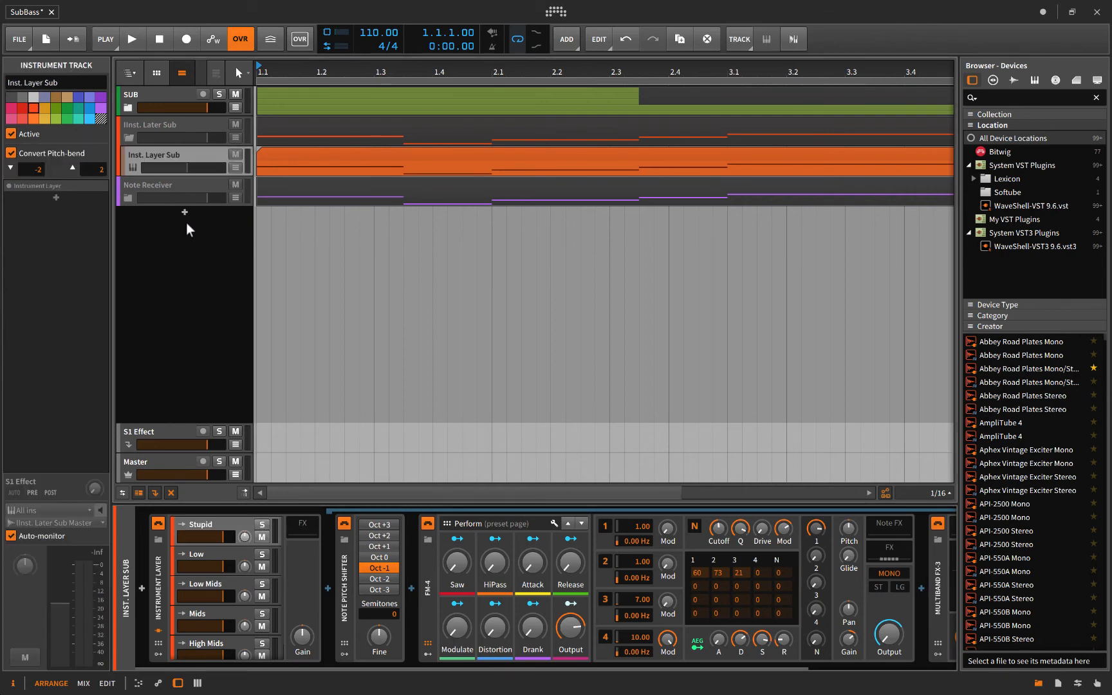
Step: Create a new Inst 4 instrument track and browse the Bitwig device list for it
{"action": "left_click", "coordinate": [184, 213]}
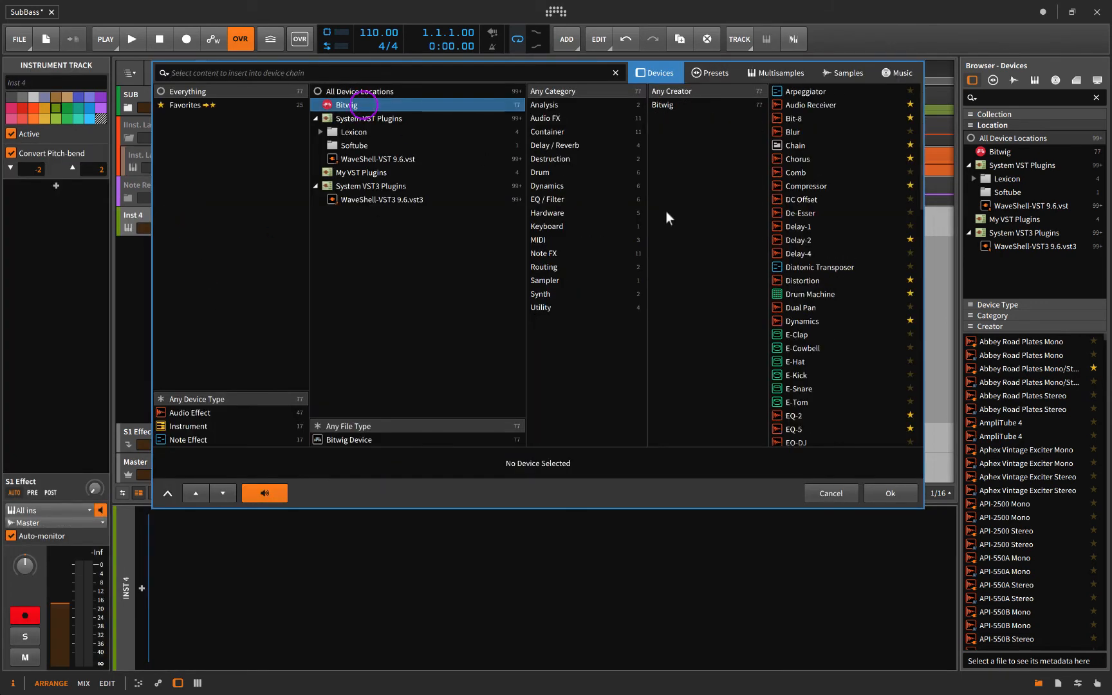
{"action": "scroll", "scroll_direction": "down", "scroll_amount": 3}
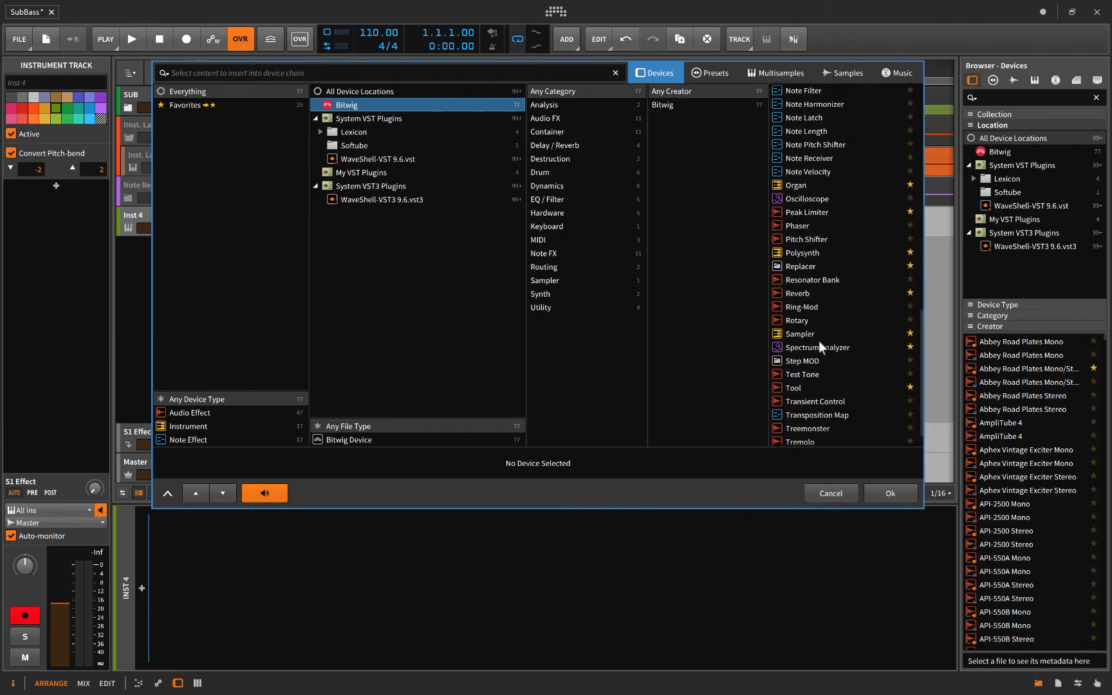
{"action": "scroll", "scroll_direction": "up", "scroll_amount": 3}
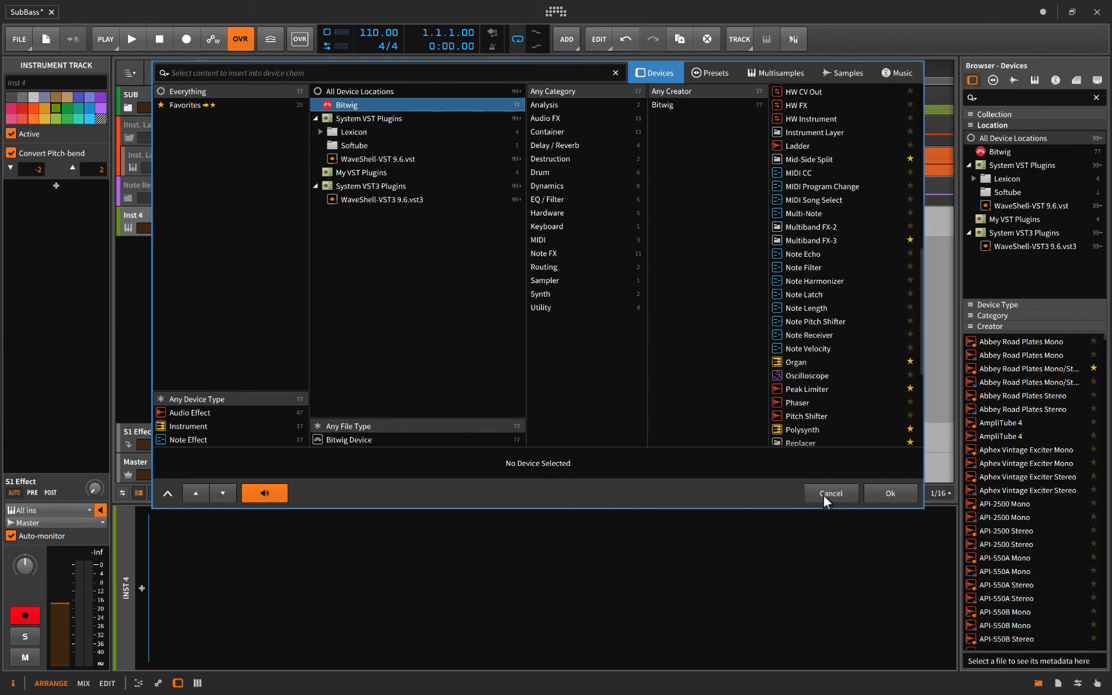
{"action": "mouse_move", "coordinate": [809, 490]}
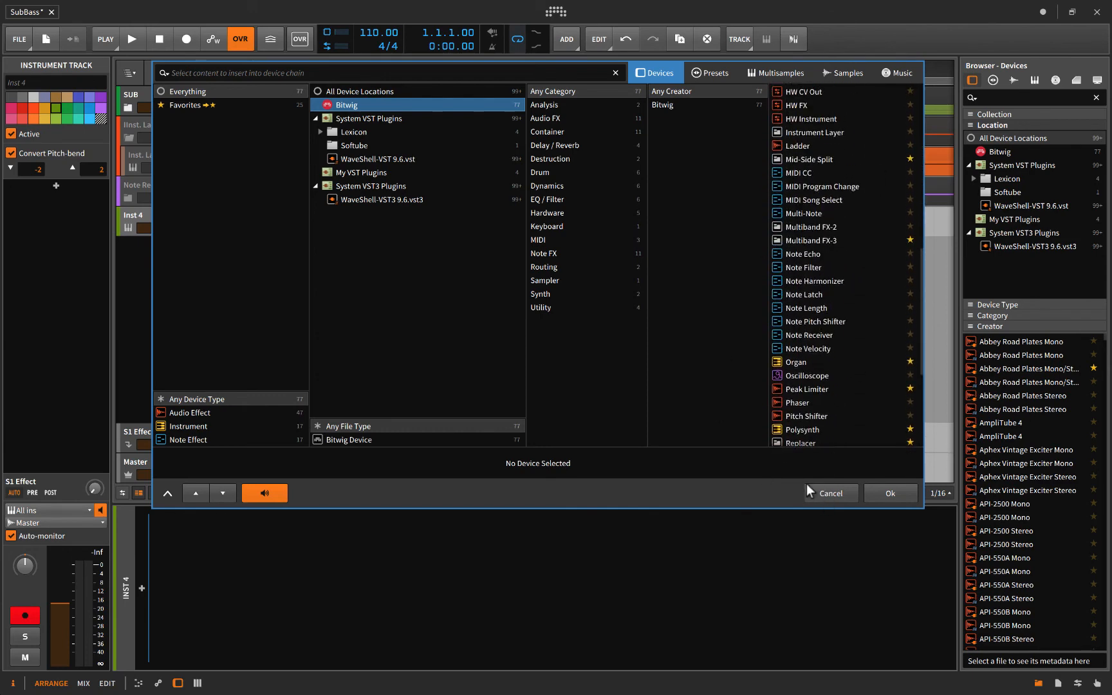
{"action": "mouse_move", "coordinate": [814, 348]}
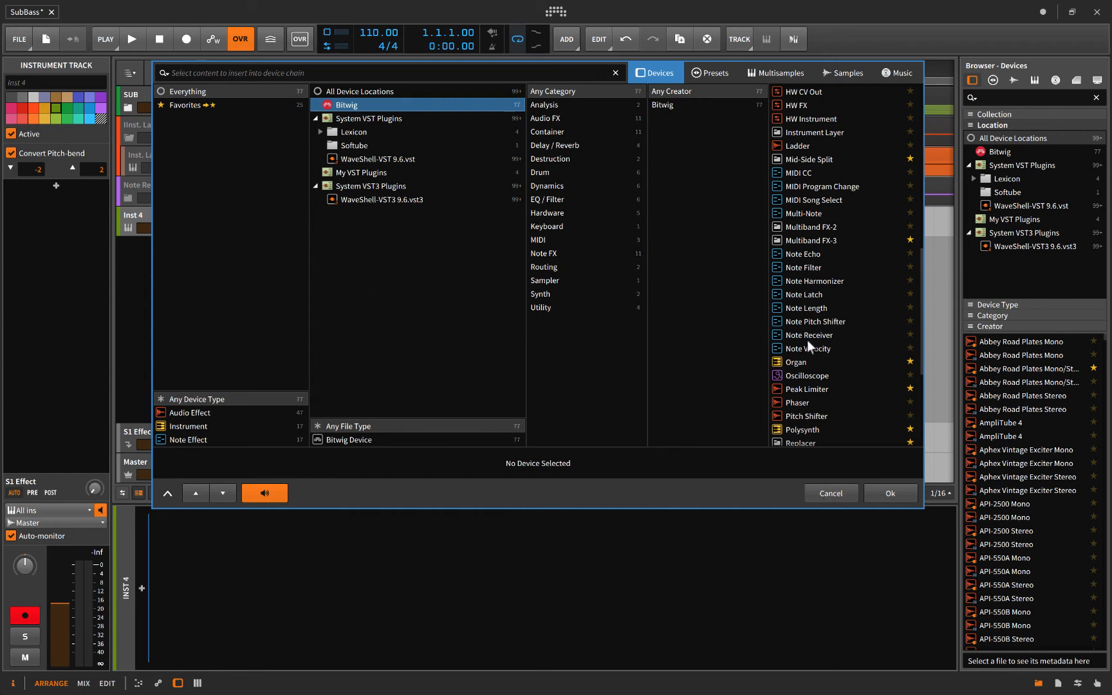
{"action": "mouse_move", "coordinate": [779, 332]}
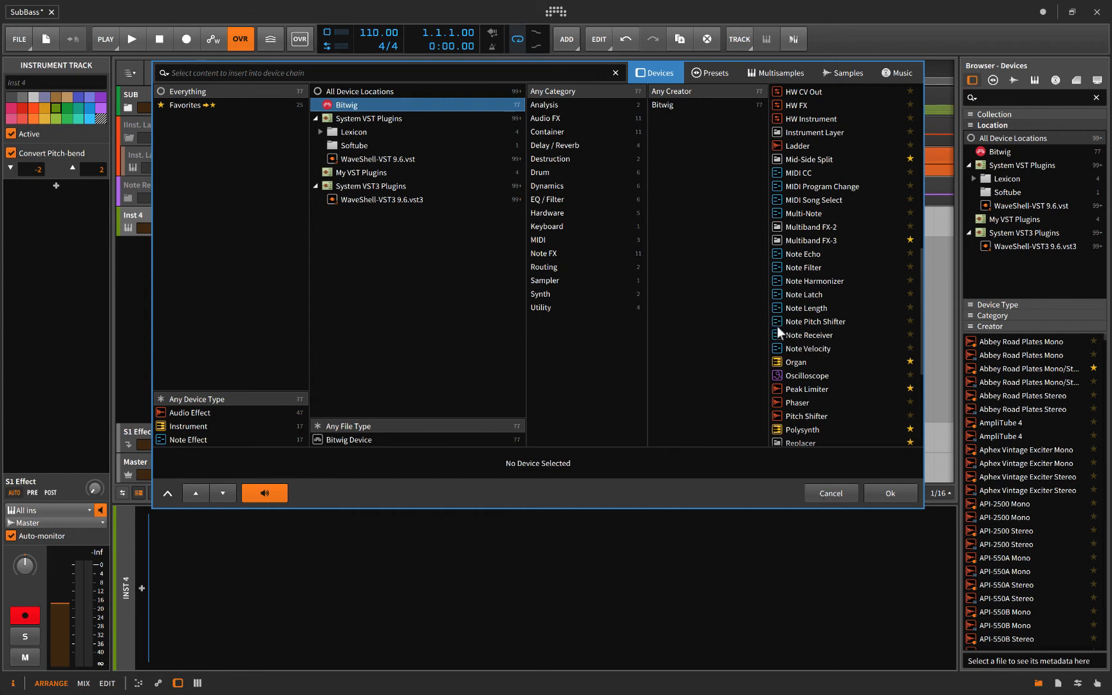
{"action": "mouse_move", "coordinate": [737, 214]}
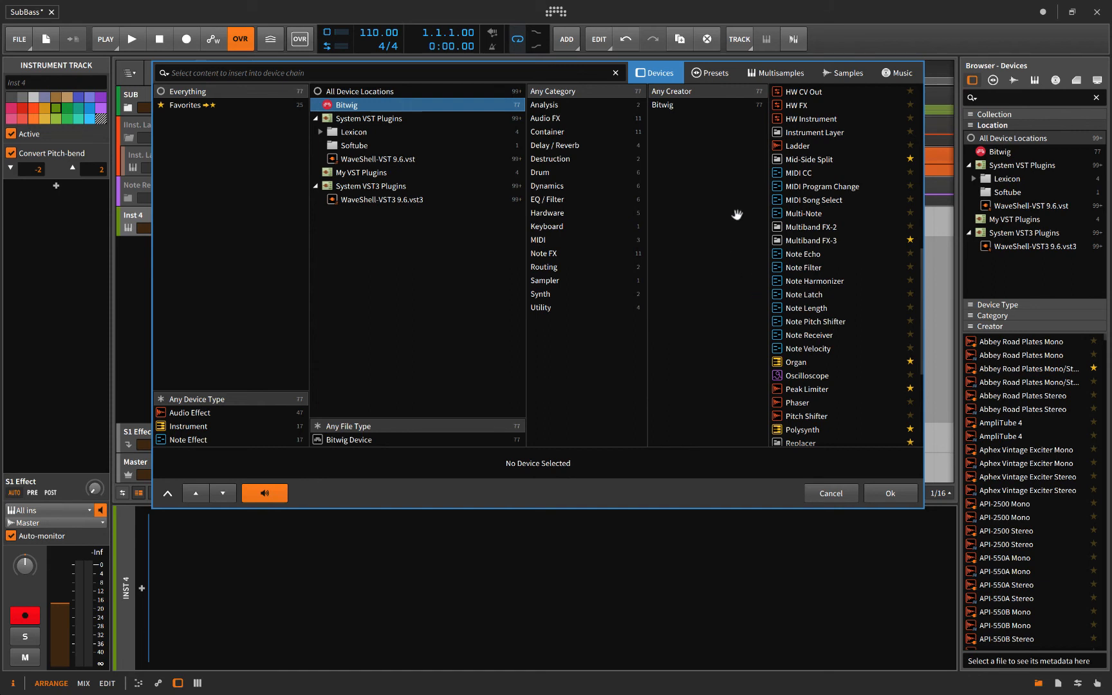
{"action": "mouse_move", "coordinate": [801, 173]}
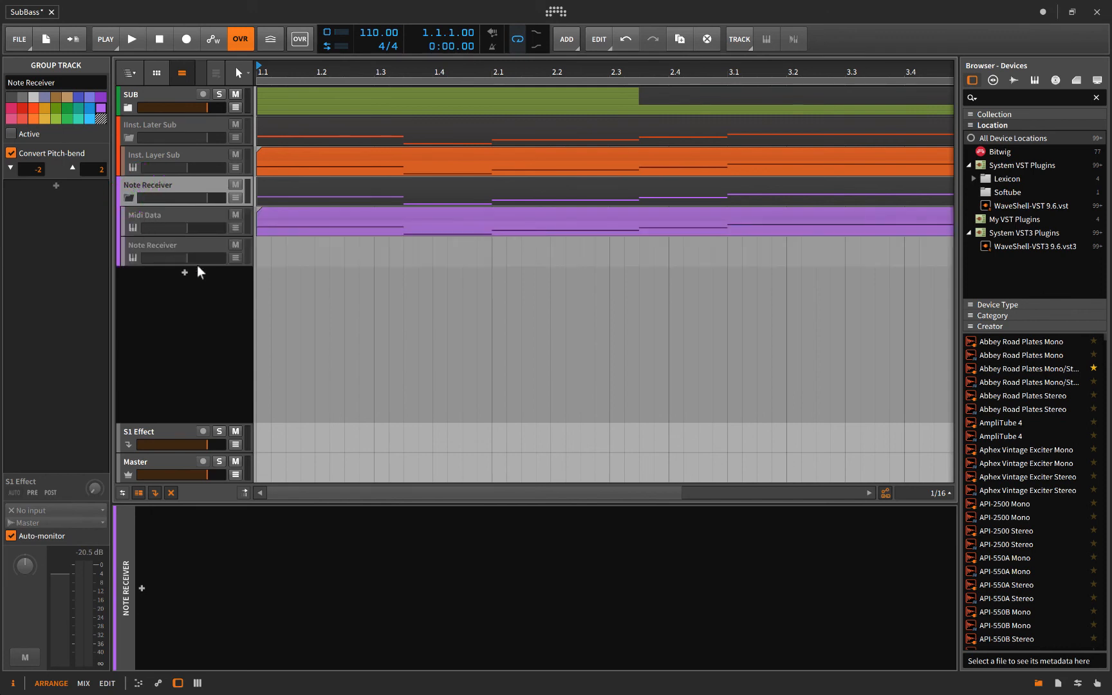
{"action": "mouse_move", "coordinate": [155, 242]}
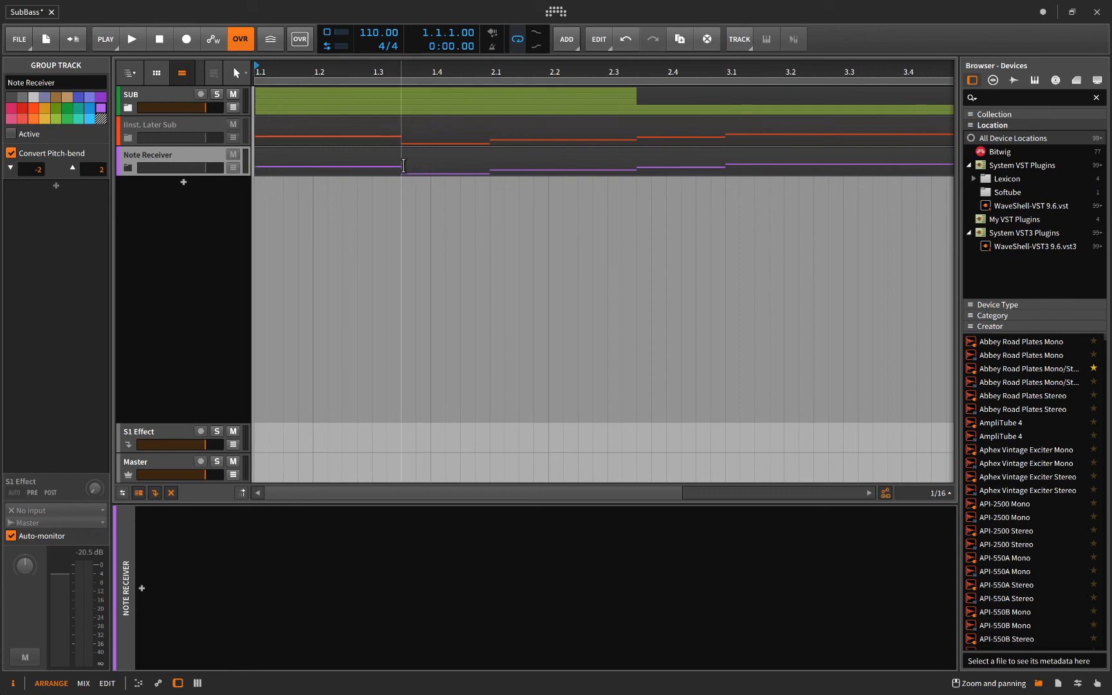
{"action": "mouse_move", "coordinate": [120, 107]}
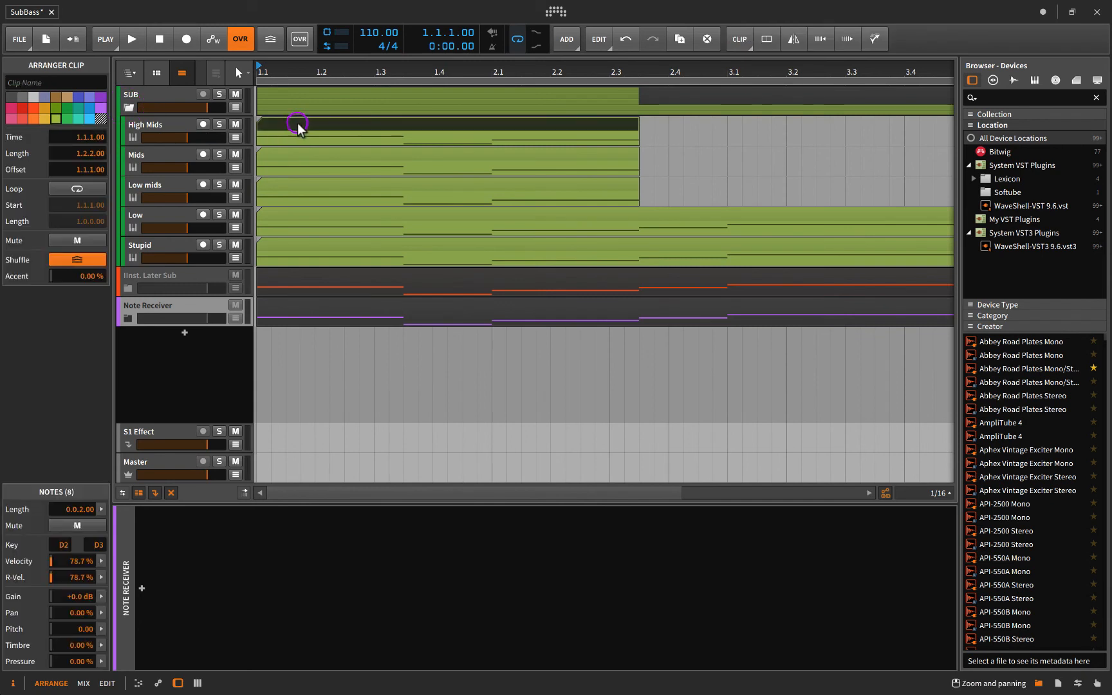
{"action": "mouse_move", "coordinate": [267, 164]}
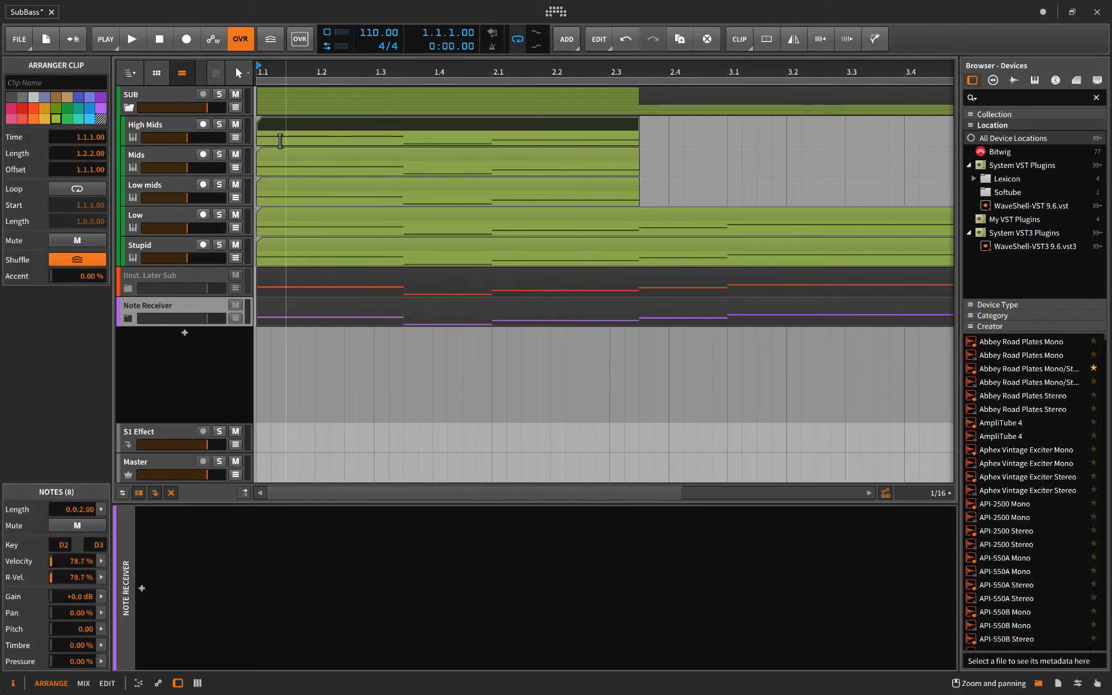
{"action": "mouse_move", "coordinate": [201, 204]}
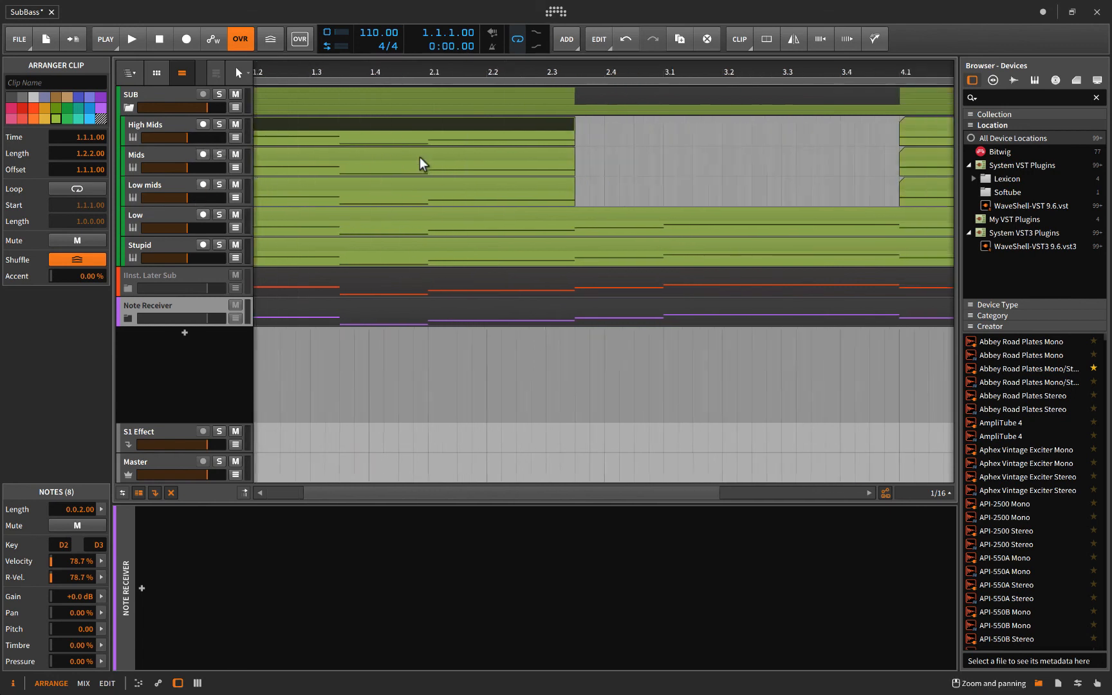
Step: Scroll the arranger toward bar 2 with the SUB group's High Mids clip selected
{"action": "scroll", "scroll_direction": "right", "scroll_amount": 3}
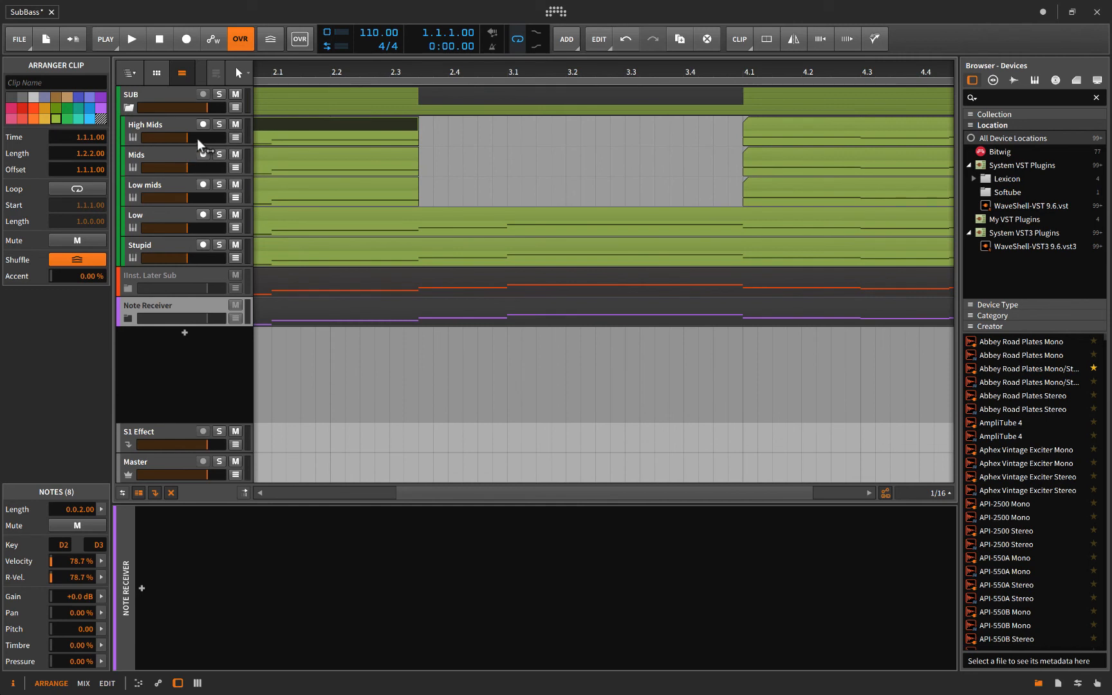
{"action": "mouse_move", "coordinate": [175, 129]}
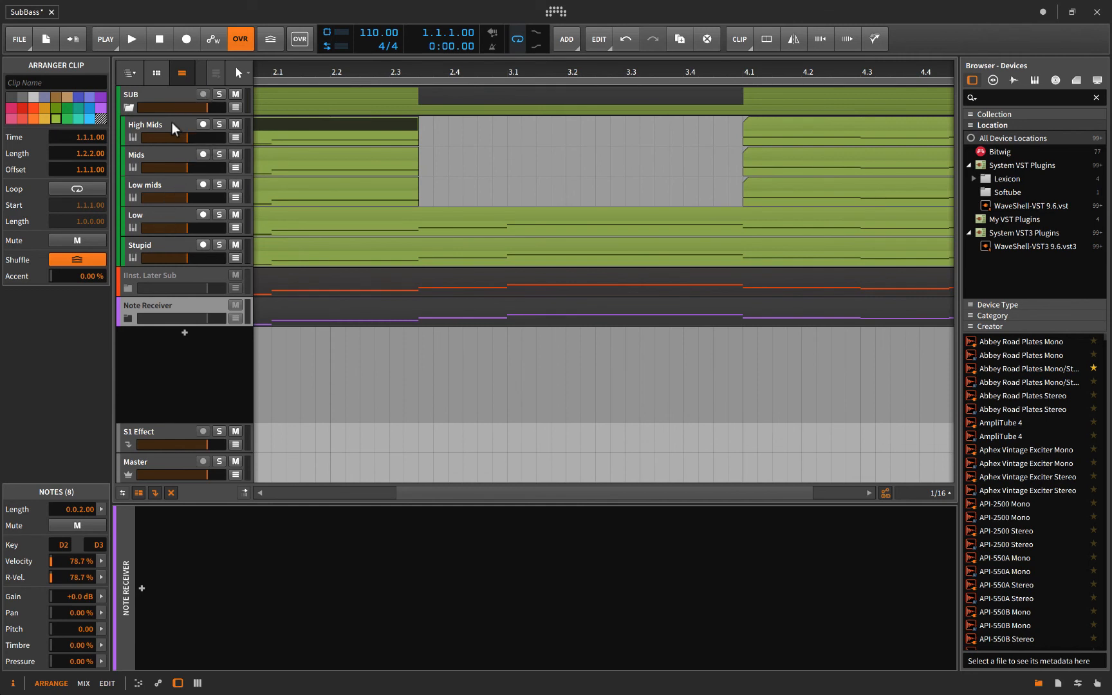
{"action": "mouse_move", "coordinate": [202, 236]}
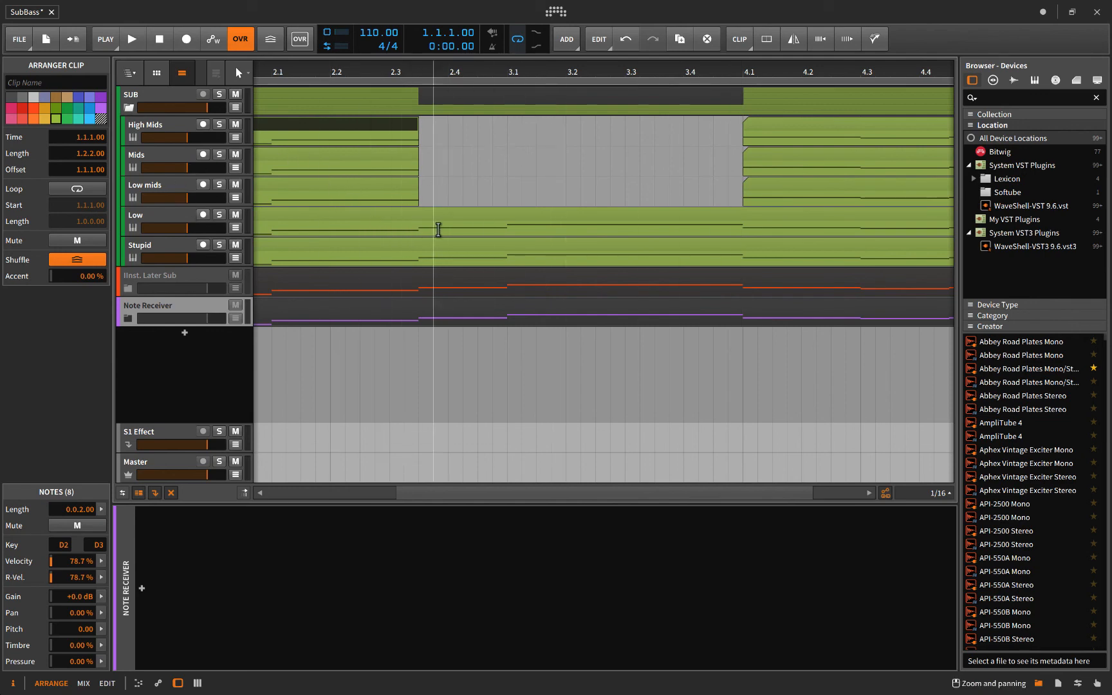
{"action": "mouse_move", "coordinate": [241, 134]}
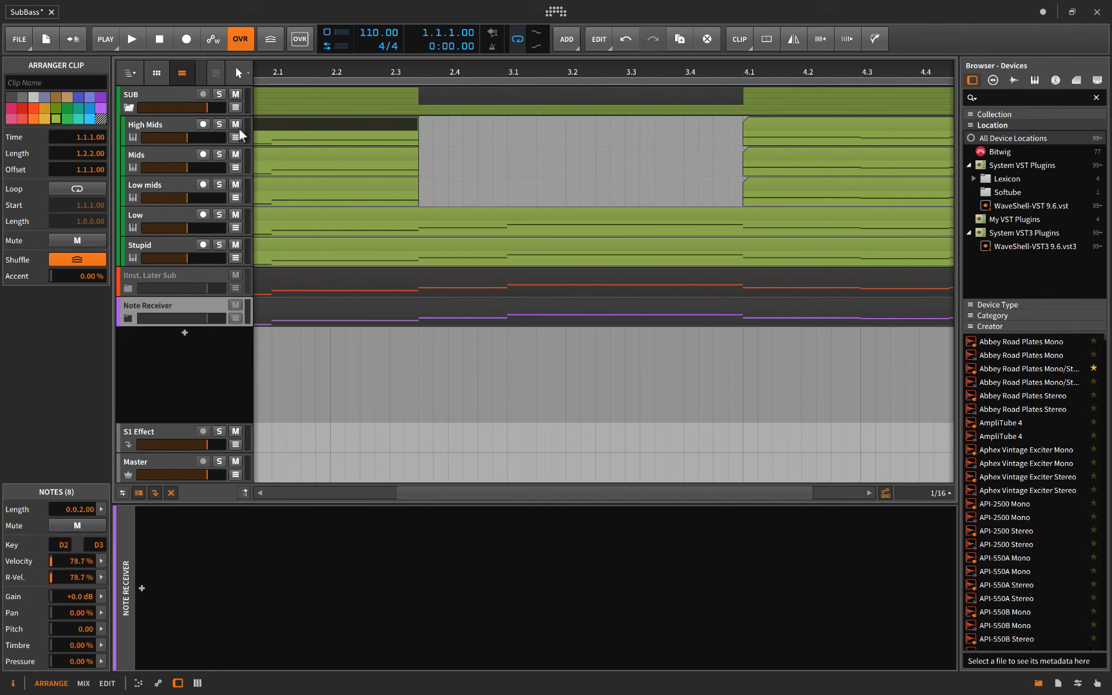
Step: Show High Mids' Polysynth and Multiband FX-3 devices, then fold the SUB group away
{"action": "left_click", "coordinate": [150, 124]}
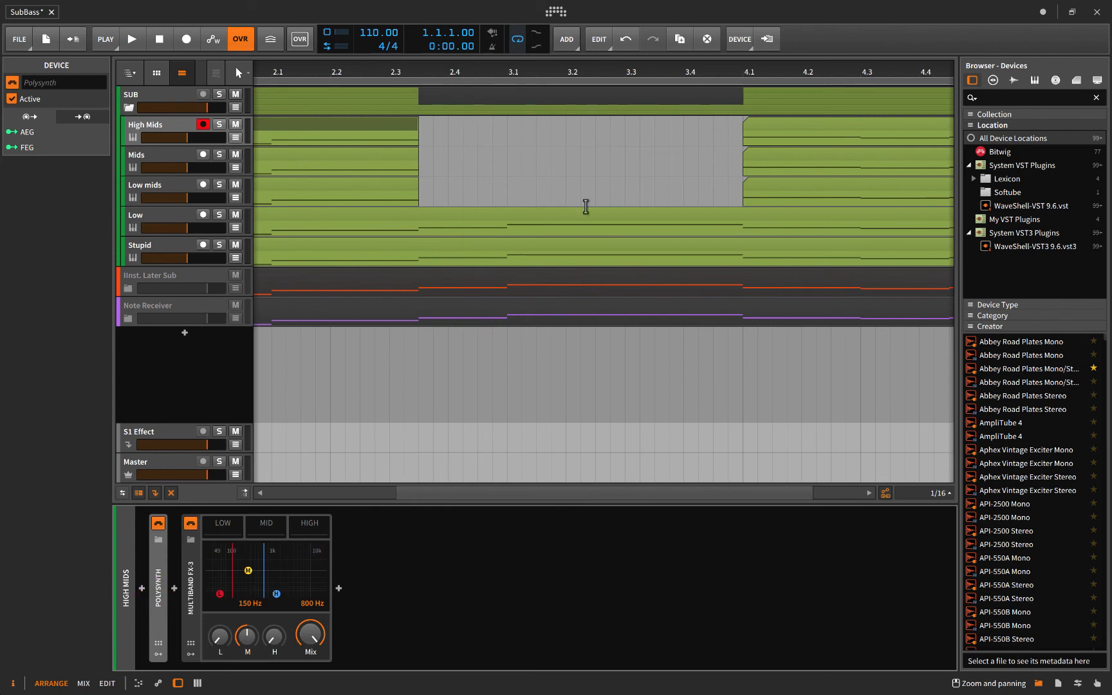
{"action": "mouse_move", "coordinate": [437, 140]}
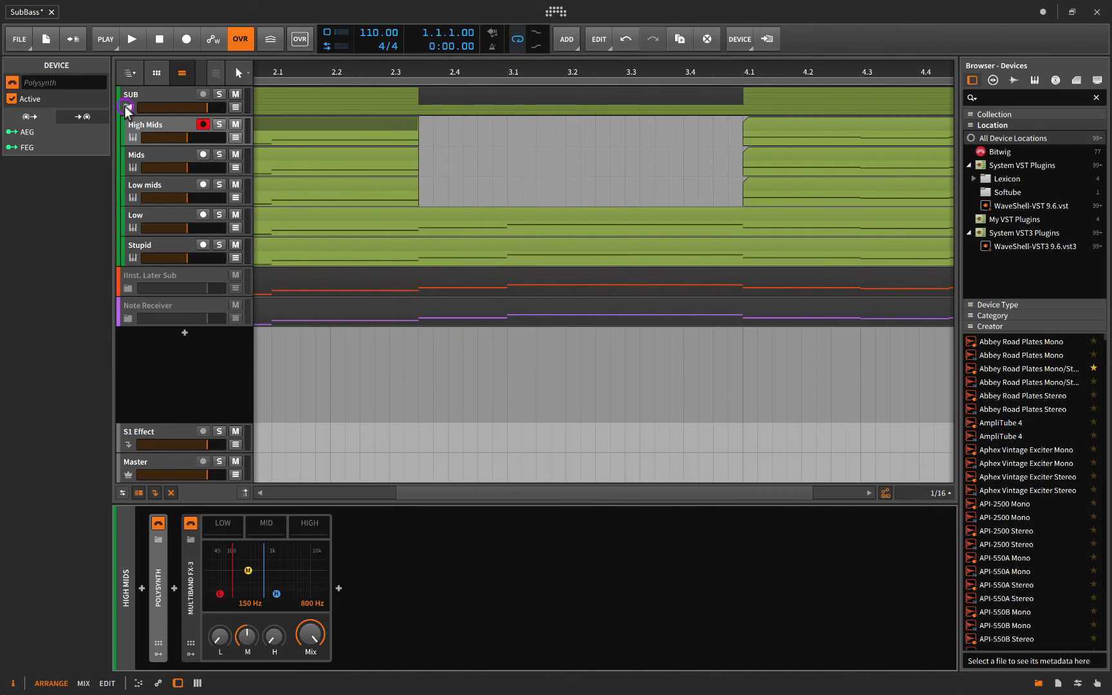
{"action": "left_click", "coordinate": [128, 108]}
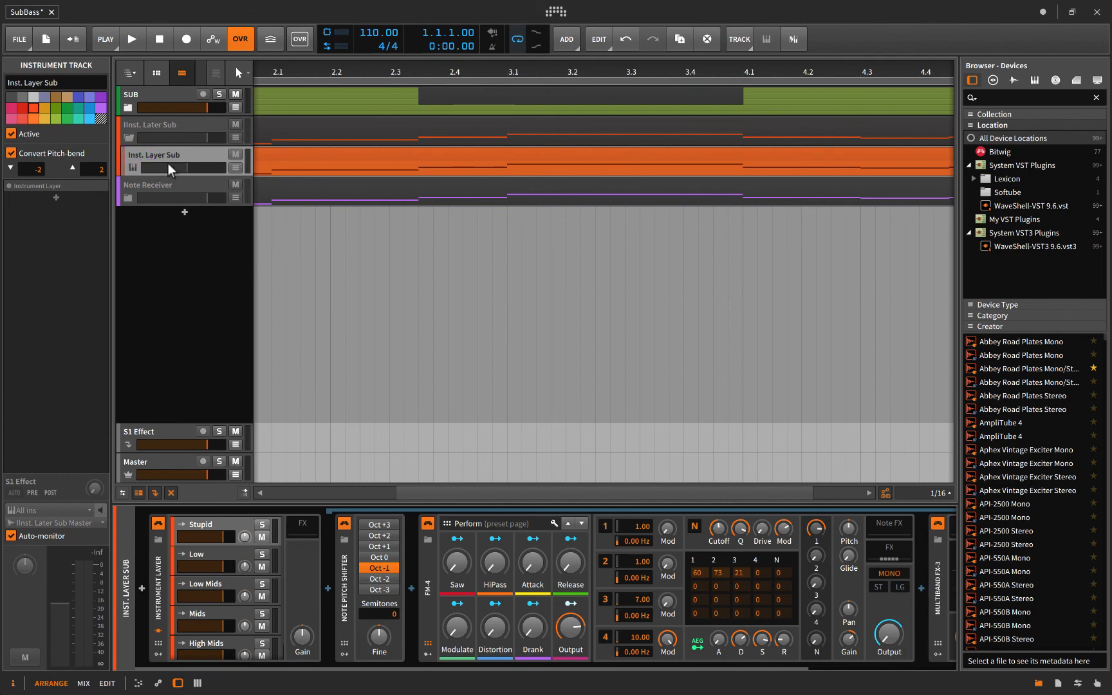
{"action": "mouse_move", "coordinate": [165, 164]}
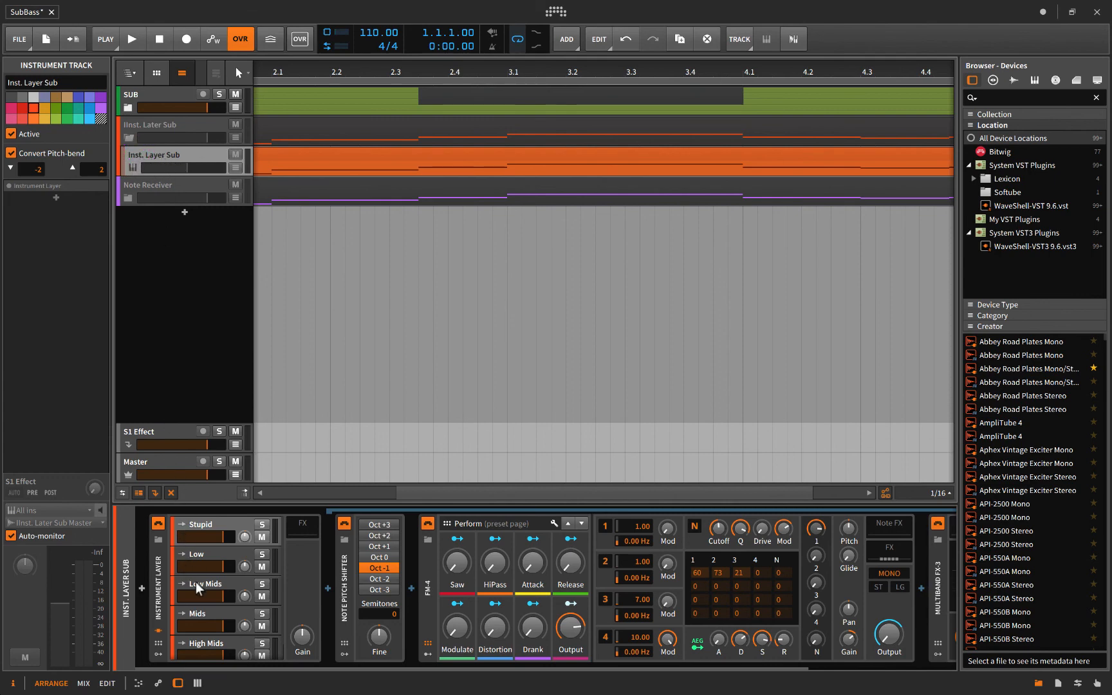
{"action": "mouse_move", "coordinate": [206, 560]}
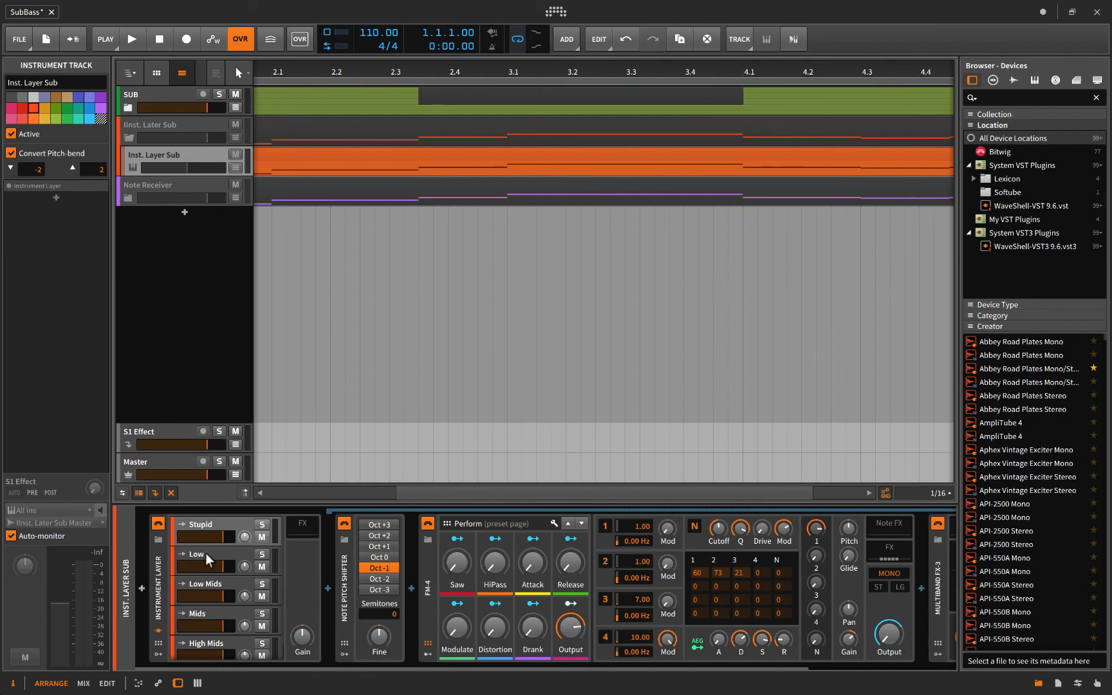
{"action": "mouse_move", "coordinate": [301, 618]}
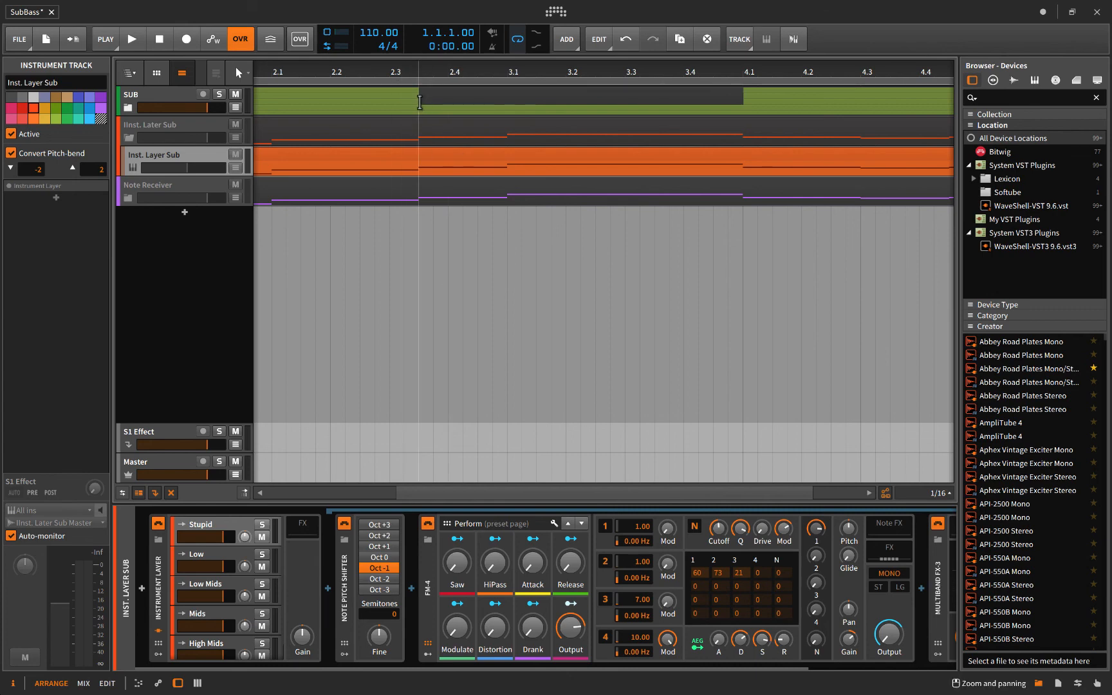
{"action": "mouse_move", "coordinate": [407, 94]}
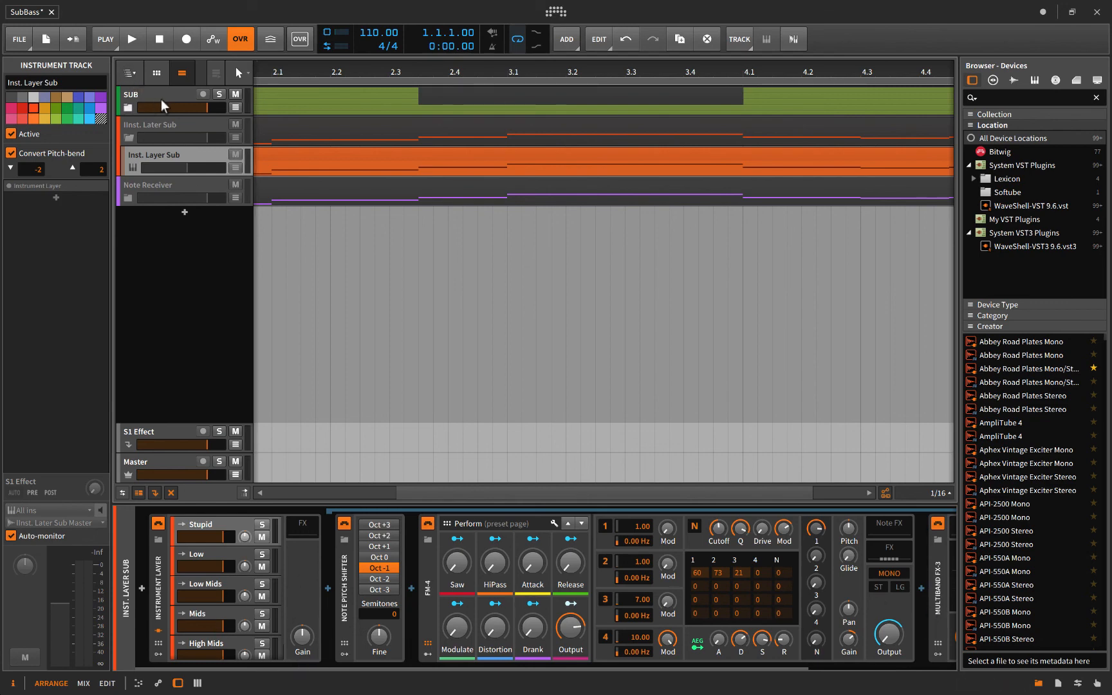
{"action": "mouse_move", "coordinate": [241, 116]}
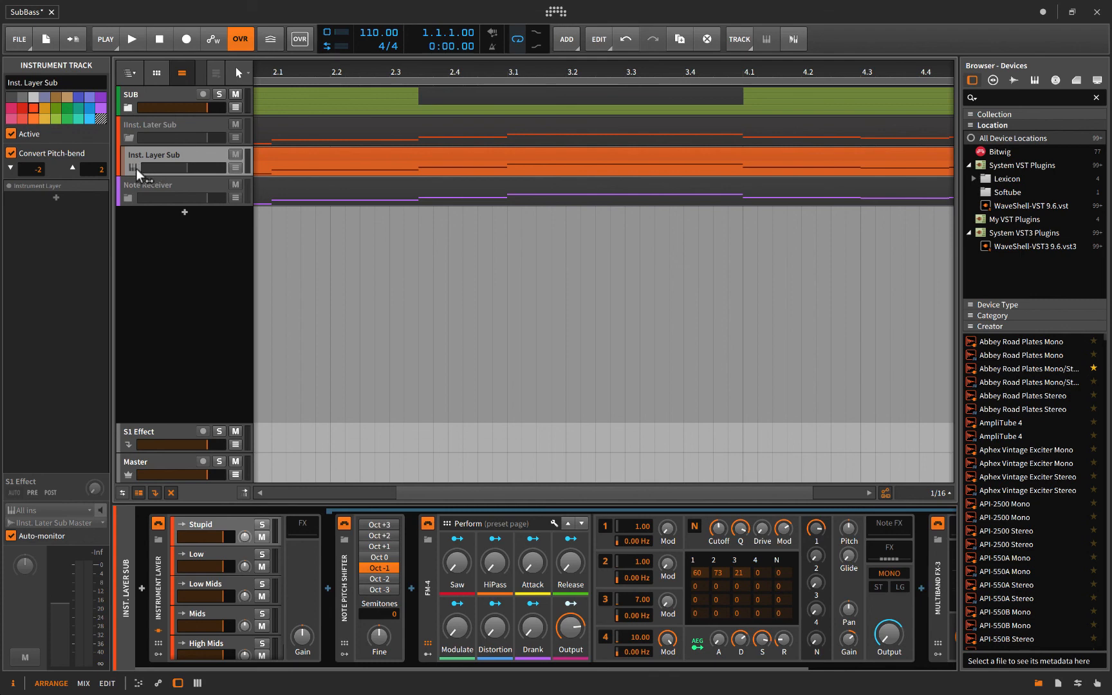
Step: Select the Inst. Layer Sub track for deletion
{"action": "left_click", "coordinate": [149, 124]}
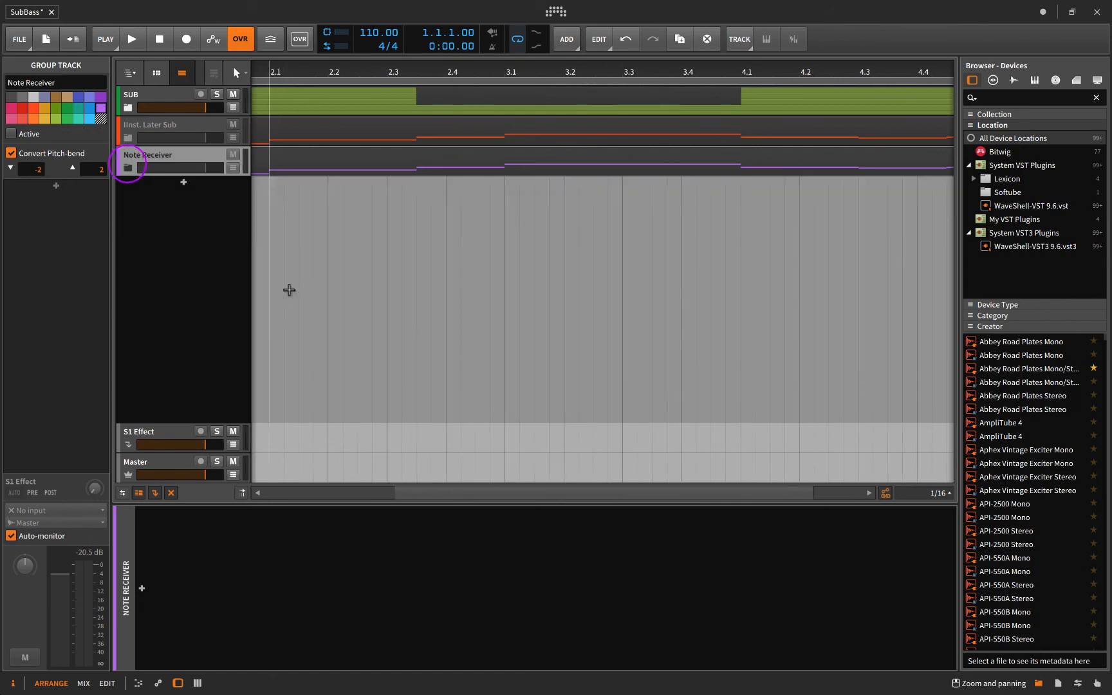
Step: Search the browser's Clips tab for 'plz' to find the Plz Subscribe clip
{"action": "left_click", "coordinate": [1079, 80]}
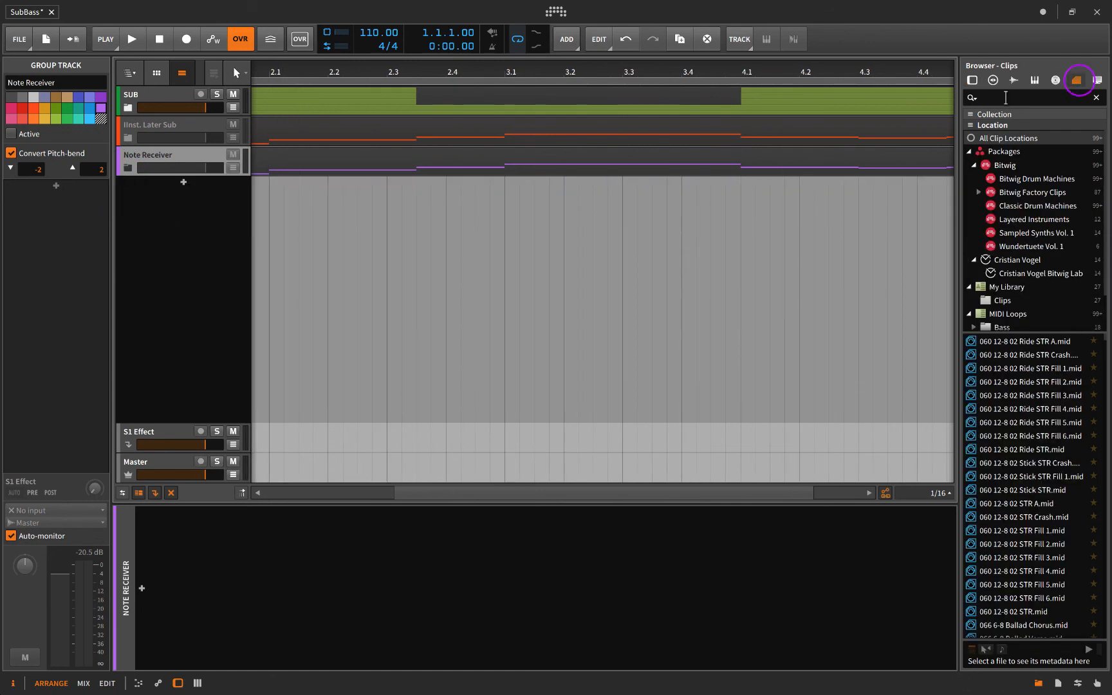
{"action": "type", "text": "plz"}
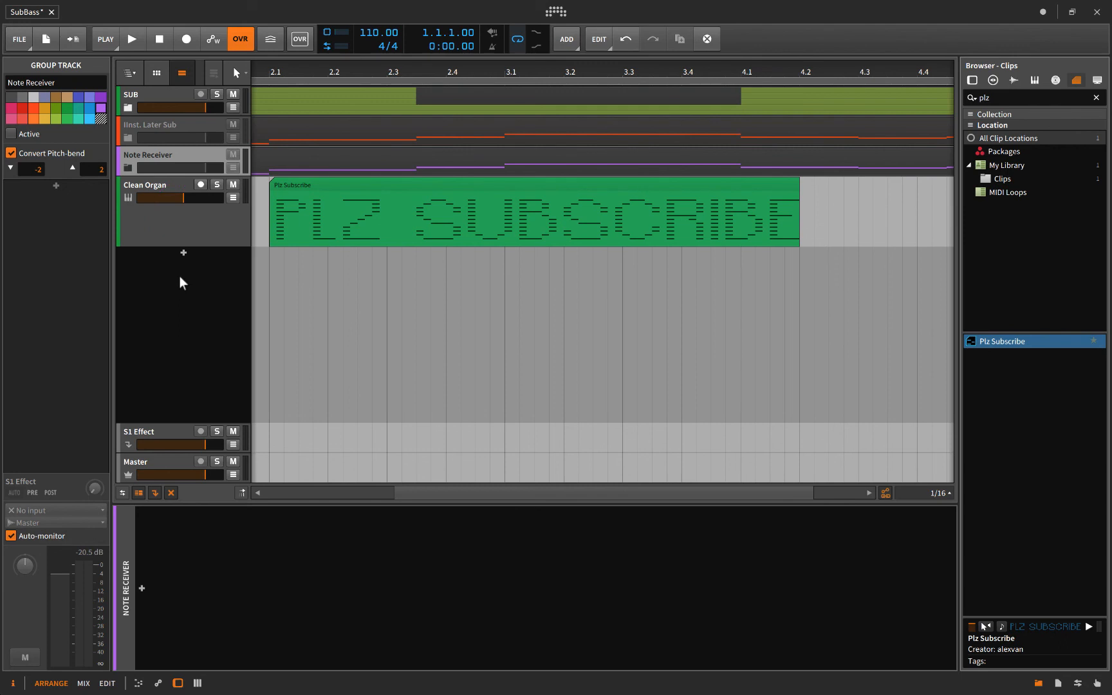
{"action": "mouse_move", "coordinate": [455, 327]}
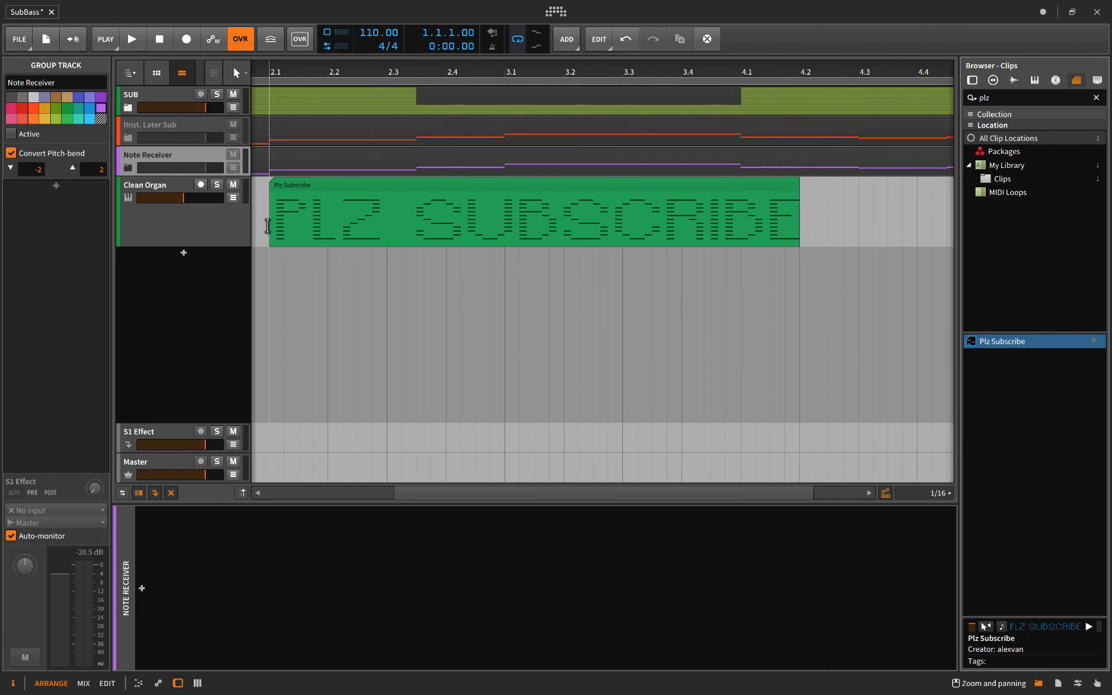
{"action": "mouse_move", "coordinate": [418, 290]}
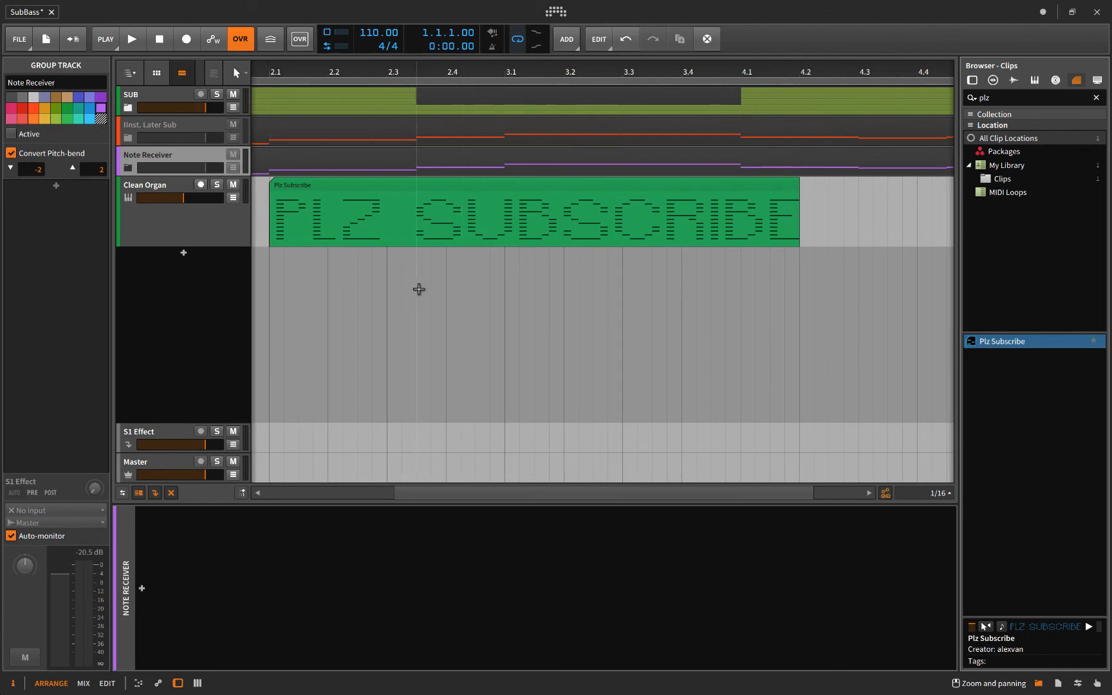
{"action": "mouse_move", "coordinate": [405, 290]}
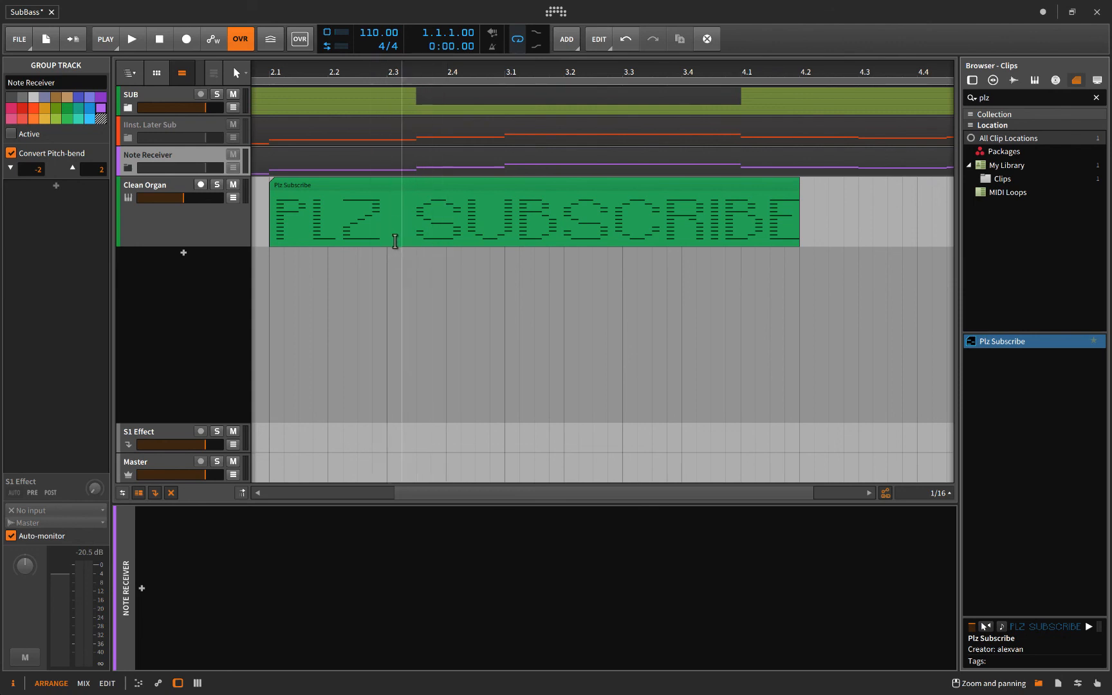
{"action": "mouse_move", "coordinate": [400, 264]}
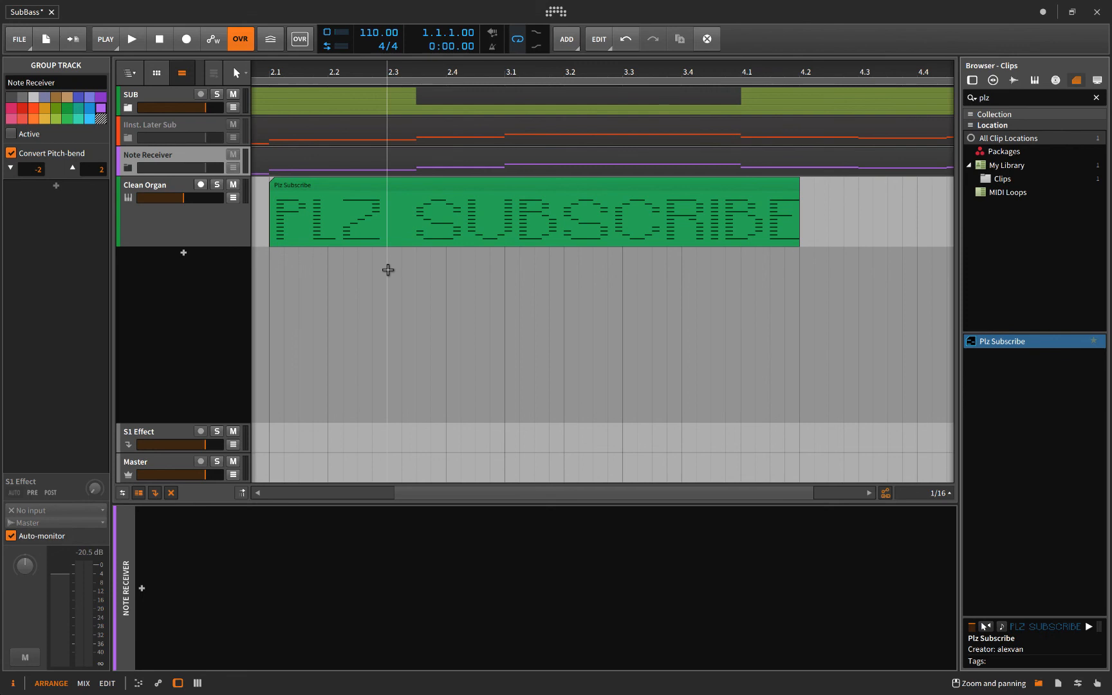
{"action": "mouse_move", "coordinate": [387, 260]}
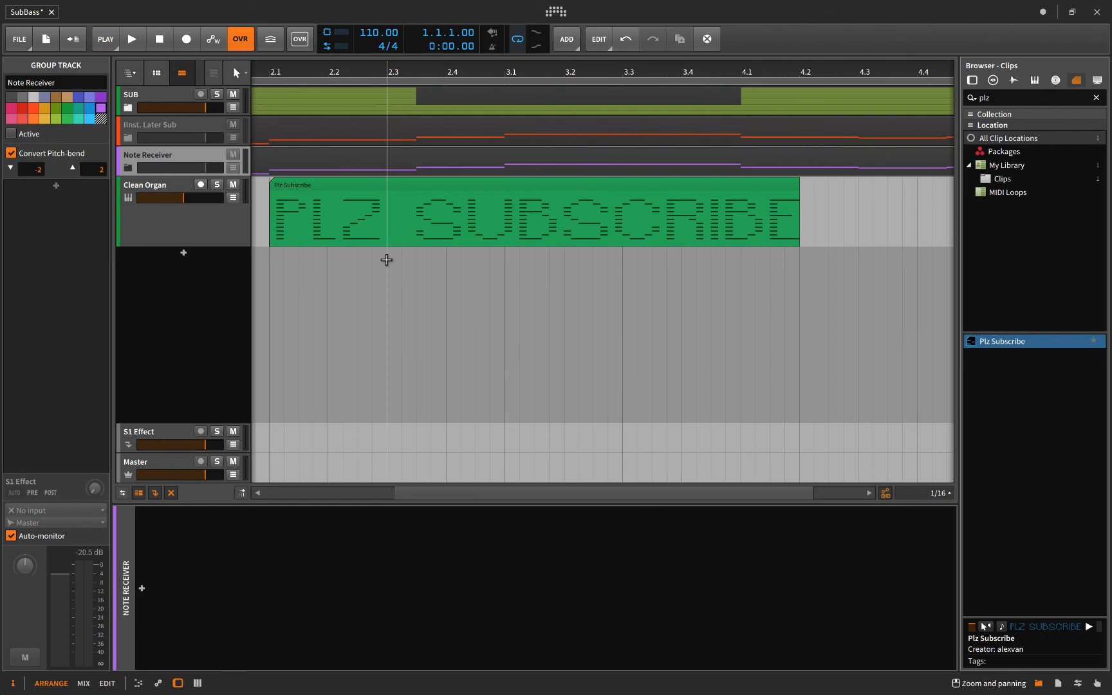
{"action": "mouse_move", "coordinate": [363, 264]}
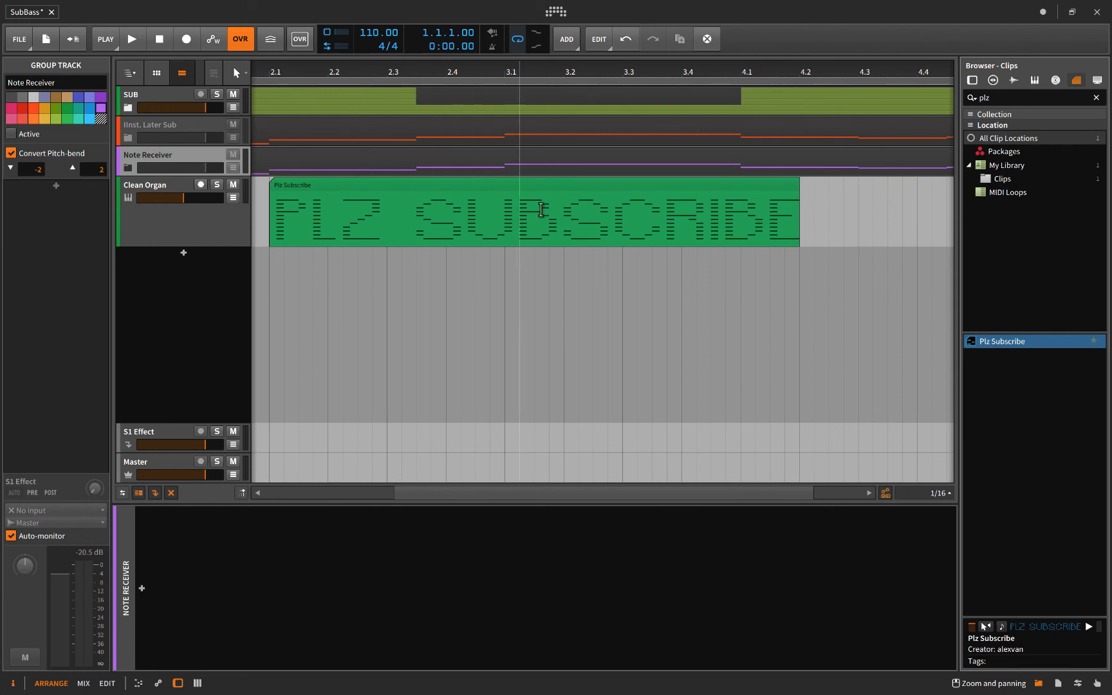
{"action": "mouse_move", "coordinate": [270, 250]}
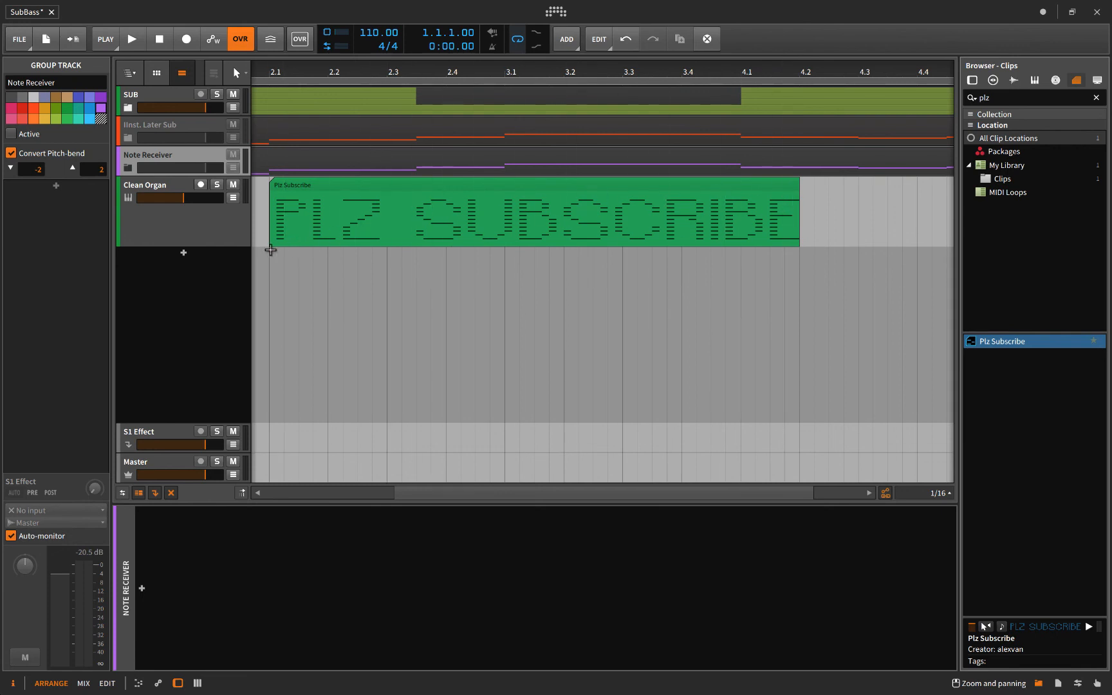
{"action": "mouse_move", "coordinate": [291, 248]}
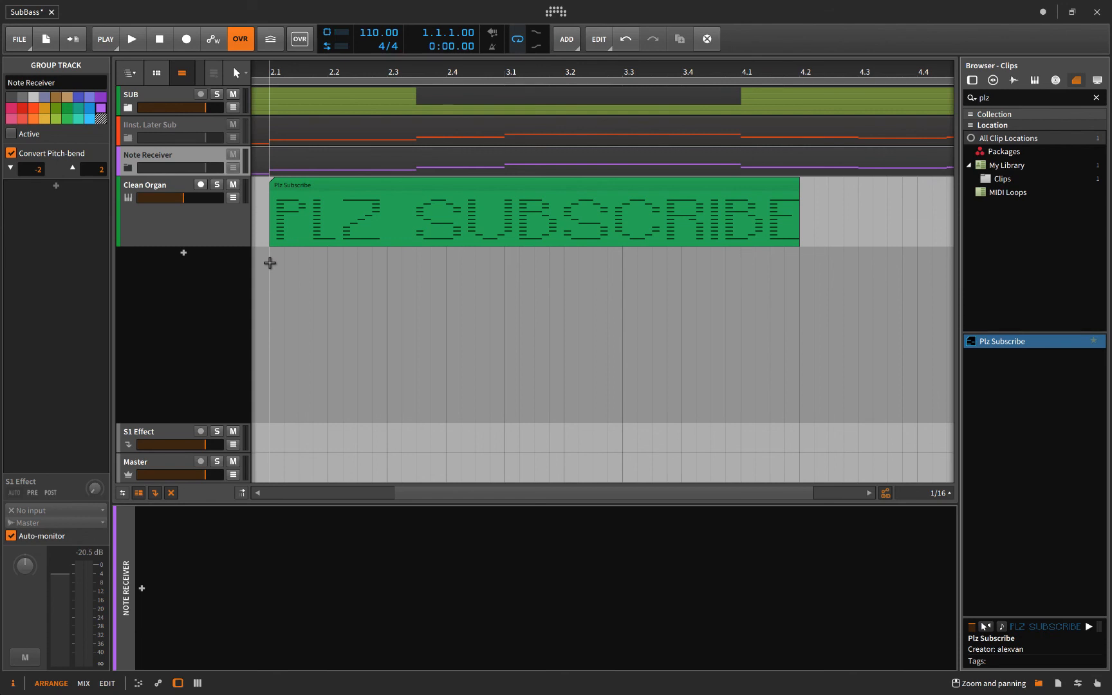
{"action": "mouse_move", "coordinate": [407, 336]}
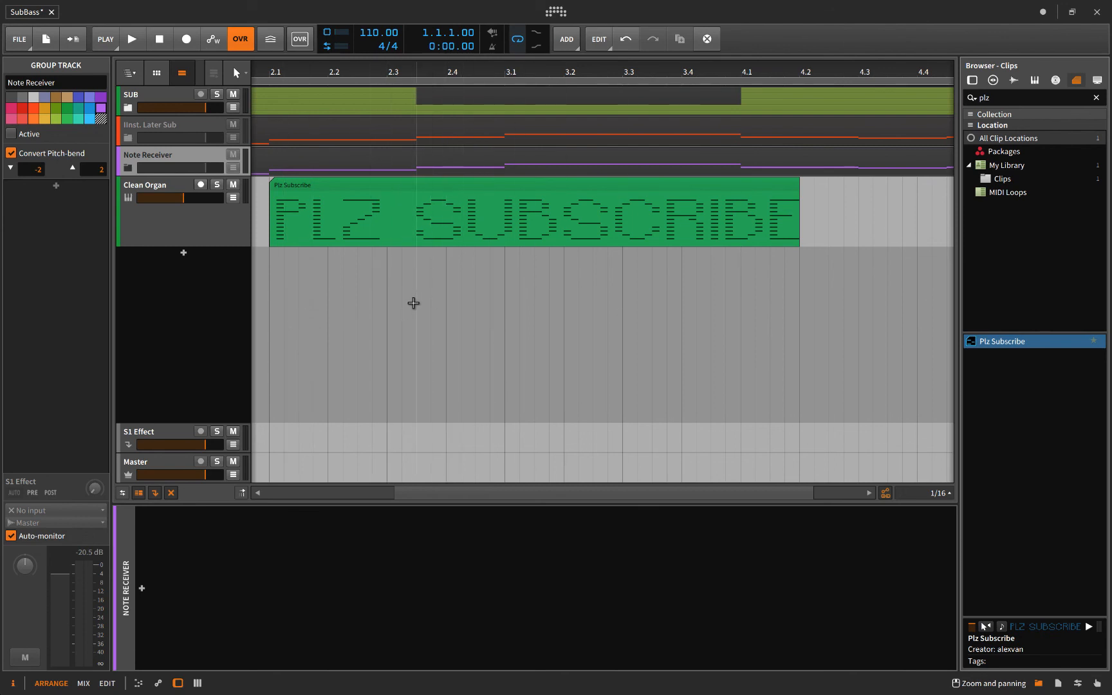
{"action": "mouse_move", "coordinate": [442, 303]}
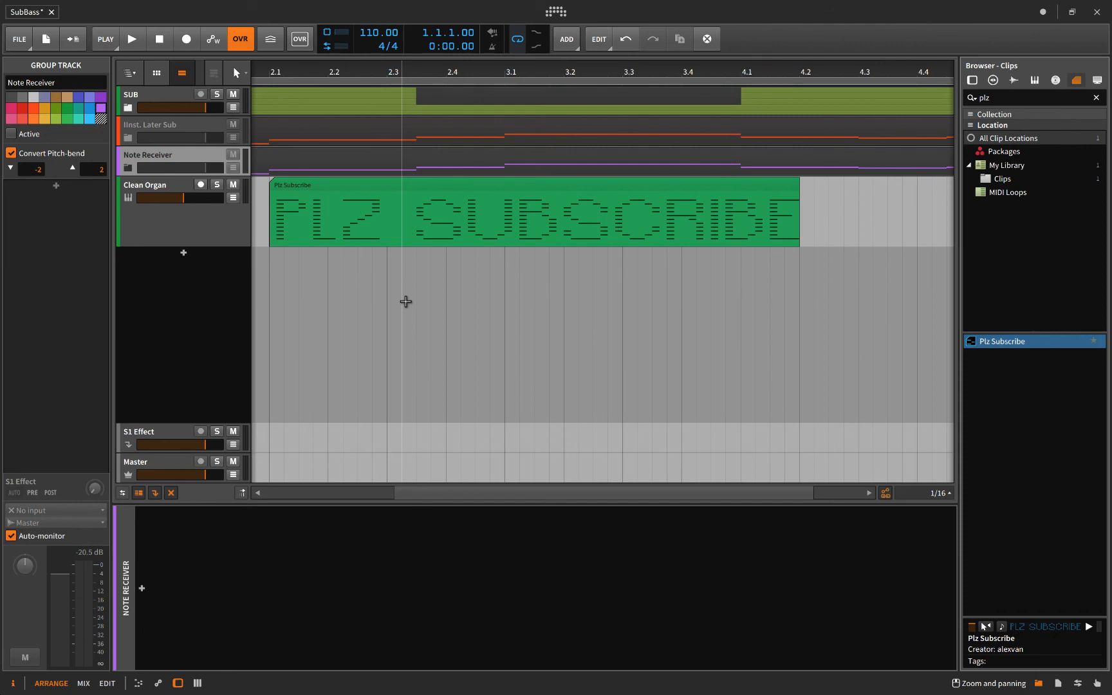
{"action": "mouse_move", "coordinate": [386, 303]}
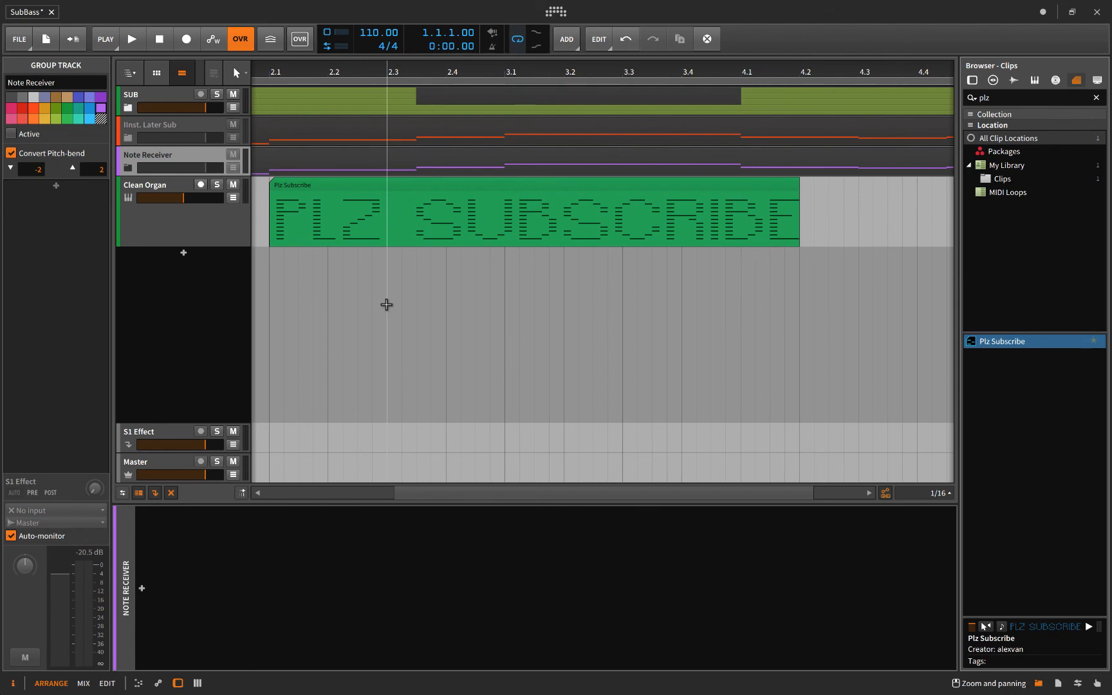
{"action": "mouse_move", "coordinate": [444, 240]}
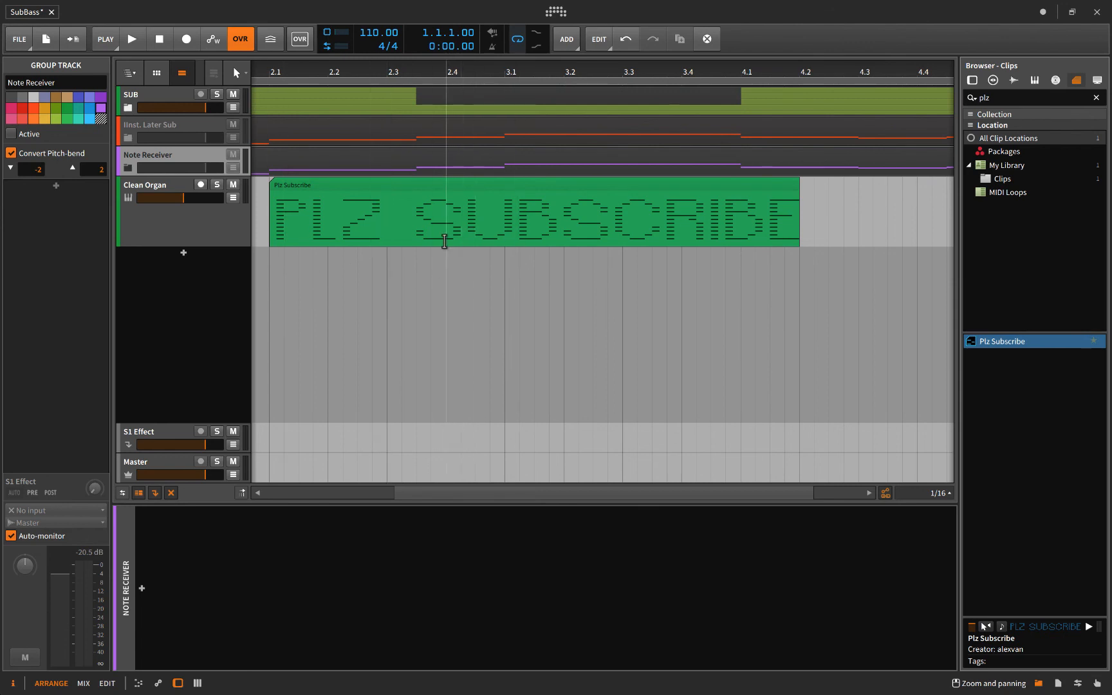
{"action": "mouse_move", "coordinate": [178, 197]}
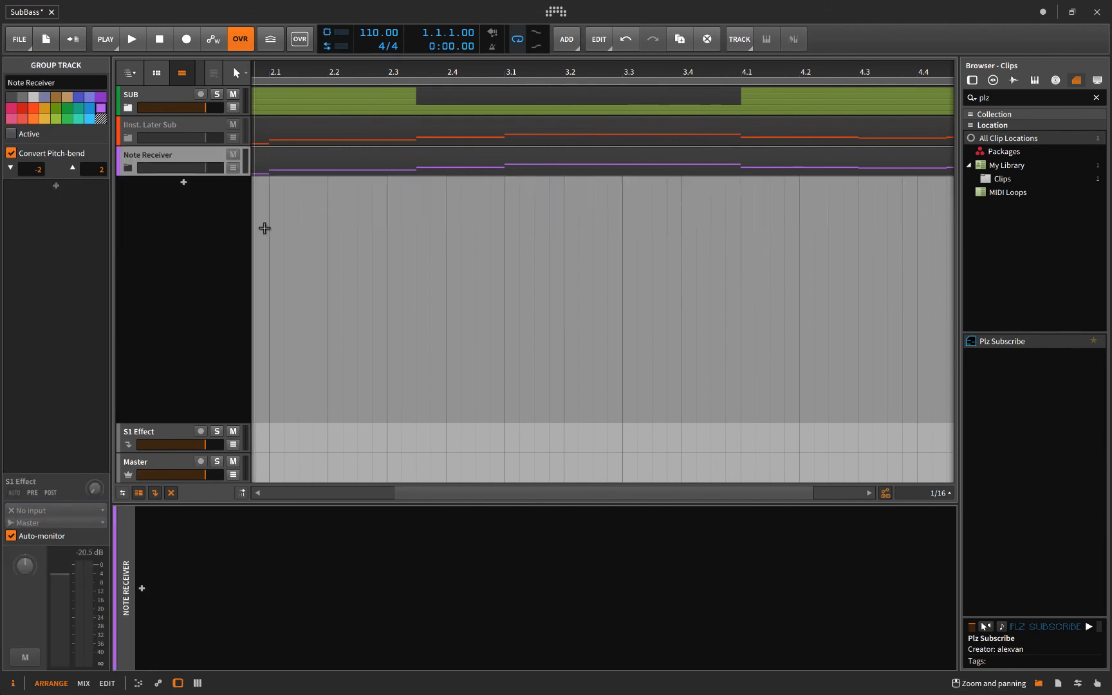
{"action": "mouse_move", "coordinate": [391, 99]}
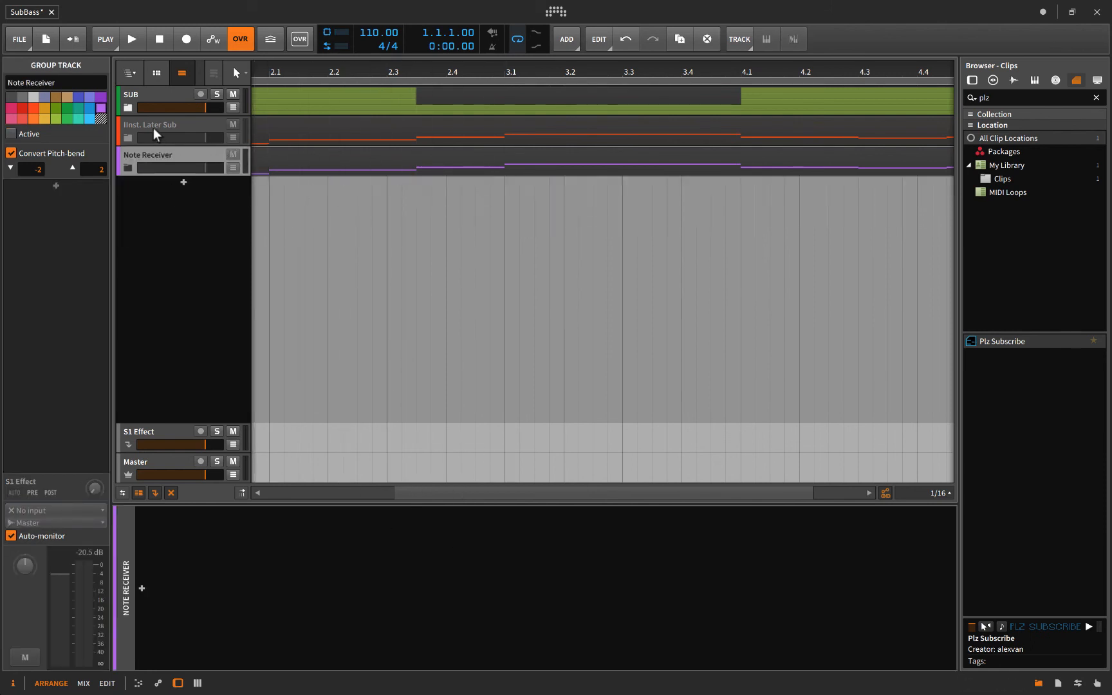
{"action": "mouse_move", "coordinate": [208, 288]}
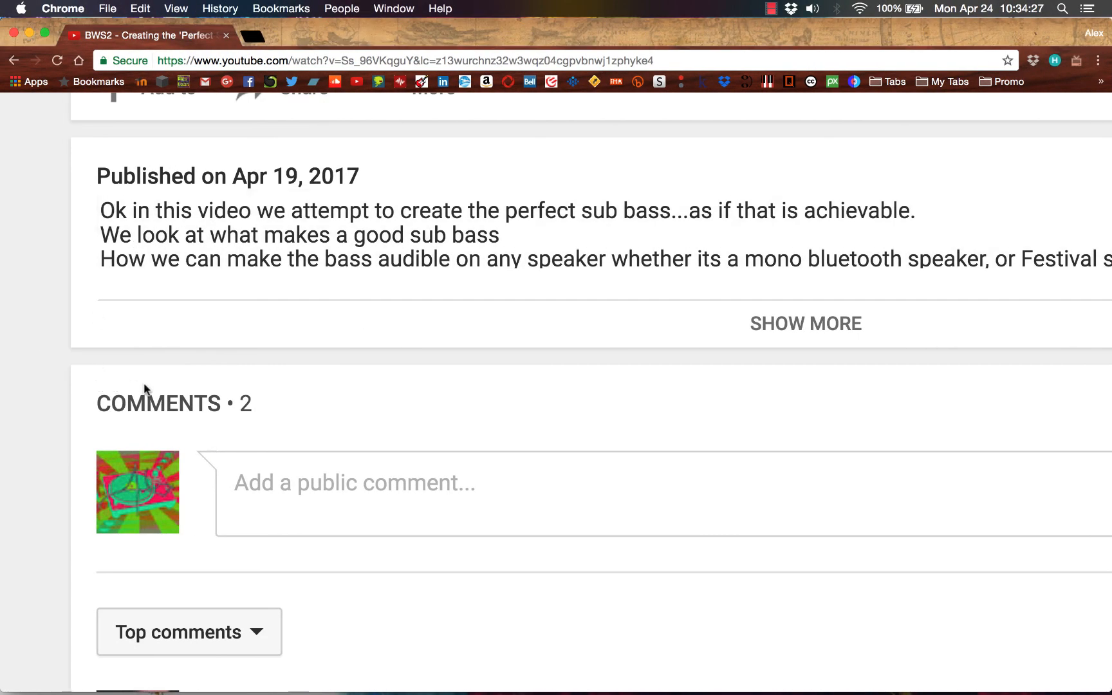
Step: Scroll the YouTube page down to the highlighted Note Receiver comment
{"action": "scroll", "scroll_direction": "down", "scroll_amount": 3}
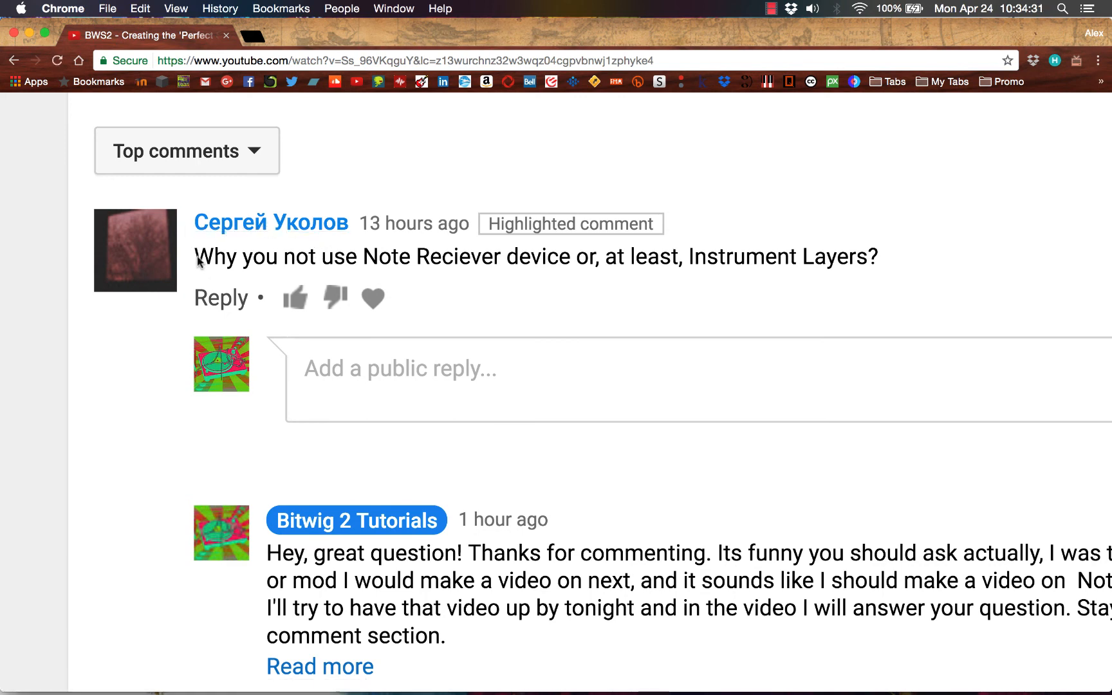
{"action": "mouse_move", "coordinate": [288, 242]}
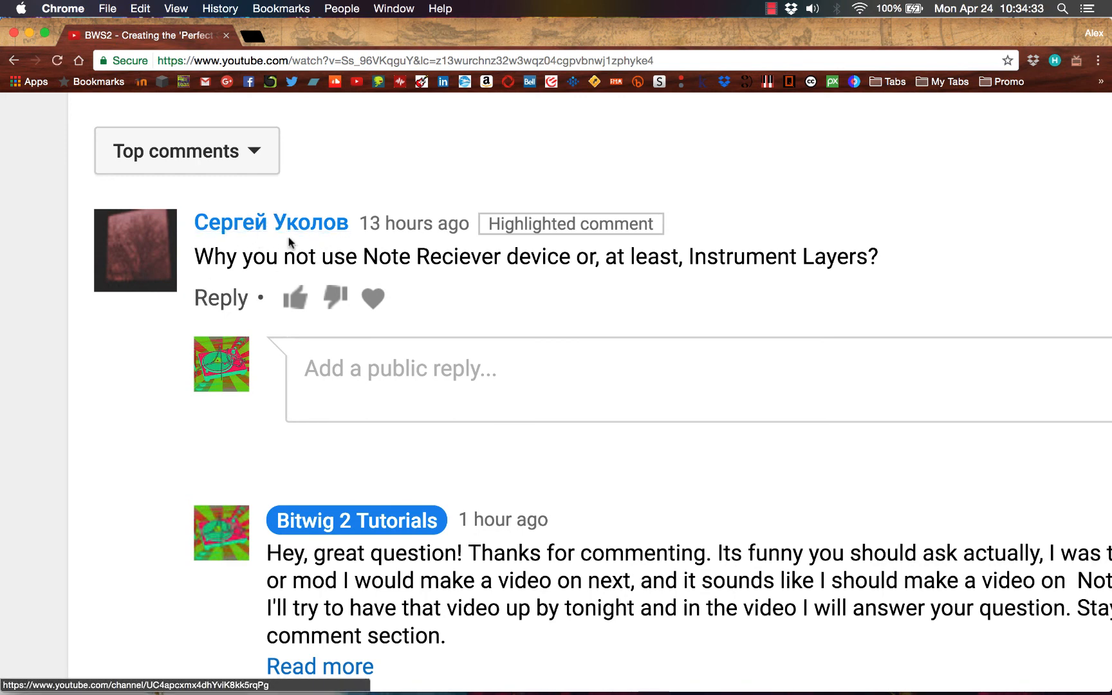
{"action": "mouse_move", "coordinate": [424, 287]}
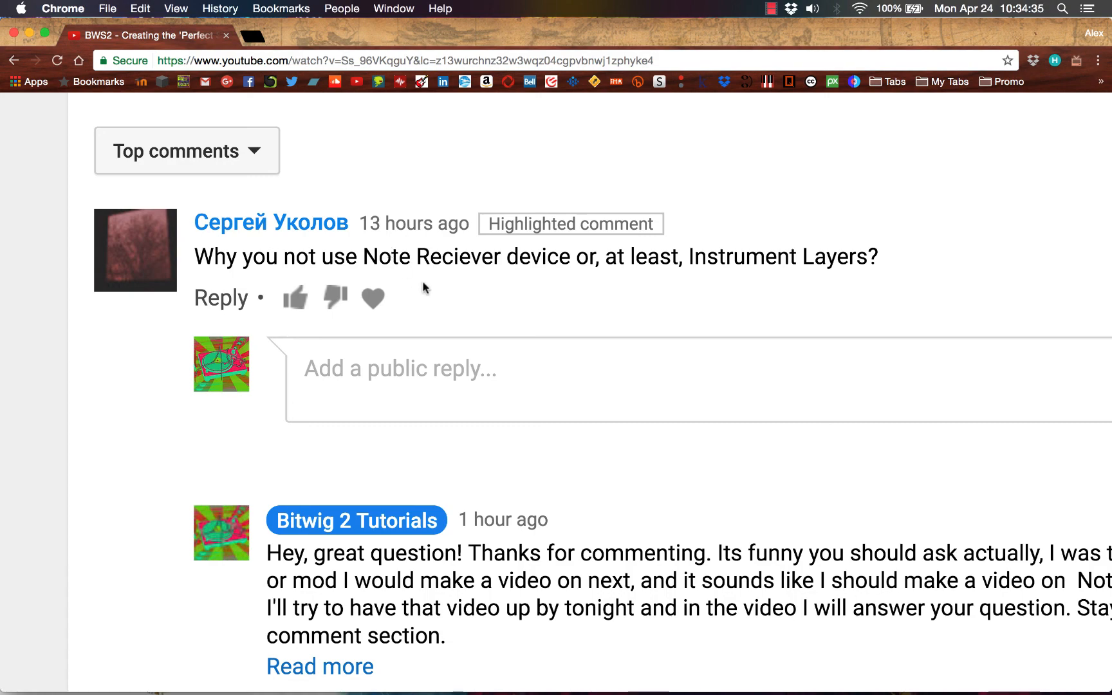